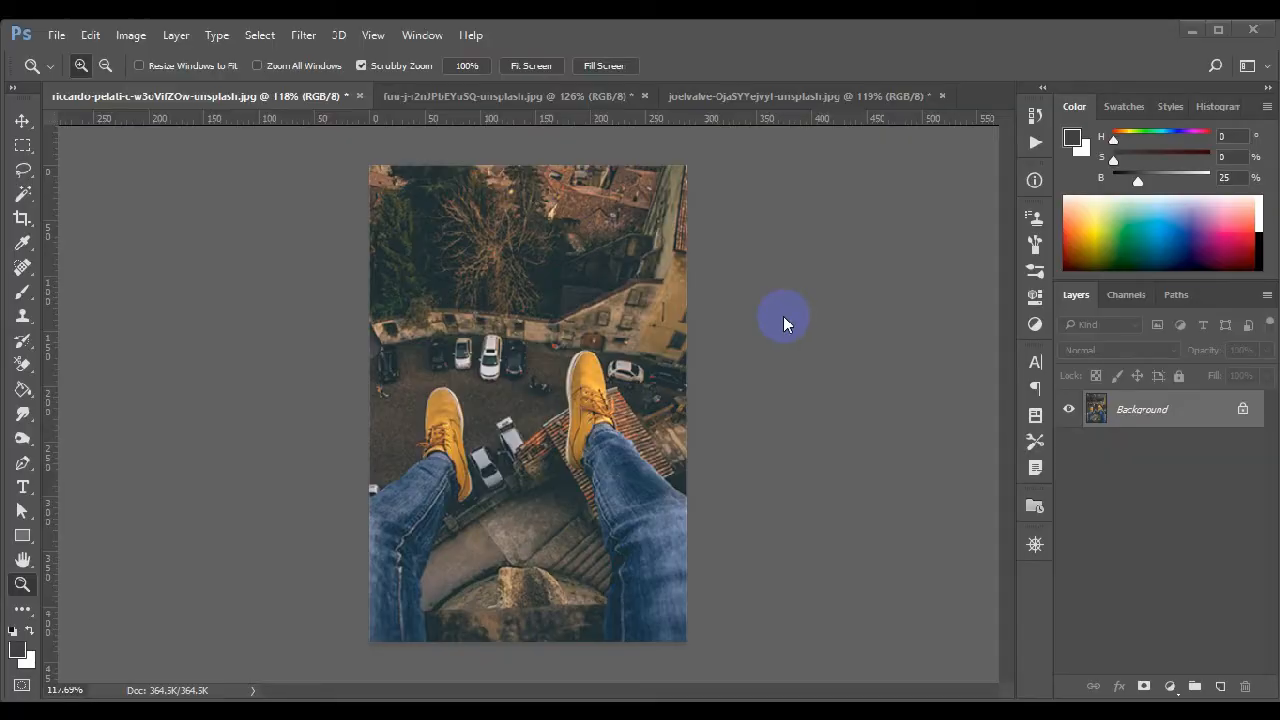
pyautogui.moveTo(128, 178)
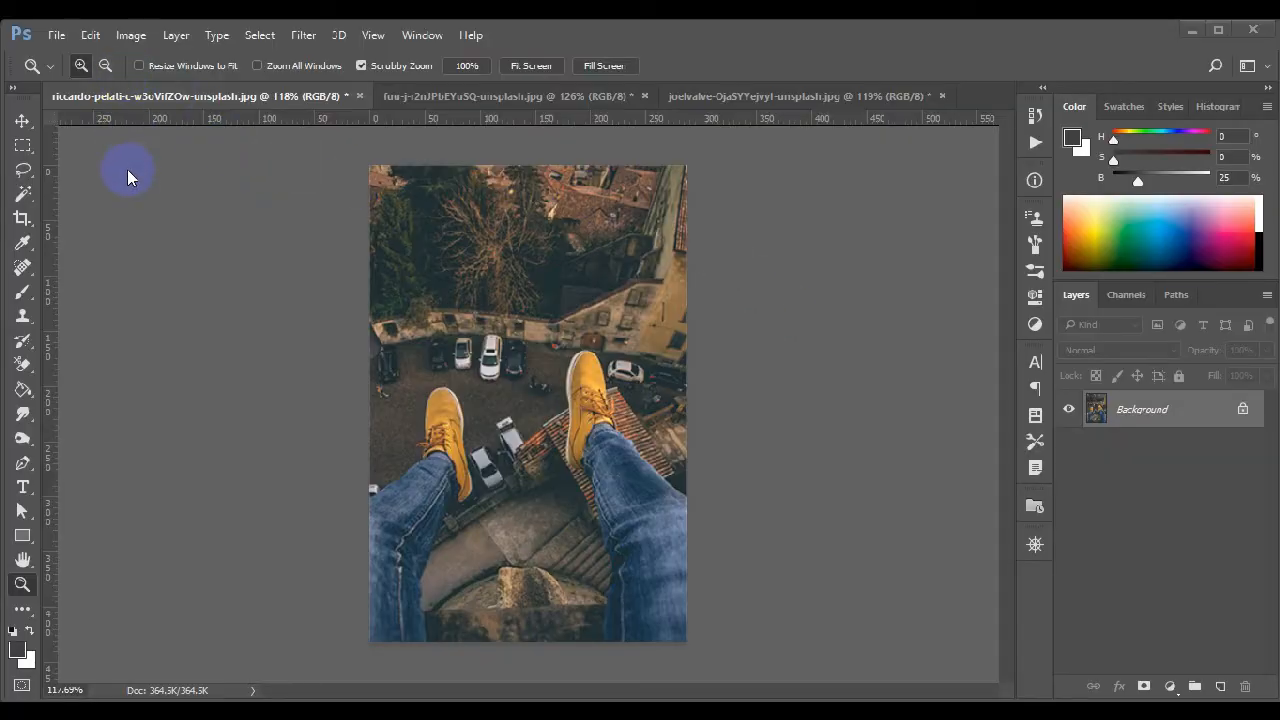
pyautogui.moveTo(56, 36)
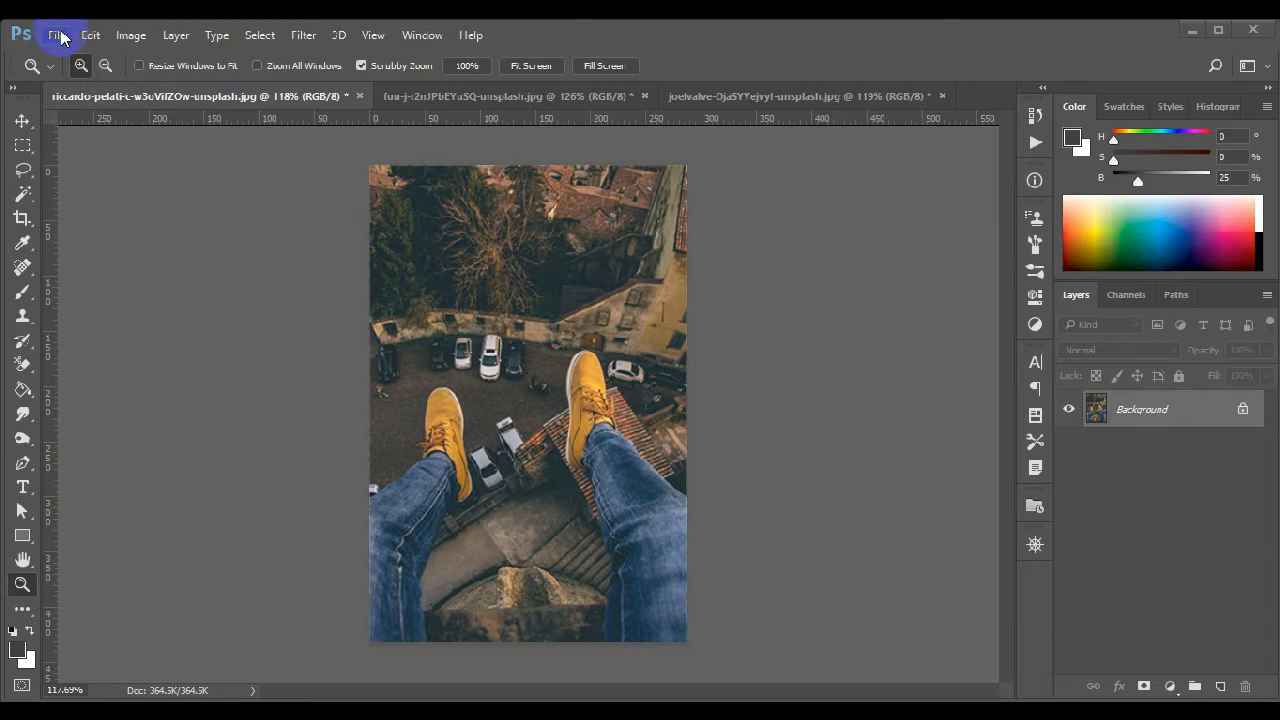
pyautogui.moveTo(272, 168)
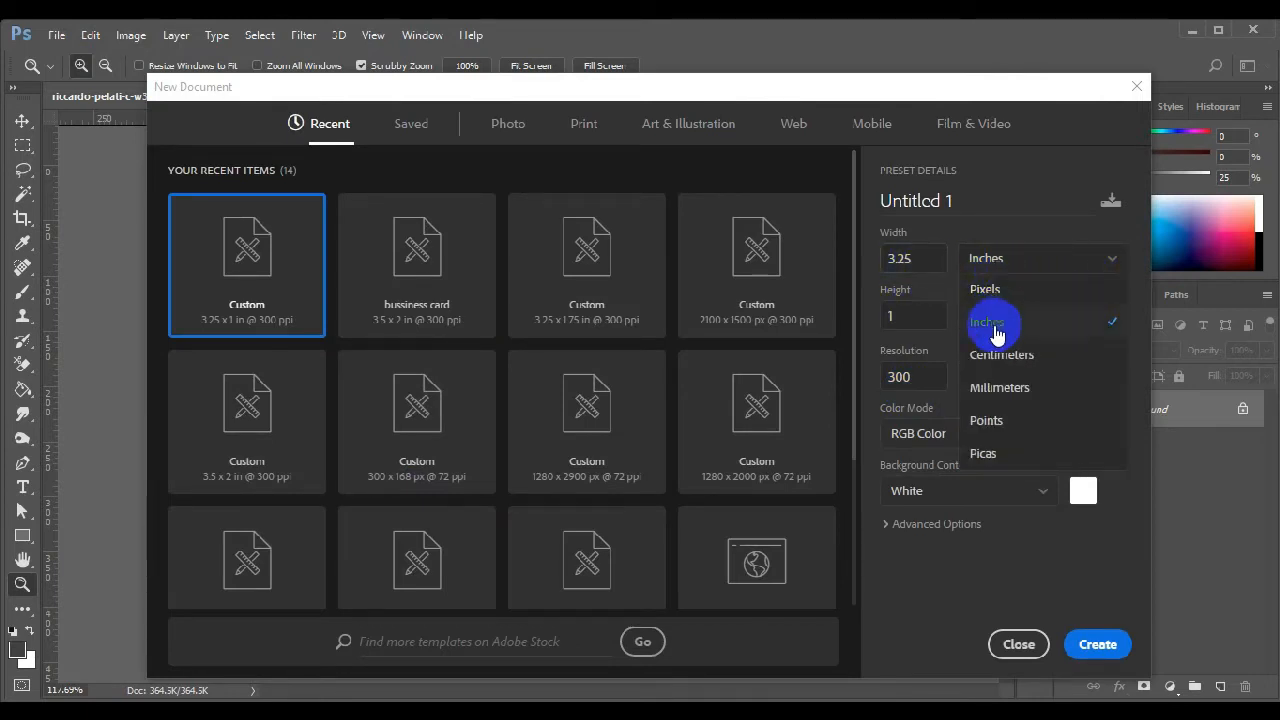
# Create a new 3.25 × 1.75 inch document at 300 ppi measured in inches.
pyautogui.click(996, 322)
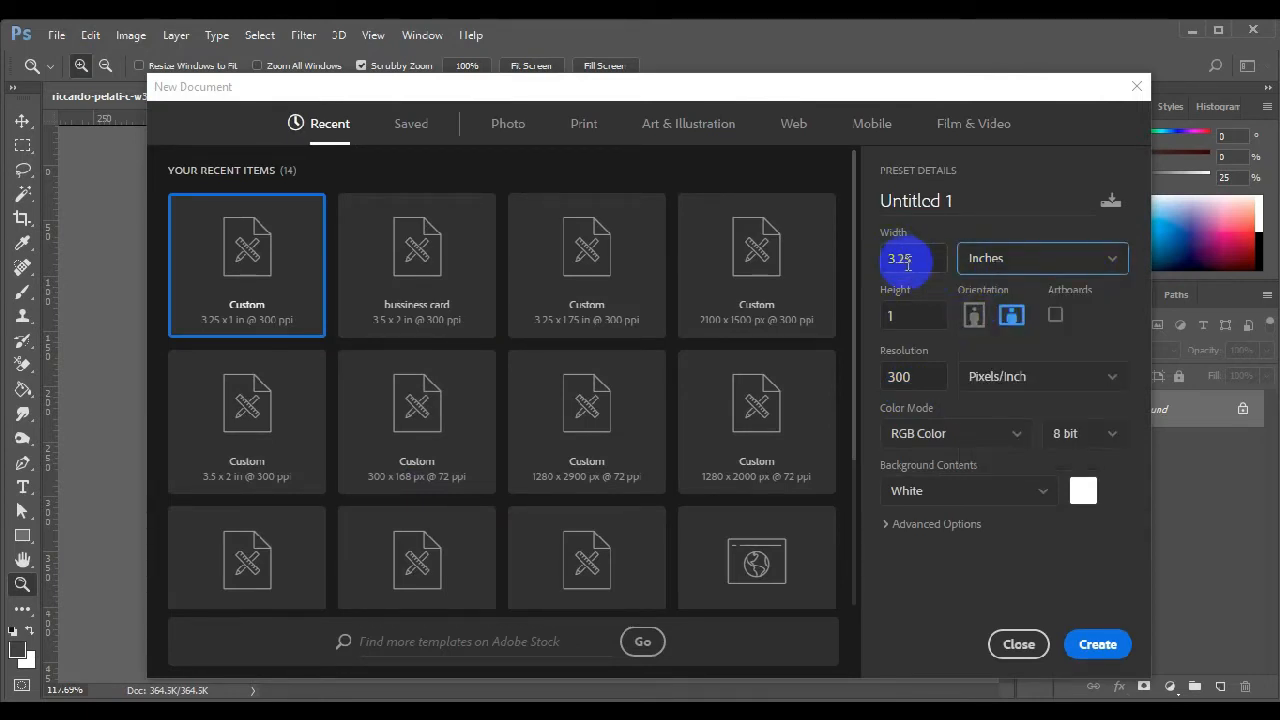
pyautogui.tripleClick(900, 258)
pyautogui.write('3')
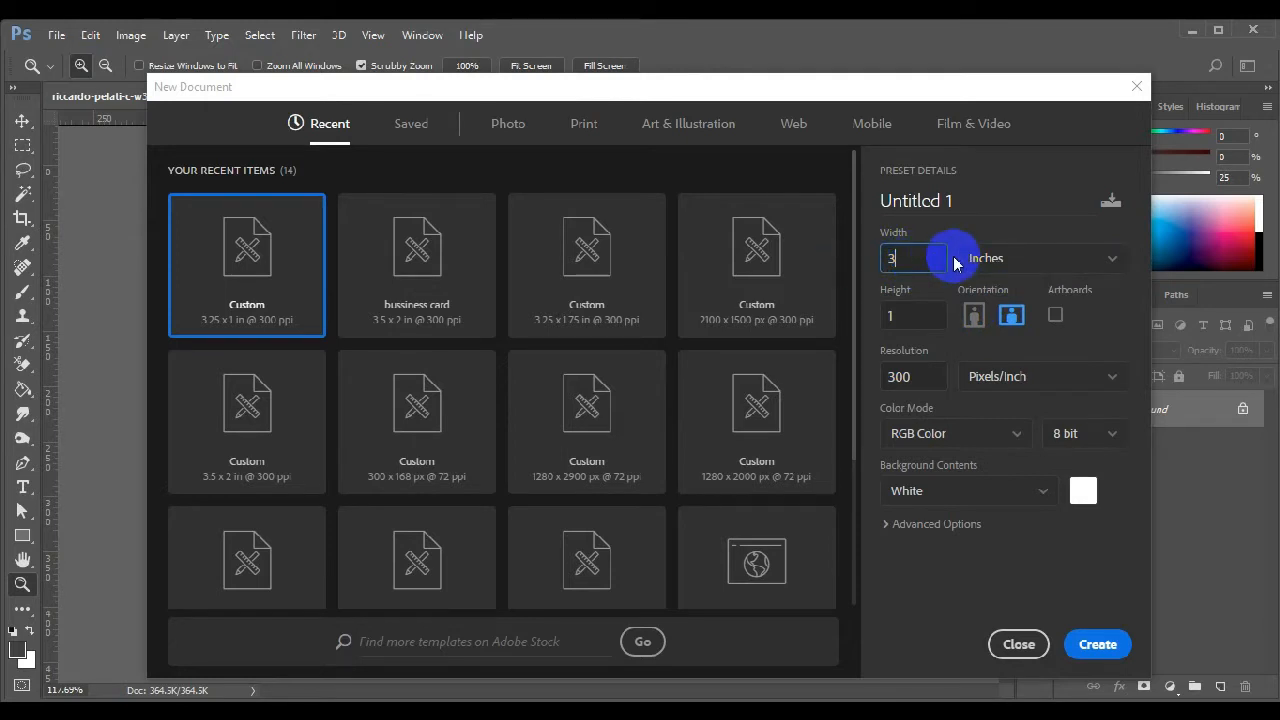
pyautogui.write('.25')
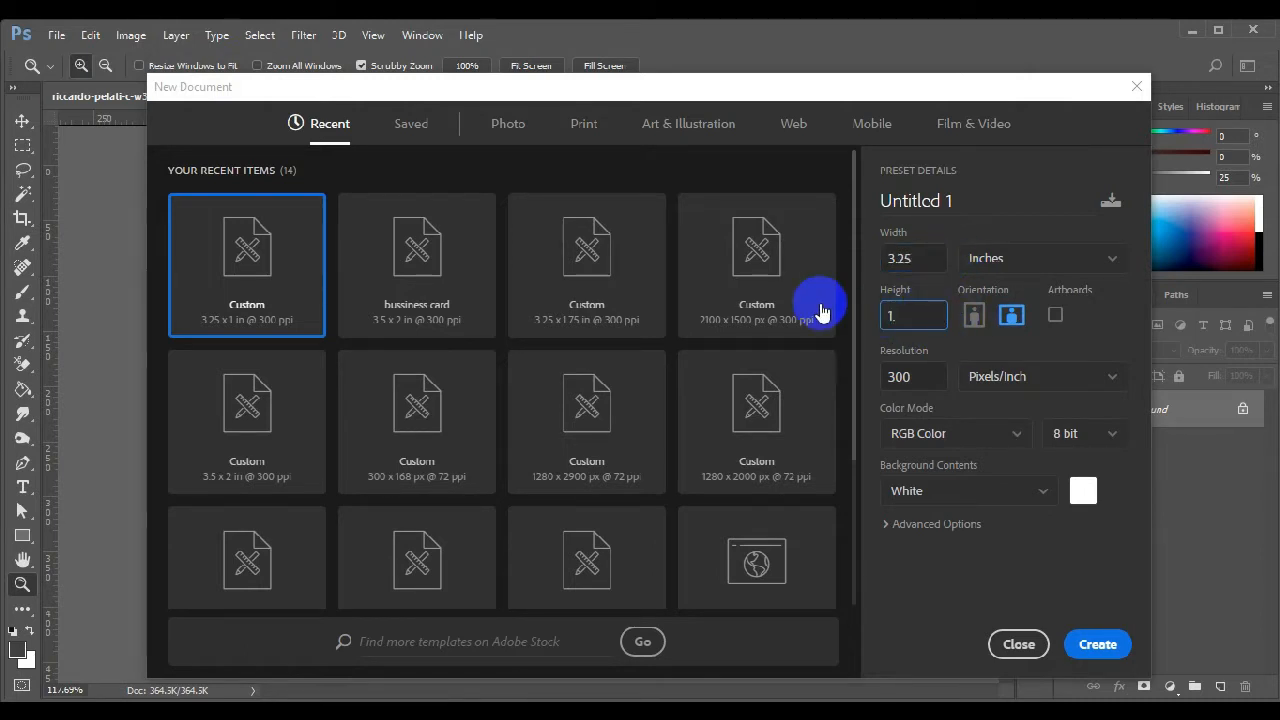
pyautogui.write('1.75')
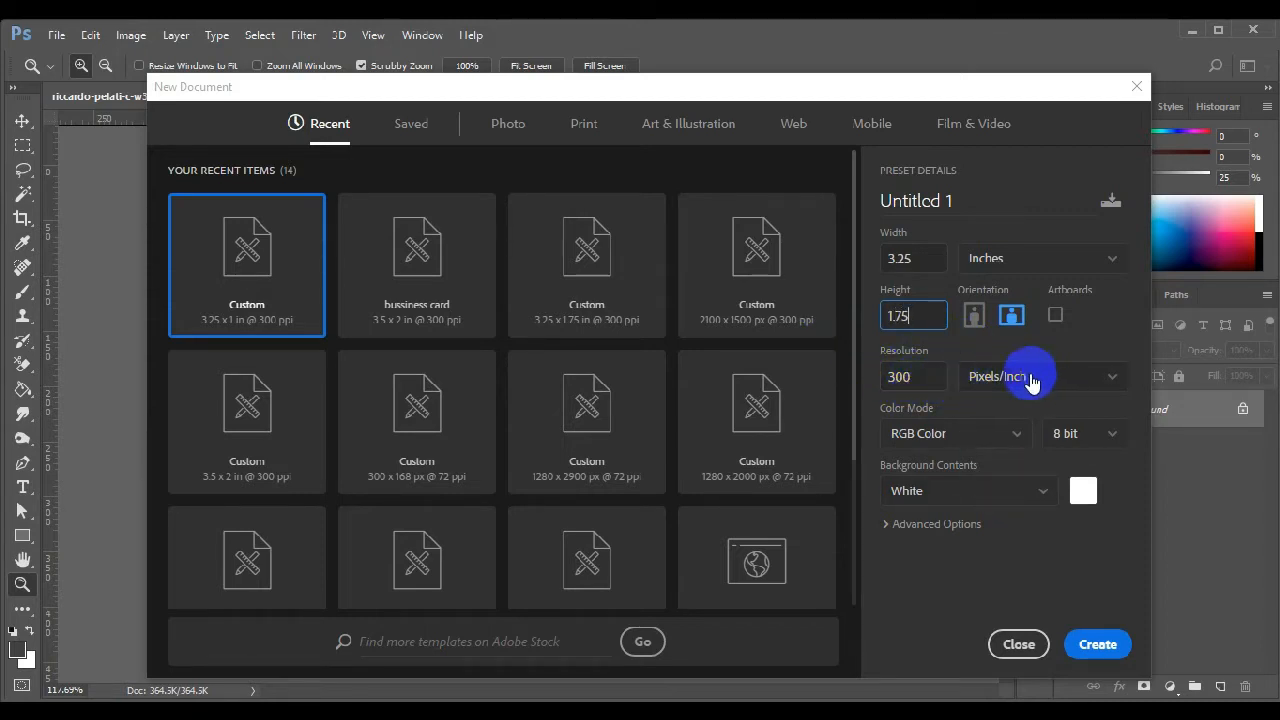
pyautogui.moveTo(958, 432)
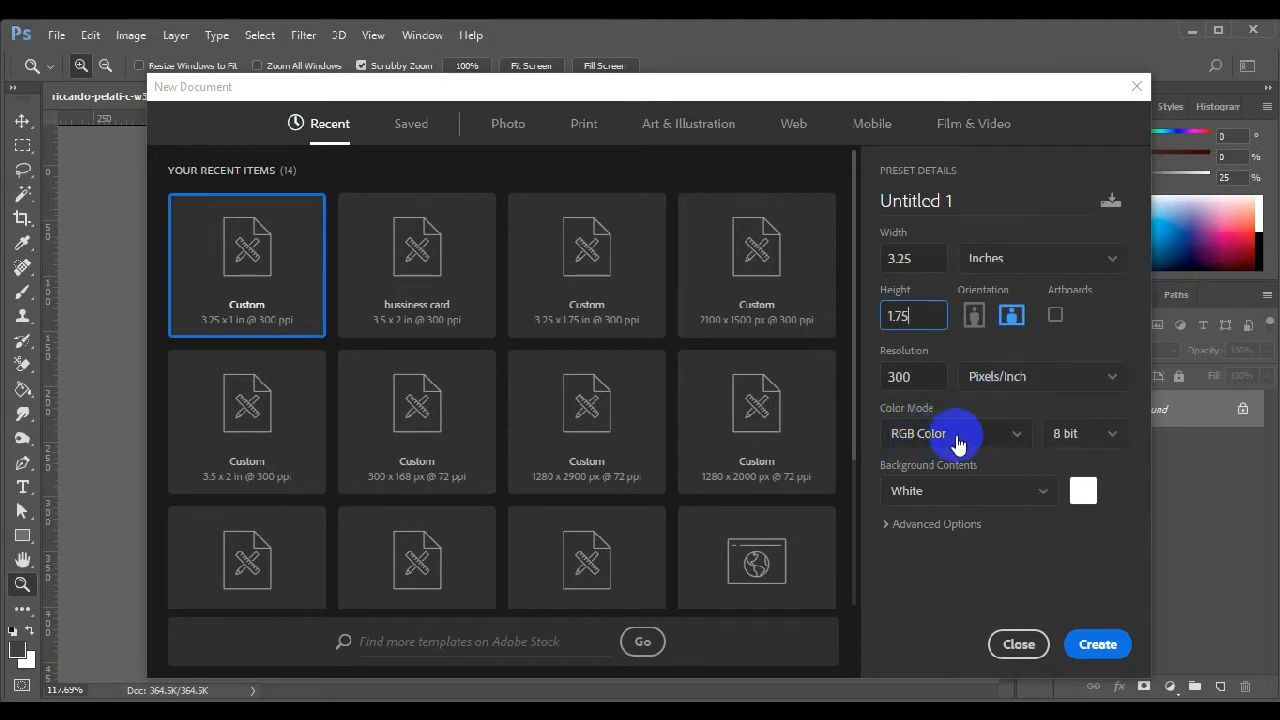
pyautogui.moveTo(952, 474)
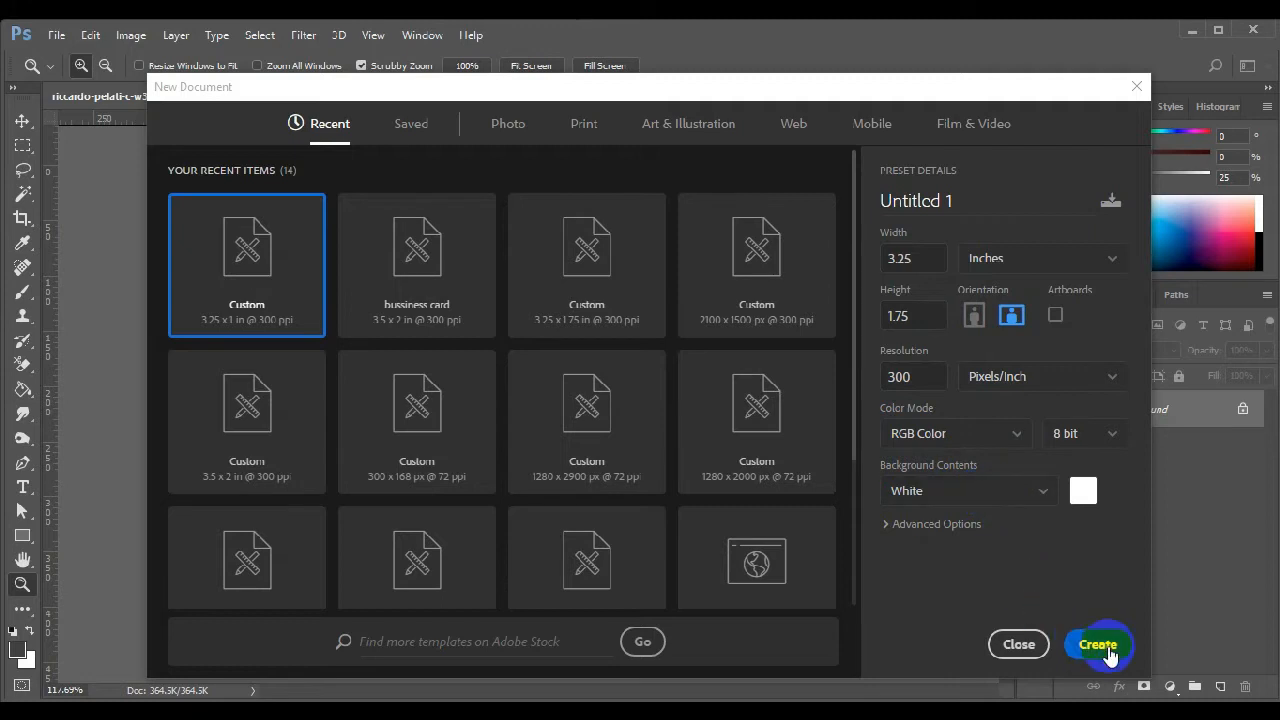
pyautogui.click(1098, 644)
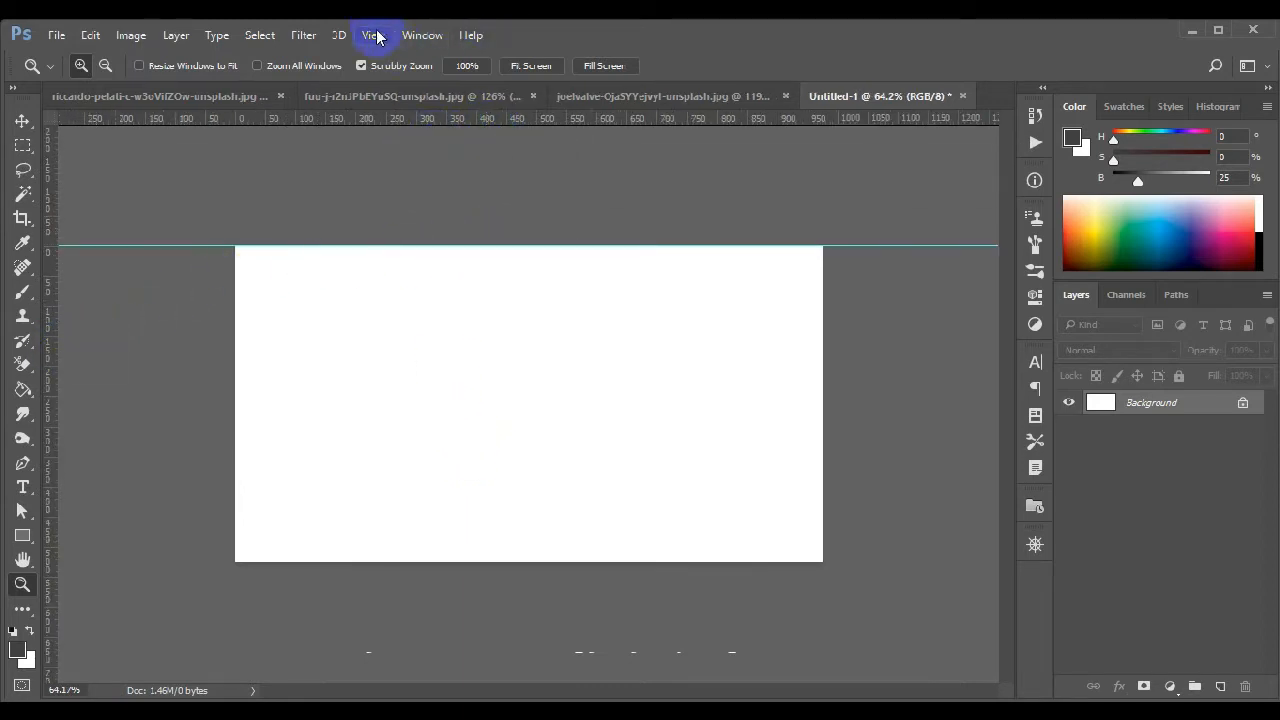
# Show the rulers and drag guides onto the card edges, including the bottom edge.
pyautogui.click(372, 36)
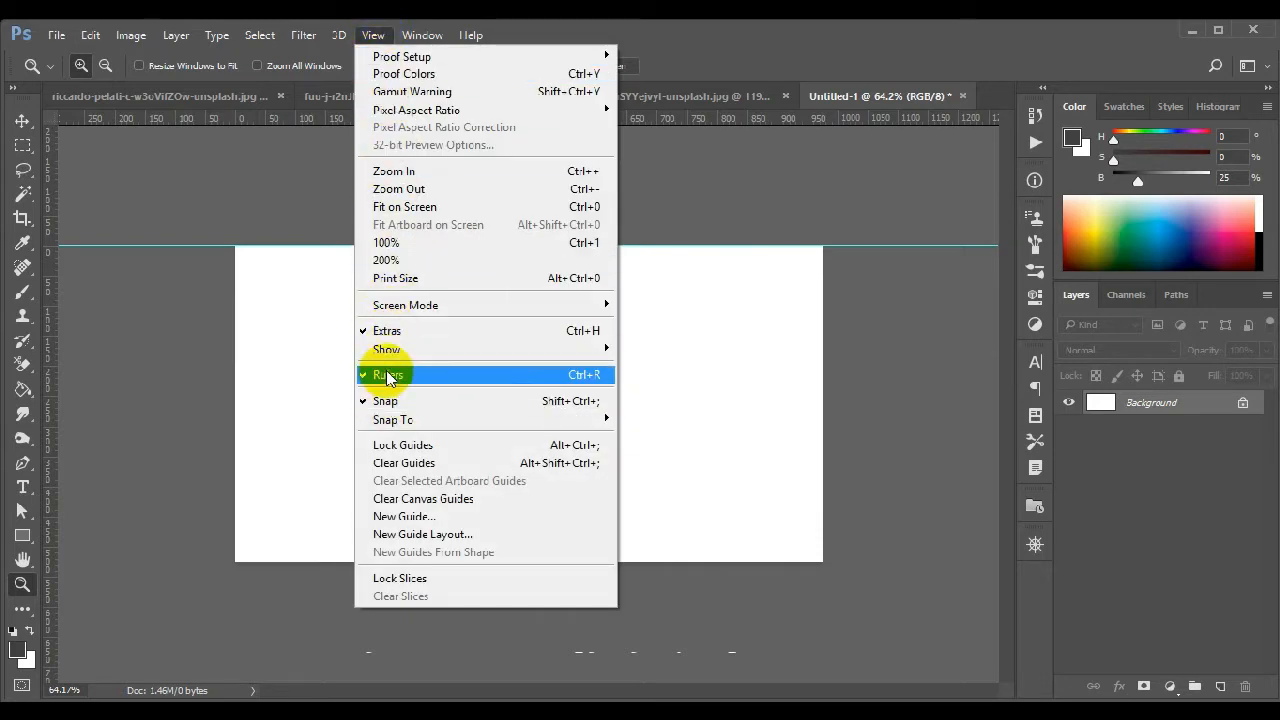
pyautogui.moveTo(550, 380)
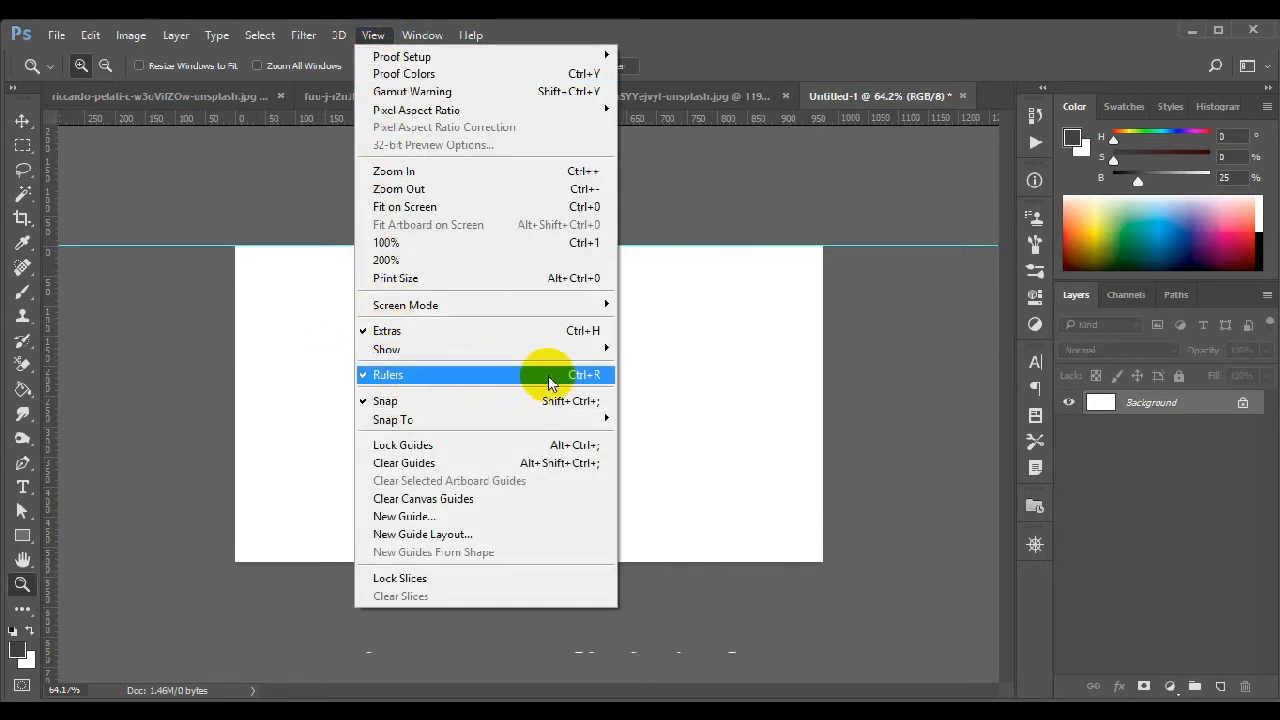
pyautogui.moveTo(704, 202)
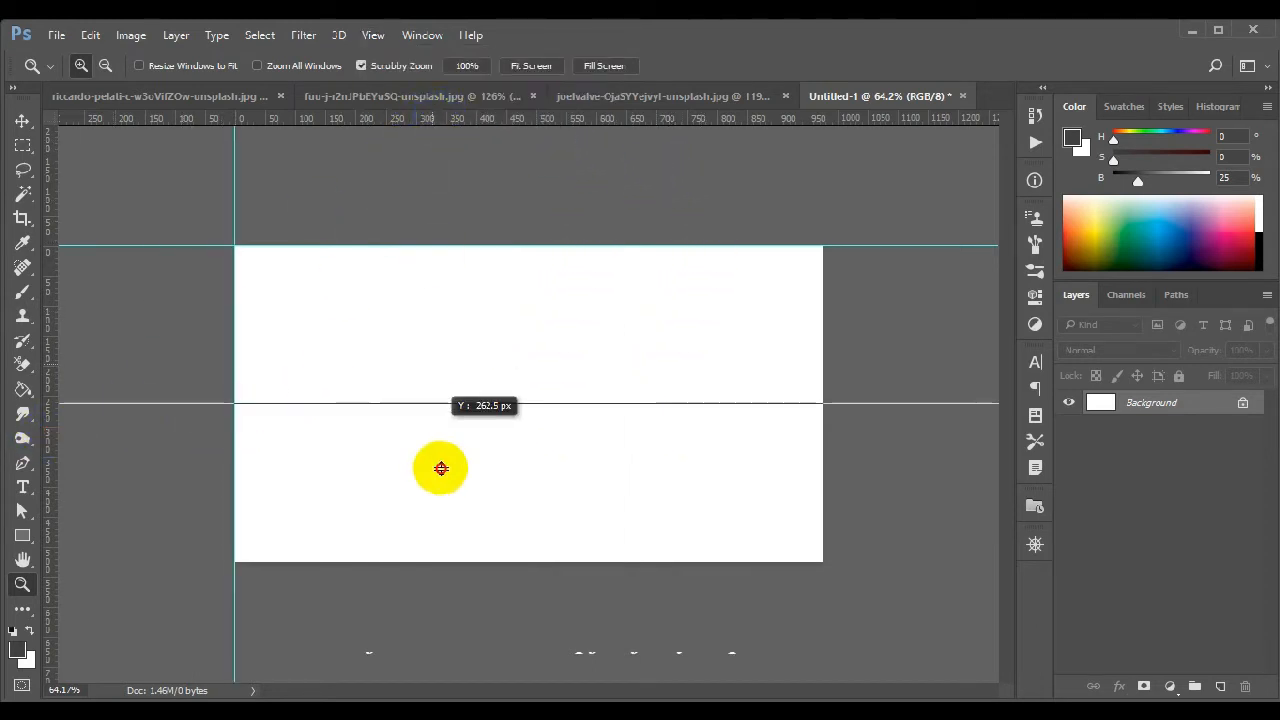
pyautogui.moveTo(440, 468); pyautogui.dragTo(108, 400)
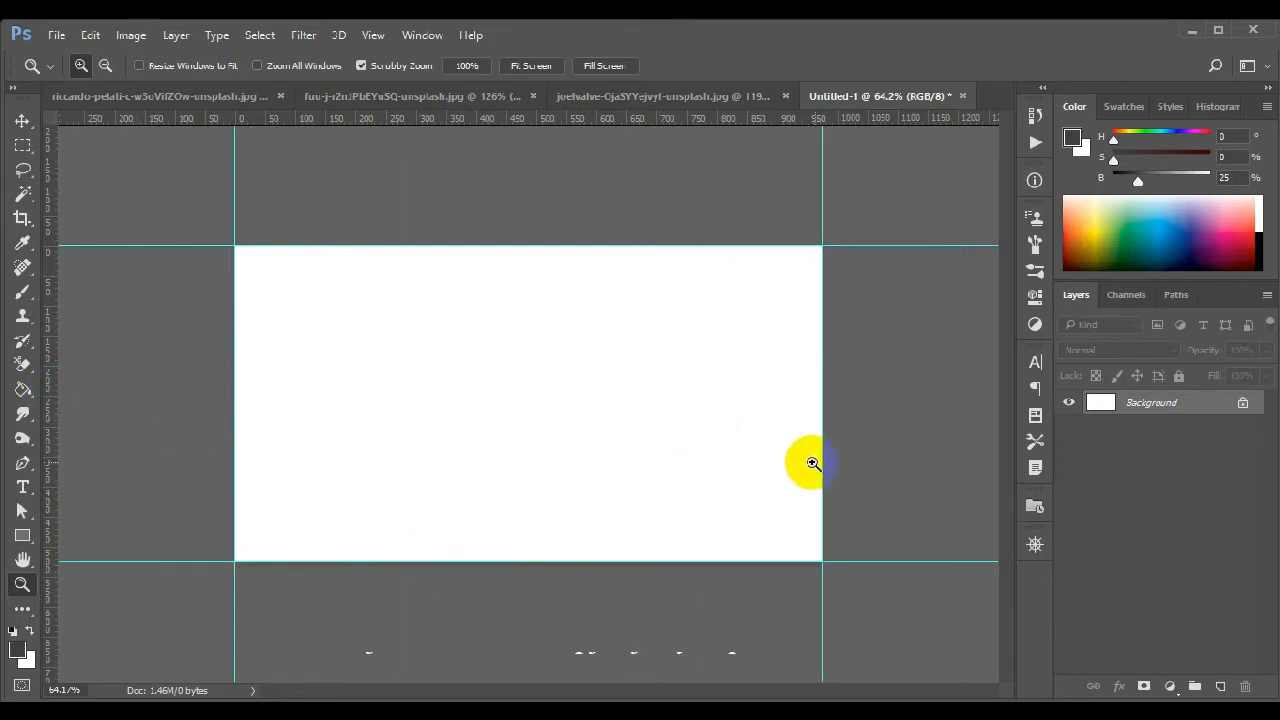
pyautogui.moveTo(78, 42)
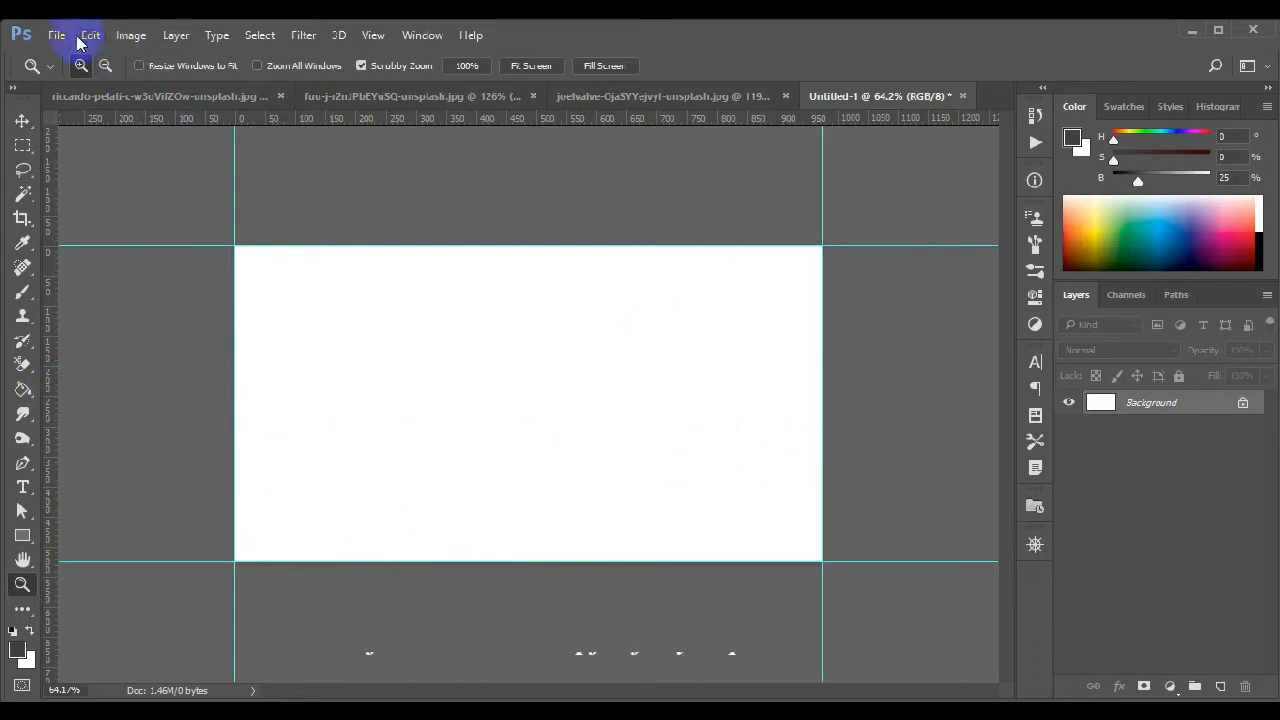
pyautogui.moveTo(130, 36)
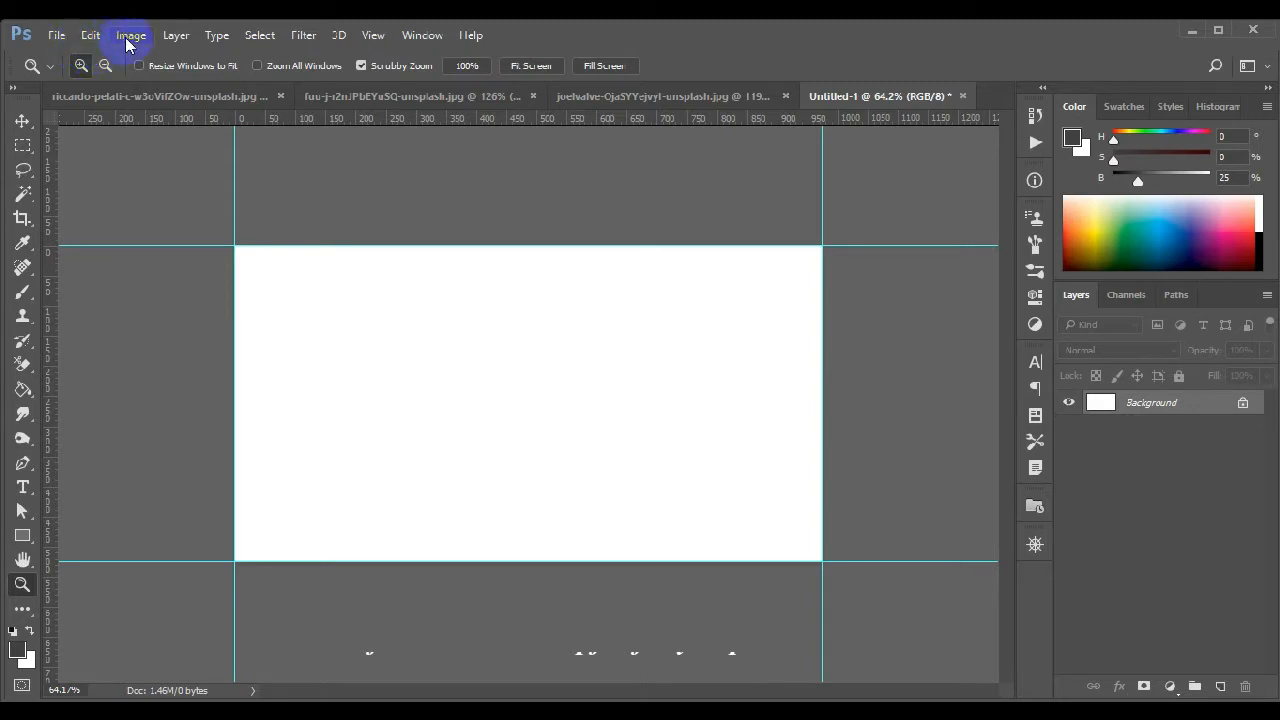
# Enlarge the canvas to 3.5 × 2 inches via Canvas Size, leaving a white margin around the guides.
pyautogui.click(132, 36)
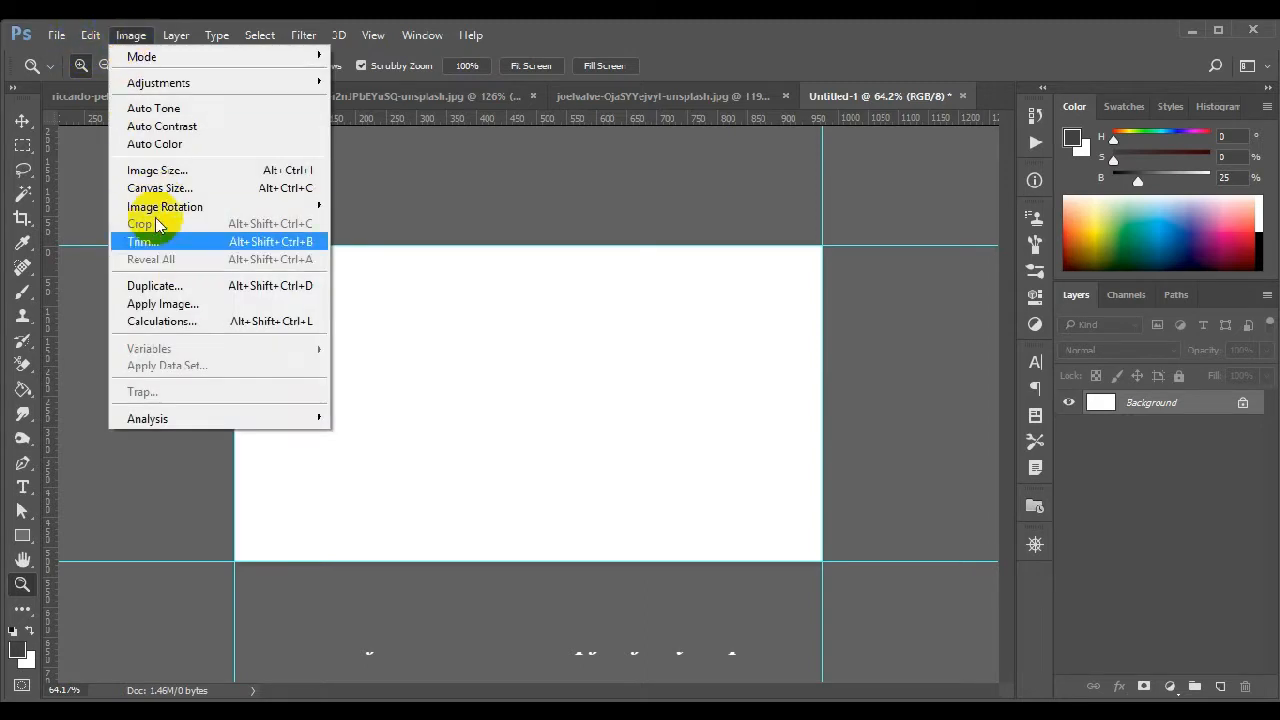
pyautogui.click(160, 188)
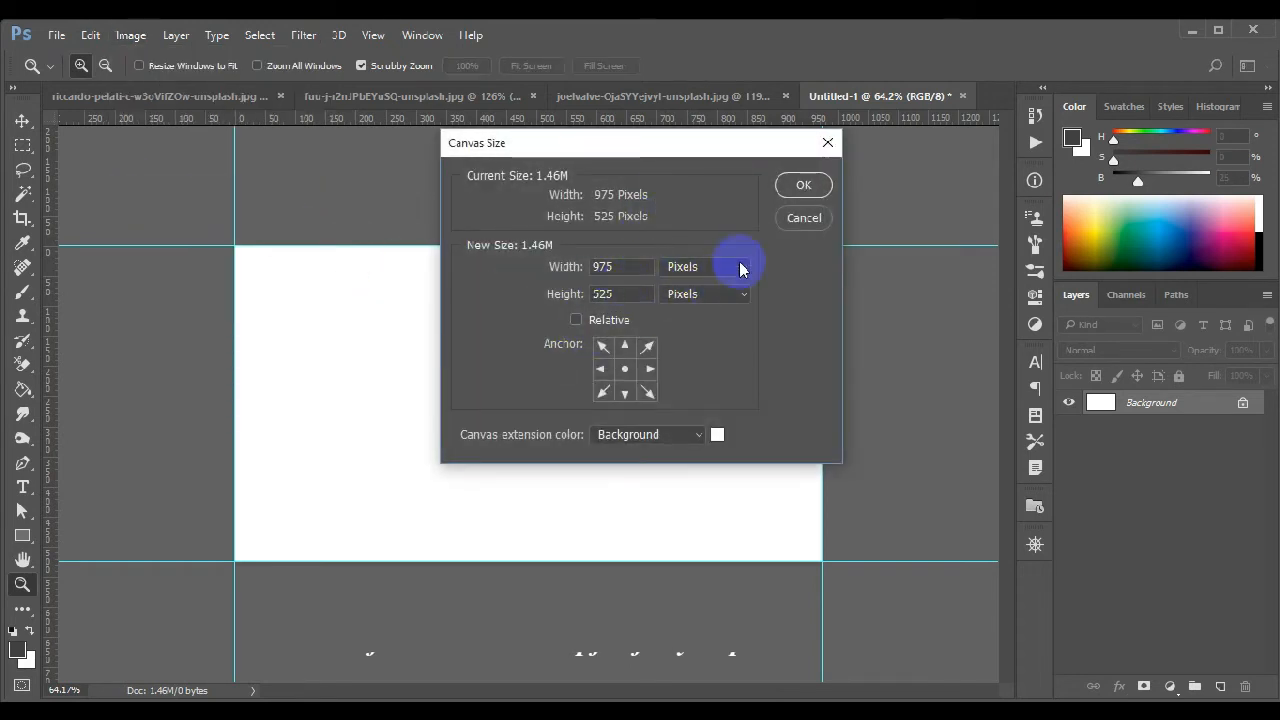
pyautogui.click(704, 266)
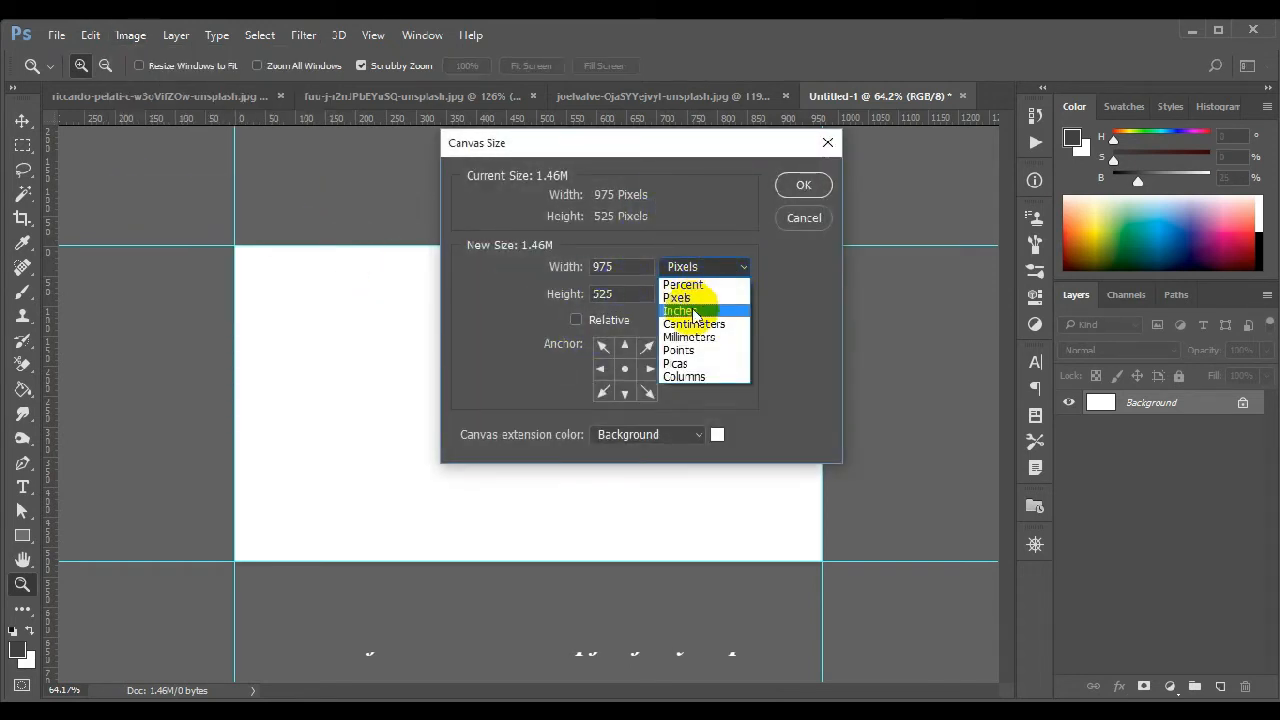
pyautogui.click(678, 312)
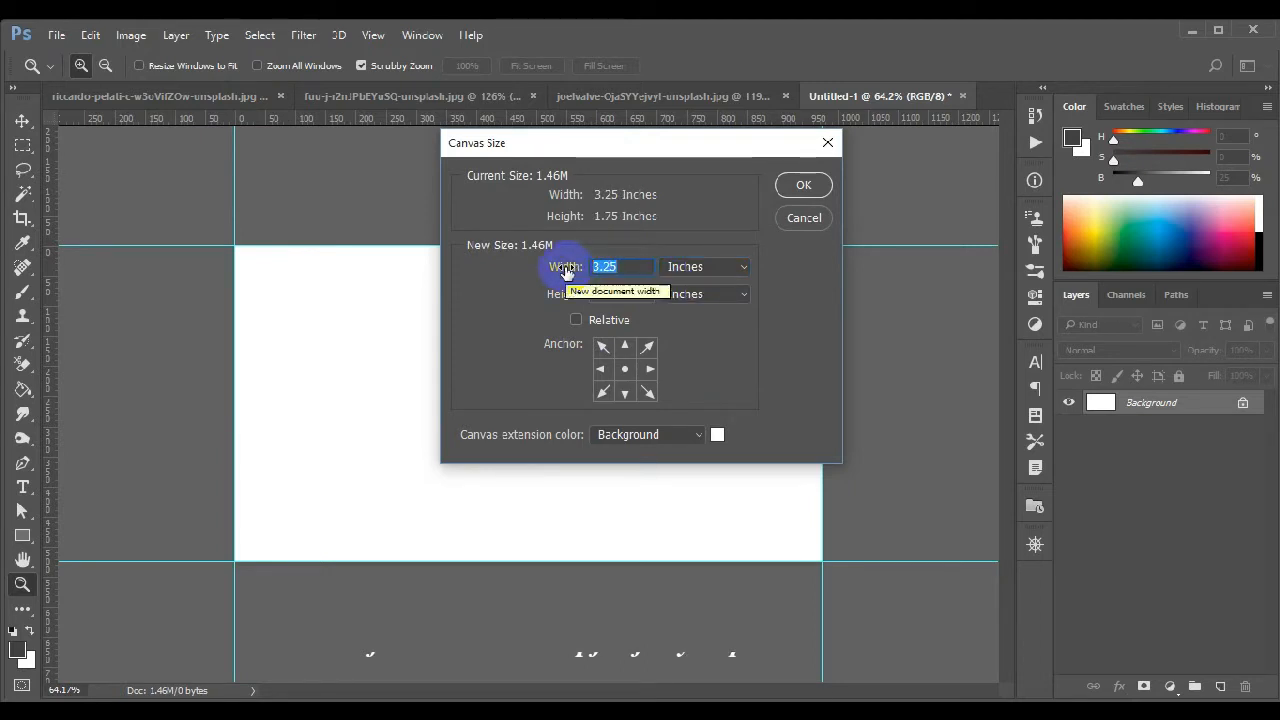
pyautogui.write('3')
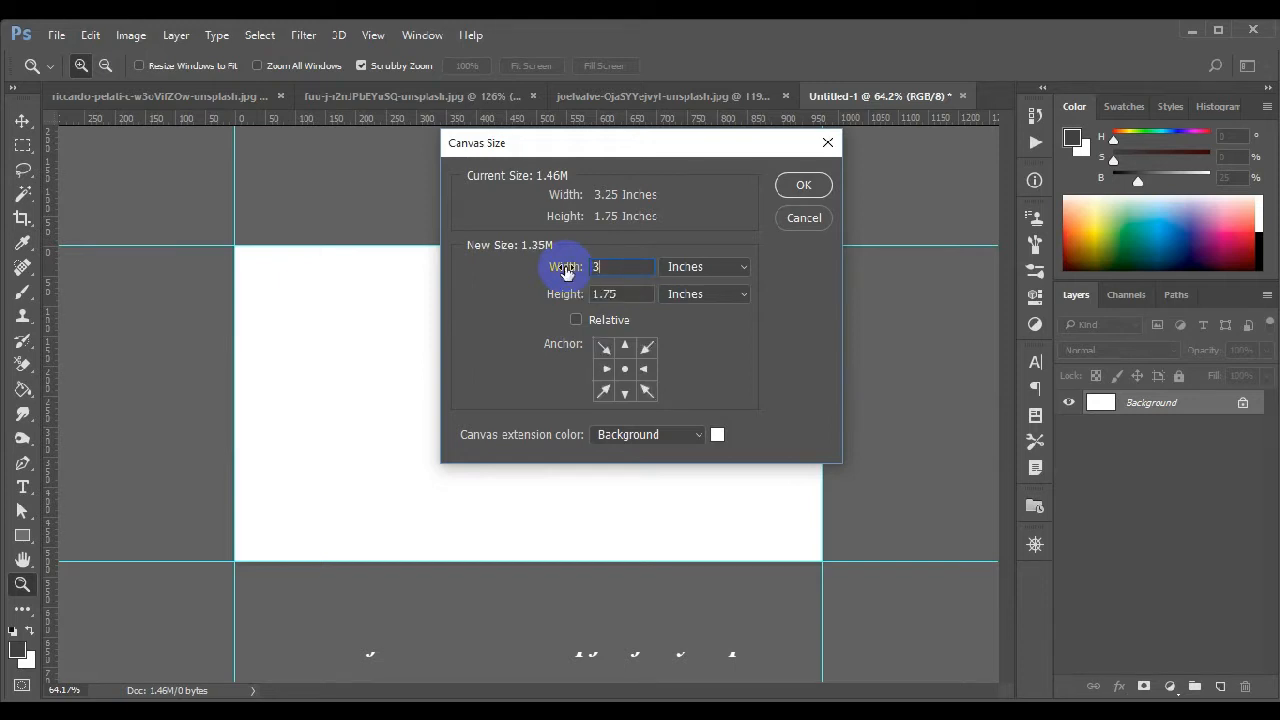
pyautogui.write('3.5')
pyautogui.click(622, 292)
pyautogui.write('2')
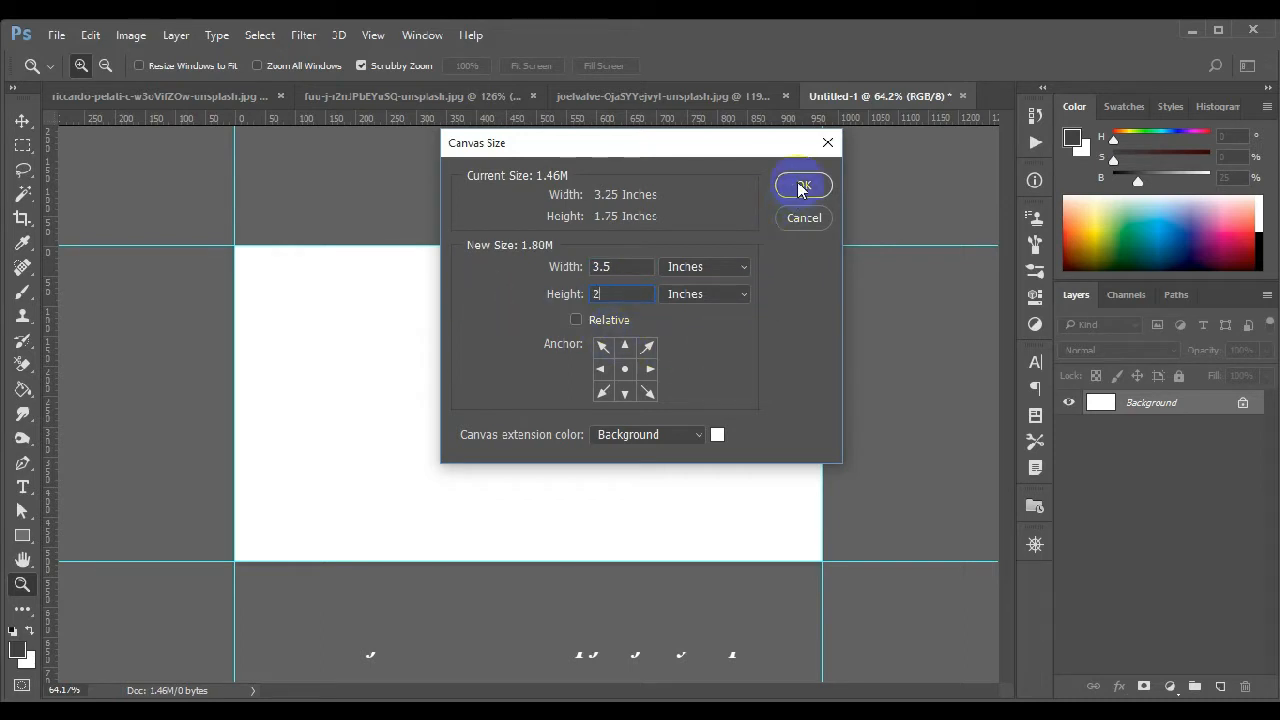
pyautogui.click(802, 184)
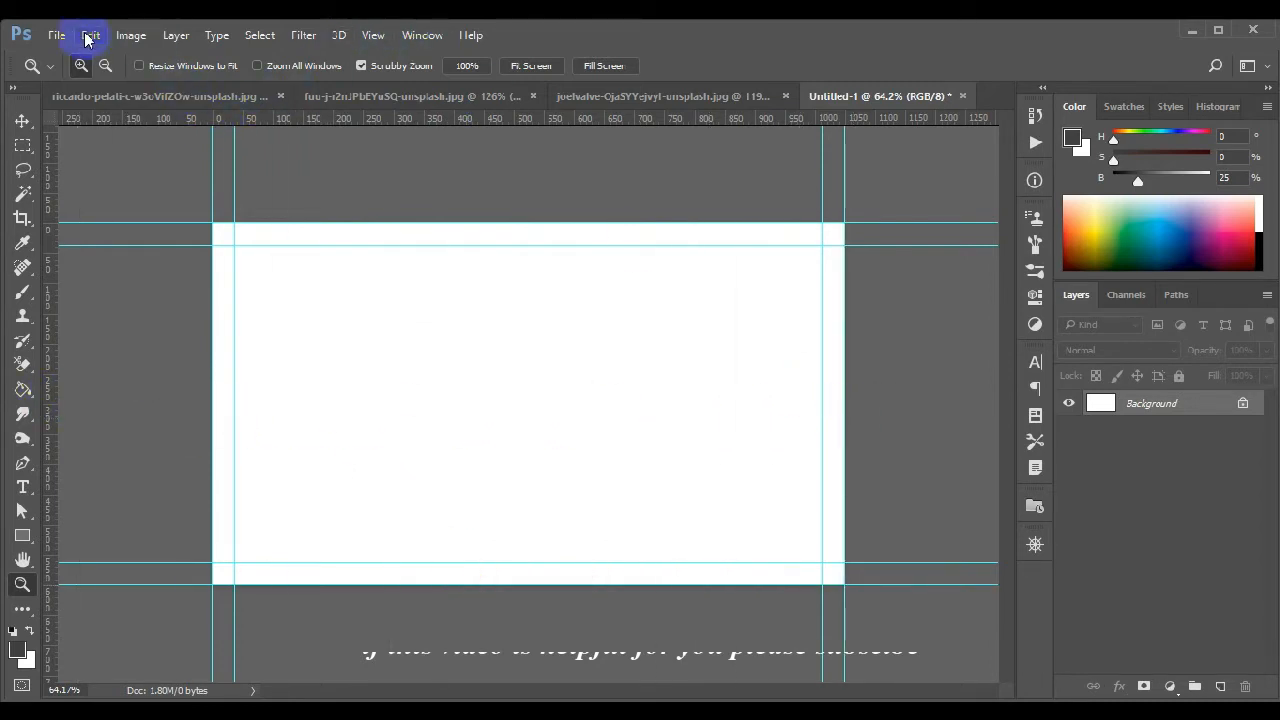
pyautogui.moveTo(132, 34)
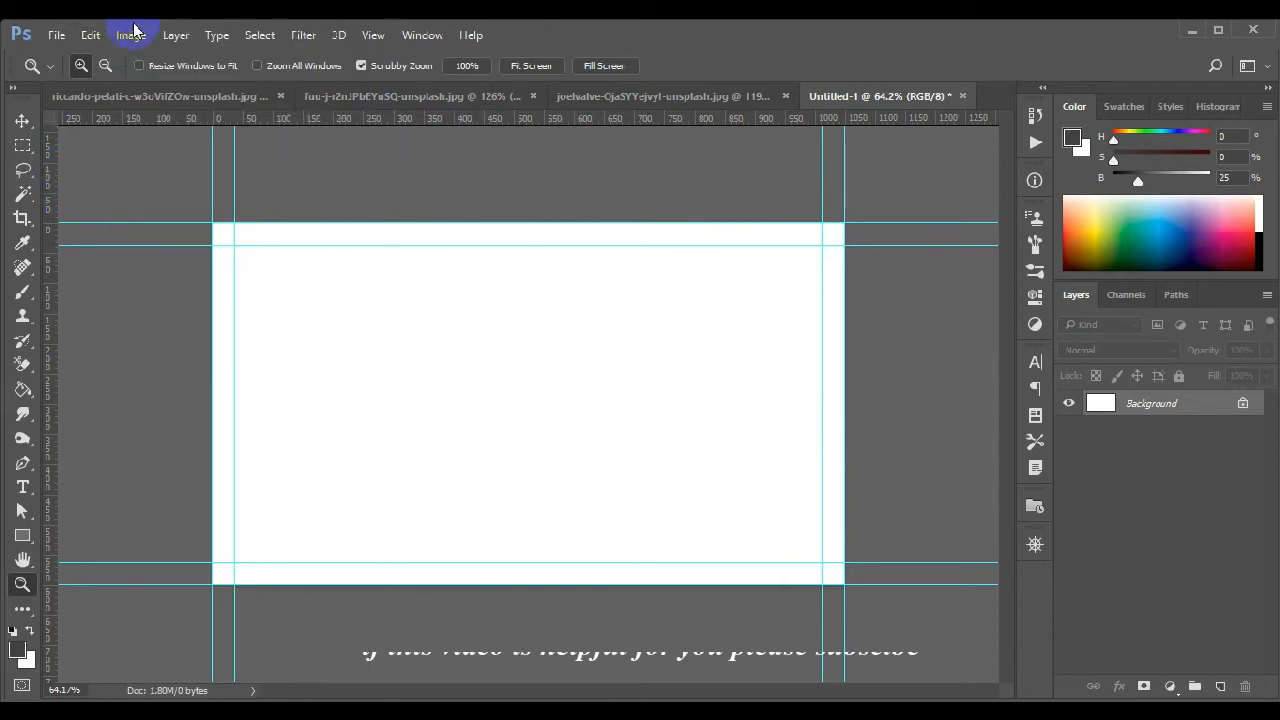
pyautogui.click(130, 36)
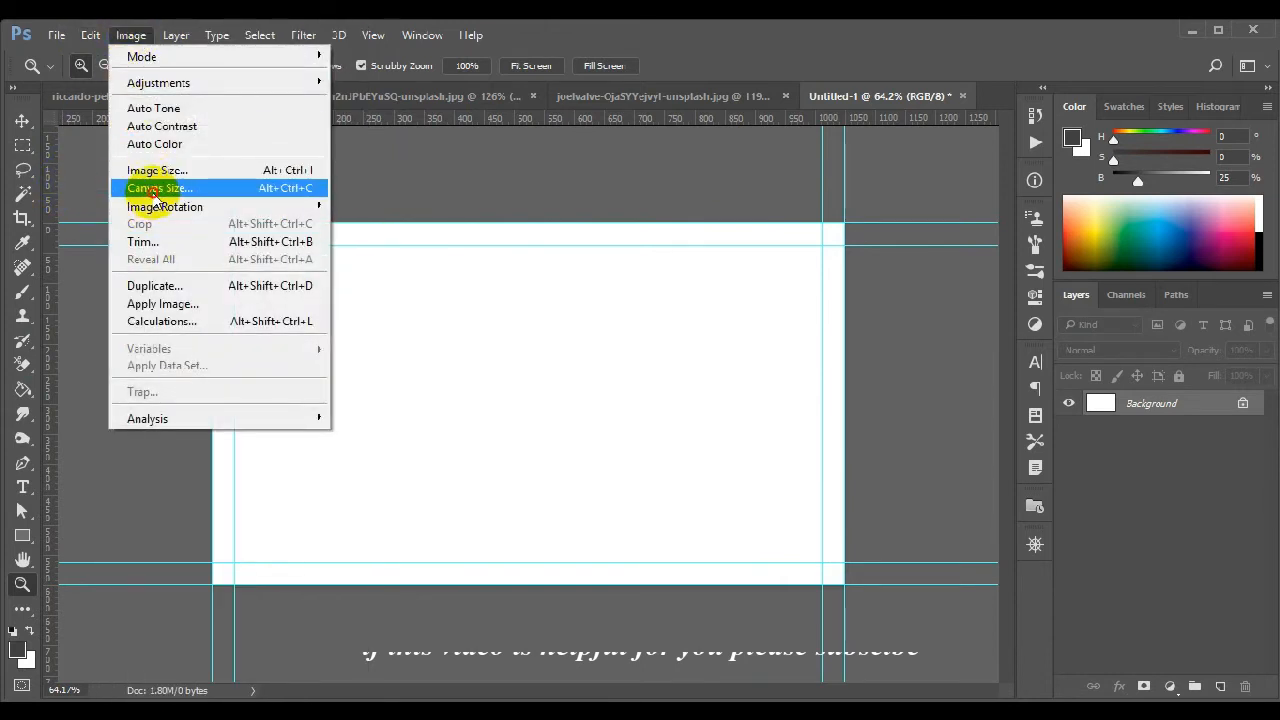
pyautogui.click(158, 188)
pyautogui.write('3.')
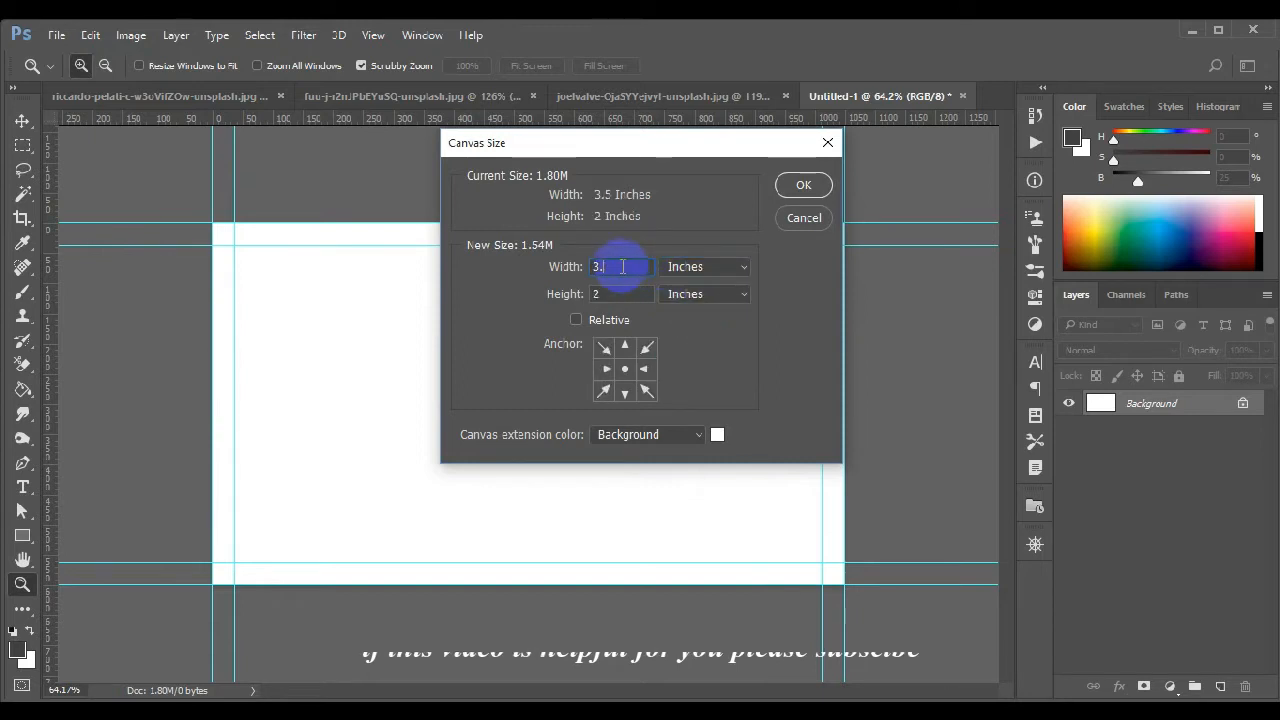
pyautogui.click(620, 292)
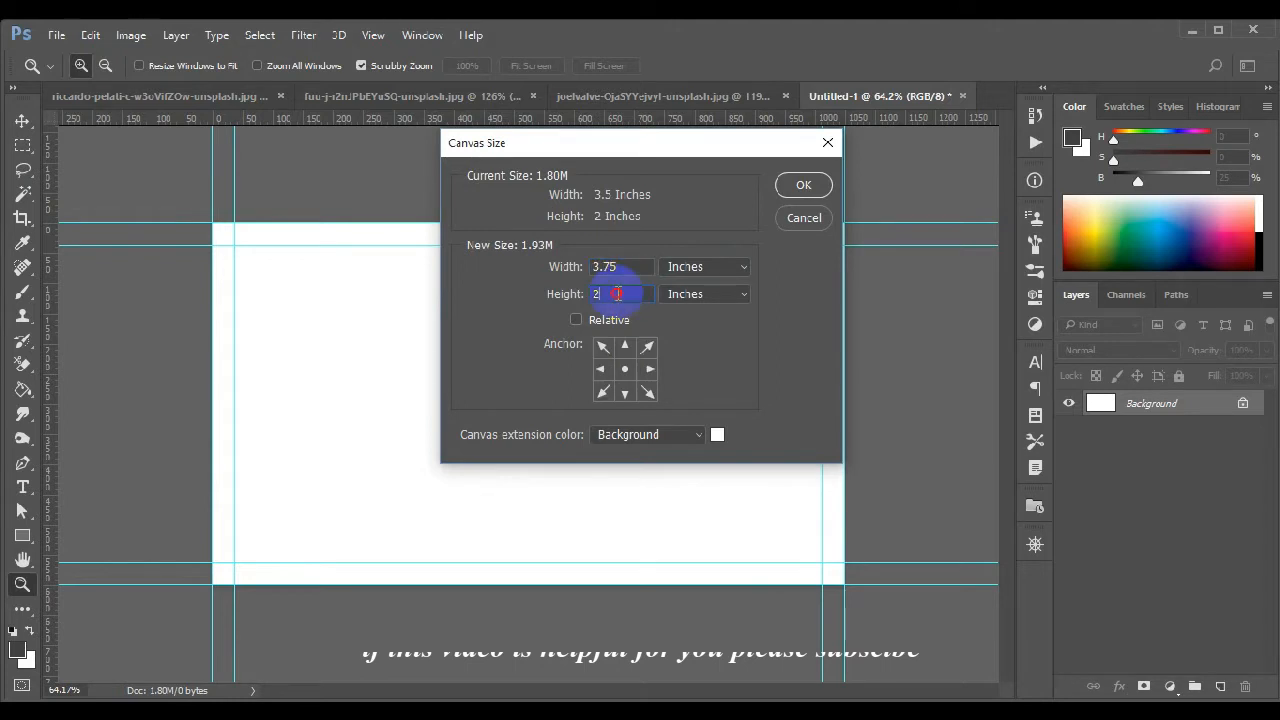
pyautogui.write('.25')
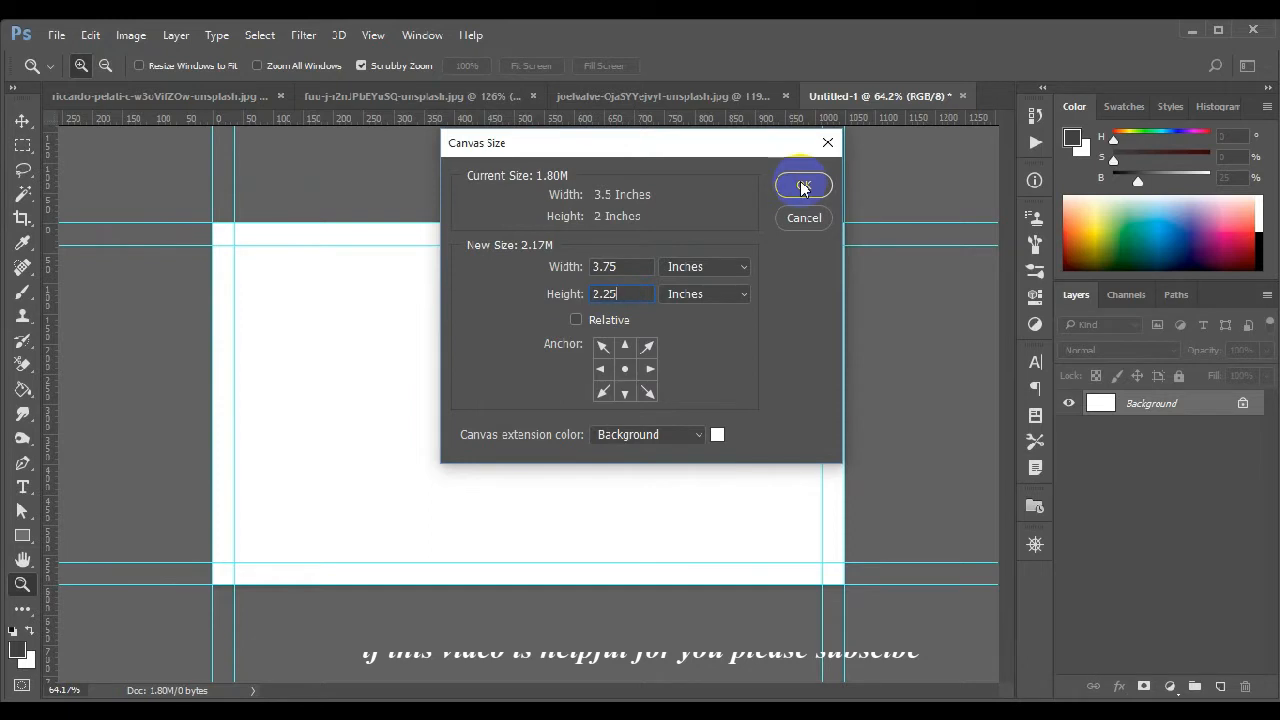
pyautogui.click(804, 184)
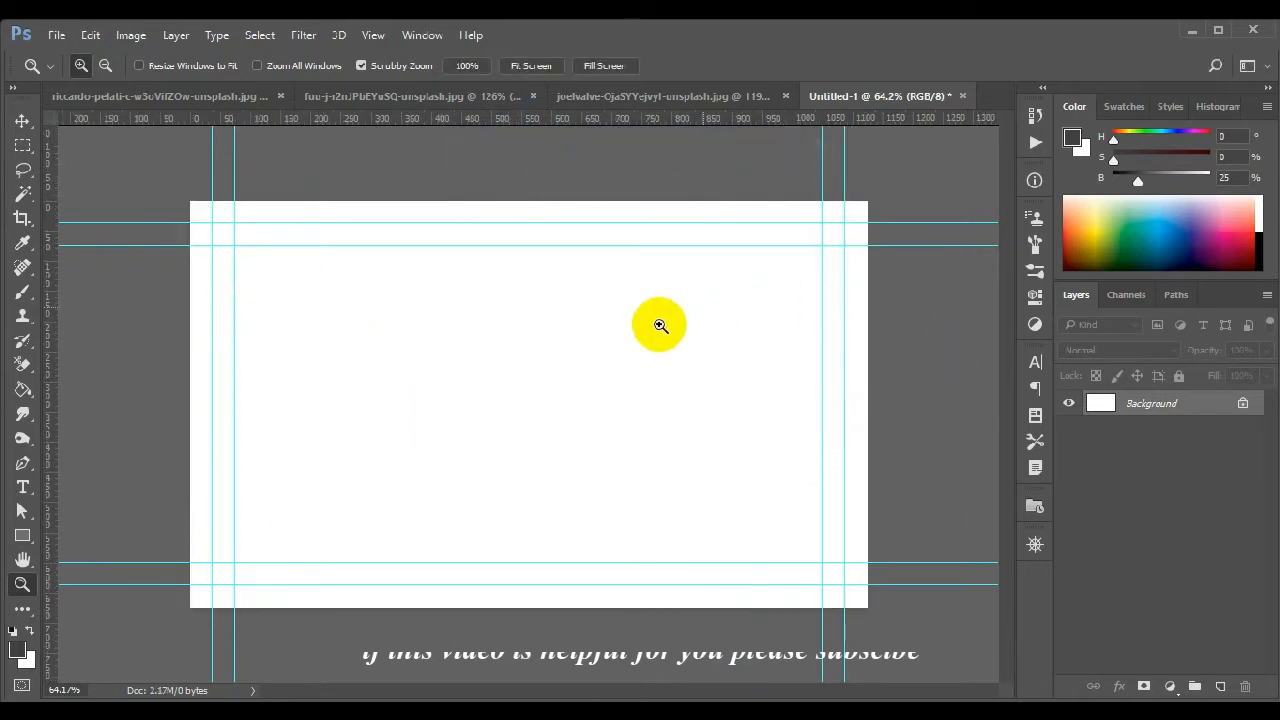
pyautogui.moveTo(696, 376)
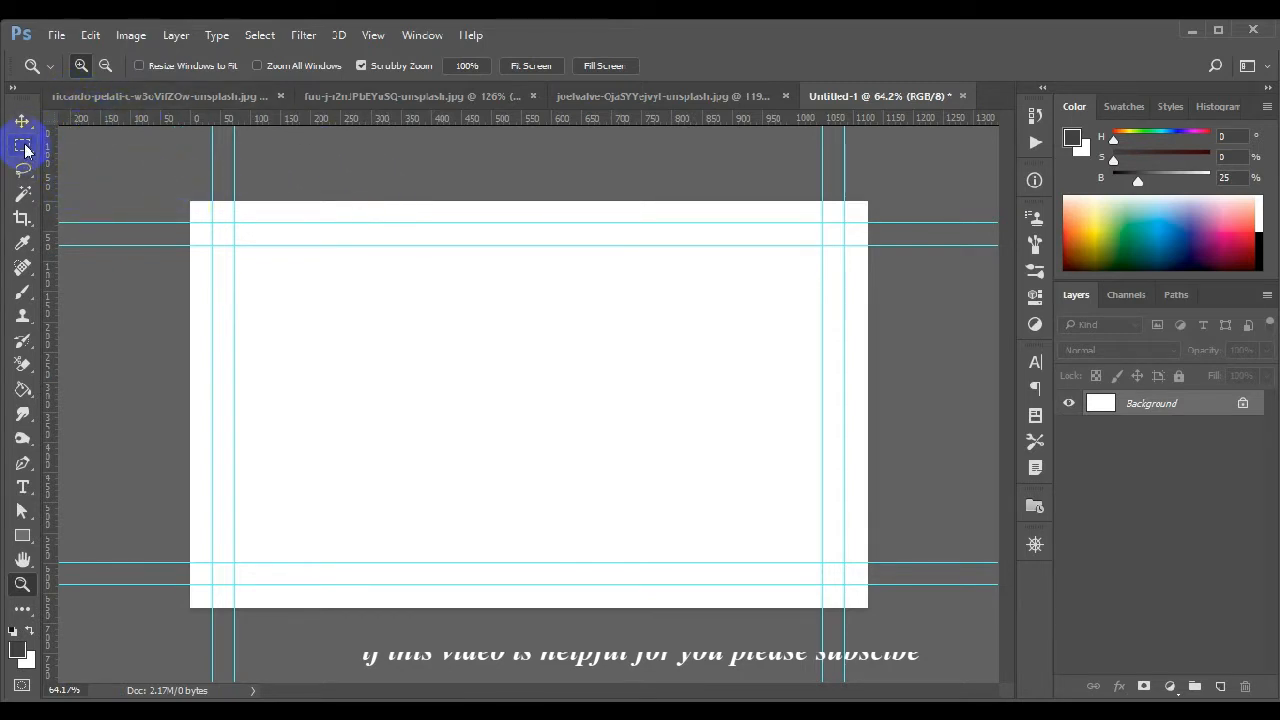
pyautogui.moveTo(22, 560)
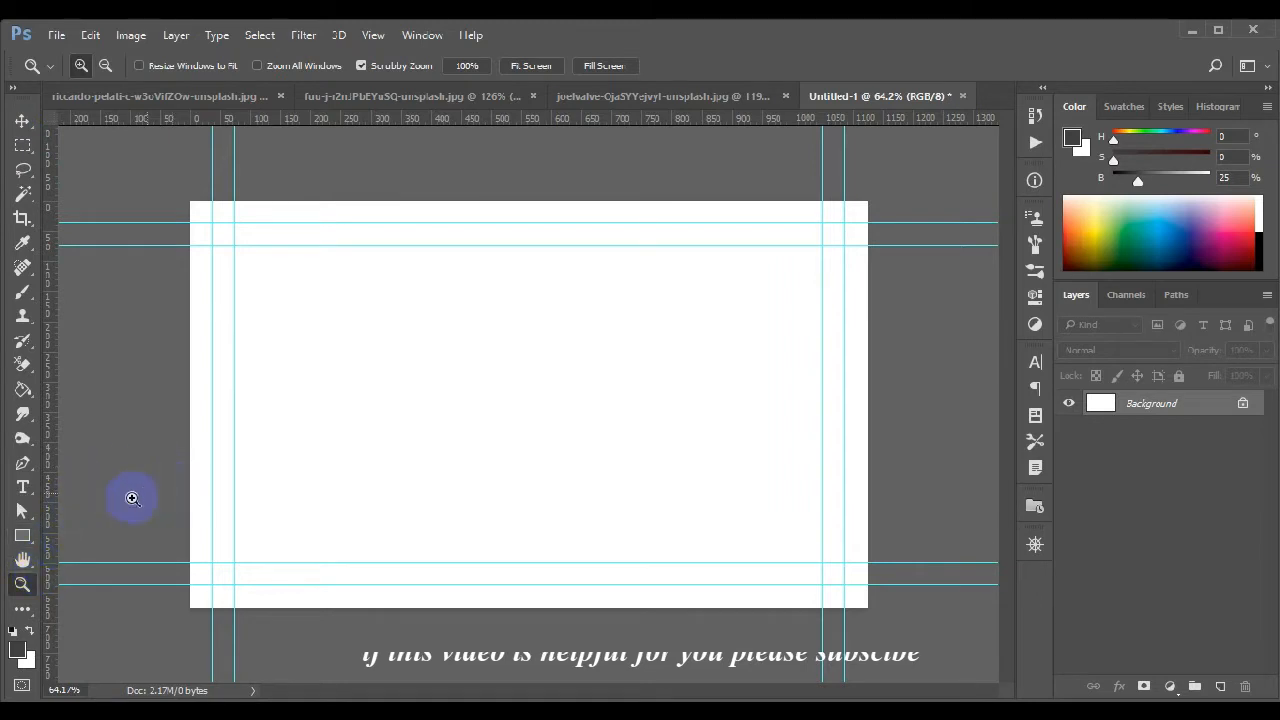
pyautogui.moveTo(100, 508)
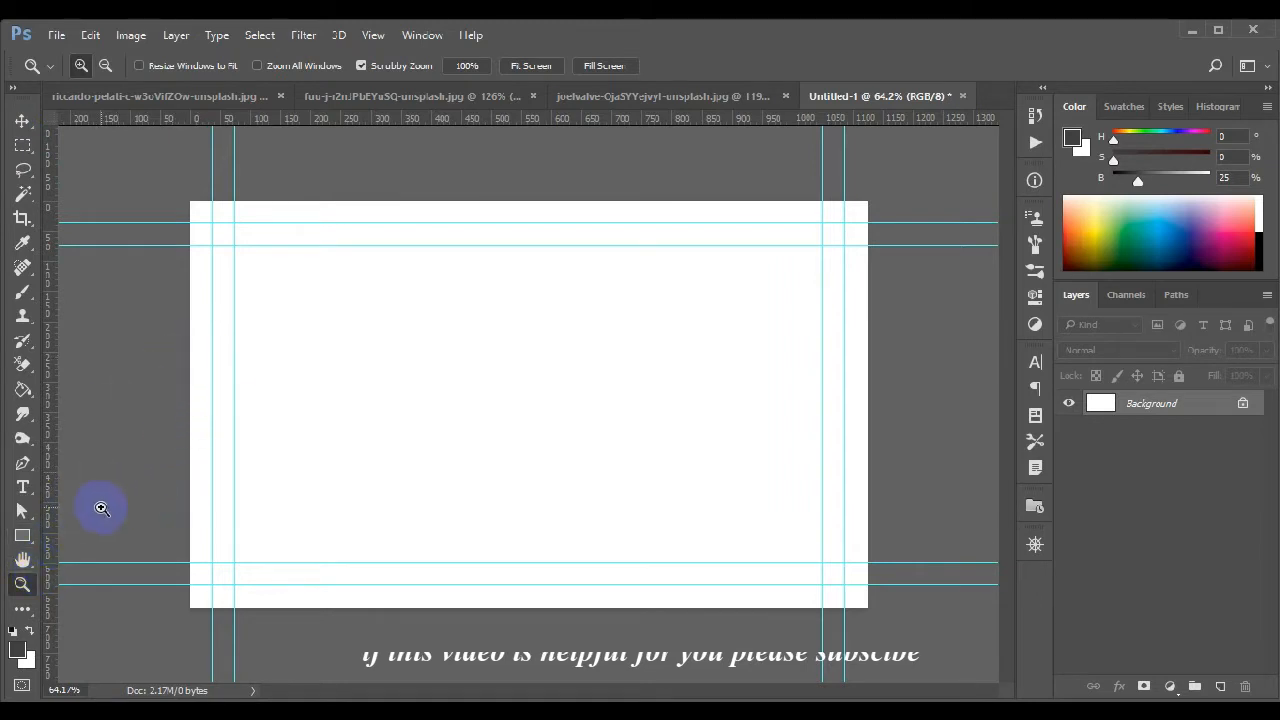
# Draw a dark gray Rectangle 1 over the card's left side, extending past the top and bottom edges.
pyautogui.click(22, 536)
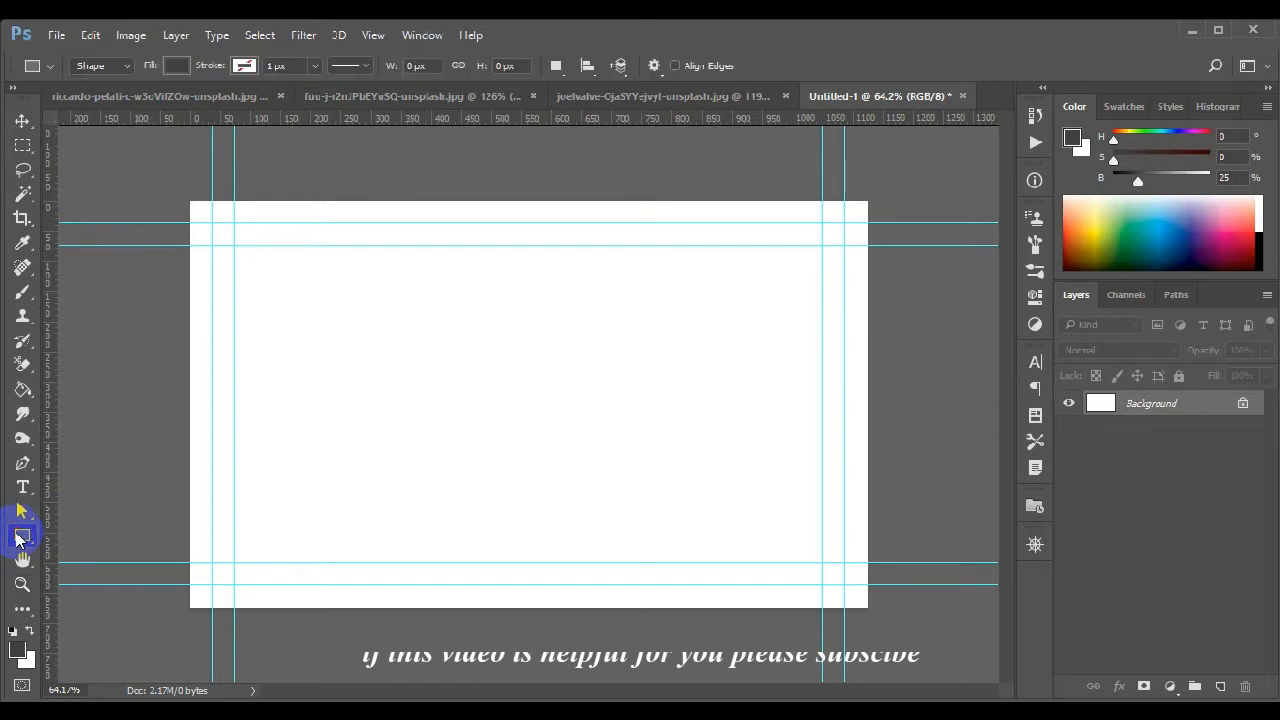
pyautogui.moveTo(108, 132)
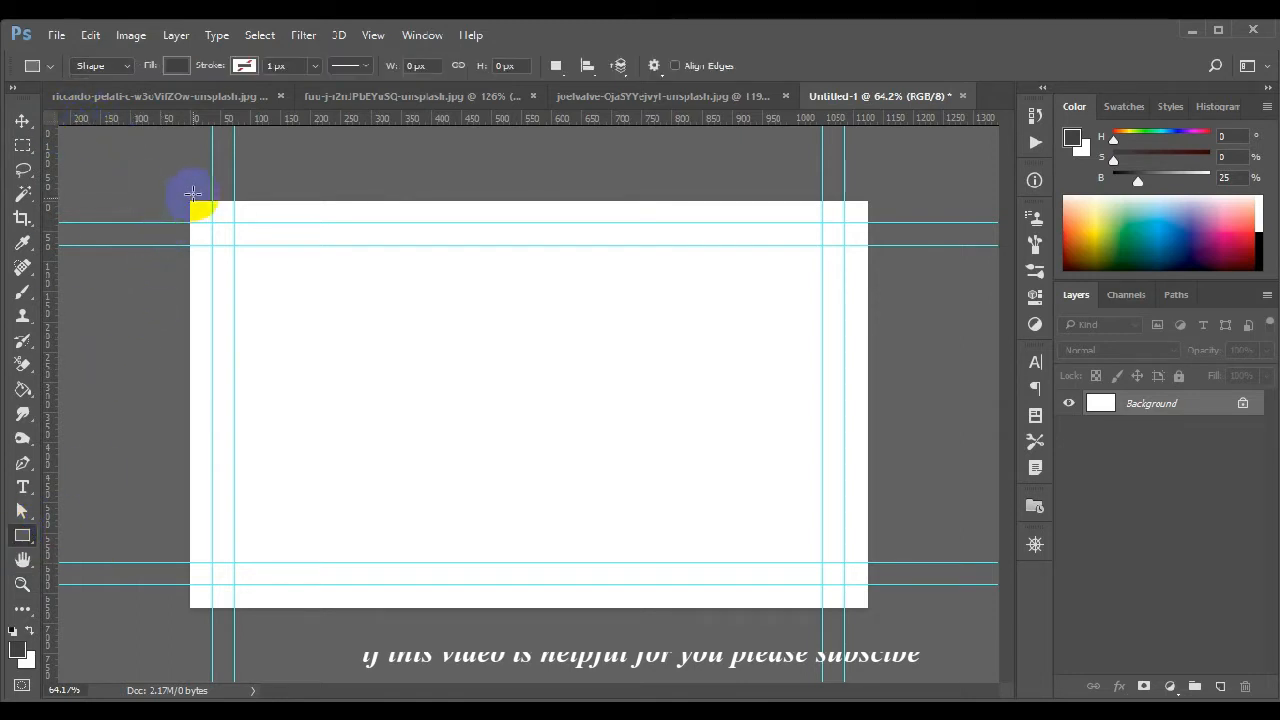
pyautogui.moveTo(192, 192); pyautogui.dragTo(400, 466)
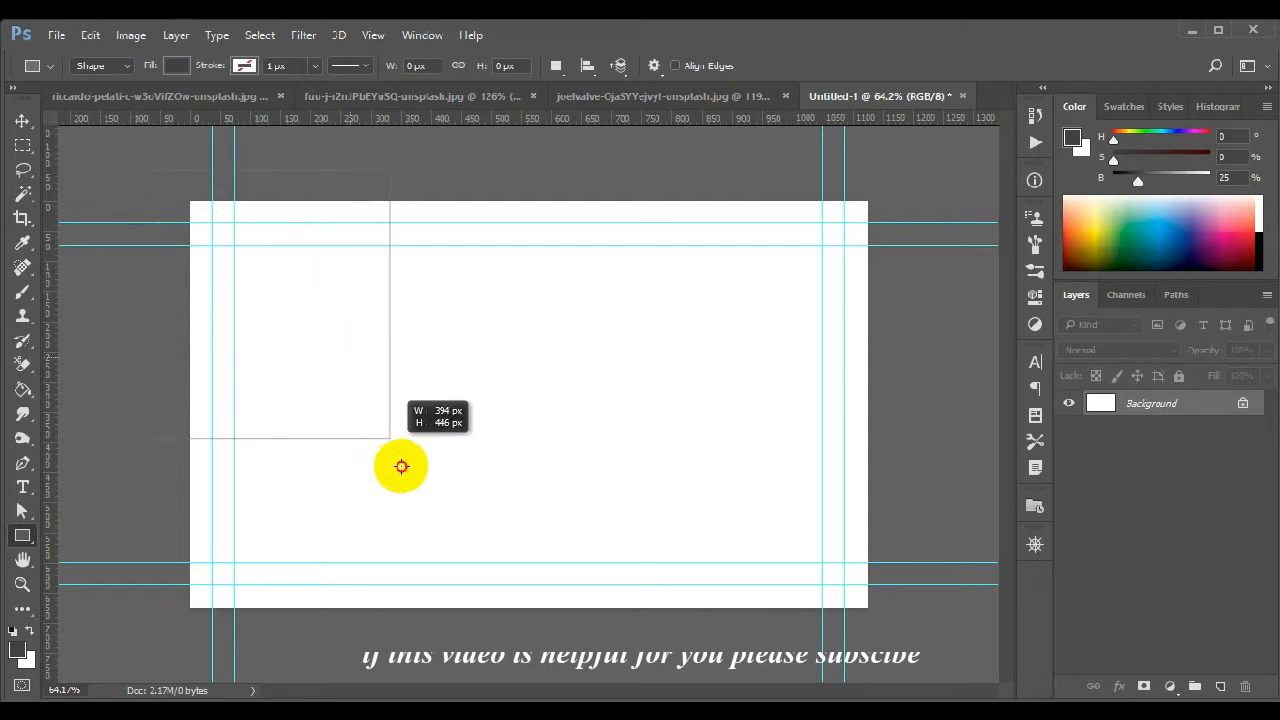
pyautogui.moveTo(400, 466); pyautogui.dragTo(490, 640)
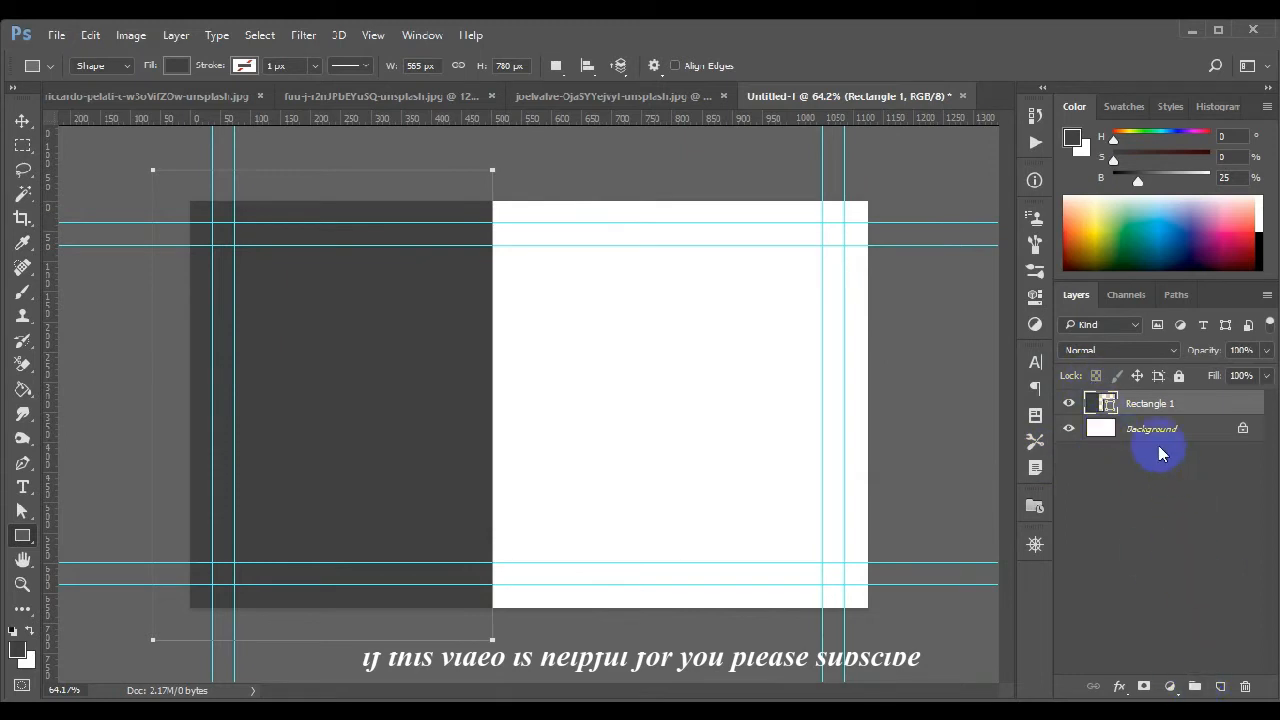
# Add a layer named bg above Background and fill it with white.
pyautogui.click(1152, 428)
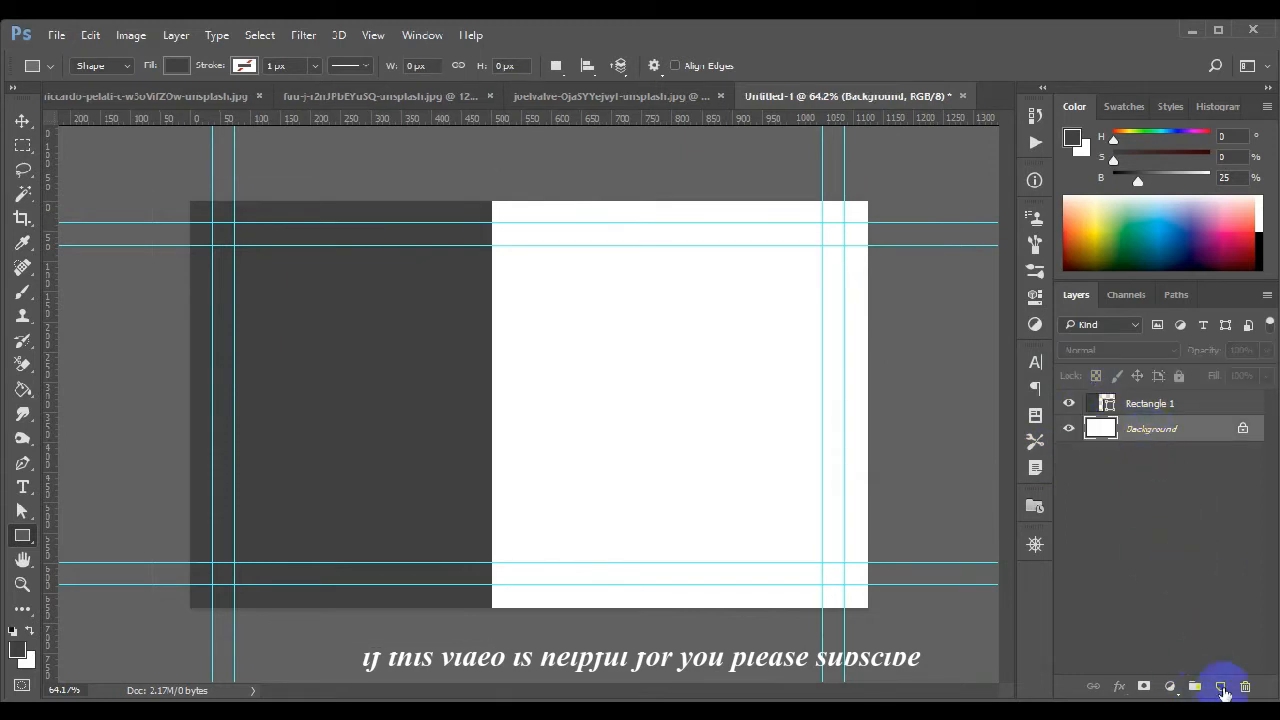
pyautogui.click(1220, 686)
pyautogui.write('bg')
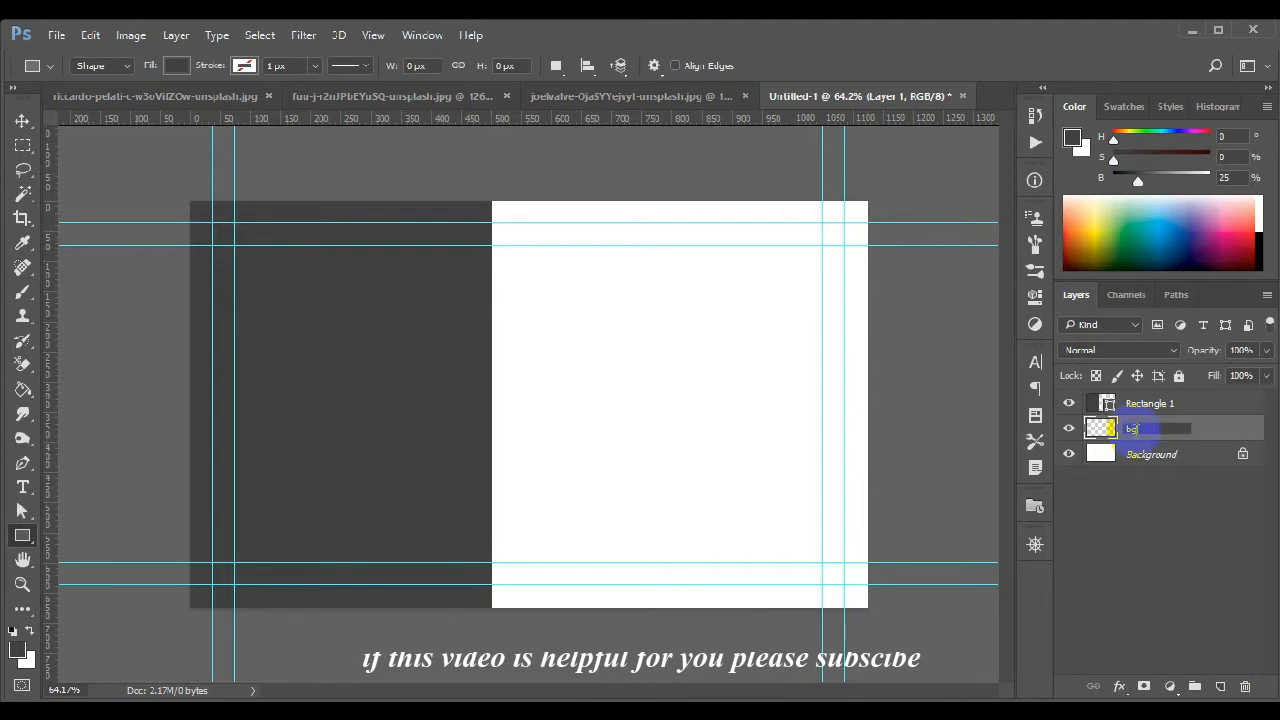
pyautogui.click(1150, 452)
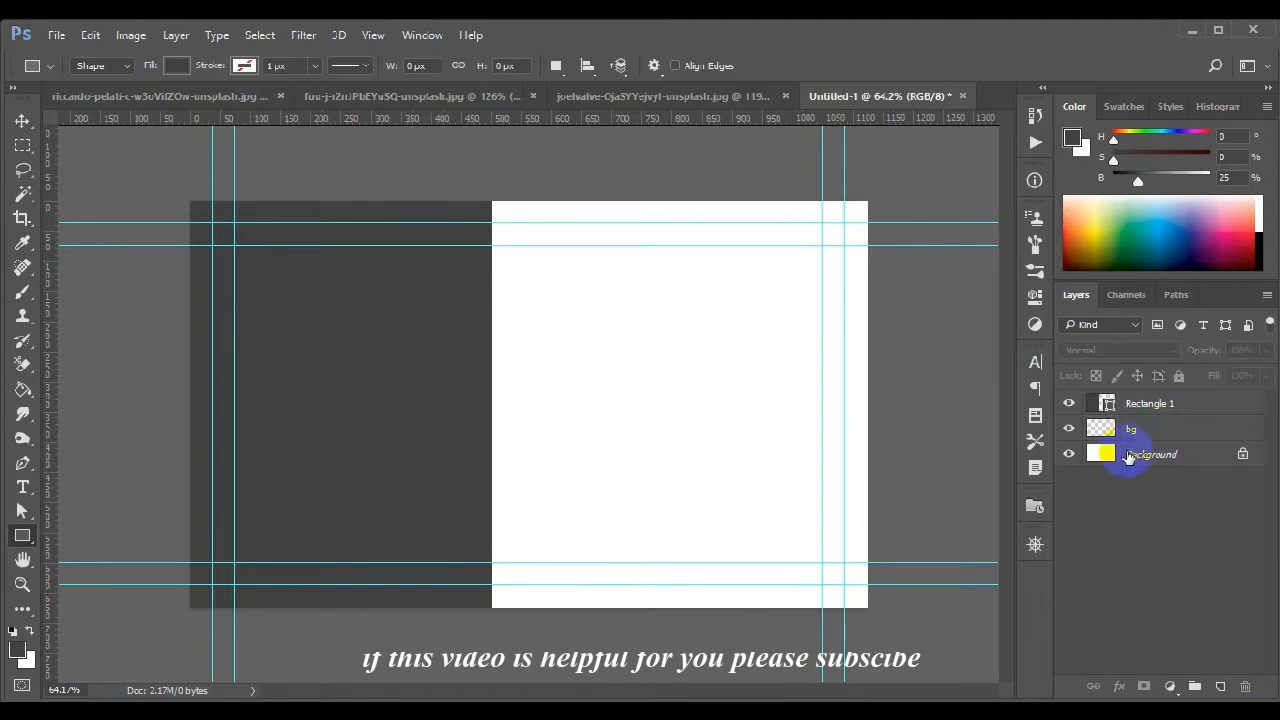
pyautogui.click(1132, 428)
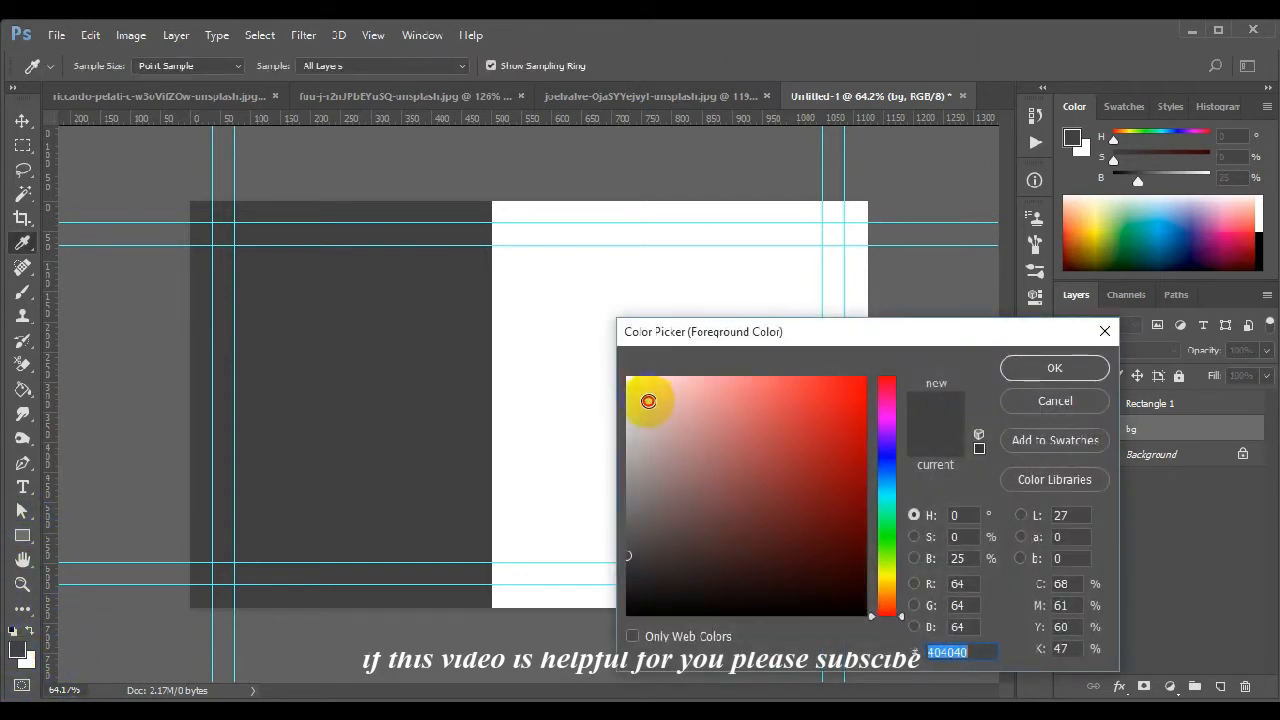
pyautogui.click(1054, 368)
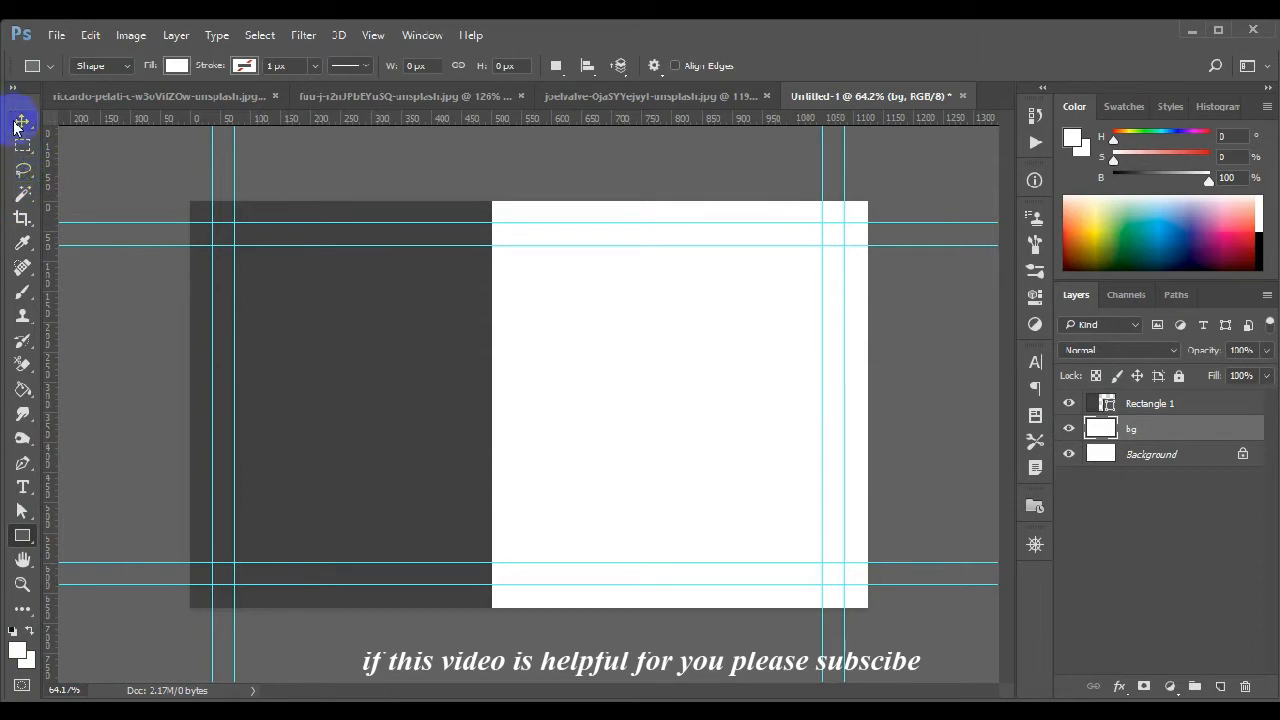
pyautogui.moveTo(22, 272)
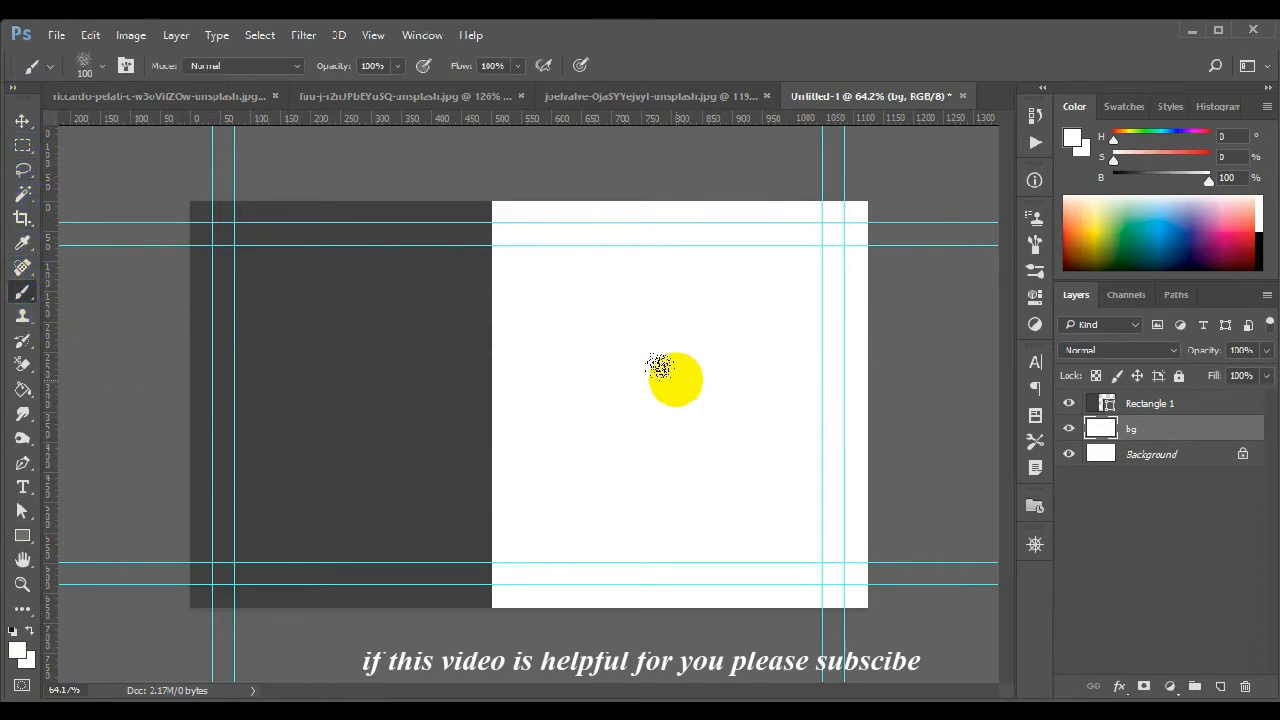
# Pick a scattered spatter brush tip from the brush preset picker for painting on bg.
pyautogui.rightClick(676, 380)
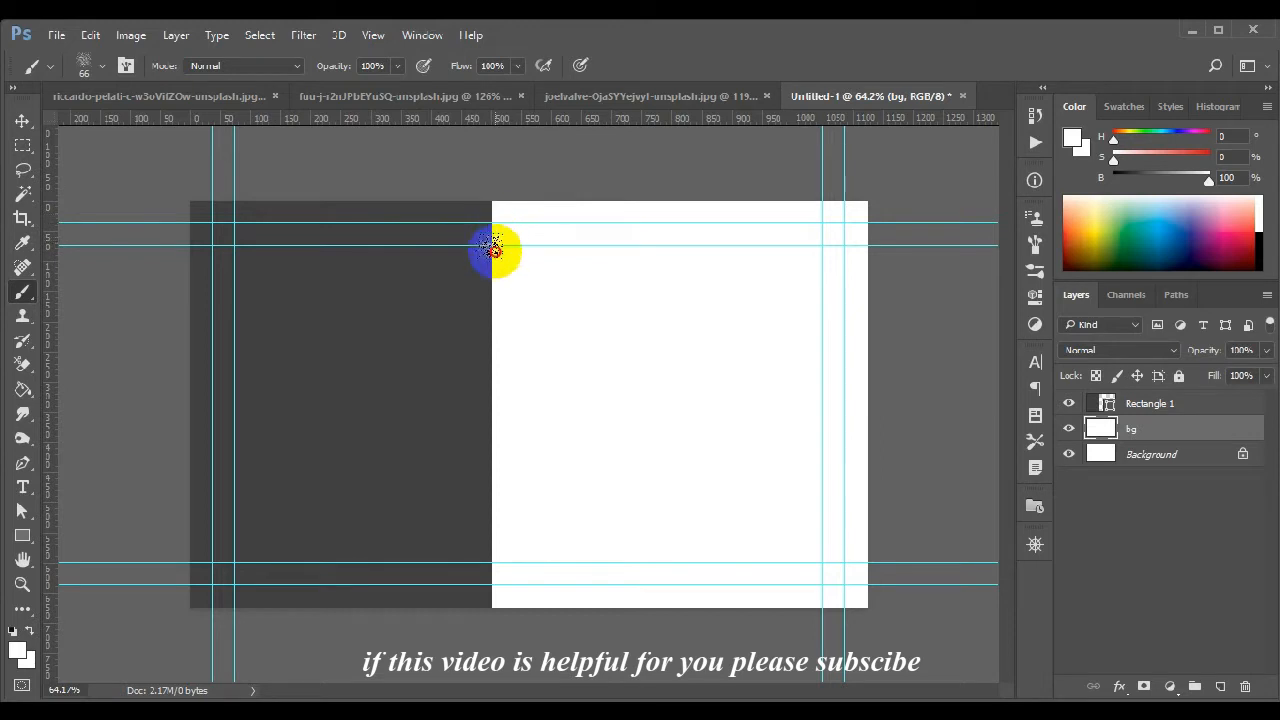
pyautogui.click(1130, 428)
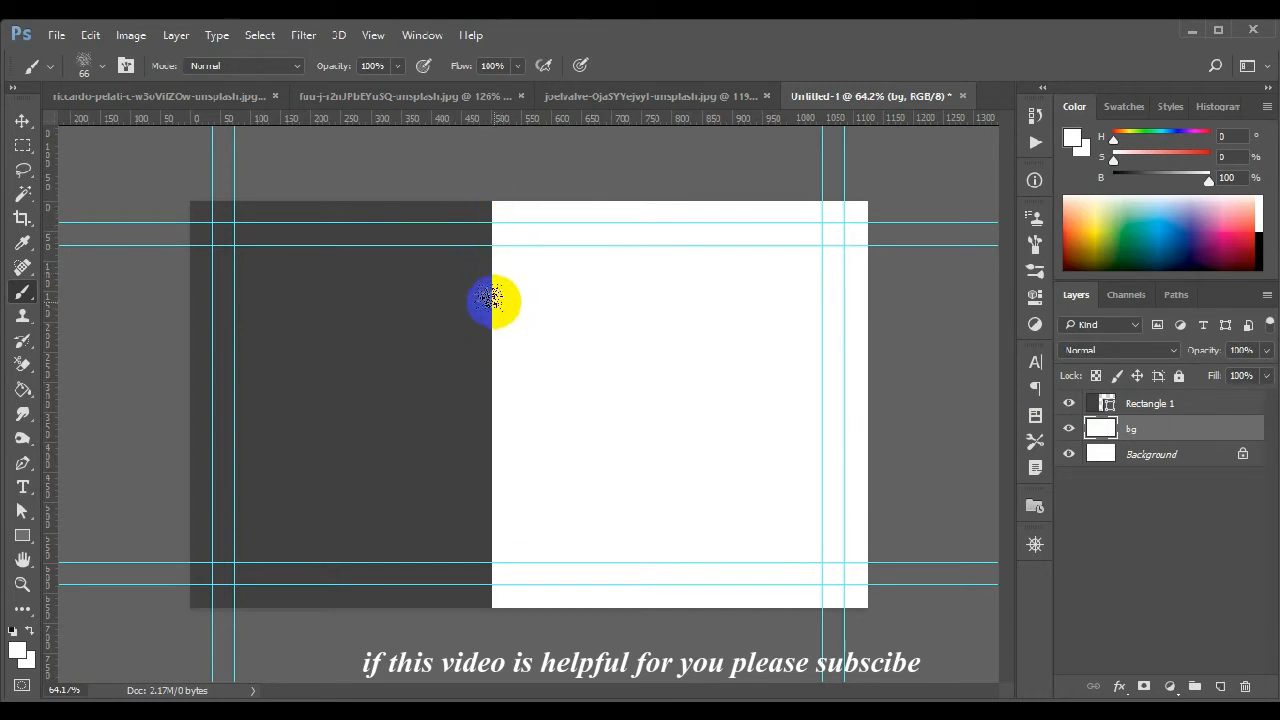
# Add empty Layer 1 above Rectangle 1 and sample the rectangle's dark gray #404040 as the paint colour.
pyautogui.click(1150, 404)
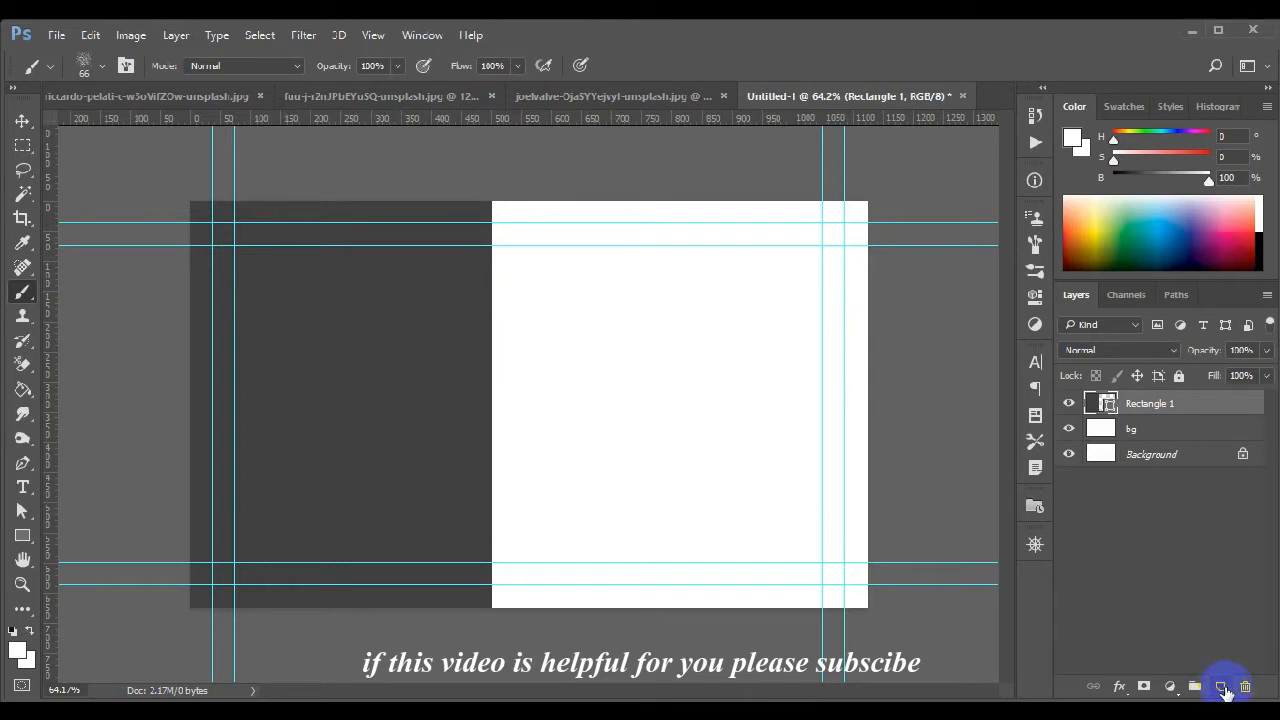
pyautogui.click(1224, 686)
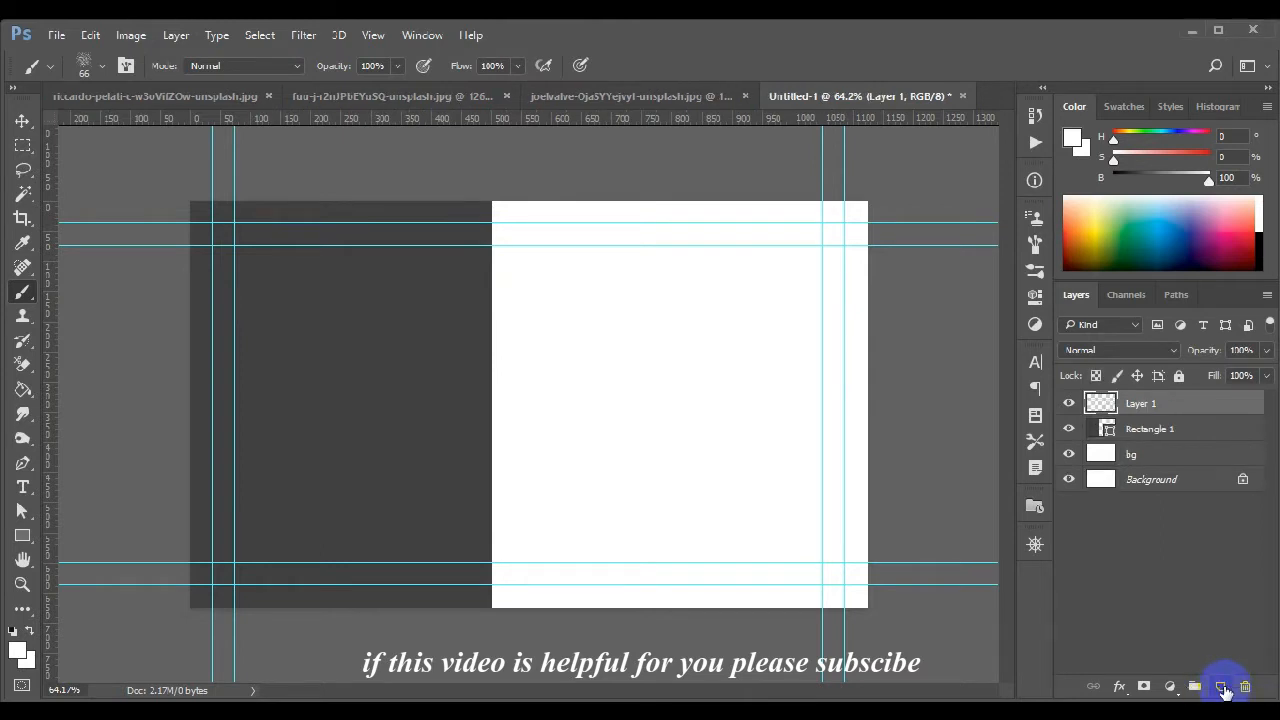
pyautogui.click(1220, 686)
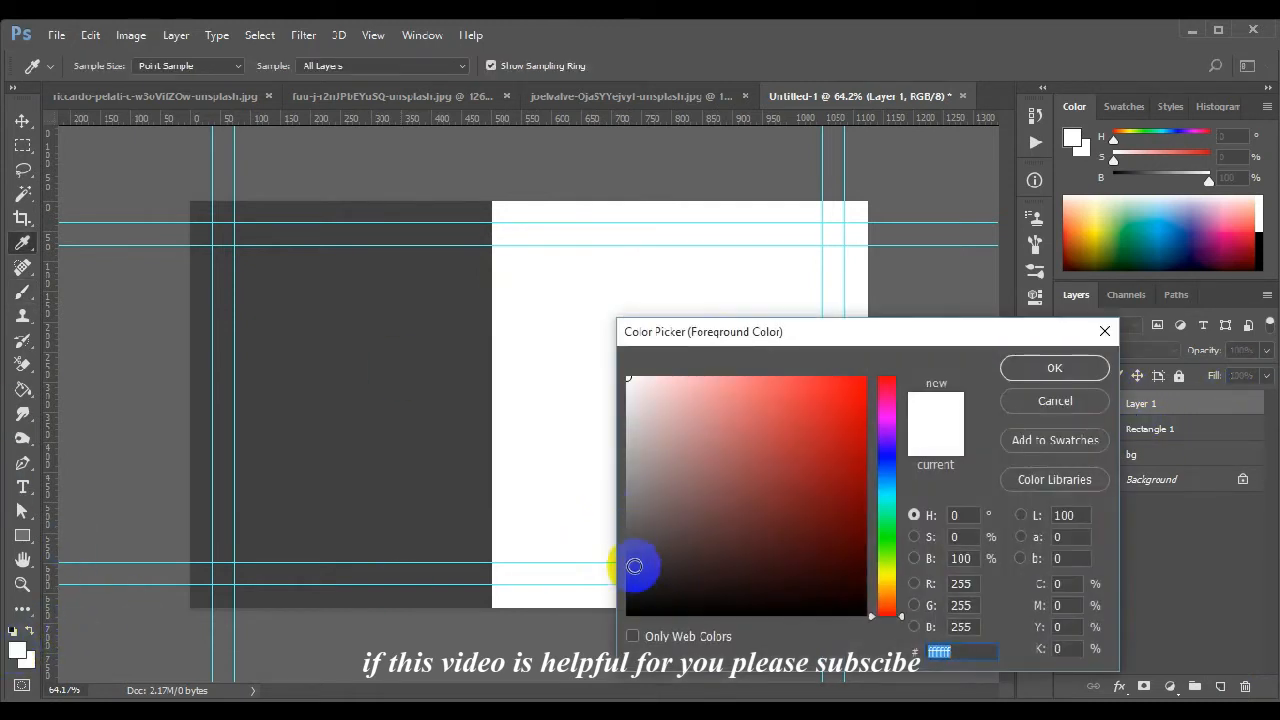
pyautogui.click(490, 510)
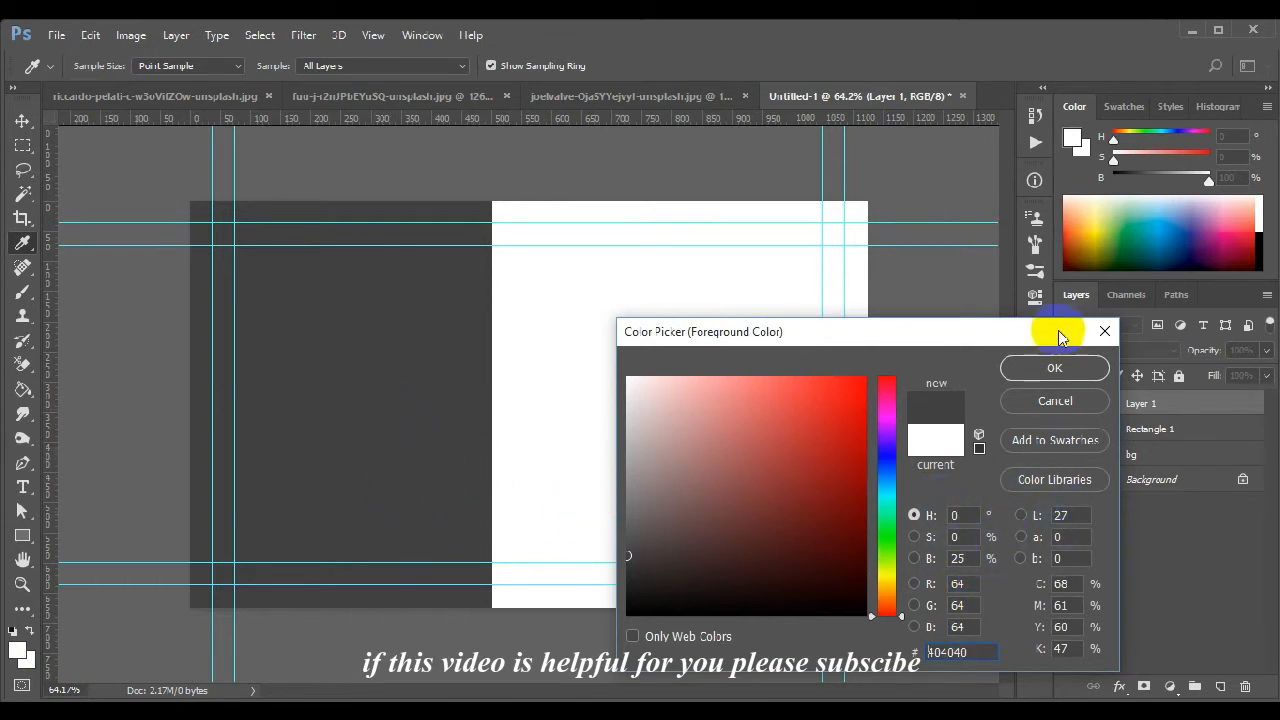
pyautogui.click(1054, 368)
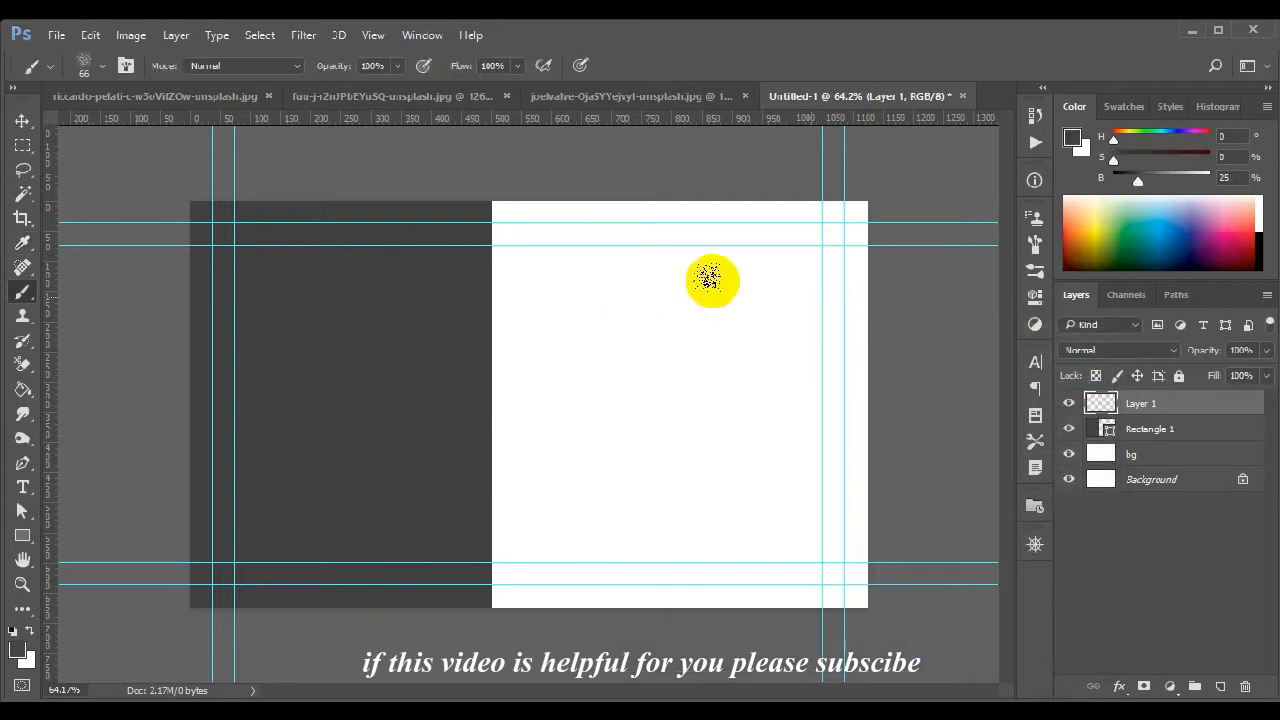
# Paint dark gray spatter strokes along the rectangle's right edge to start the rough border.
pyautogui.moveTo(712, 280); pyautogui.dragTo(540, 300)
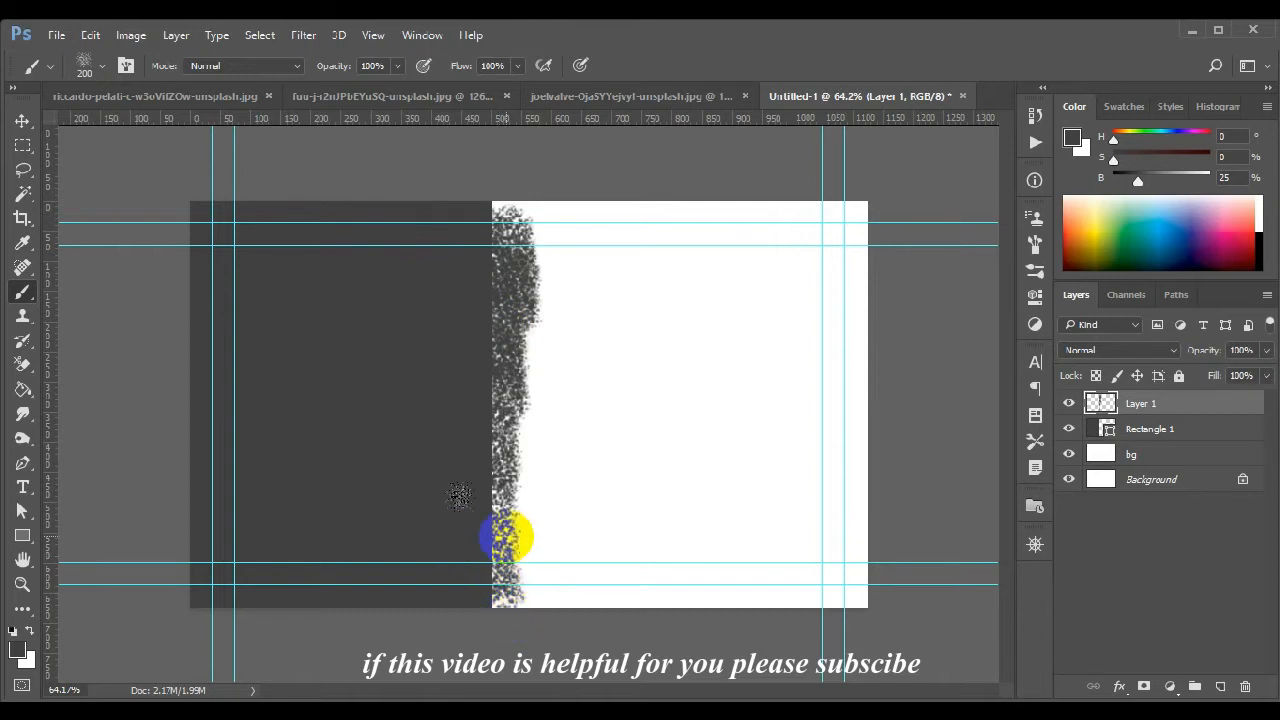
pyautogui.moveTo(510, 536); pyautogui.dragTo(520, 256)
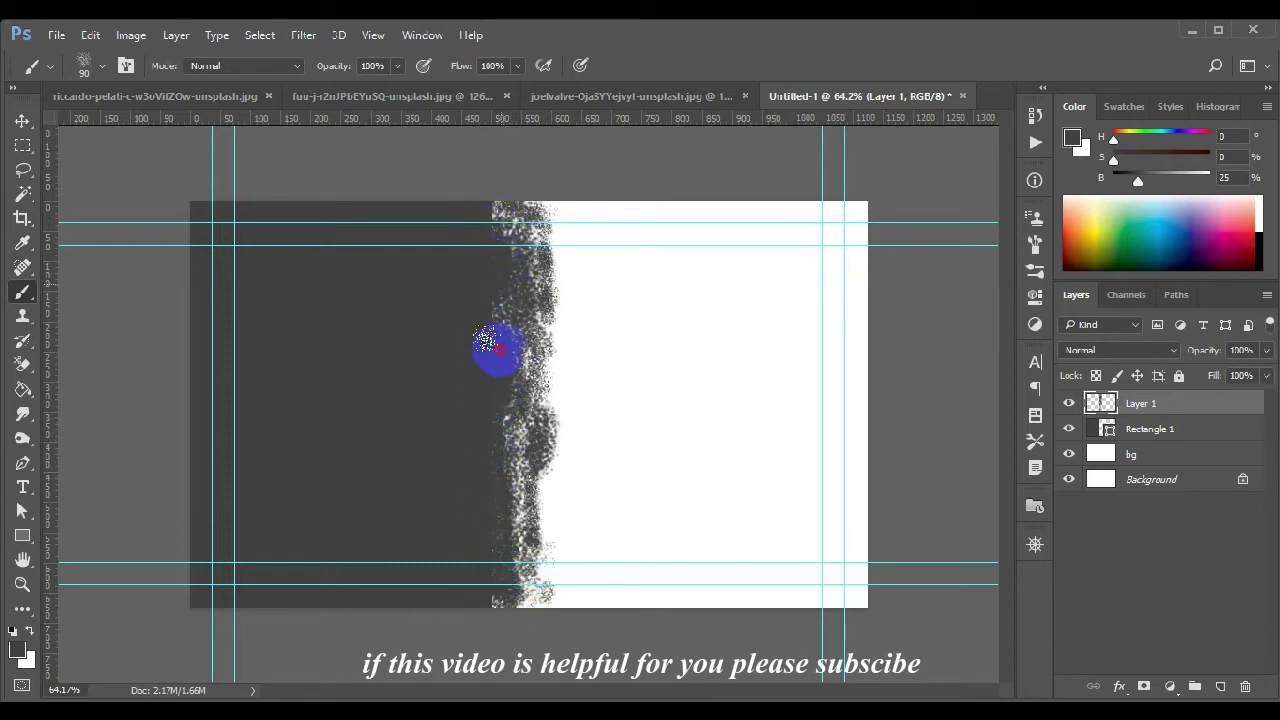
pyautogui.moveTo(496, 350); pyautogui.dragTo(520, 584)
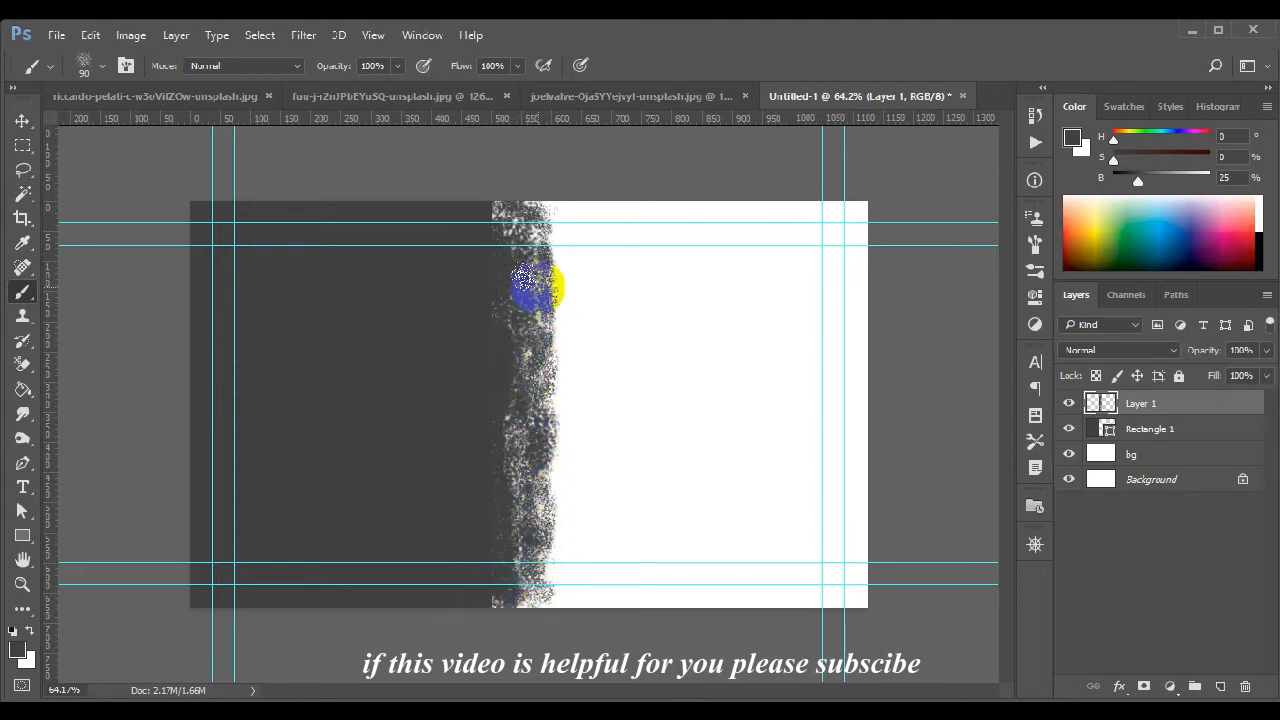
pyautogui.moveTo(530, 284); pyautogui.dragTo(520, 450)
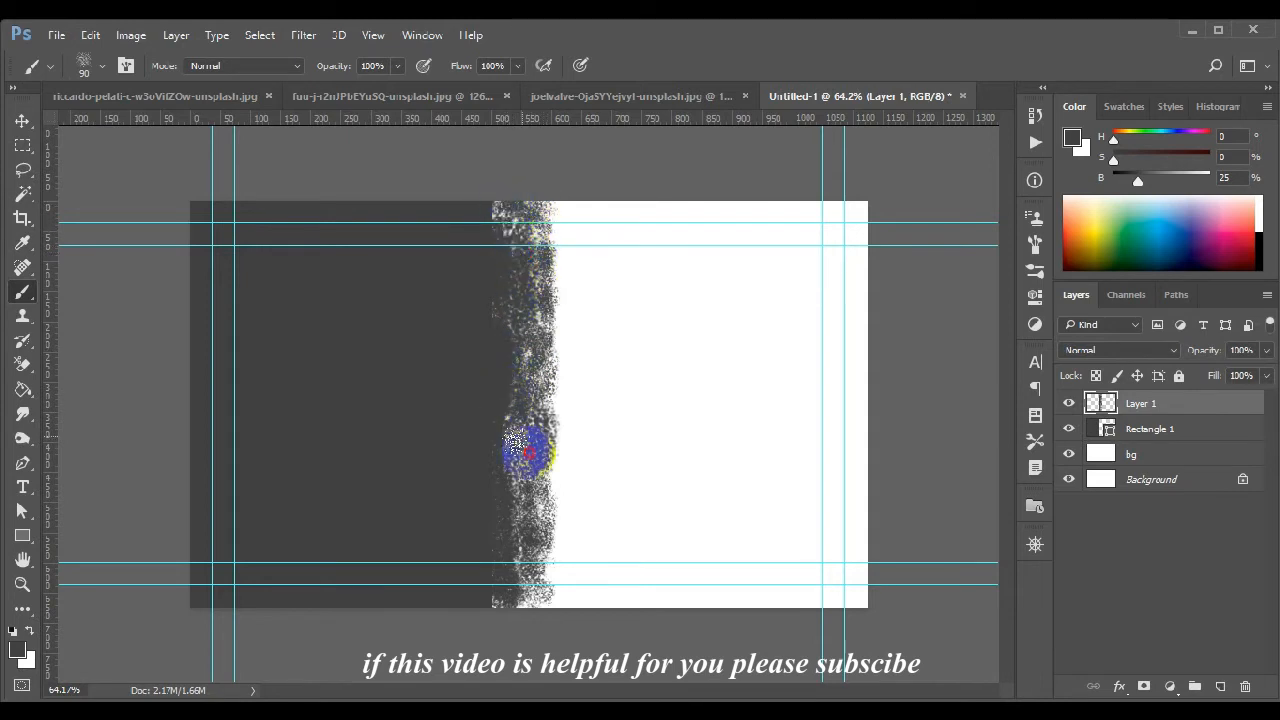
pyautogui.moveTo(520, 450); pyautogui.dragTo(544, 576)
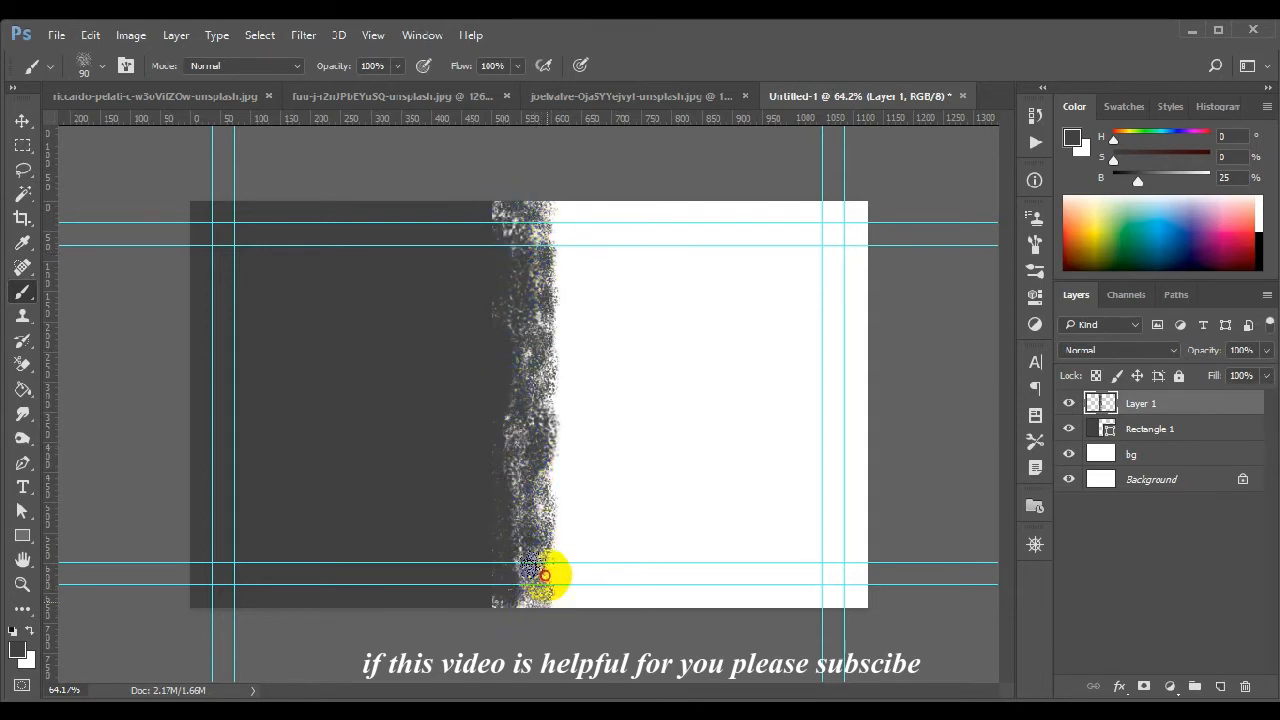
# Fill gaps and extend the spatter into the white area, finishing the grunge edge down to the bottom.
pyautogui.moveTo(544, 576); pyautogui.dragTo(530, 270)
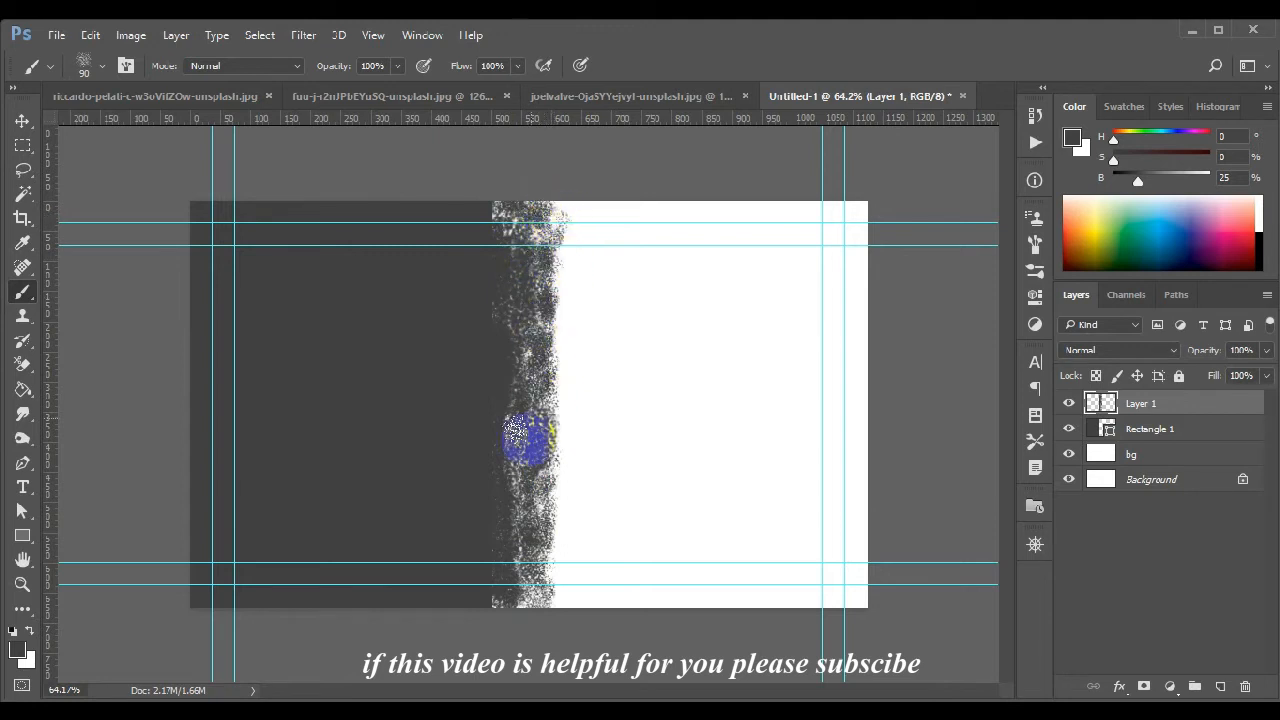
pyautogui.moveTo(528, 436); pyautogui.dragTo(532, 596)
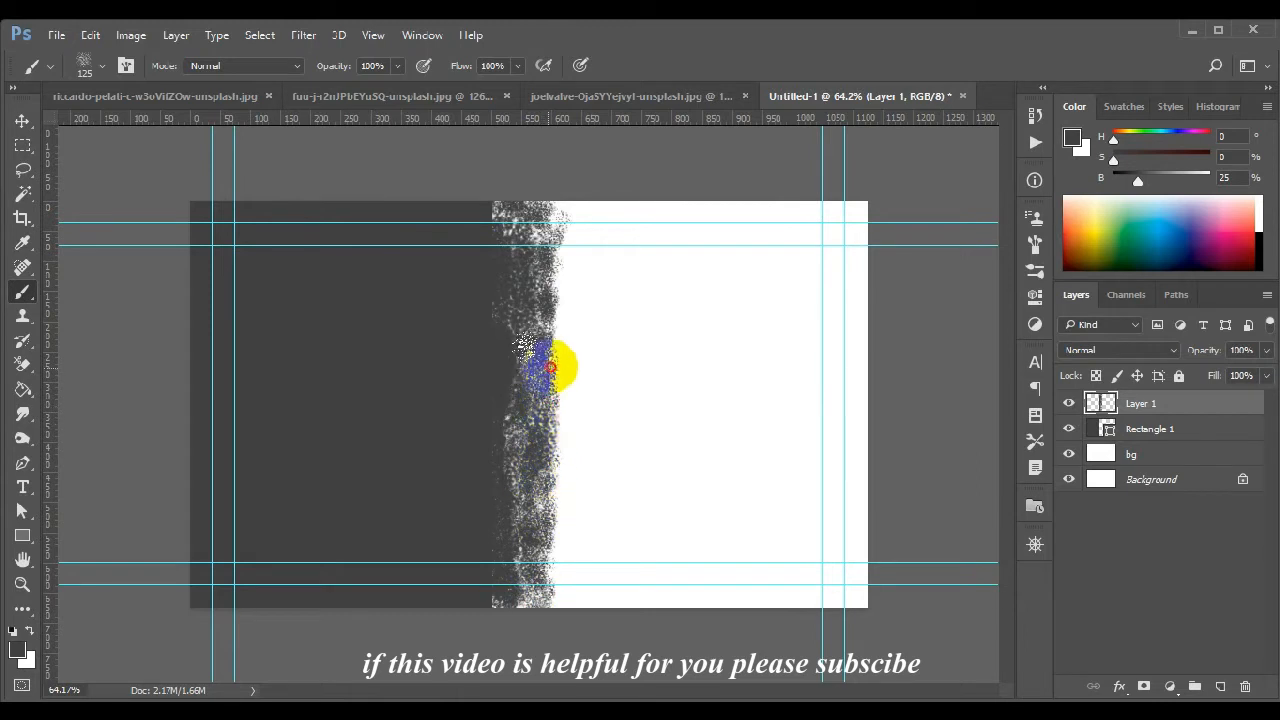
pyautogui.moveTo(550, 364); pyautogui.dragTo(530, 470)
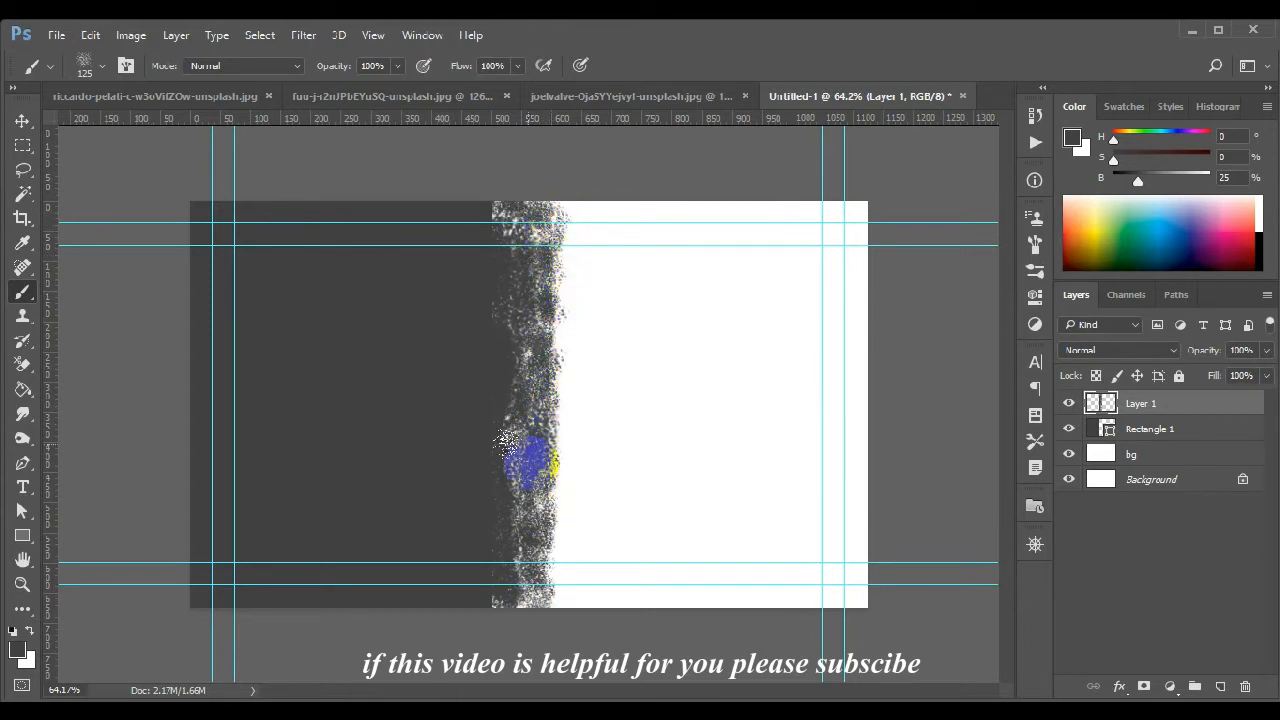
pyautogui.moveTo(504, 450); pyautogui.dragTo(540, 556)
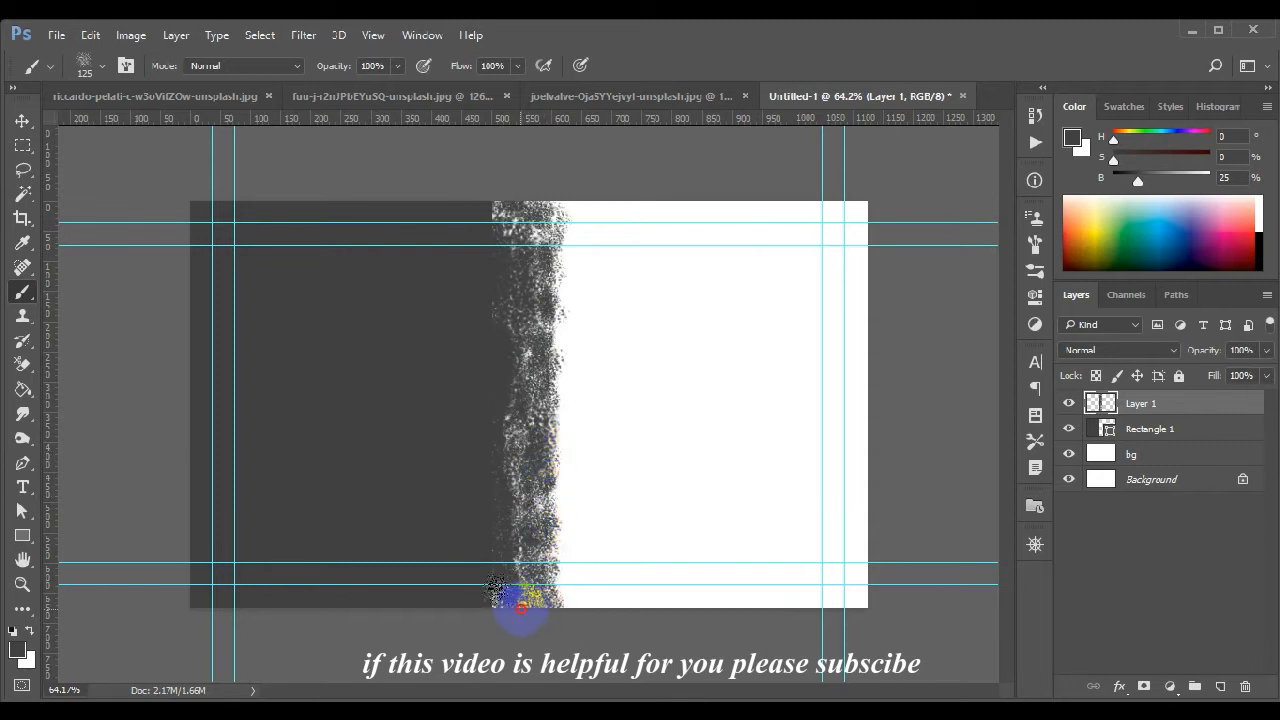
pyautogui.moveTo(520, 604); pyautogui.dragTo(490, 220)
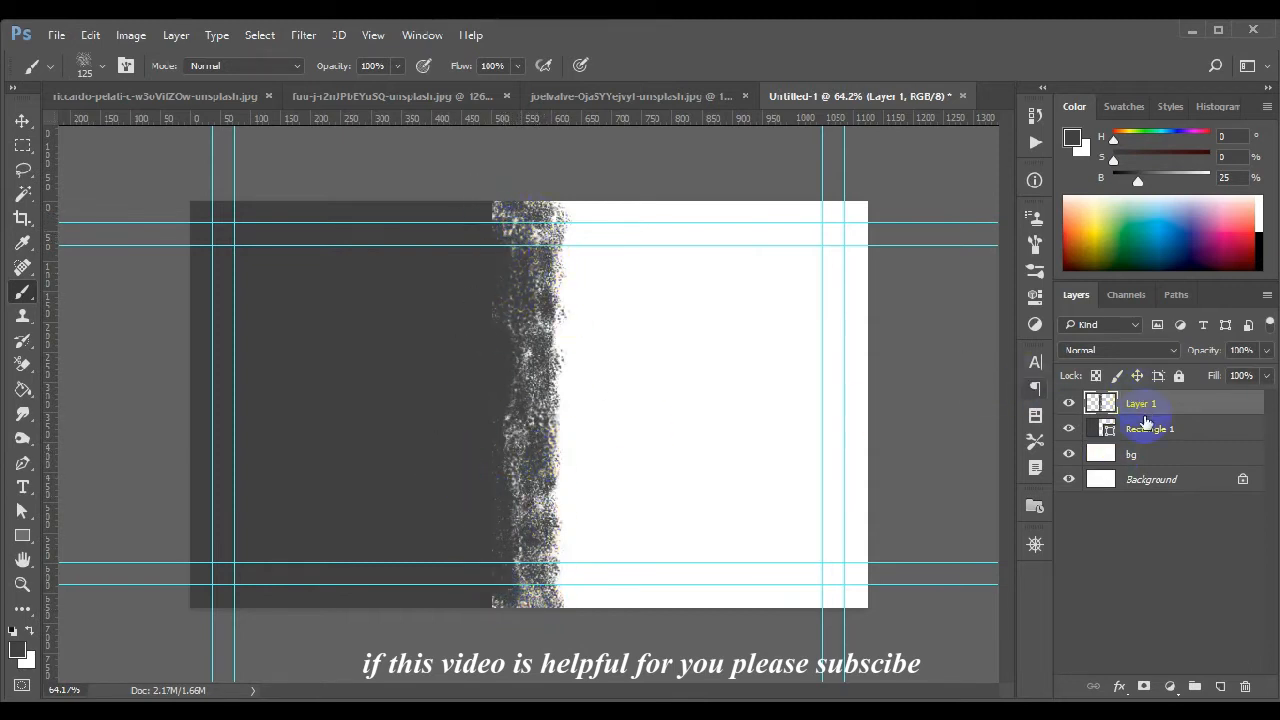
# Merge Layer 1 with Rectangle 1 and place the result in a new group named shapes.
pyautogui.click(1148, 428)
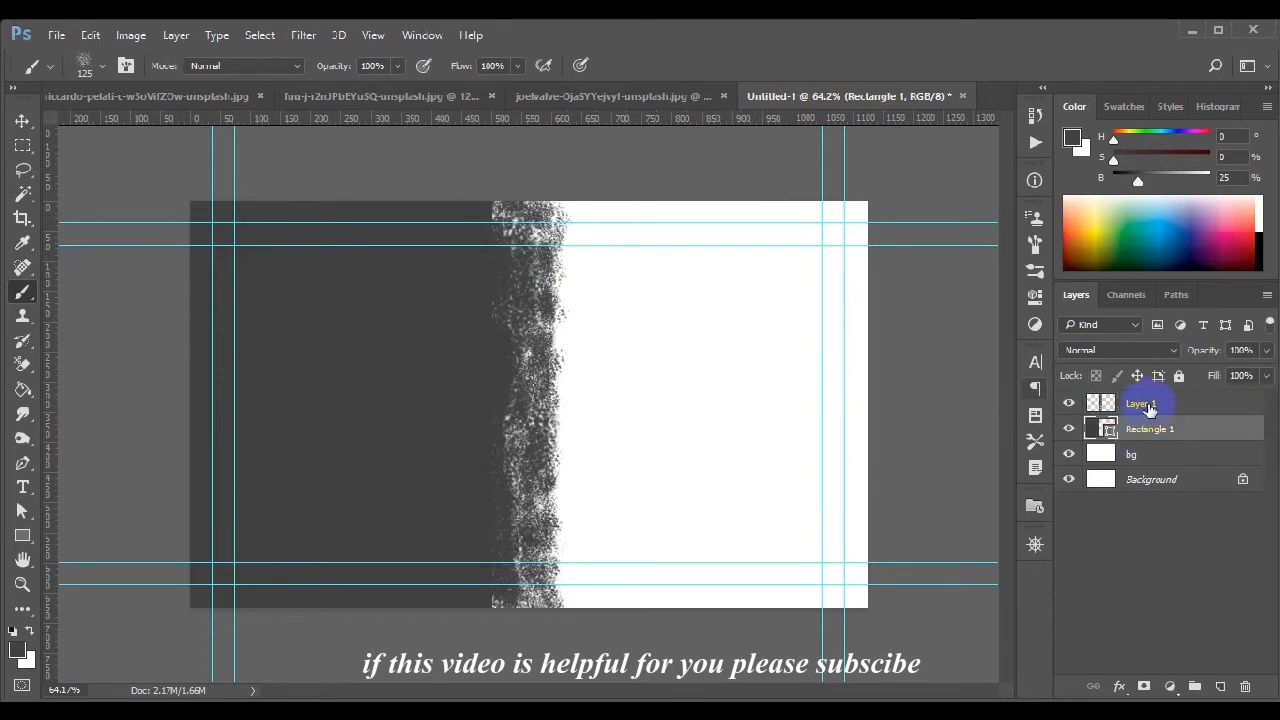
pyautogui.click(1140, 404)
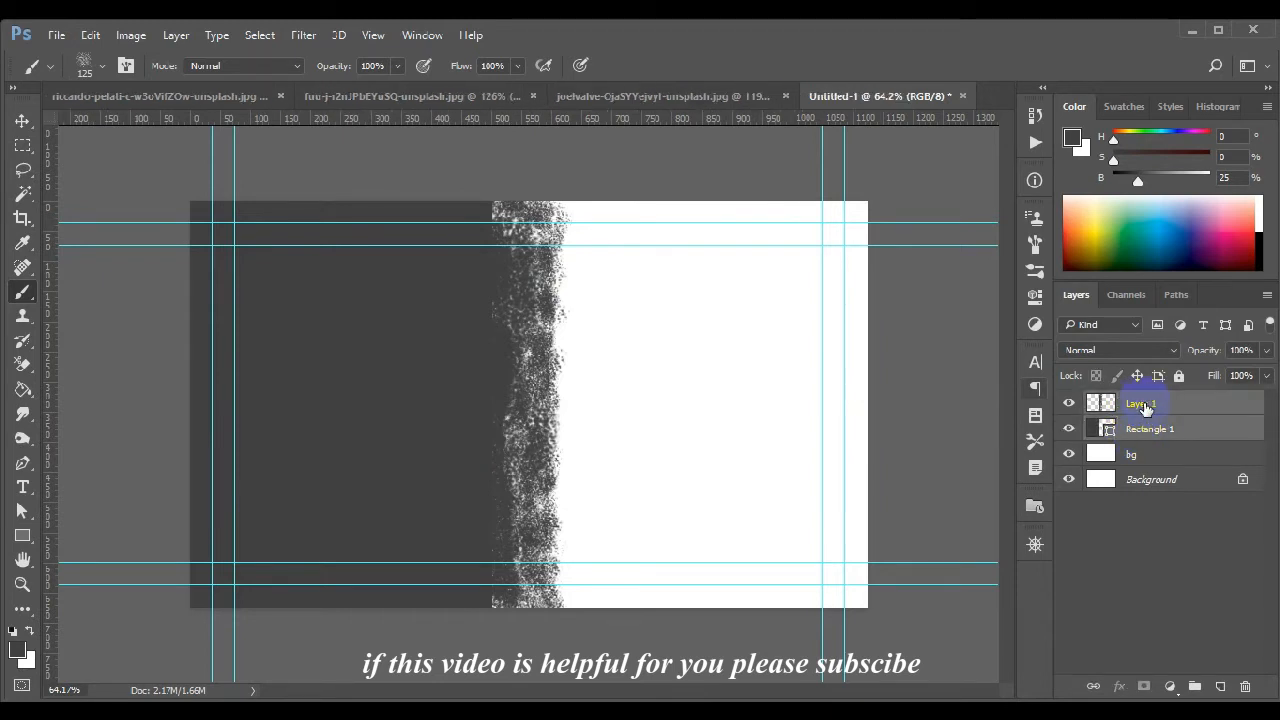
pyautogui.rightClick(1140, 404)
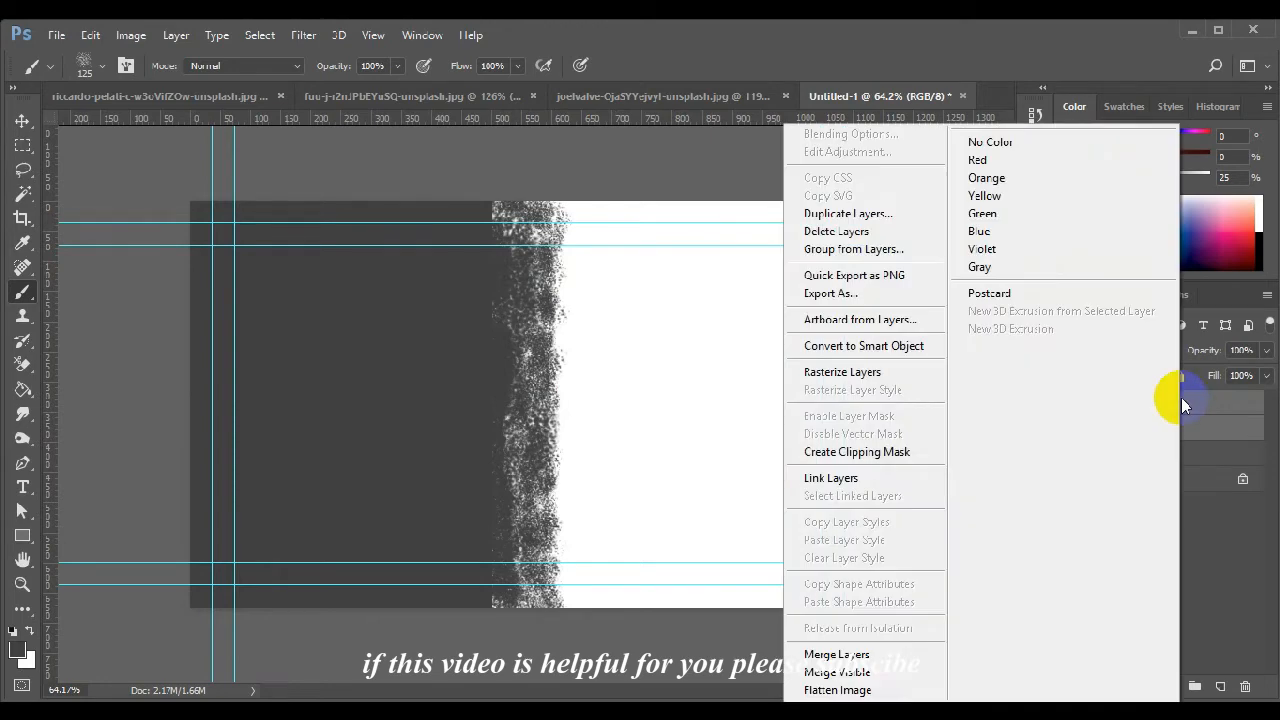
pyautogui.moveTo(860, 654)
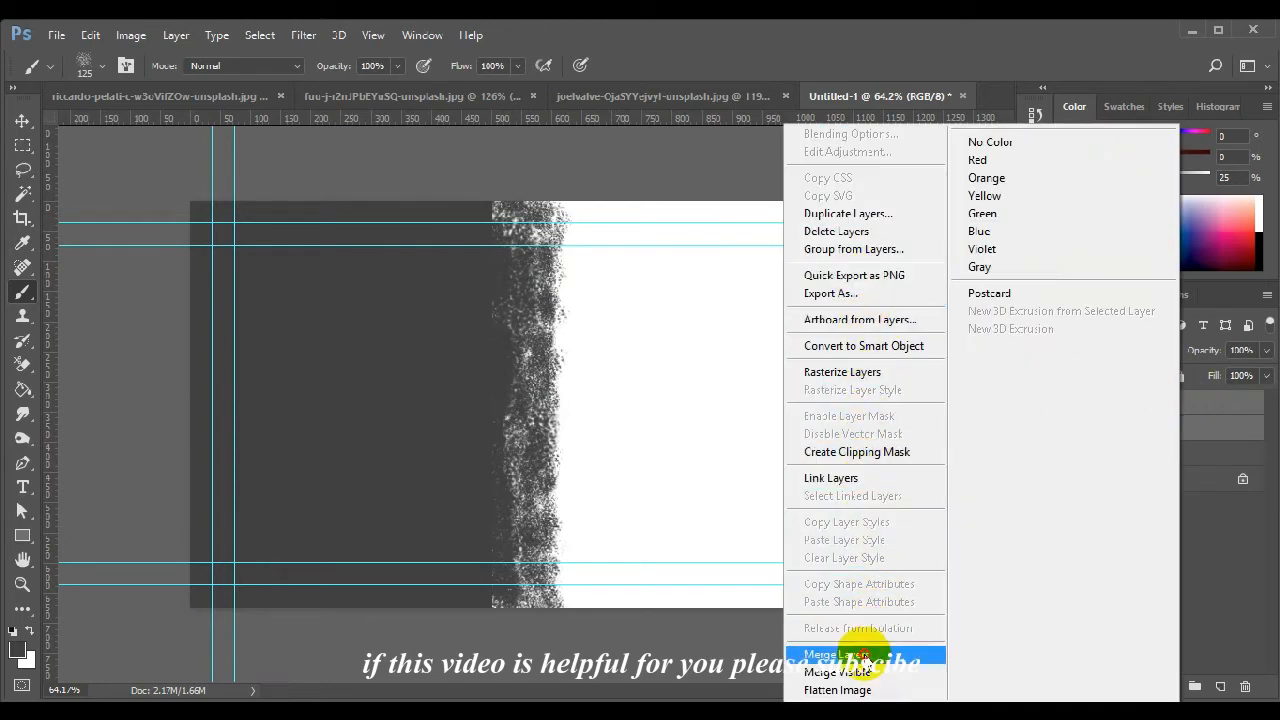
pyautogui.click(846, 654)
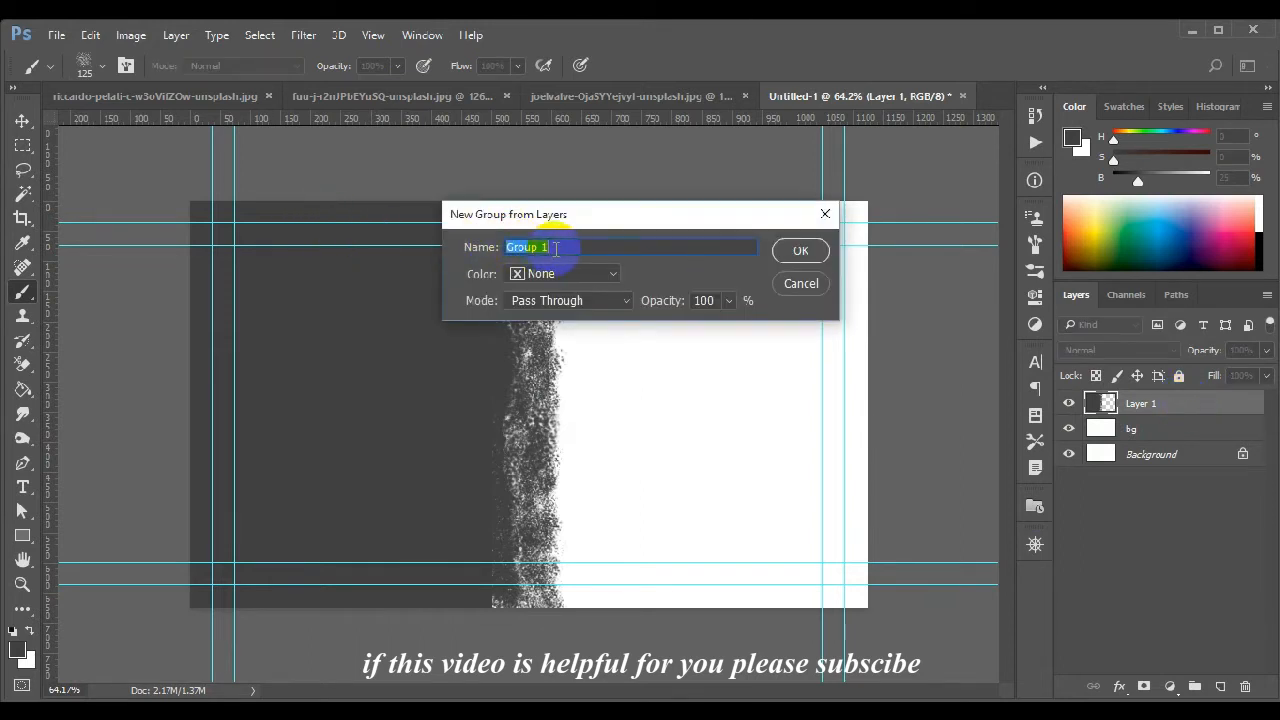
pyautogui.write('shapes')
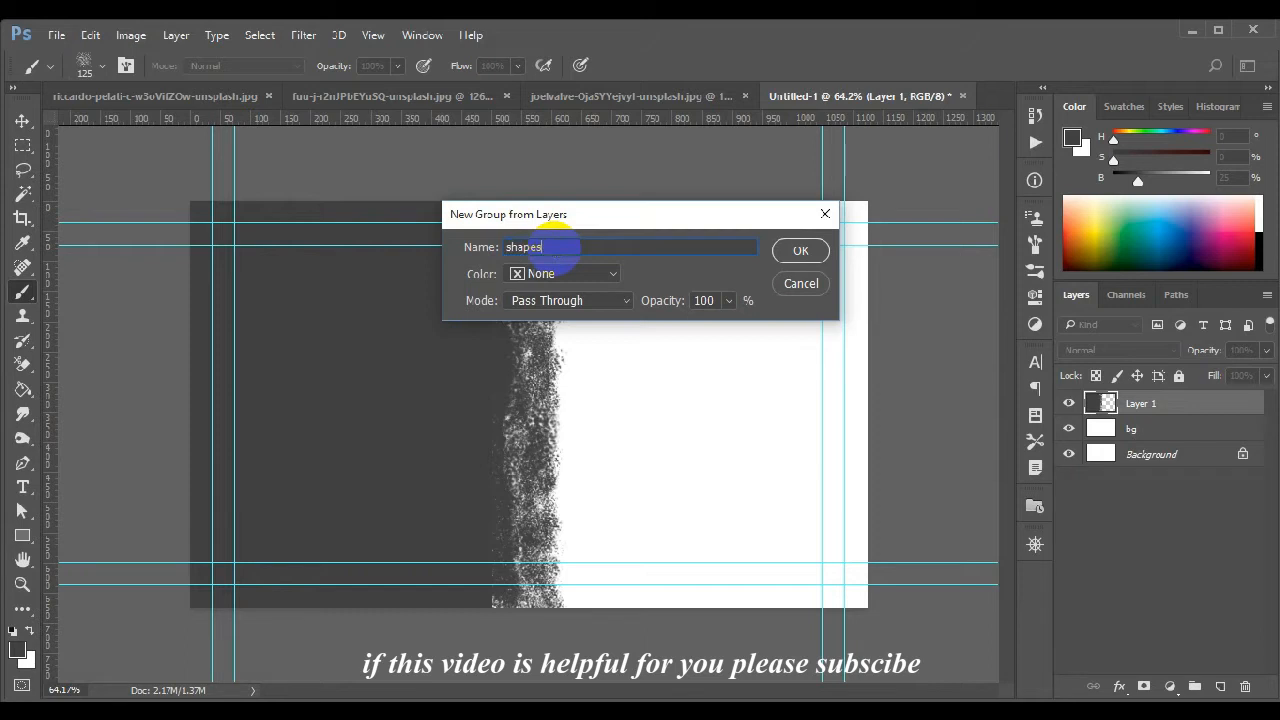
pyautogui.click(800, 250)
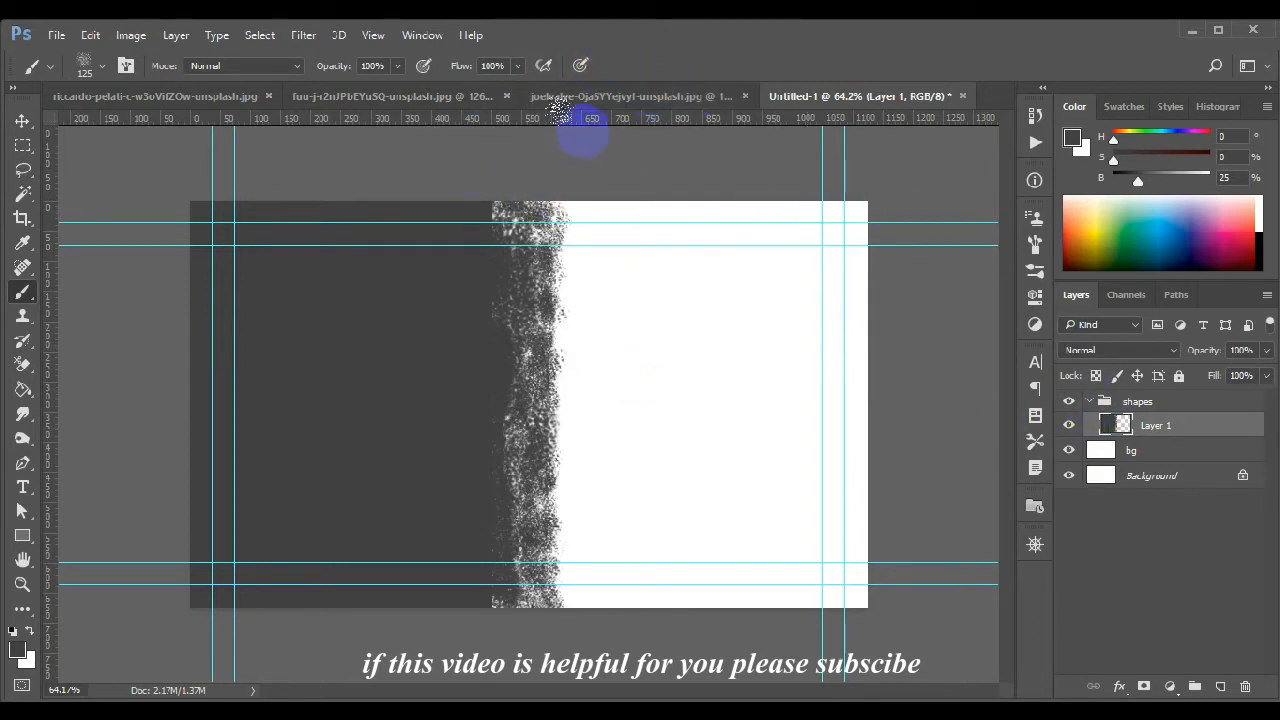
# Convert the fountain dancer photo's locked background to a normal layer and return to the card document.
pyautogui.click(630, 96)
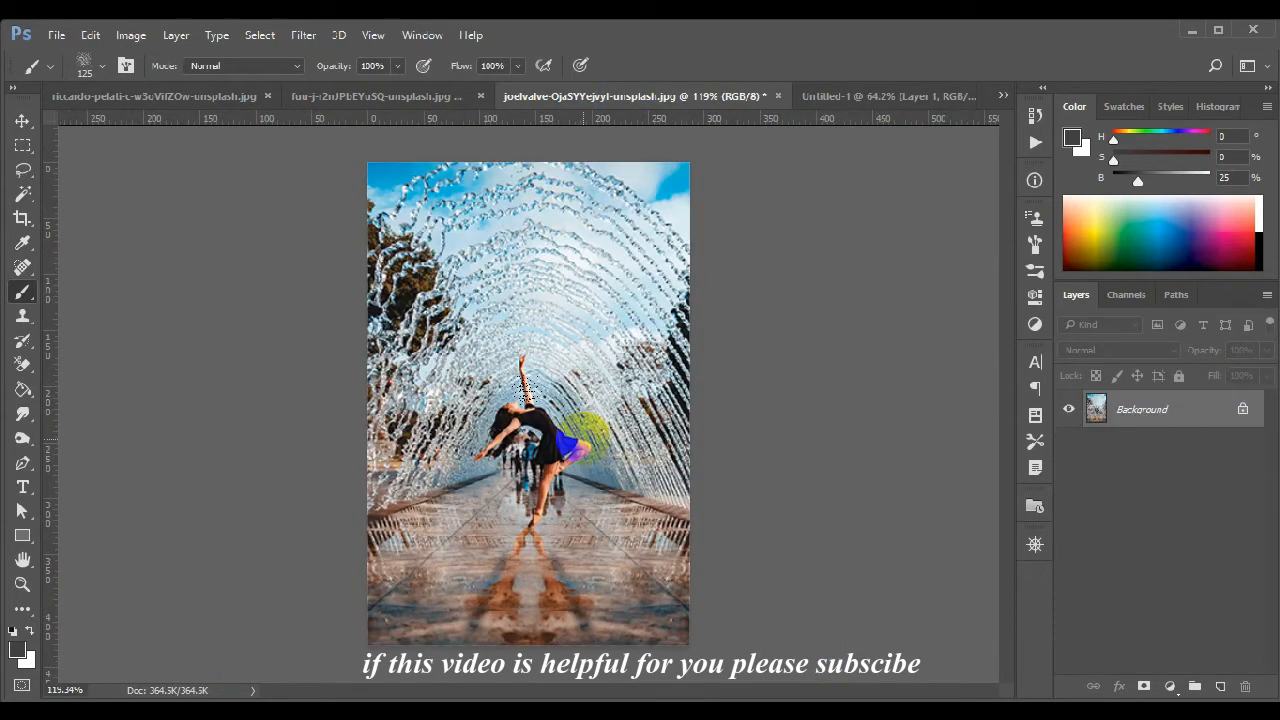
pyautogui.click(22, 120)
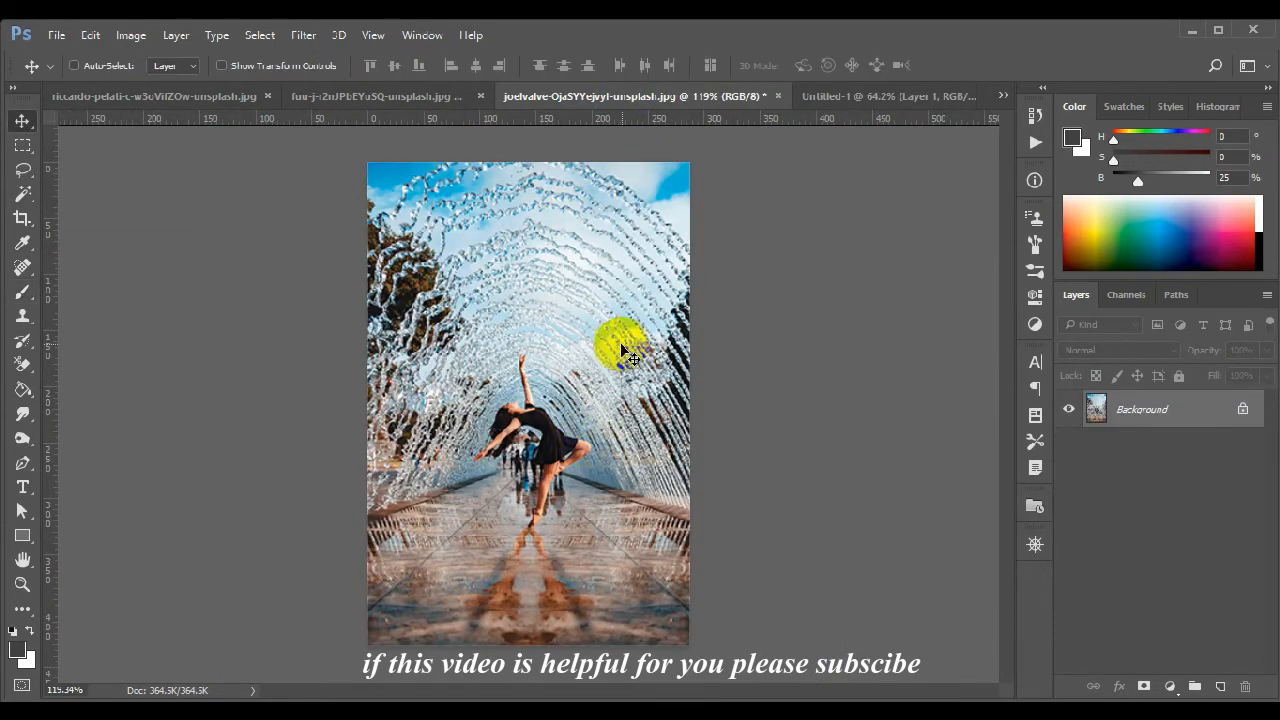
pyautogui.moveTo(610, 404)
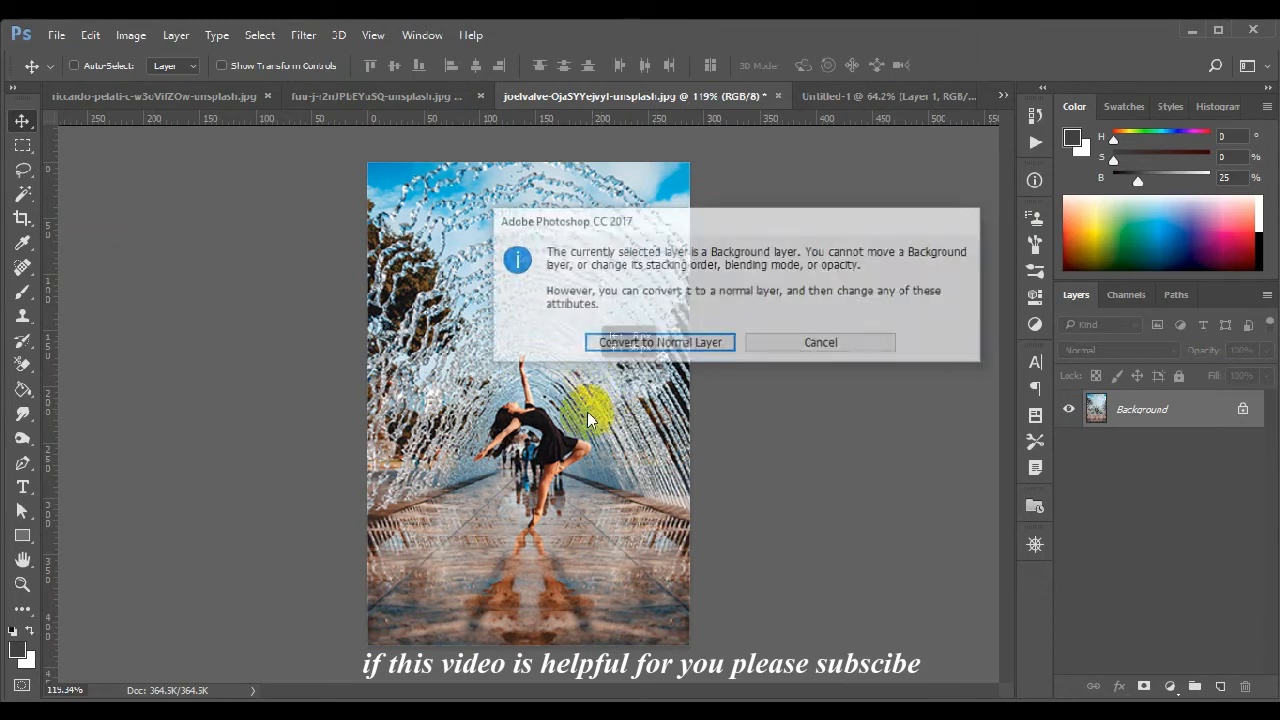
pyautogui.click(820, 342)
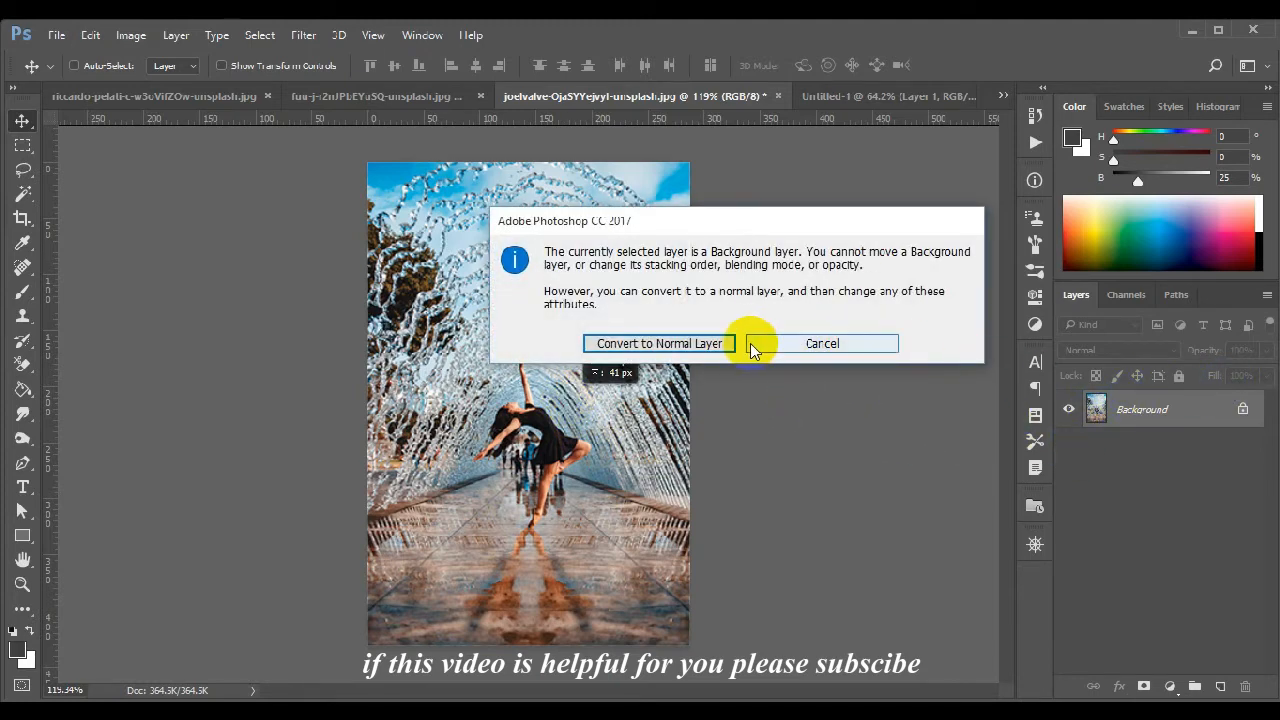
pyautogui.click(660, 344)
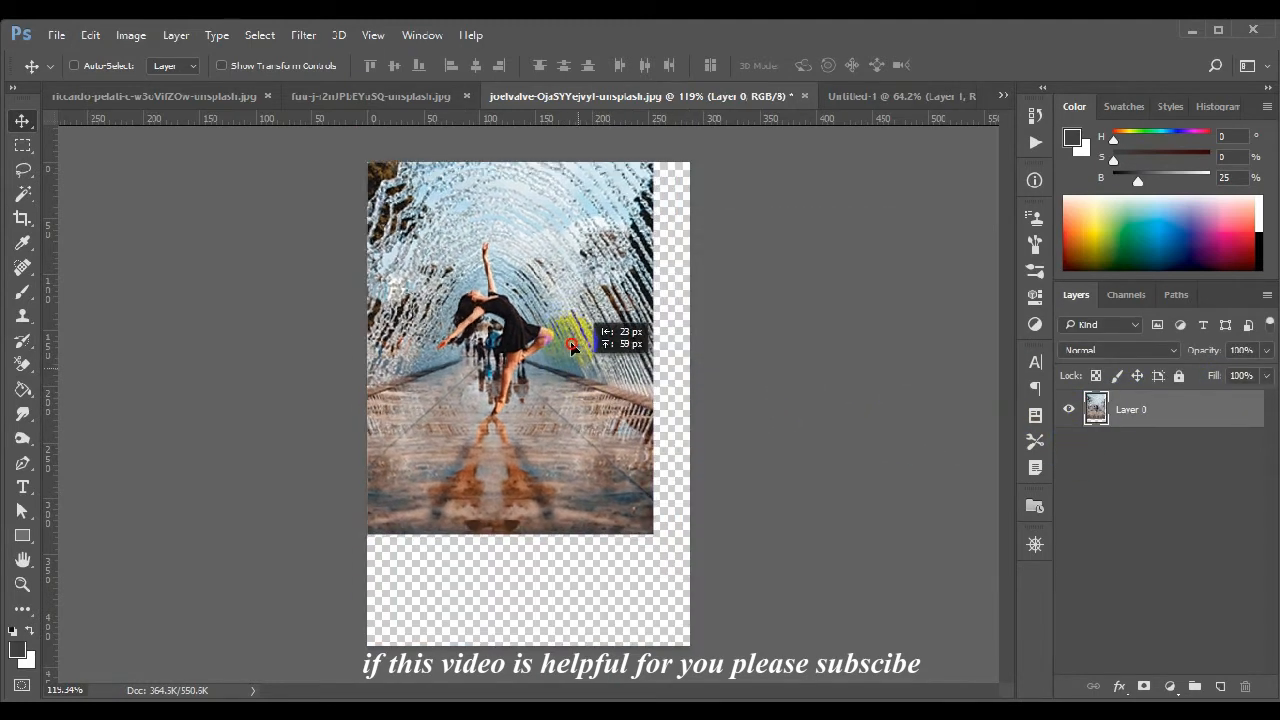
pyautogui.click(370, 96)
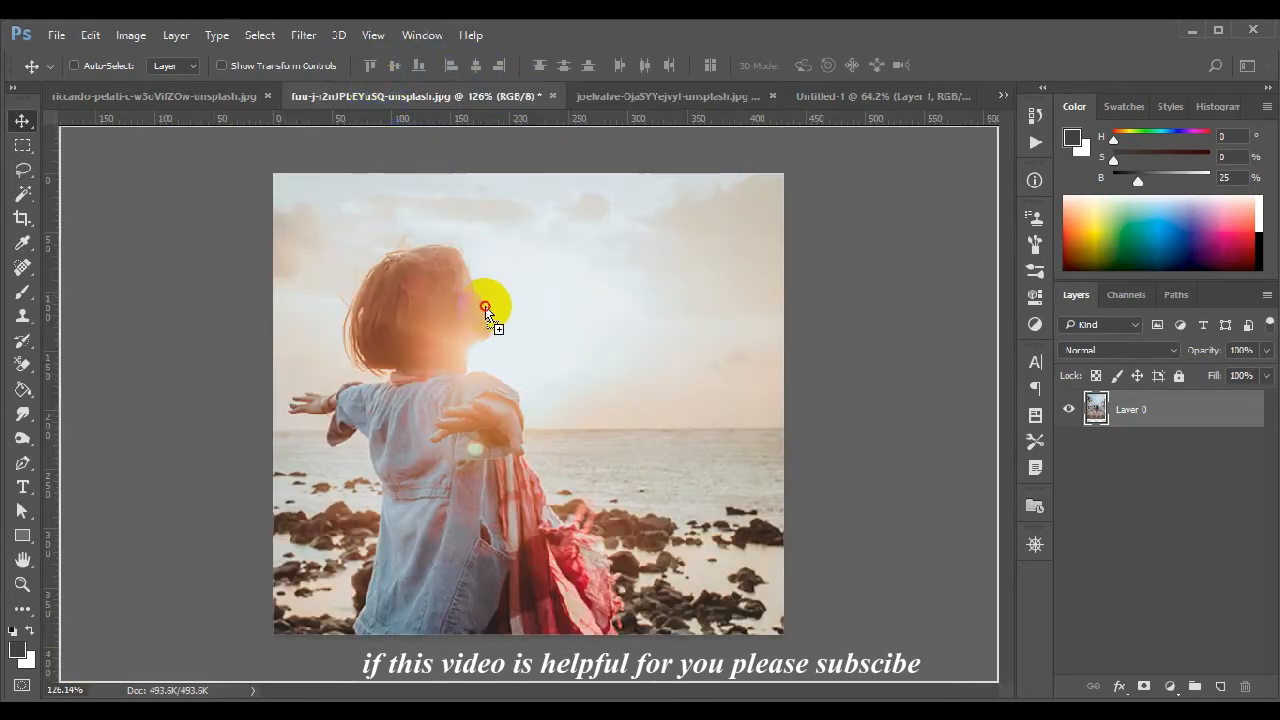
pyautogui.click(856, 96)
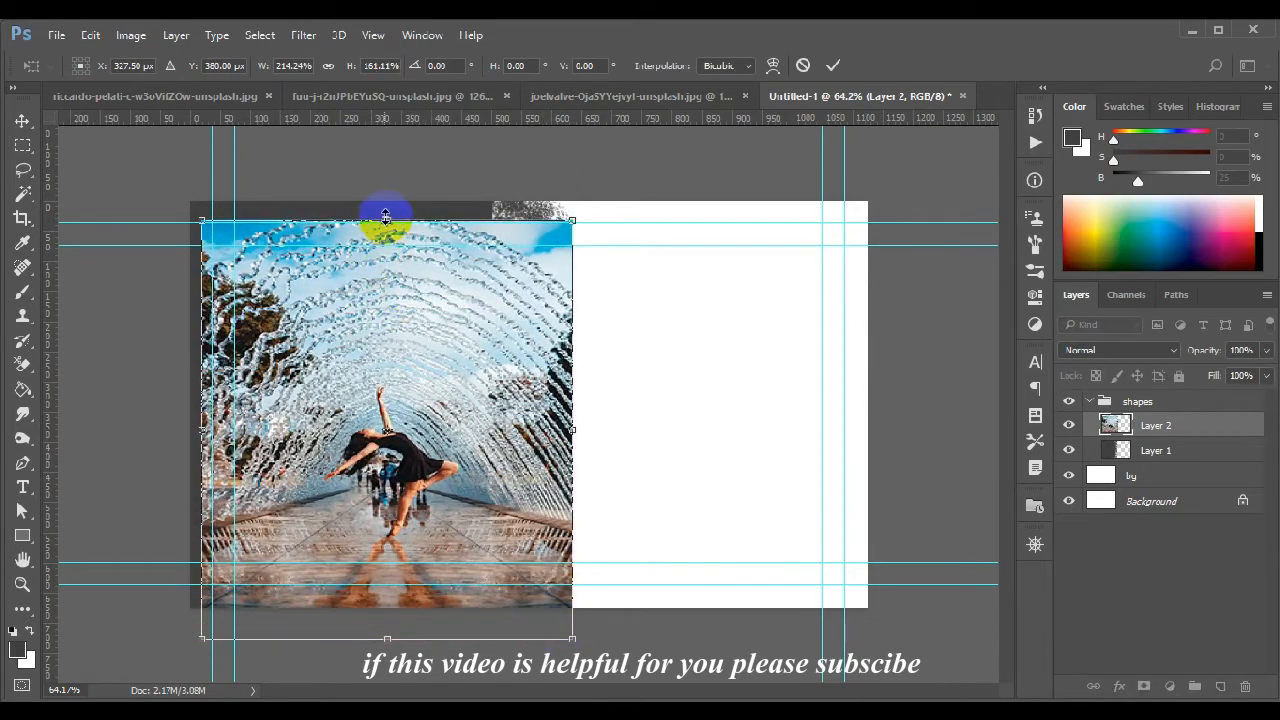
# Move the fountain dancer photo onto the left panel, scale it to full panel height and commit.
pyautogui.moveTo(384, 216); pyautogui.dragTo(388, 250)
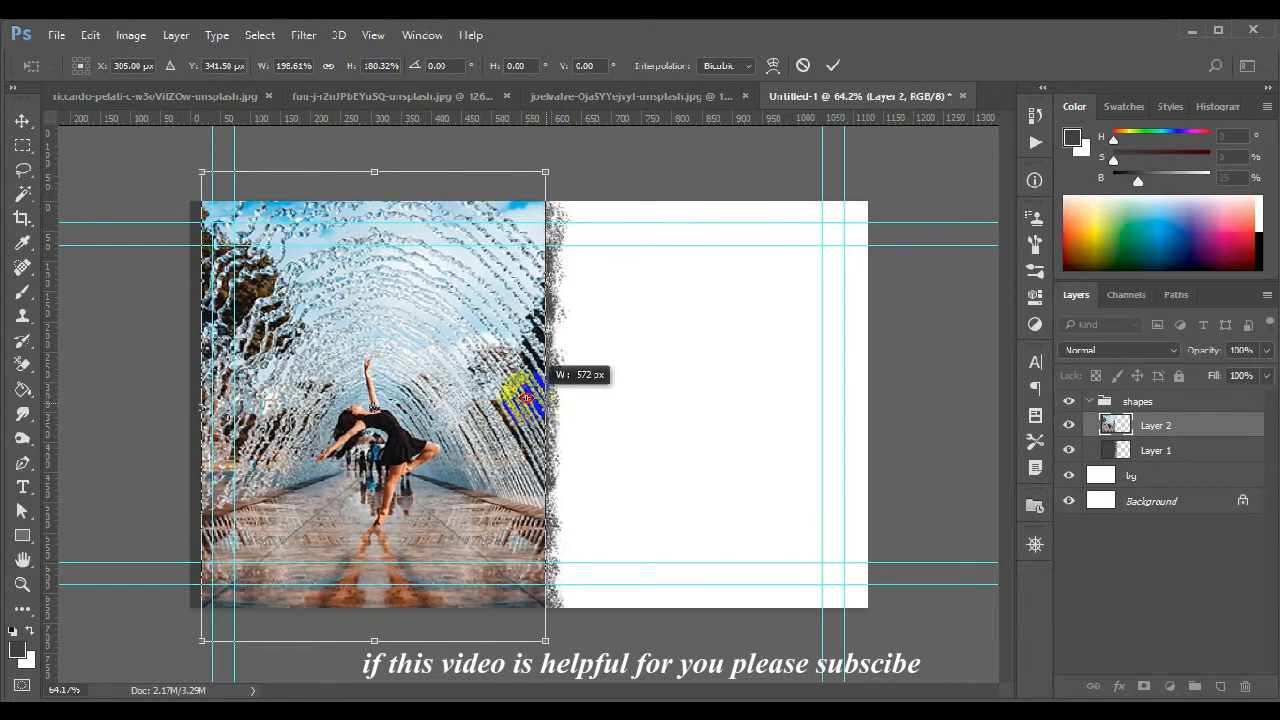
pyautogui.moveTo(544, 172); pyautogui.dragTo(528, 172)
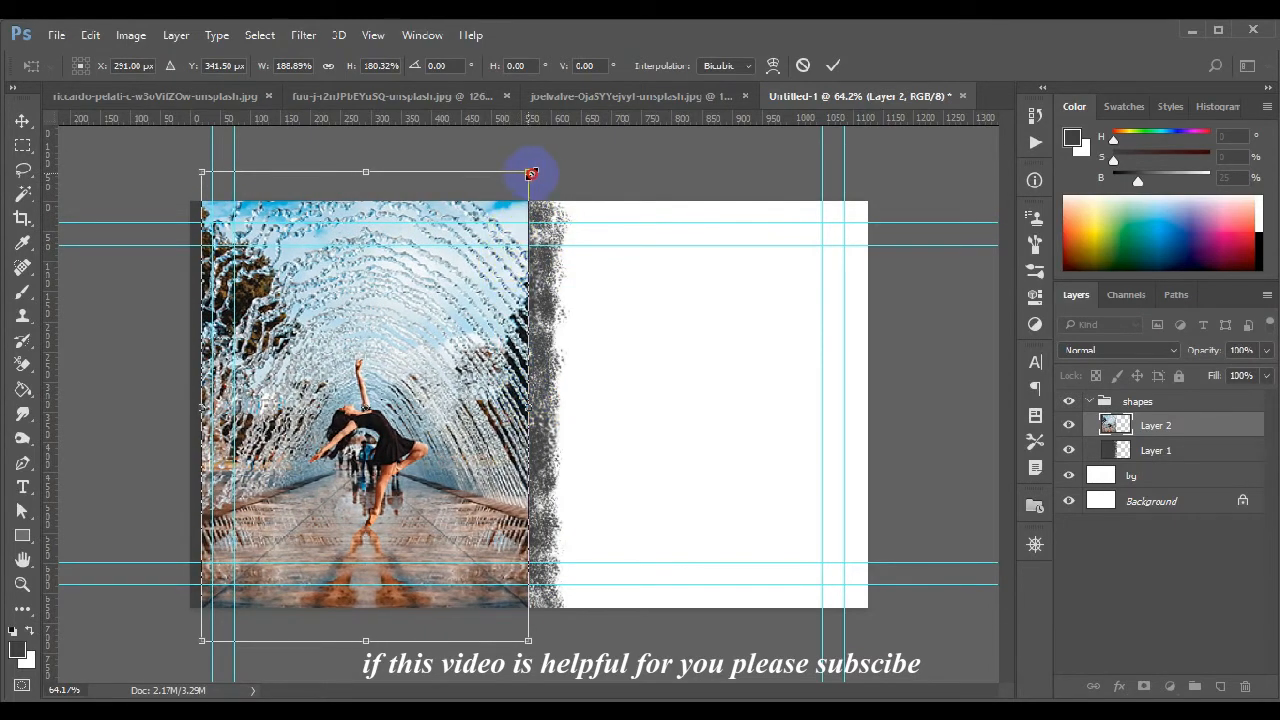
pyautogui.moveTo(530, 172); pyautogui.dragTo(558, 130)
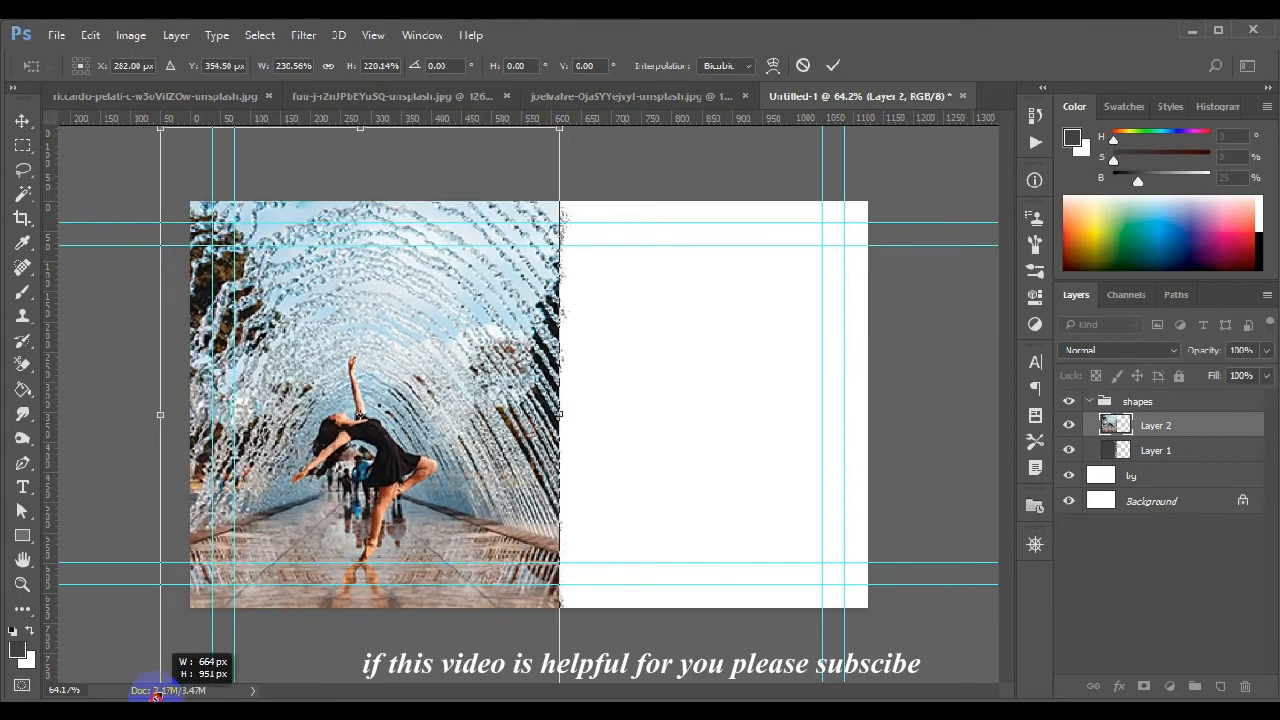
pyautogui.moveTo(558, 210); pyautogui.dragTo(578, 198)
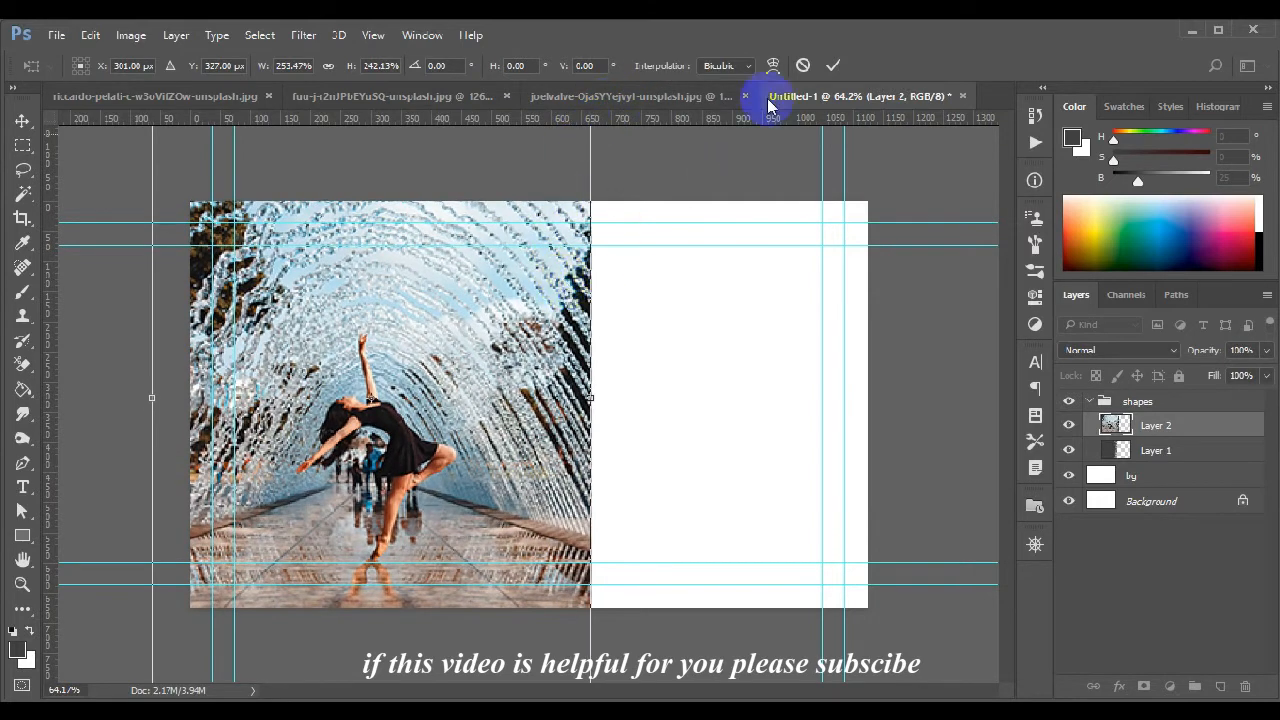
pyautogui.moveTo(832, 64)
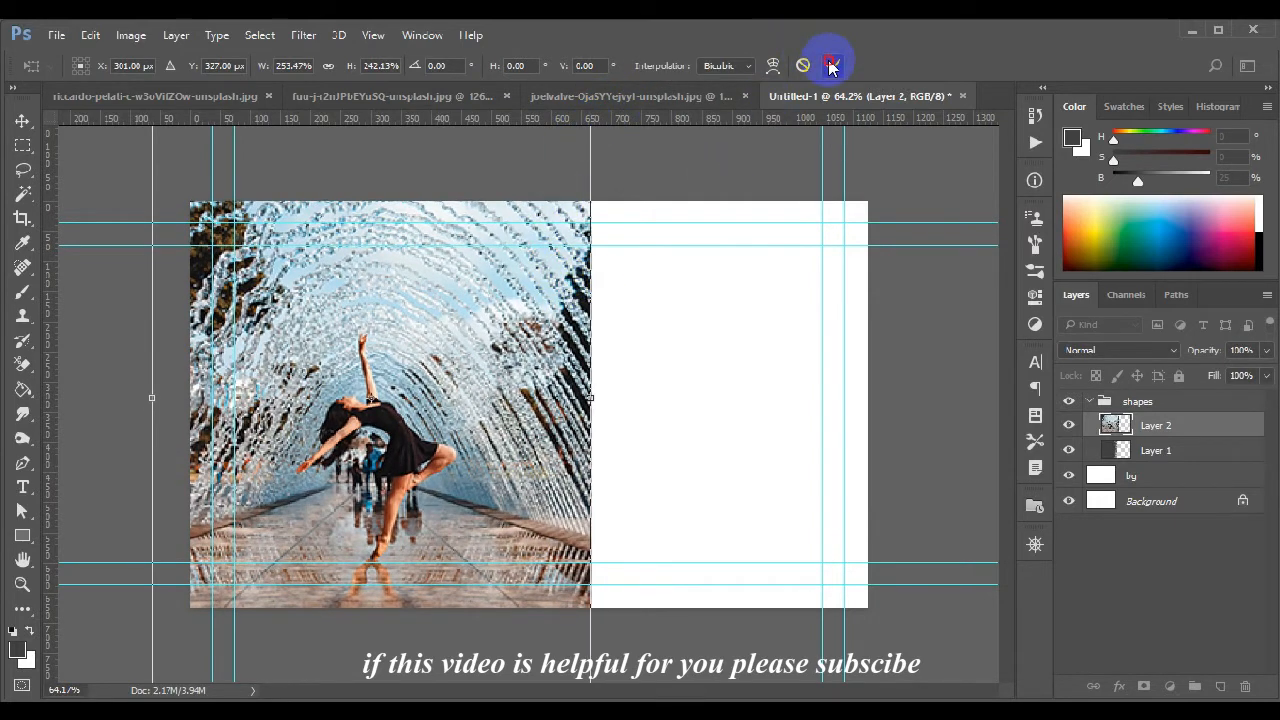
pyautogui.click(830, 64)
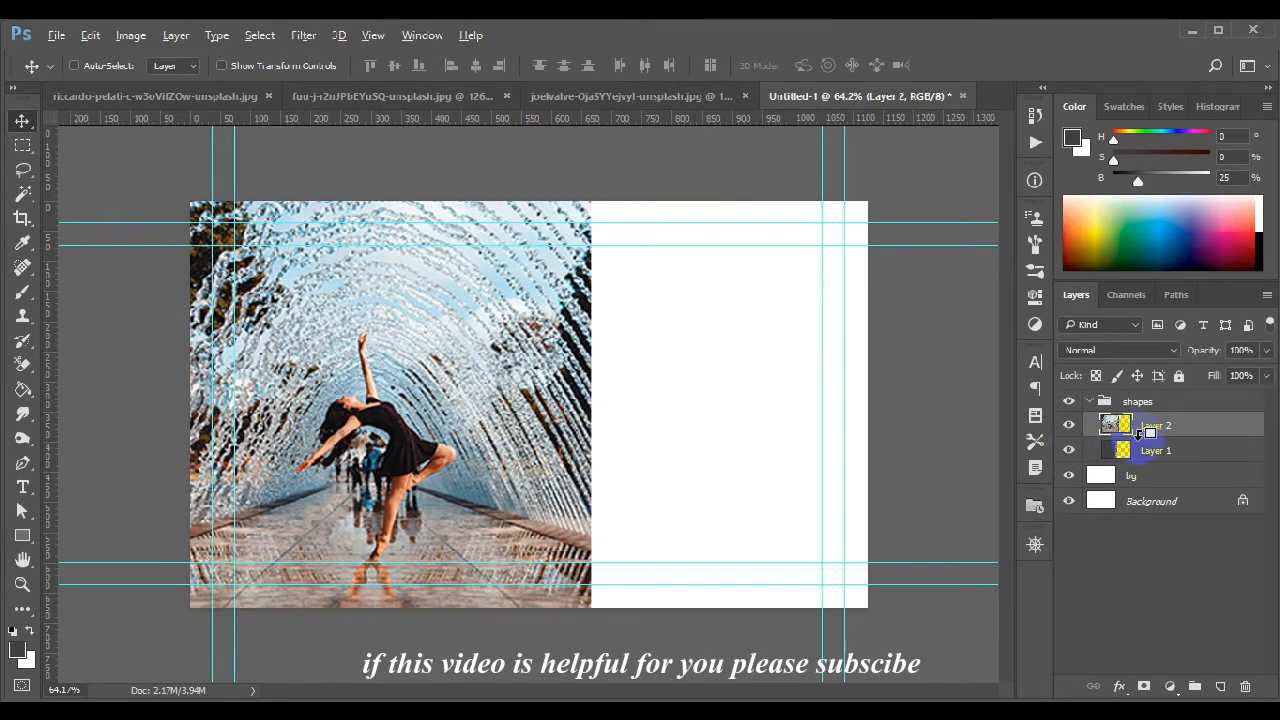
# Clip the fountain photo to the rough-edged panel layer and collapse the shapes group.
pyautogui.click(1156, 450)
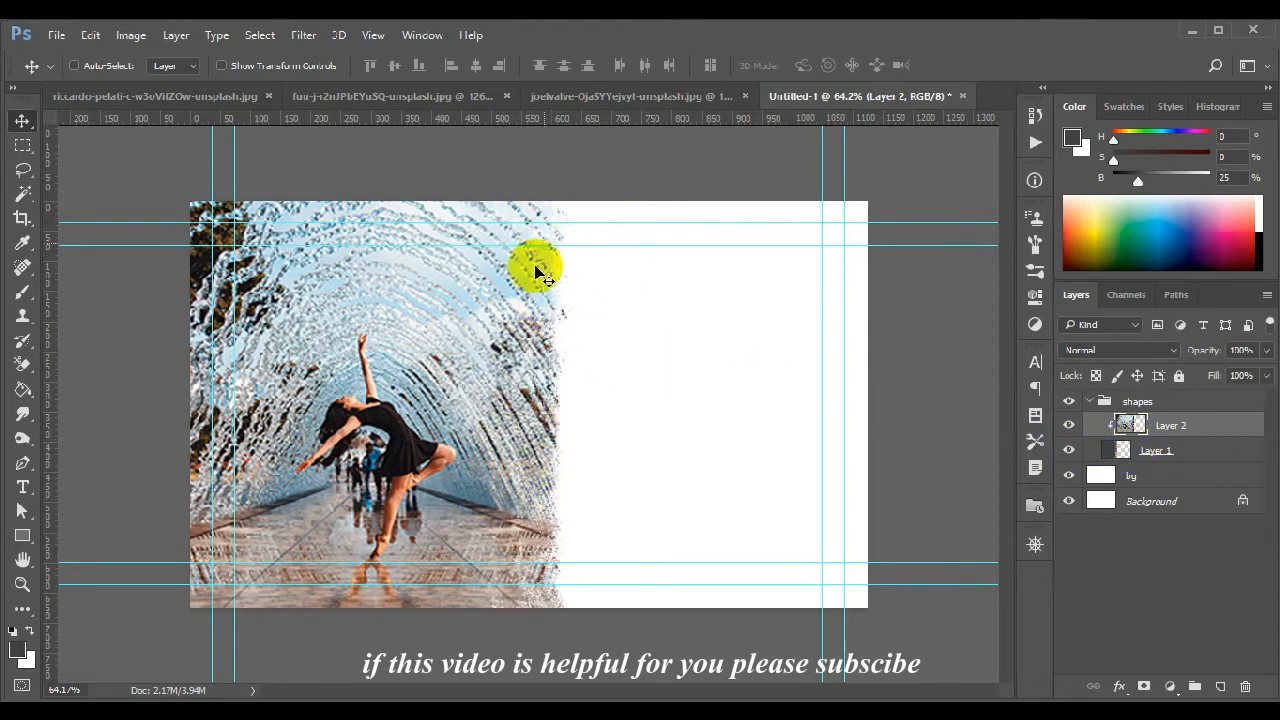
pyautogui.moveTo(550, 344)
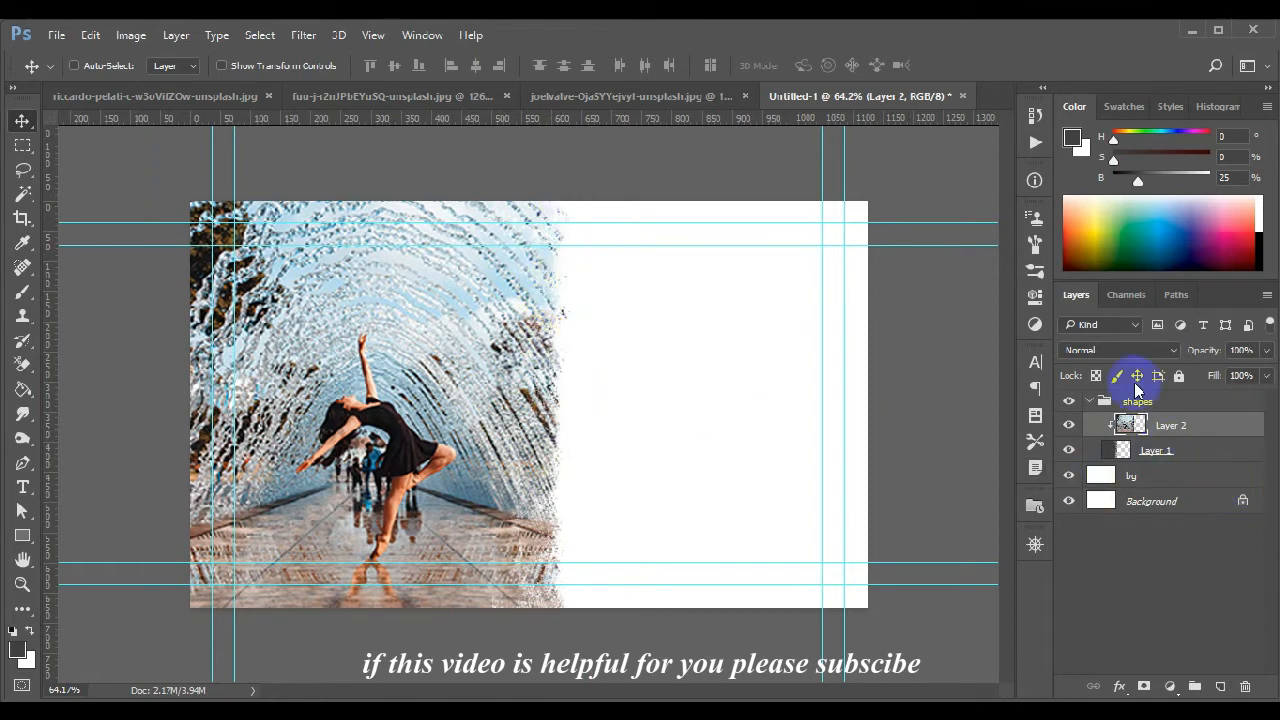
pyautogui.click(1088, 400)
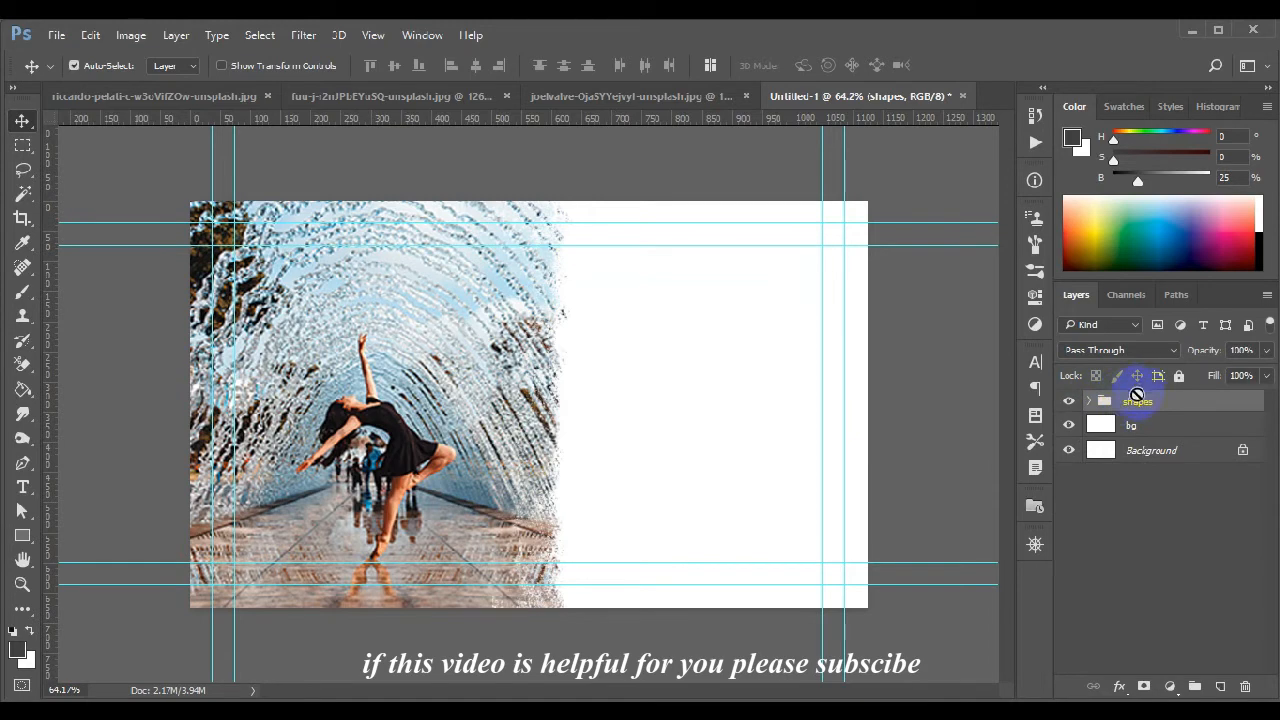
pyautogui.click(1136, 400)
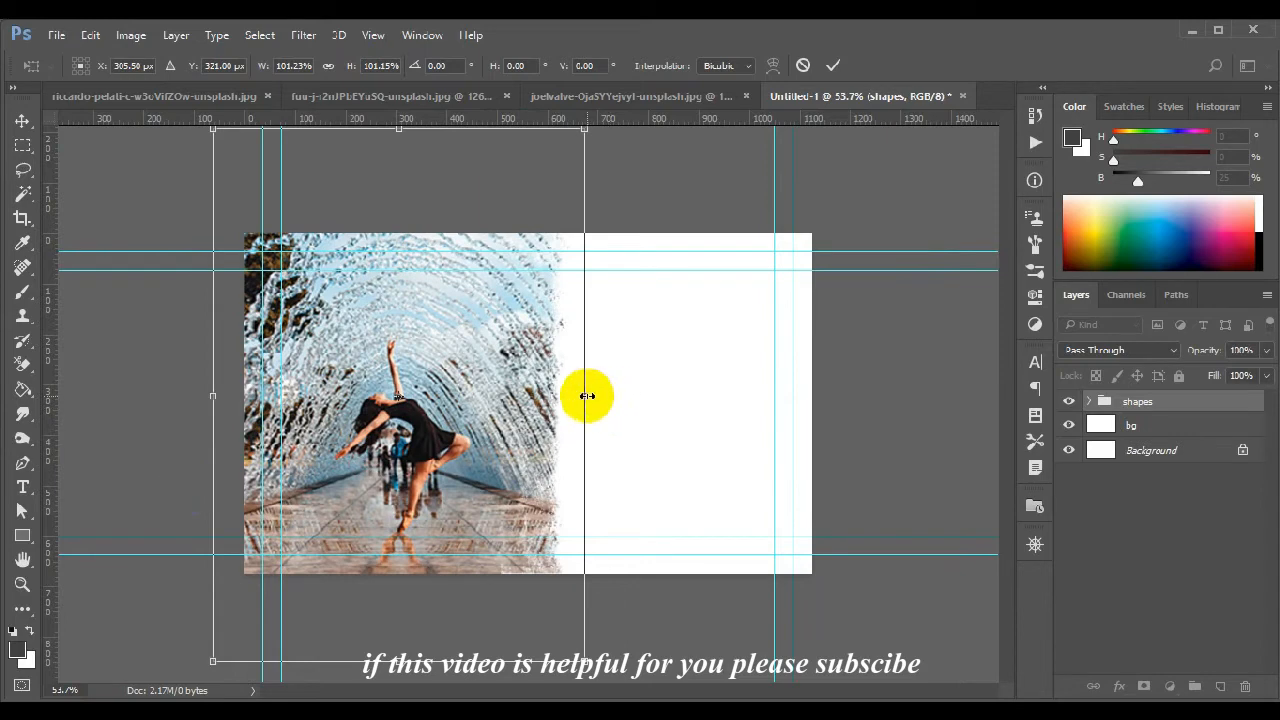
# Scale the shapes group narrower, commit the transform, and select the bg layer.
pyautogui.moveTo(584, 396); pyautogui.dragTo(560, 396)
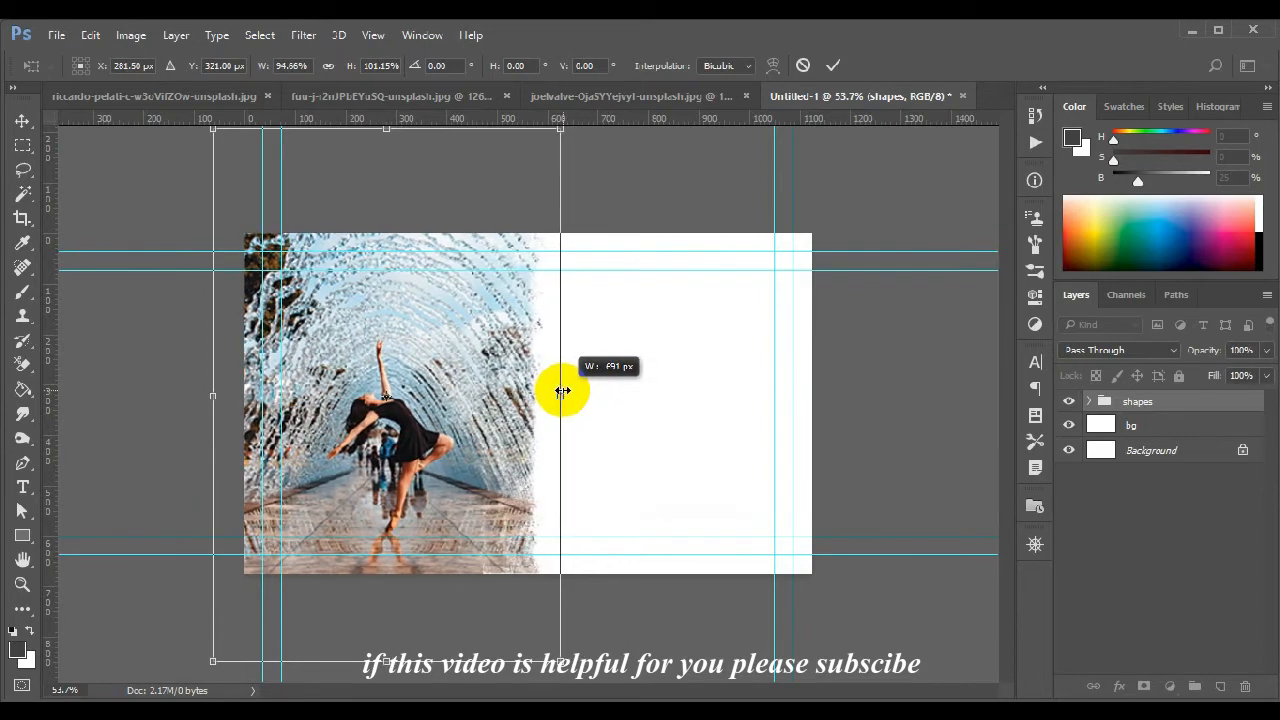
pyautogui.click(832, 64)
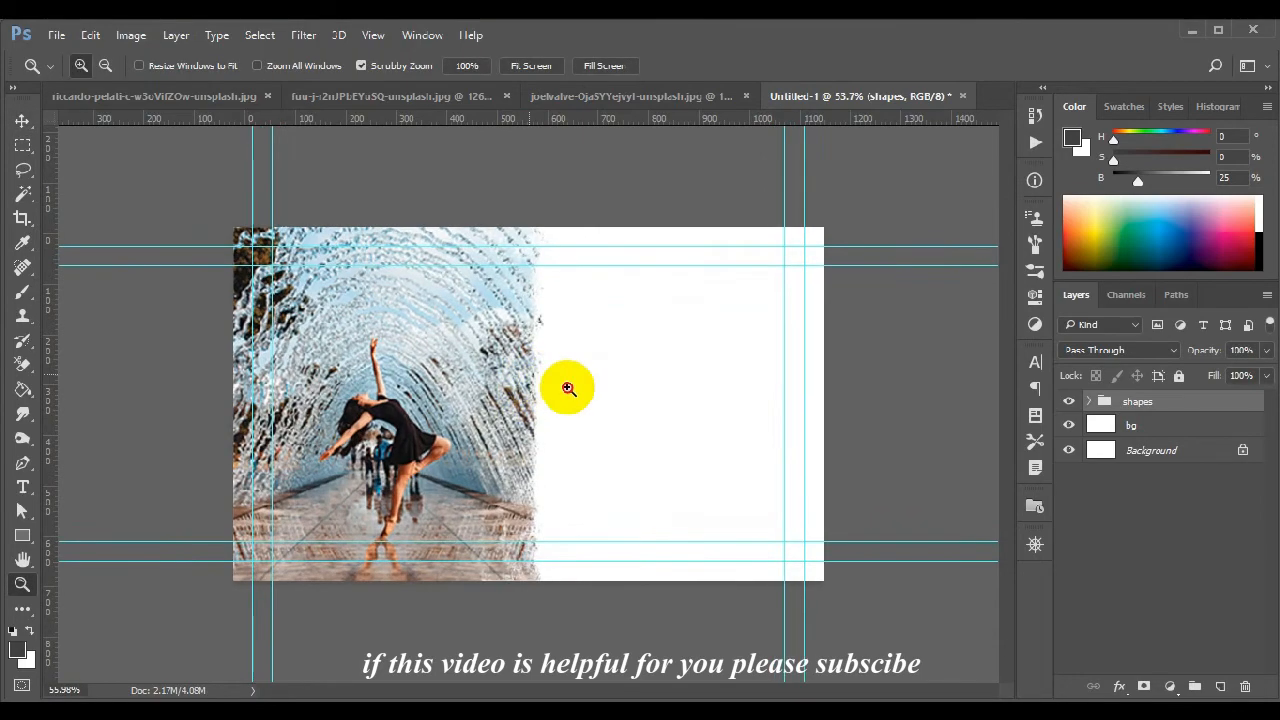
pyautogui.click(568, 388)
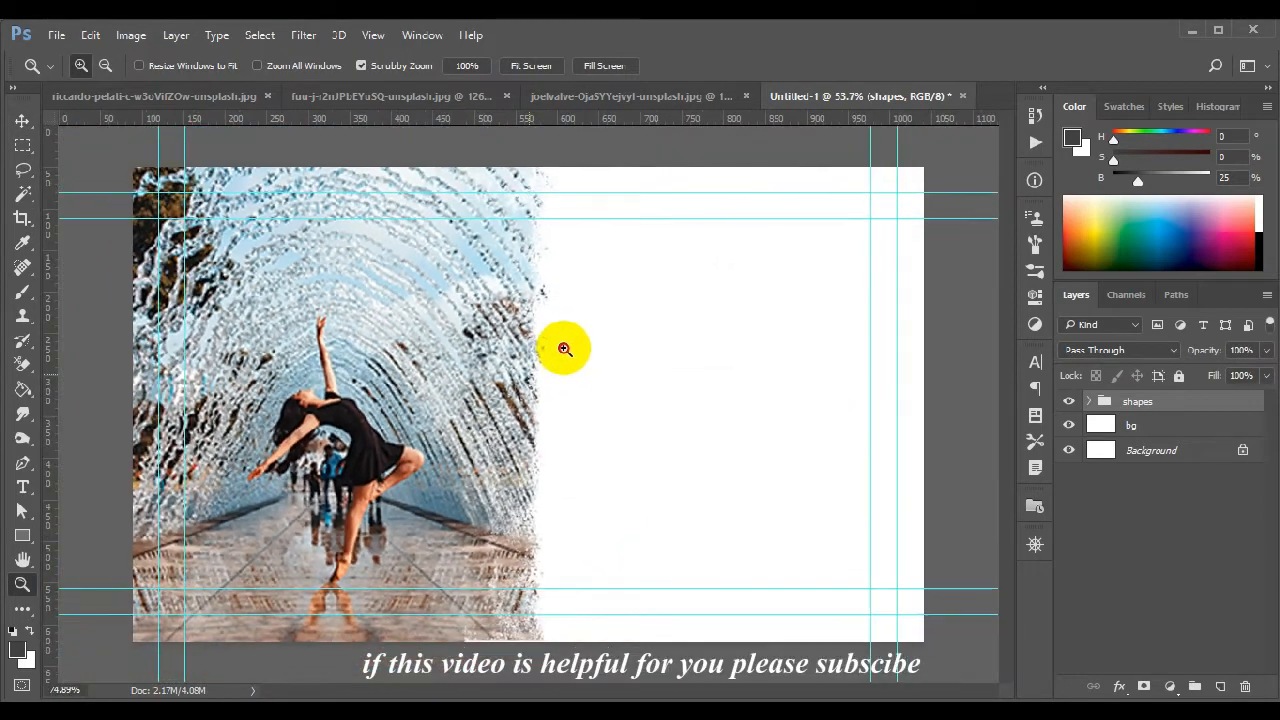
pyautogui.click(564, 348)
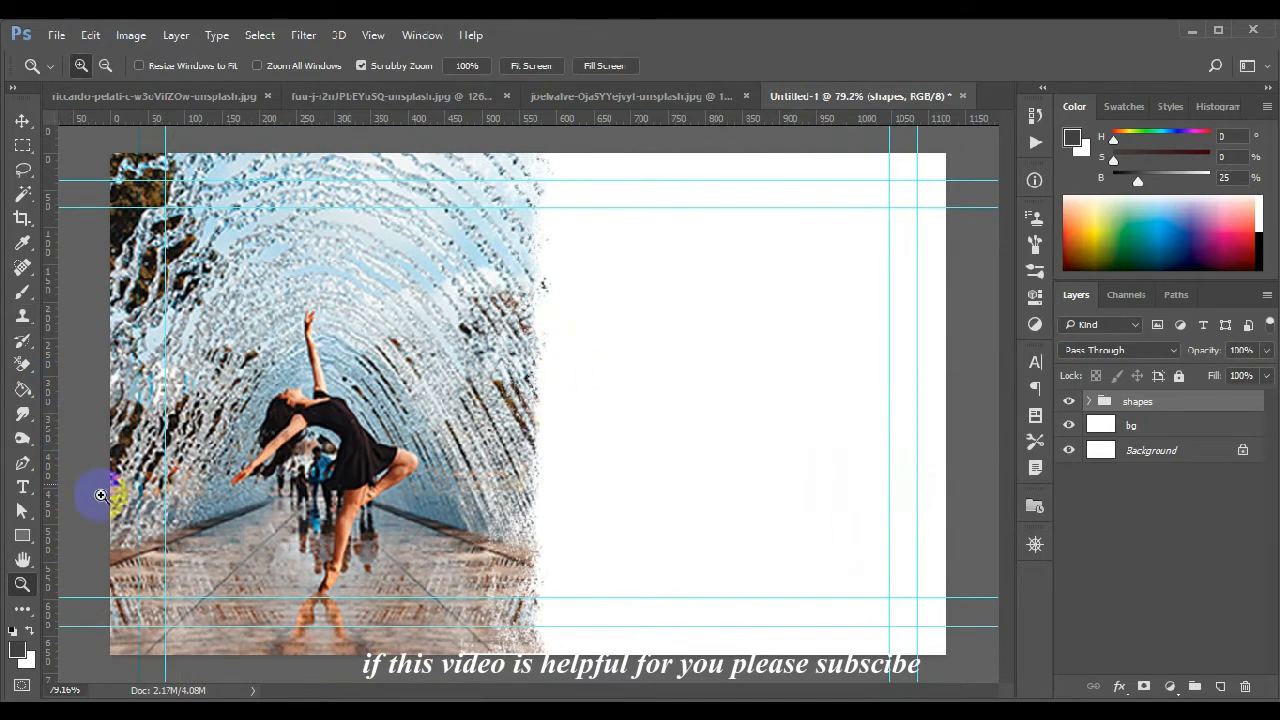
pyautogui.click(1160, 424)
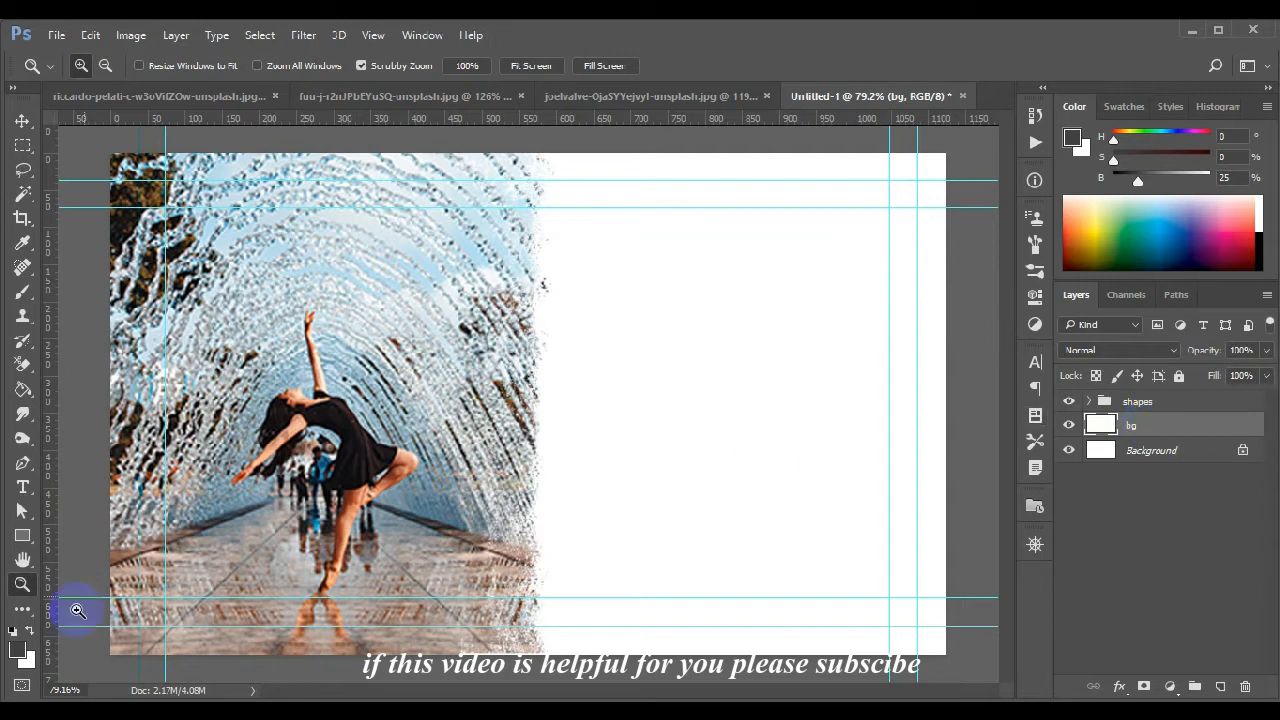
pyautogui.moveTo(112, 604)
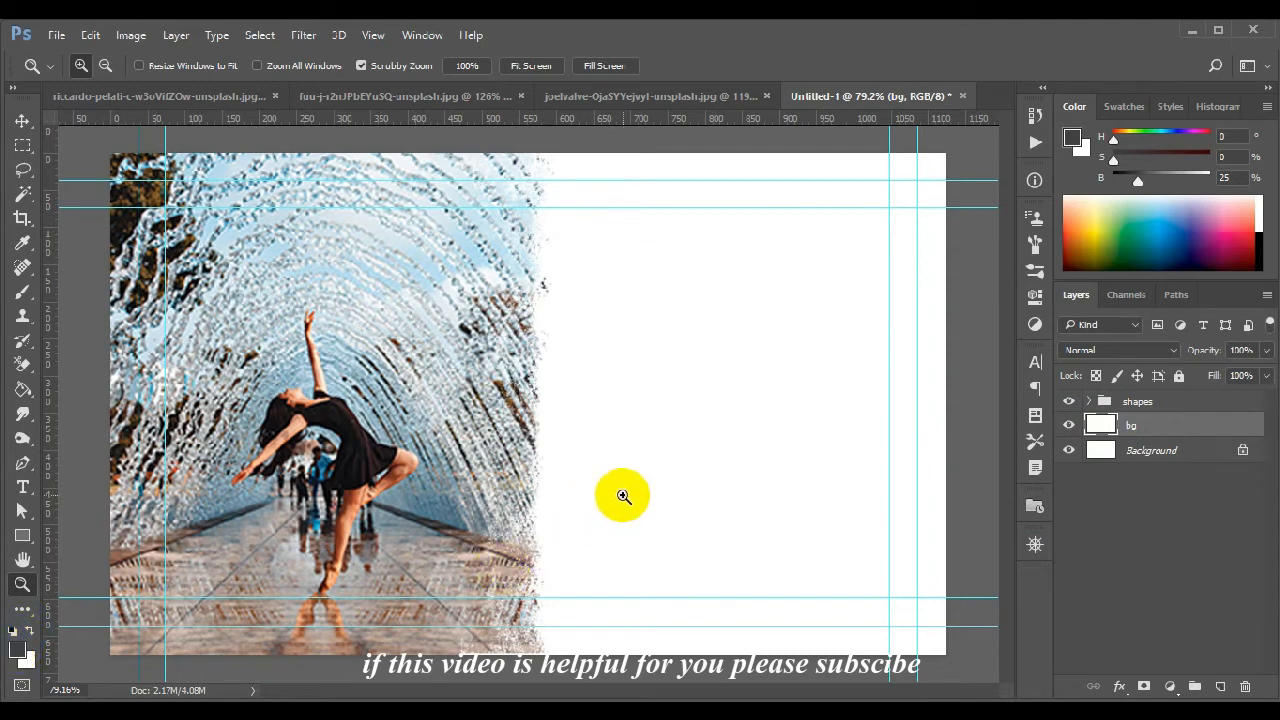
pyautogui.moveTo(748, 404)
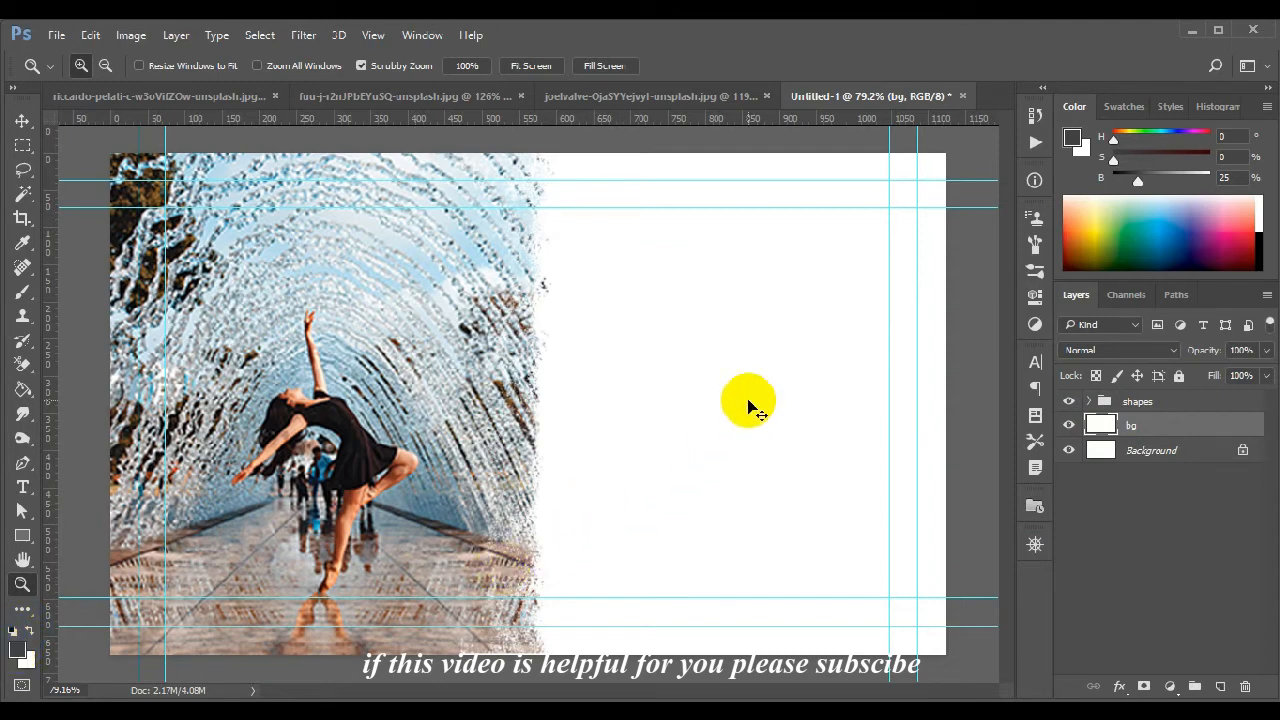
pyautogui.moveTo(748, 400)
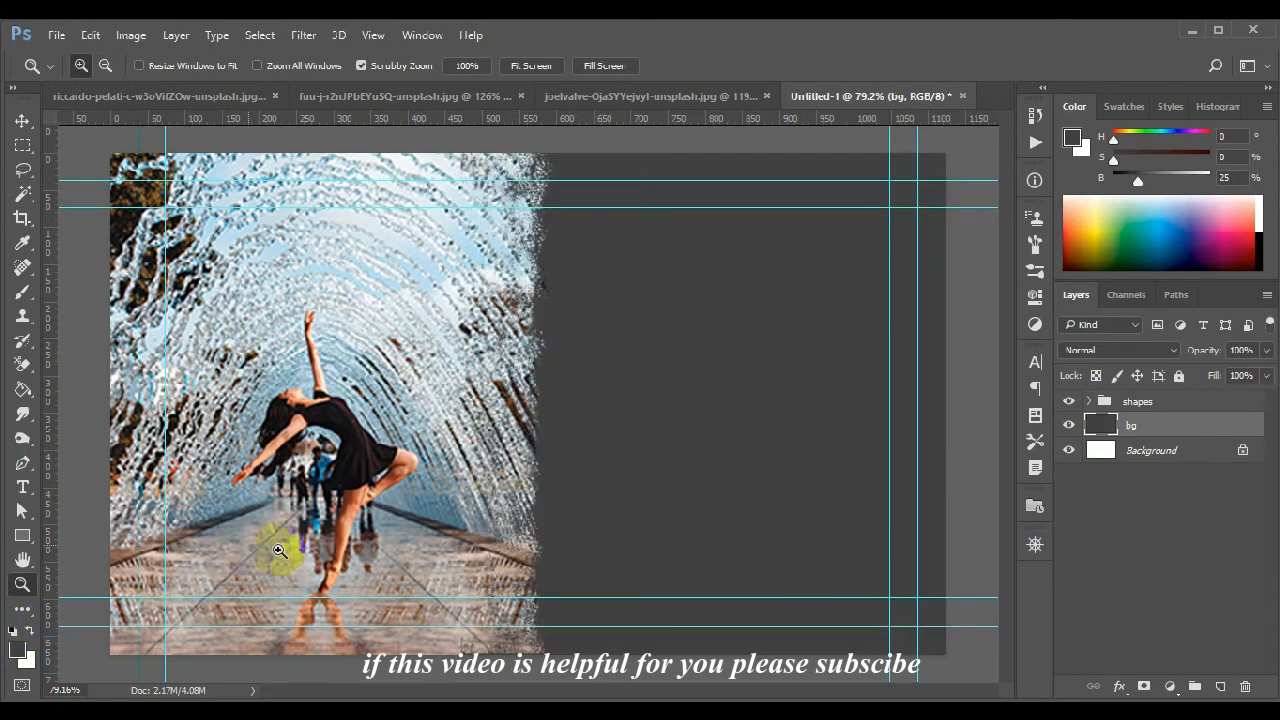
pyautogui.moveTo(600, 258)
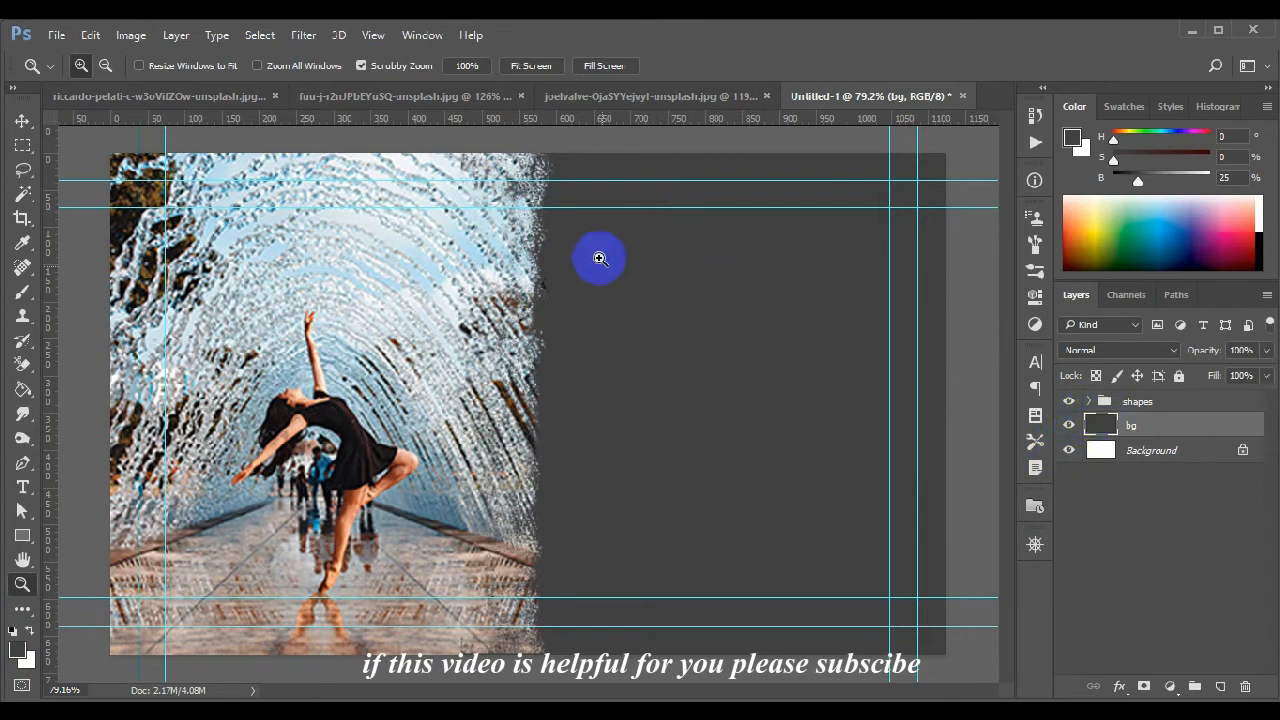
pyautogui.moveTo(610, 348)
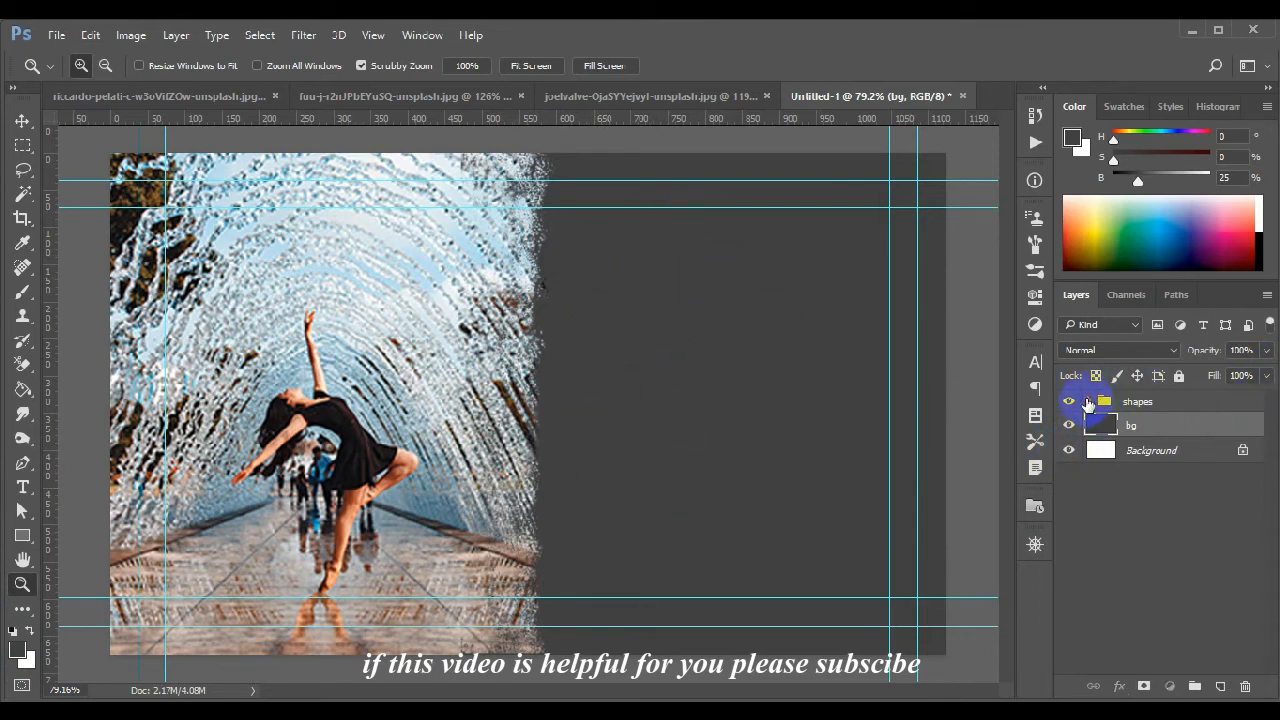
# Add a new layer in the shapes group and fill it with the gray foreground colour.
pyautogui.click(1220, 686)
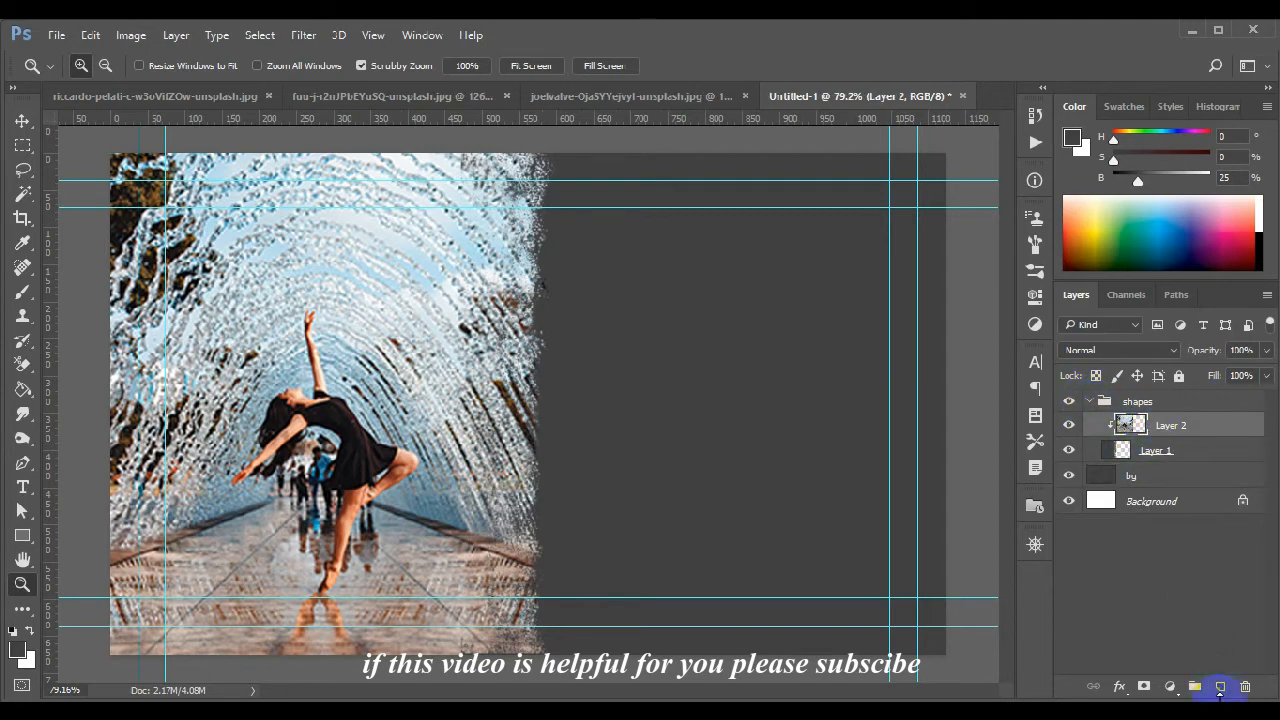
pyautogui.click(1220, 686)
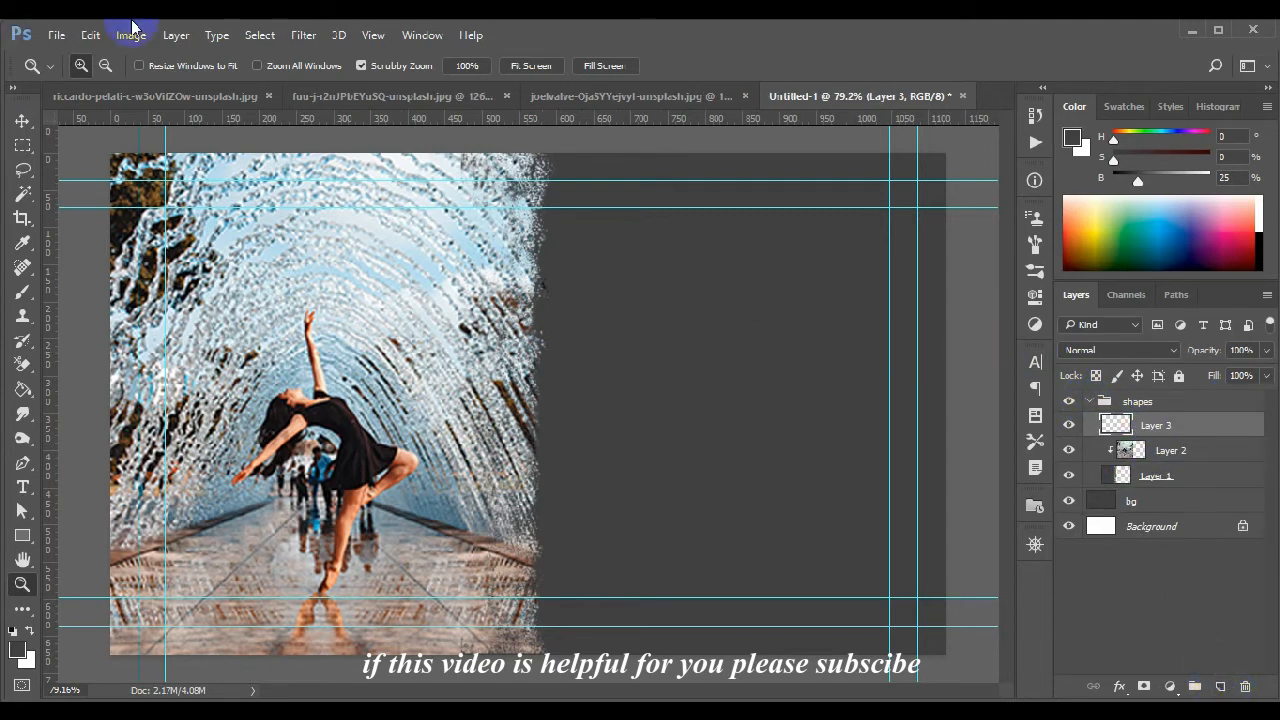
pyautogui.moveTo(176, 36)
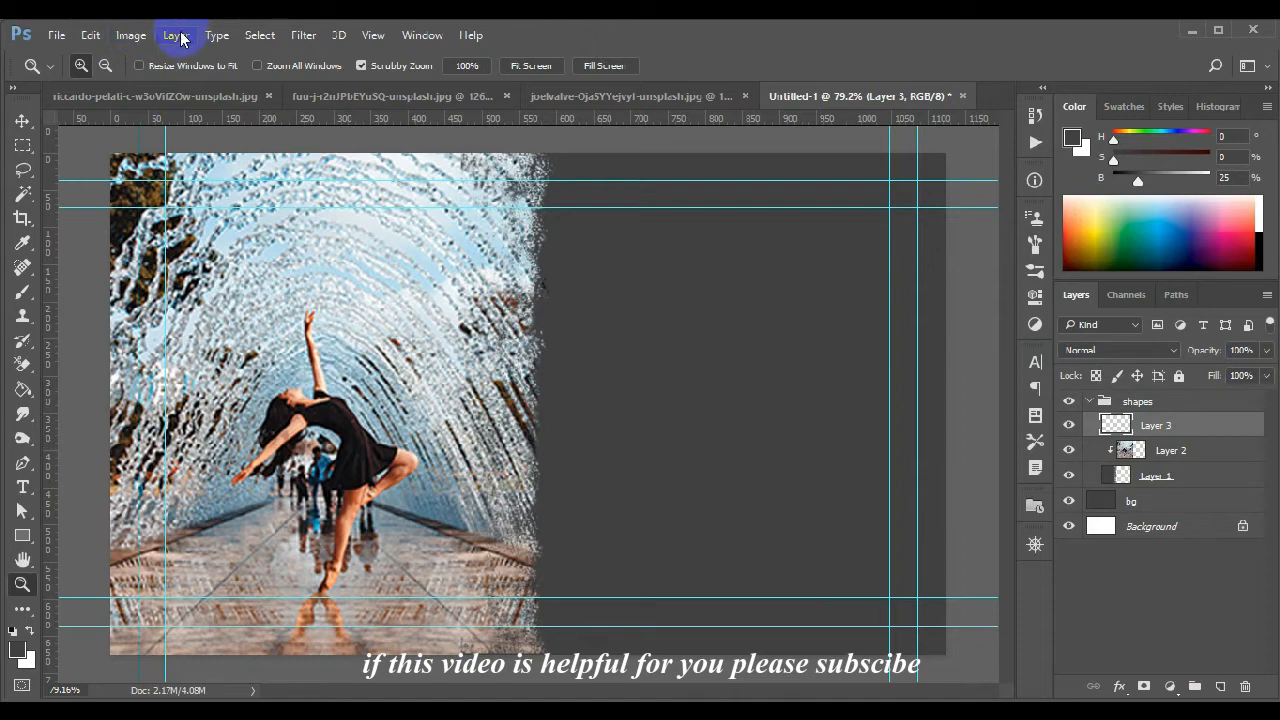
pyautogui.moveTo(132, 36)
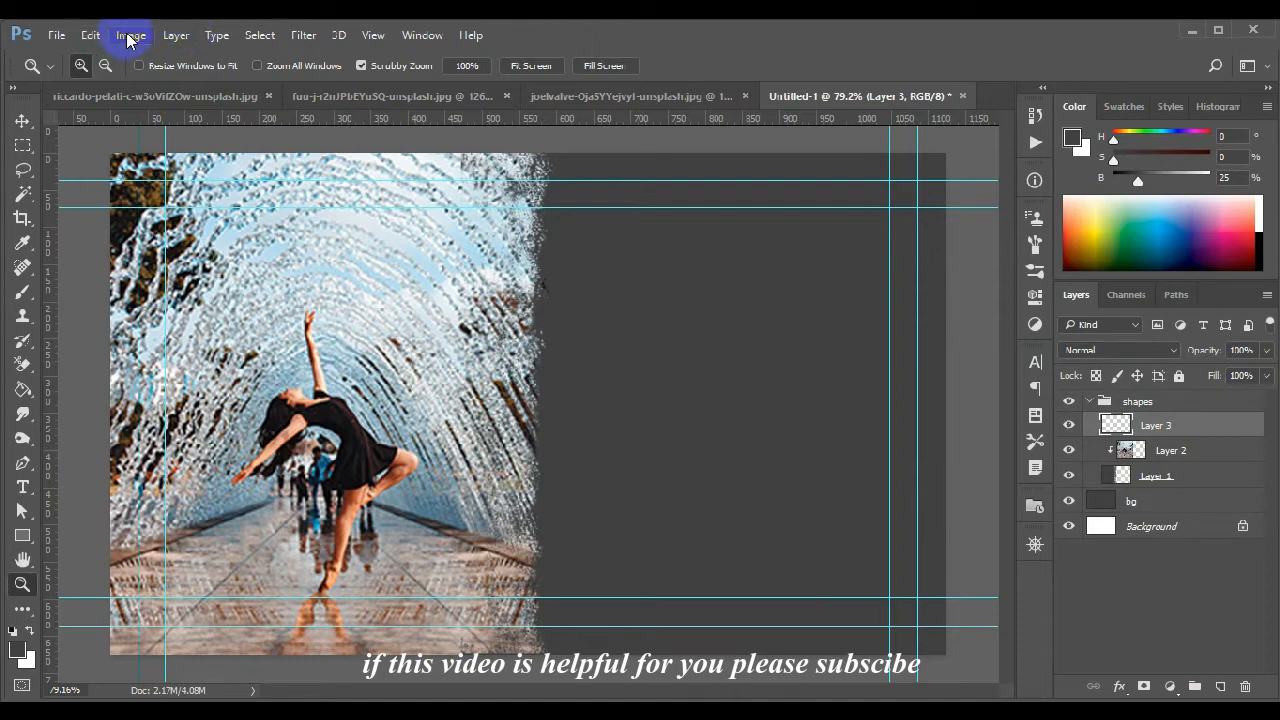
pyautogui.click(88, 36)
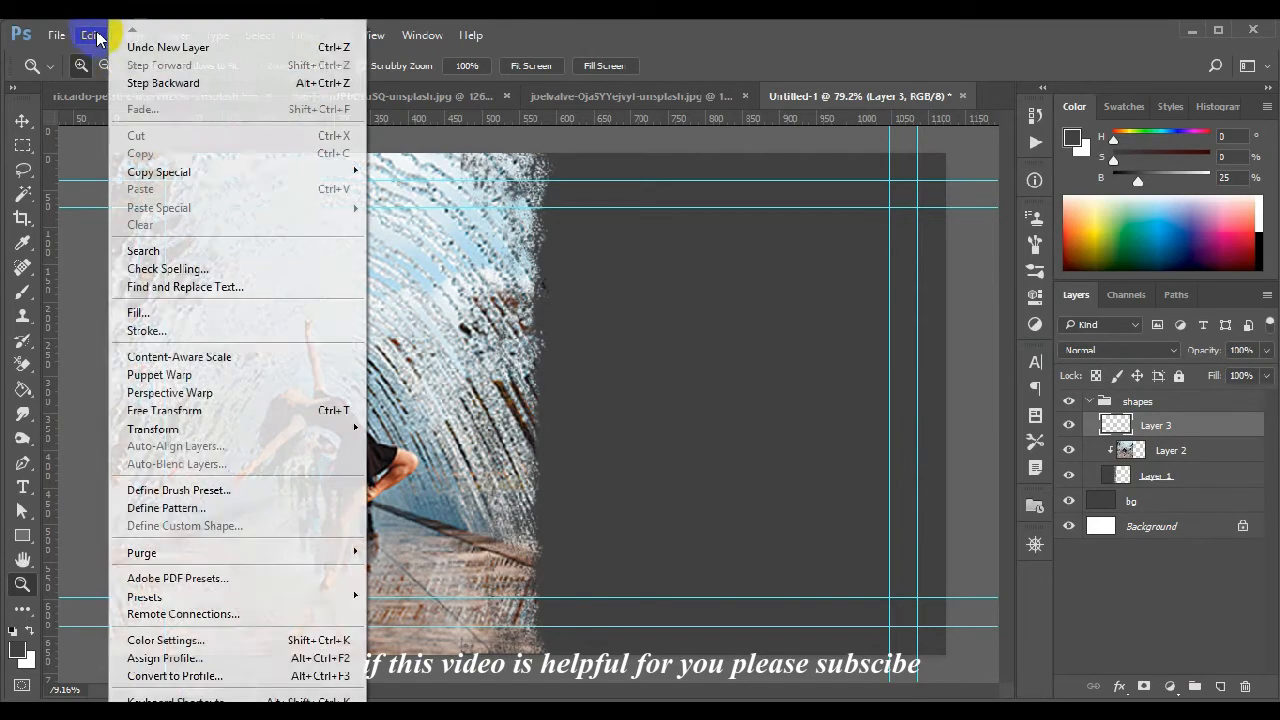
pyautogui.moveTo(140, 312)
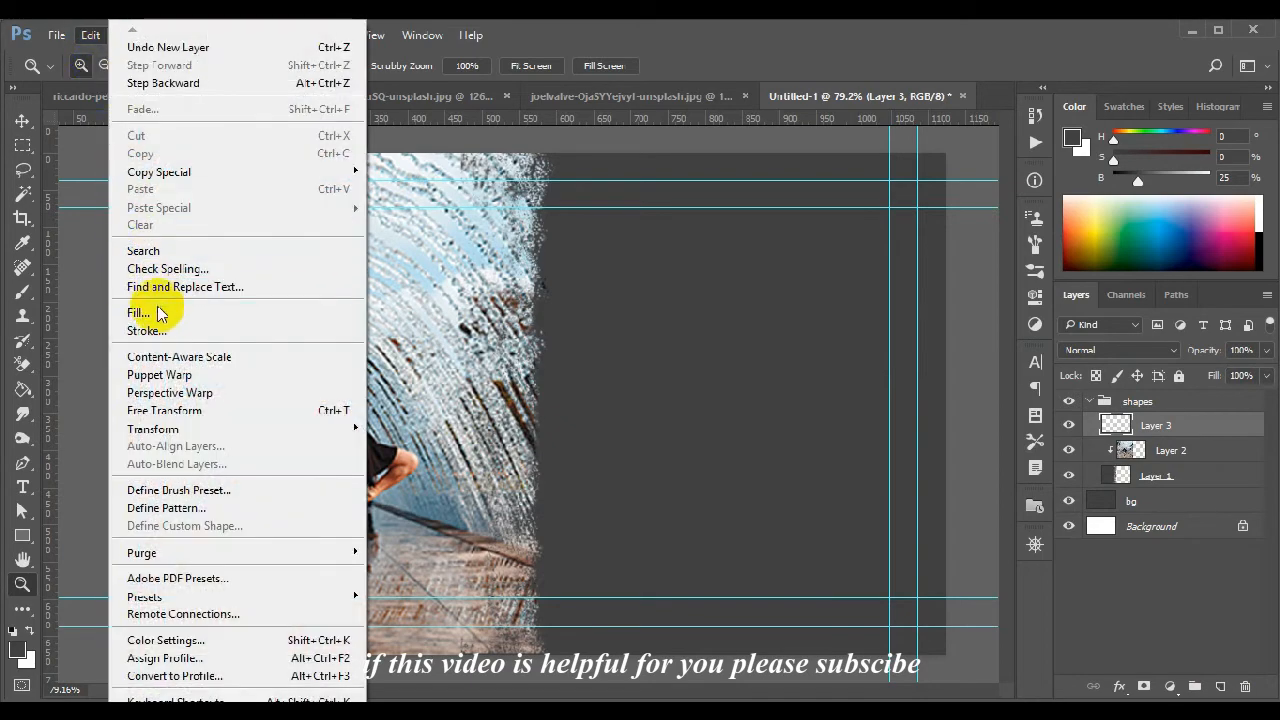
pyautogui.click(140, 312)
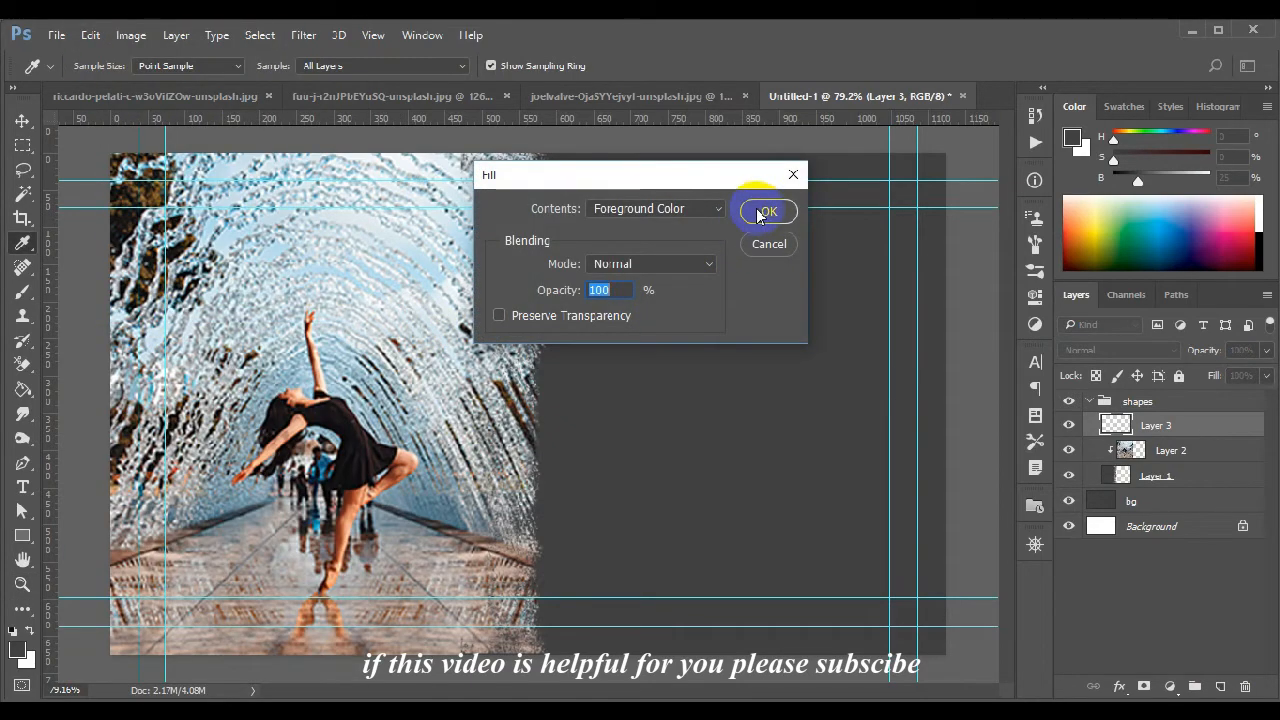
pyautogui.click(766, 212)
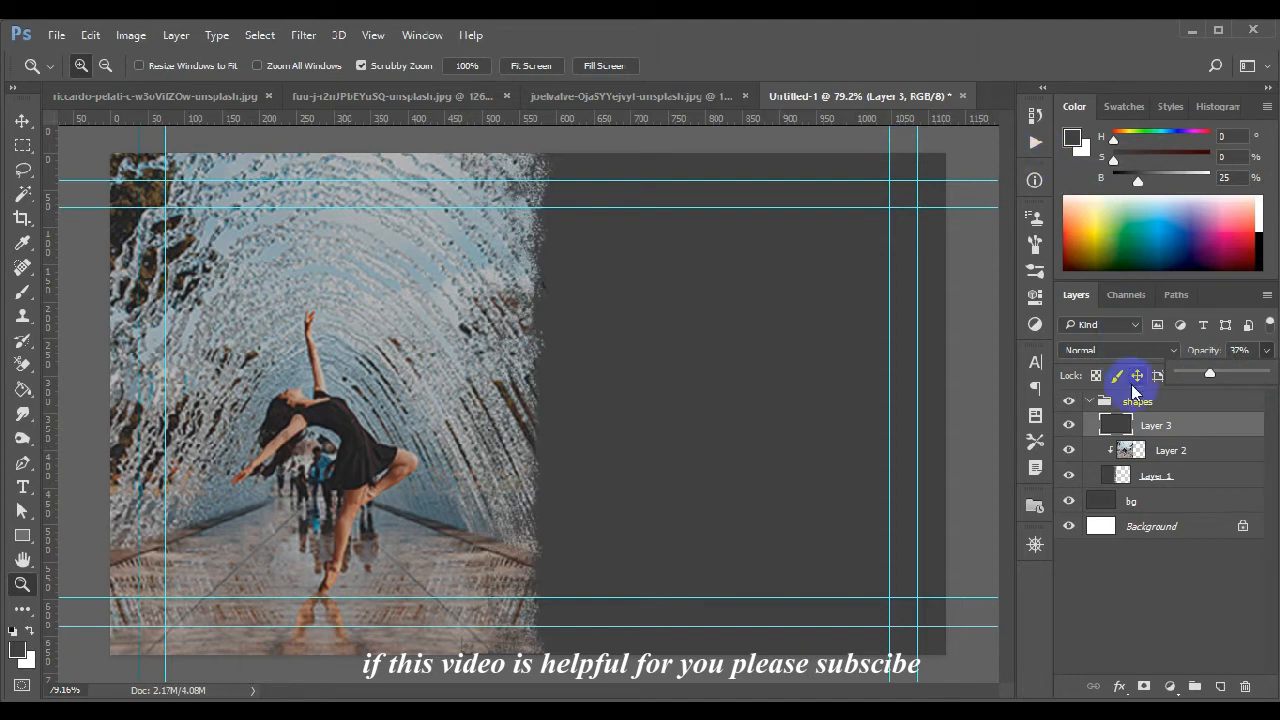
# Set the filled layer's blending mode to Overlay to boost the photo's contrast.
pyautogui.click(1116, 350)
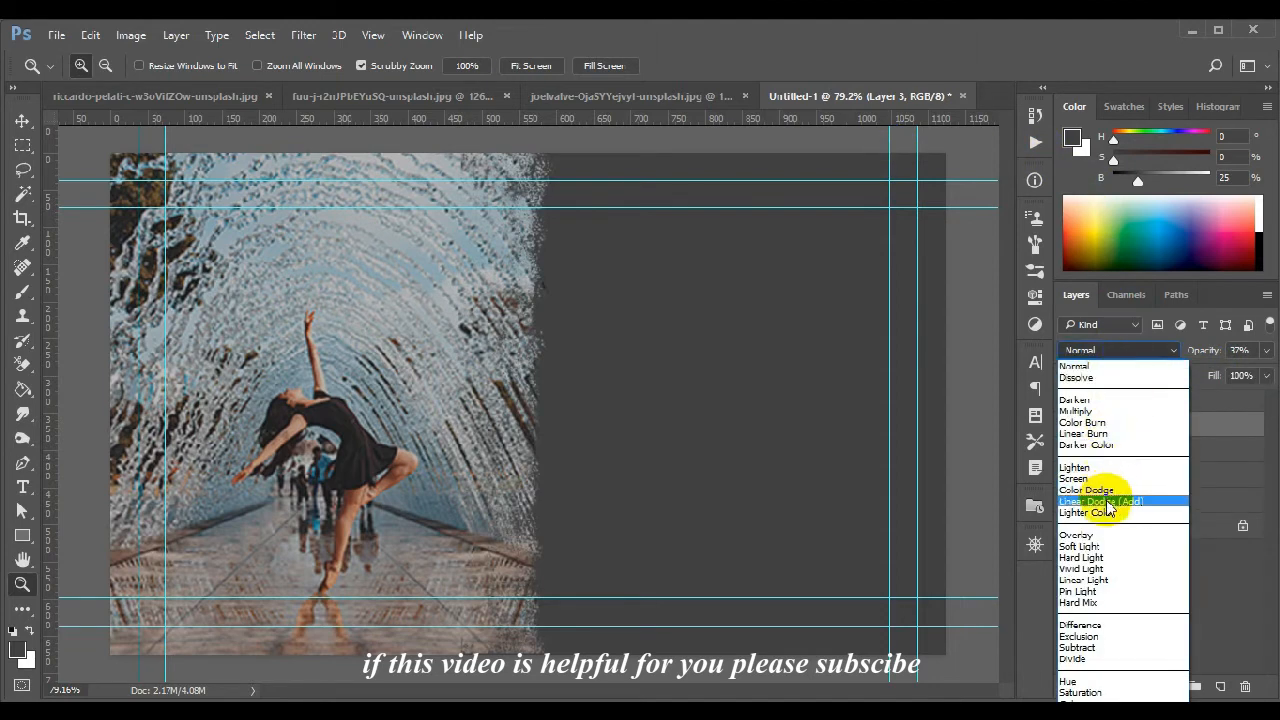
pyautogui.click(1076, 532)
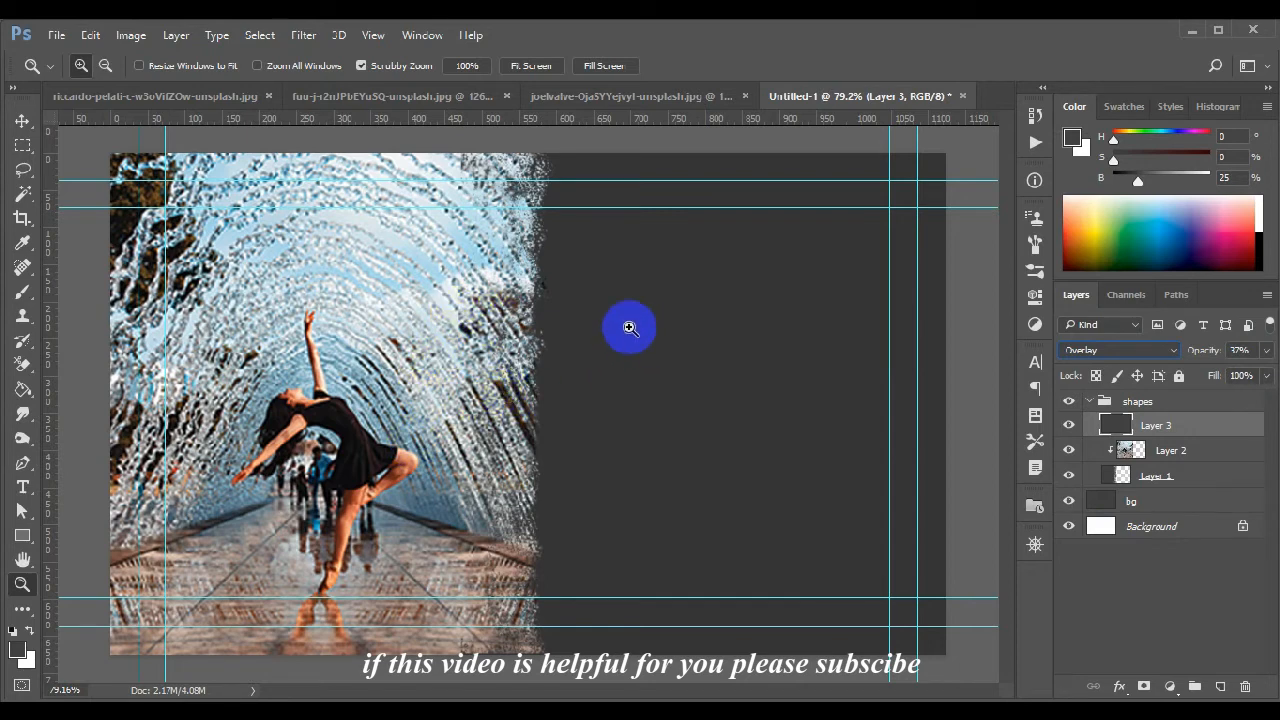
pyautogui.moveTo(664, 336)
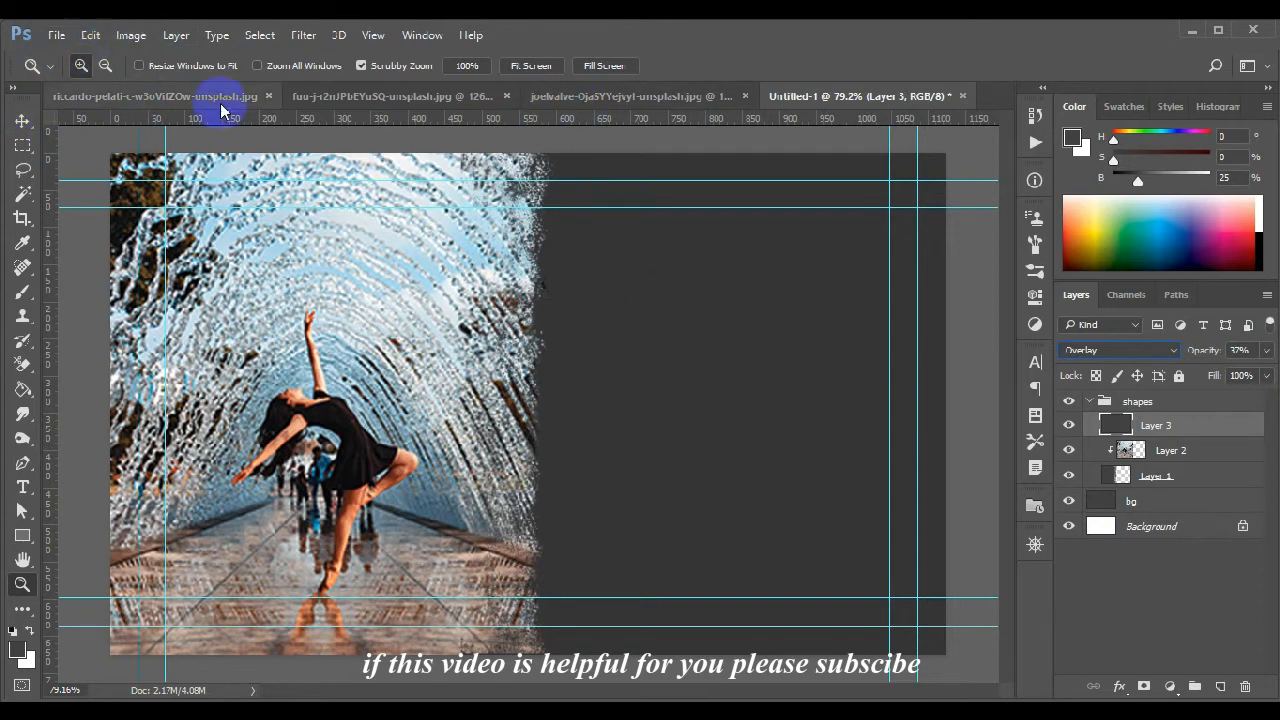
pyautogui.moveTo(744, 96)
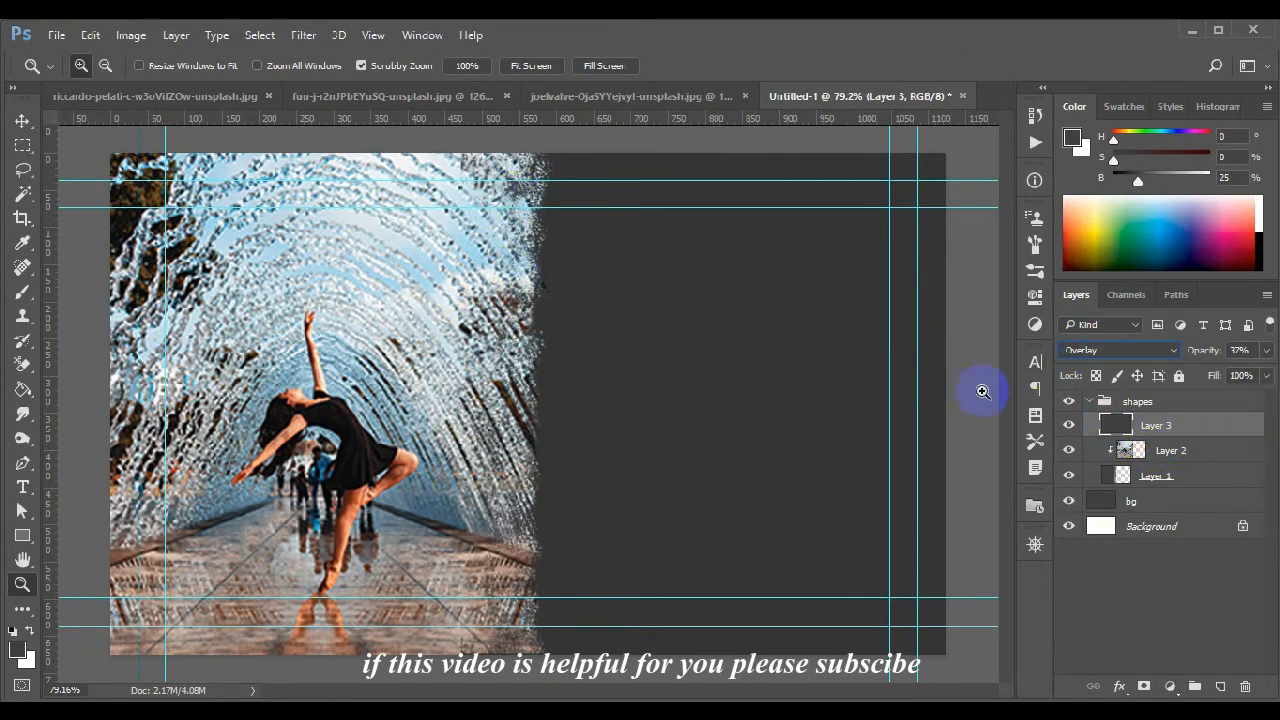
# Bring the girl-at-sunset photo into the card as Layer 4 beneath the overlay layer.
pyautogui.click(400, 96)
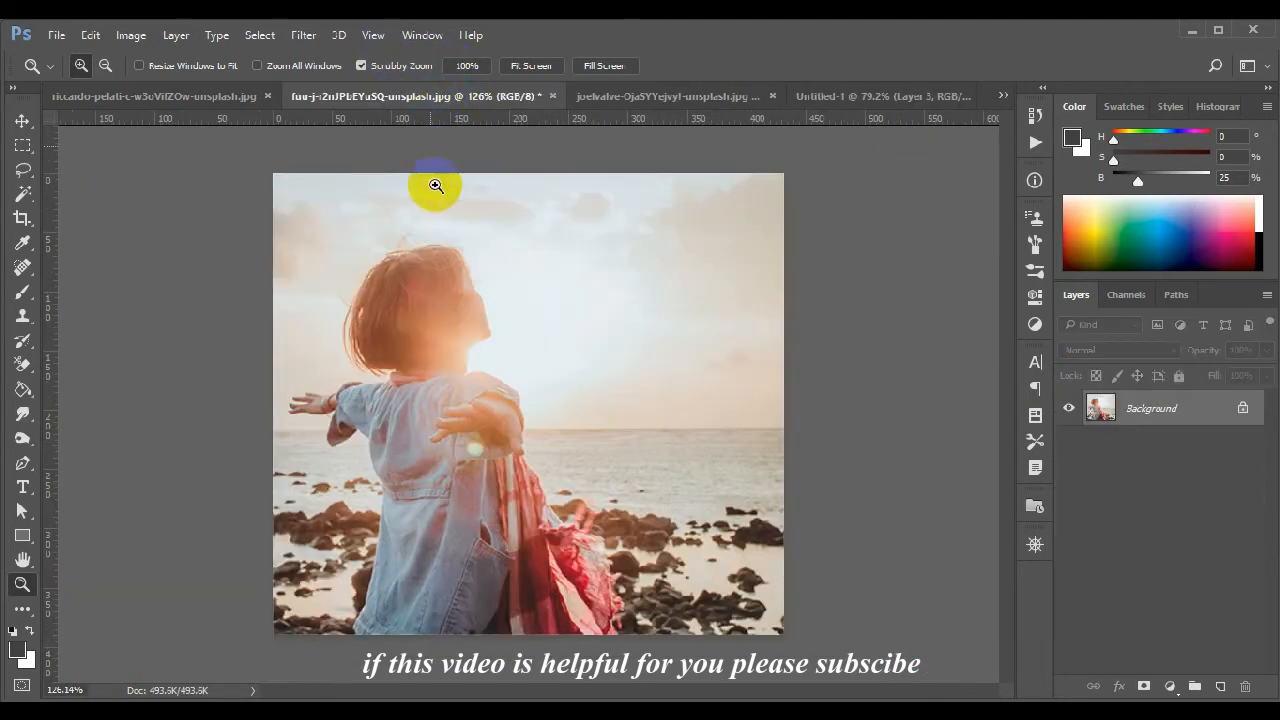
pyautogui.moveTo(578, 282)
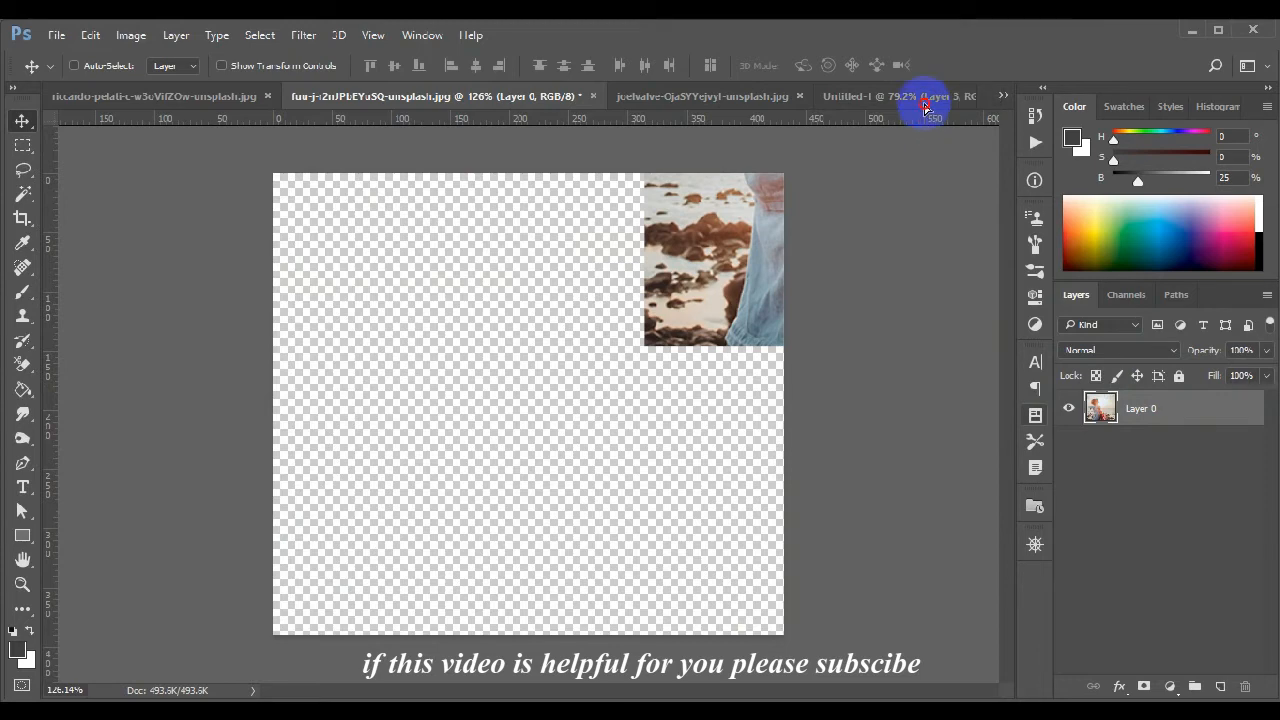
pyautogui.click(896, 96)
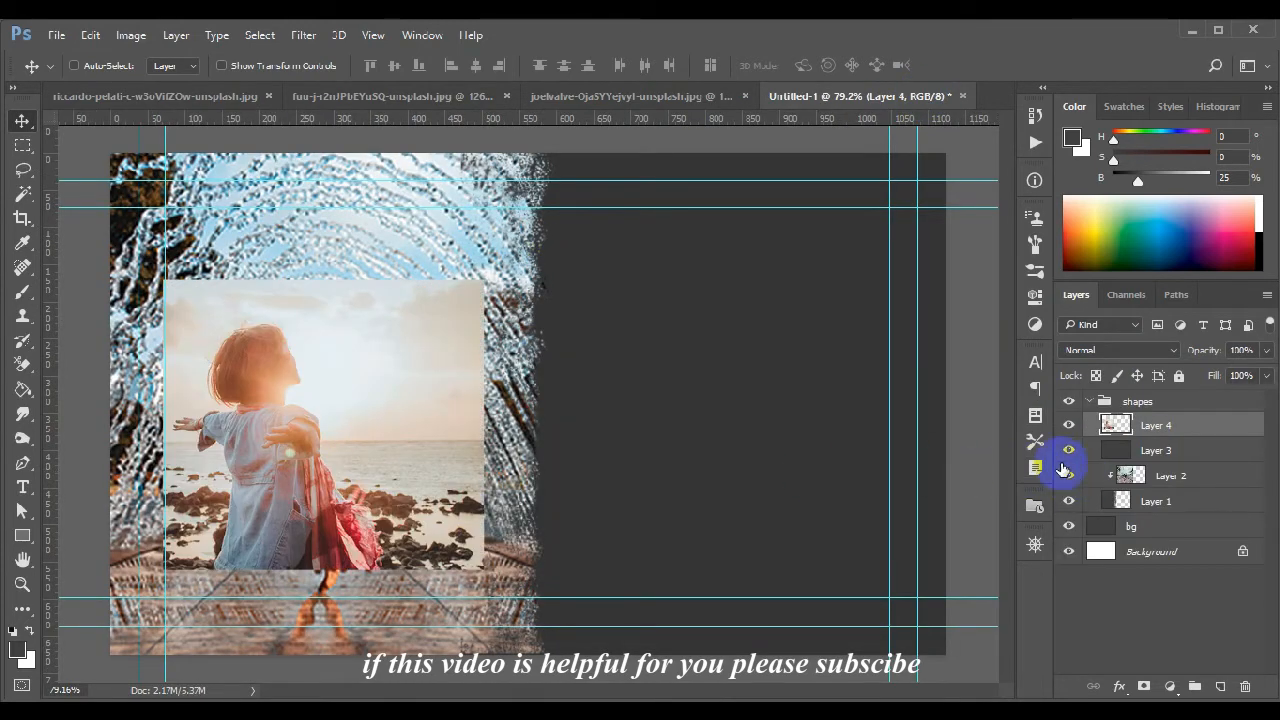
pyautogui.click(1156, 450)
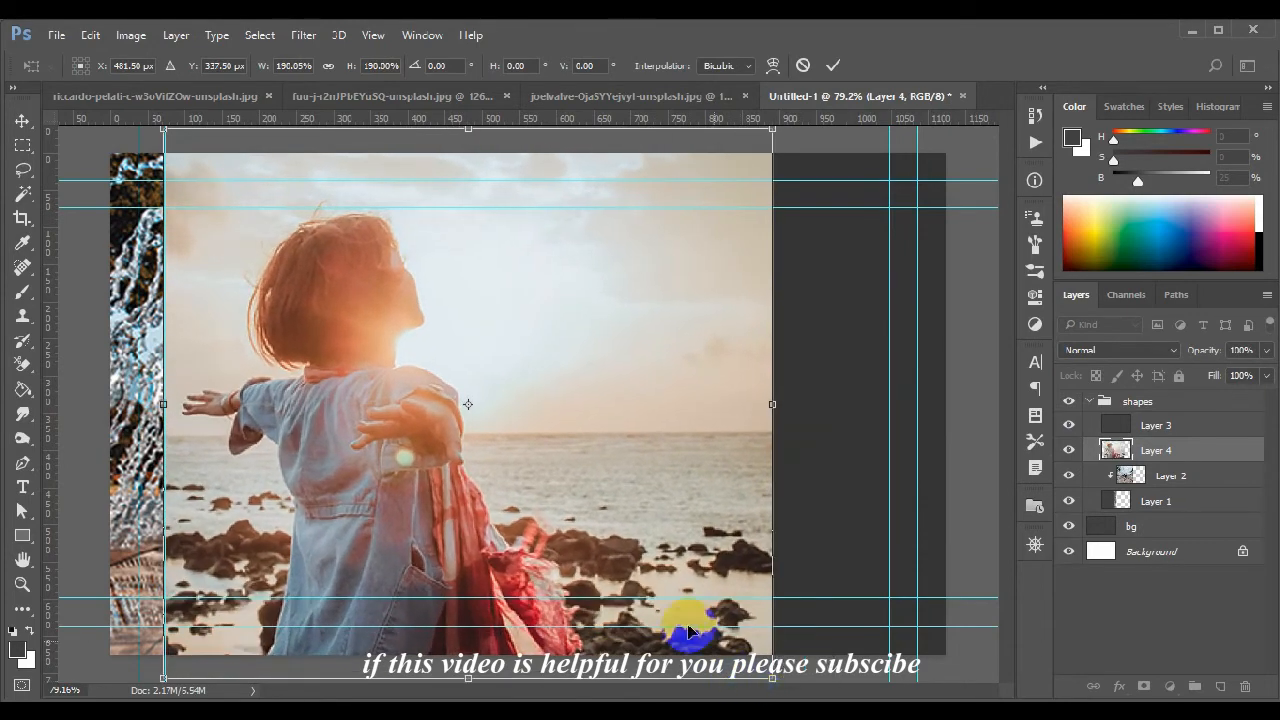
# Enlarge and position the girl photo over the left panel and clip it to the torn-edge shape.
pyautogui.moveTo(690, 630); pyautogui.dragTo(516, 516)
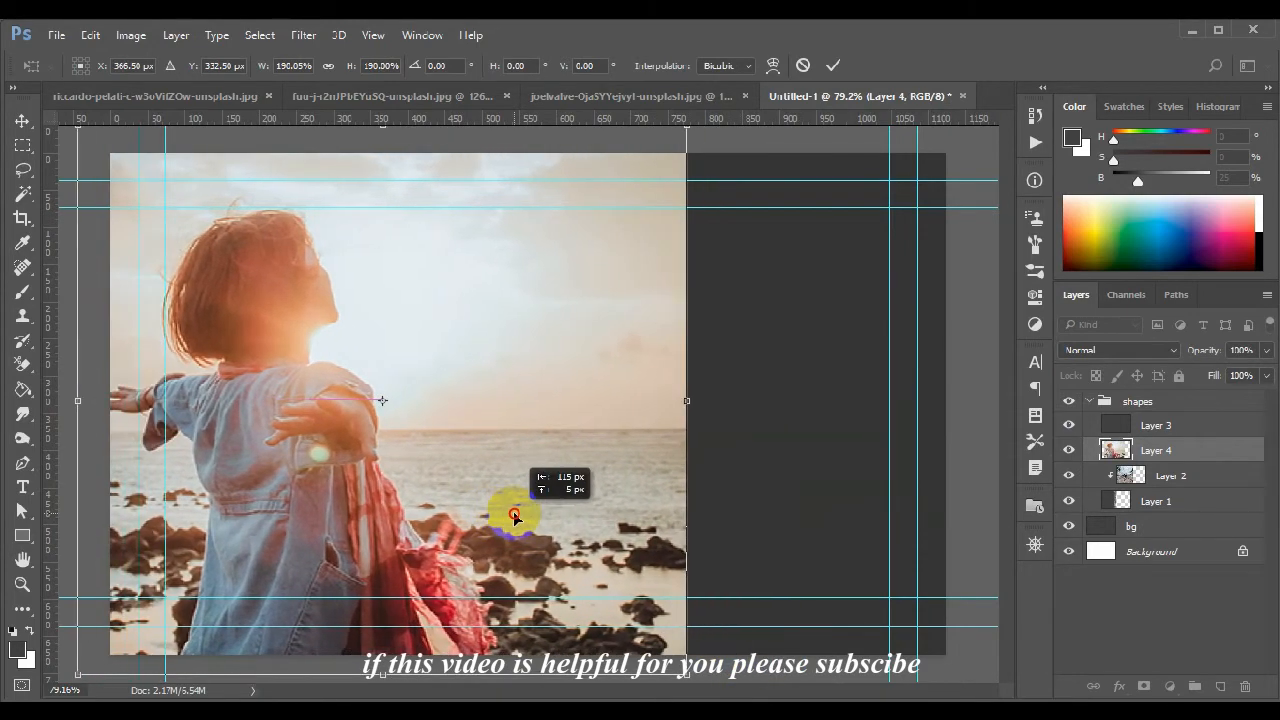
pyautogui.moveTo(516, 516); pyautogui.dragTo(504, 512)
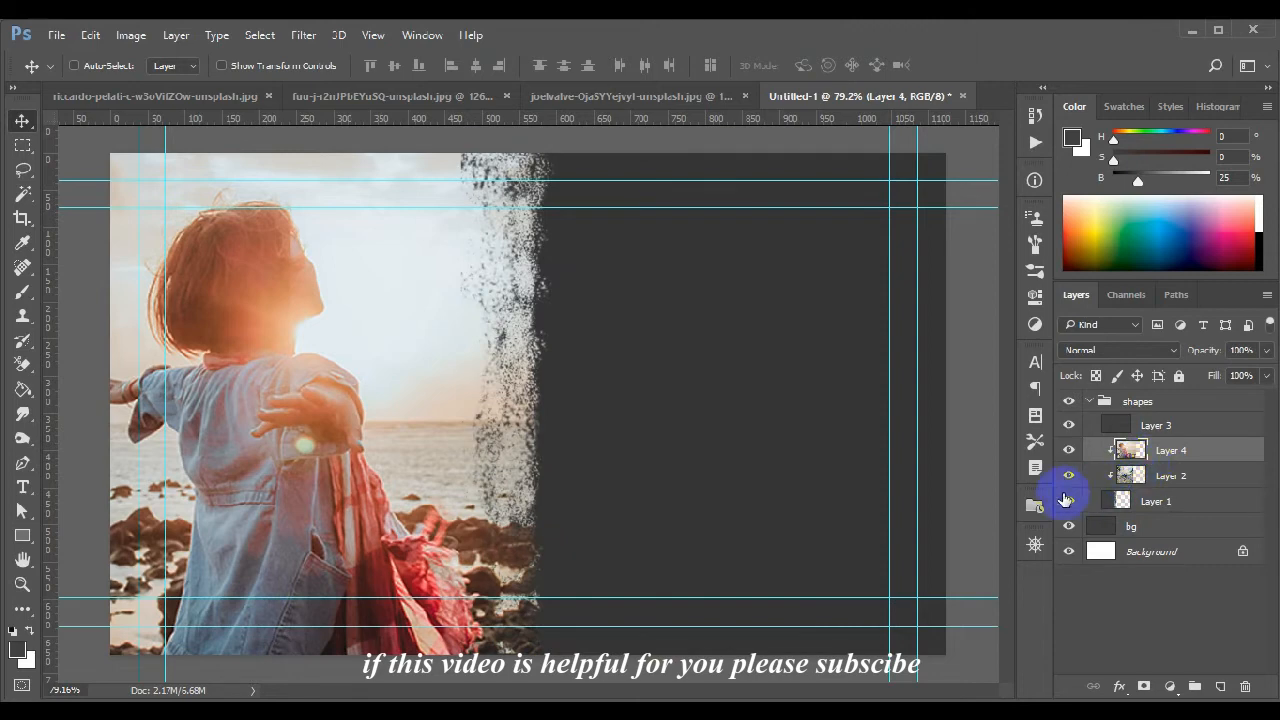
pyautogui.click(1170, 476)
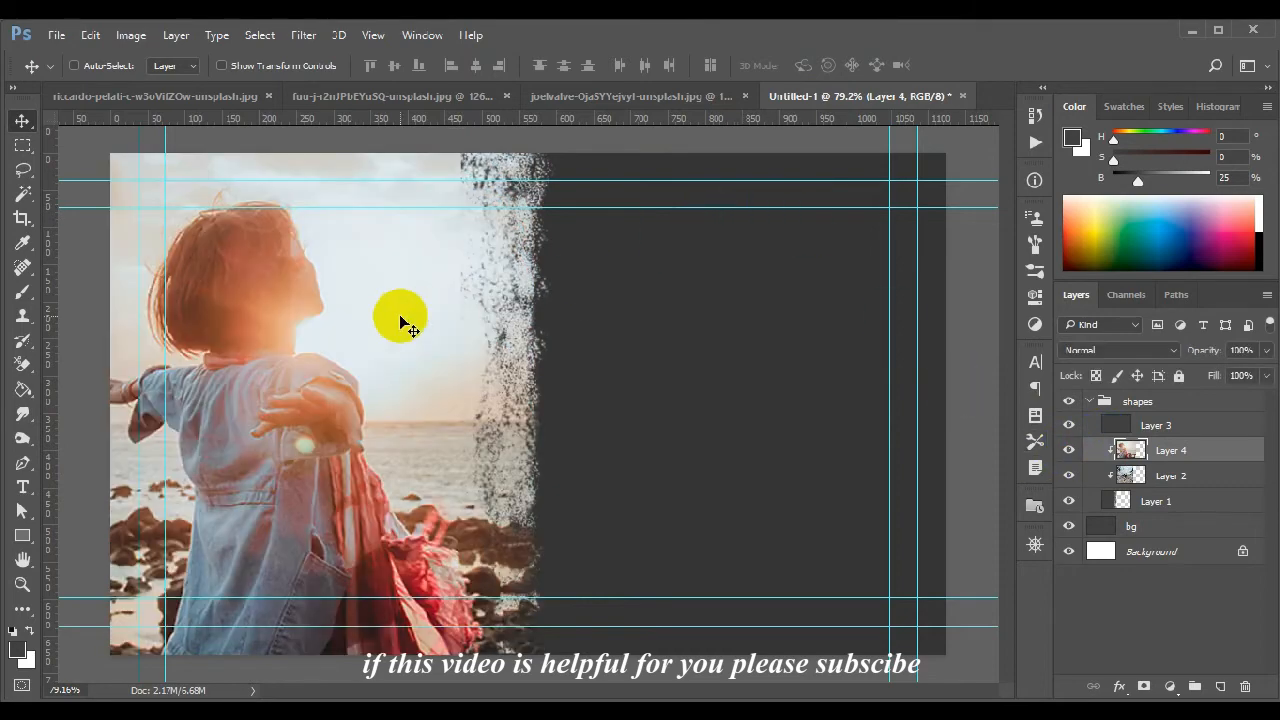
pyautogui.click(628, 96)
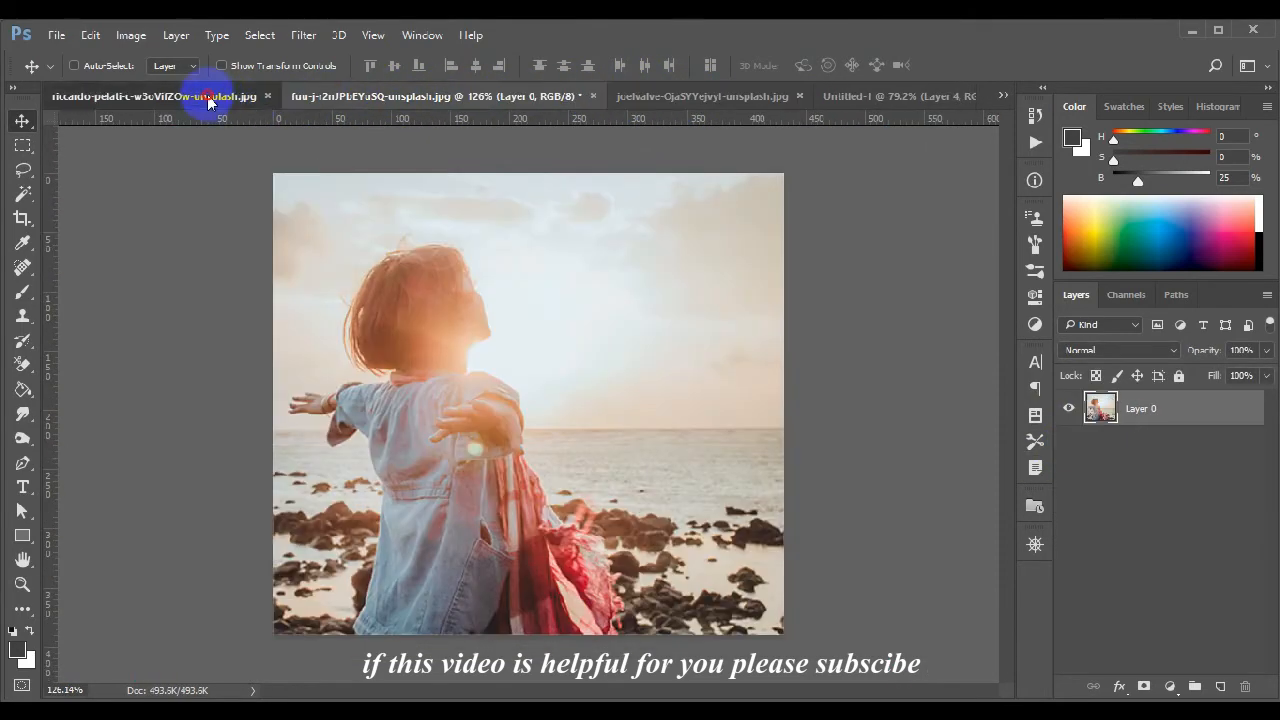
# Bring in the boots-over-rooftops photo and scale it to fill the left panel, transform committed.
pyautogui.click(156, 96)
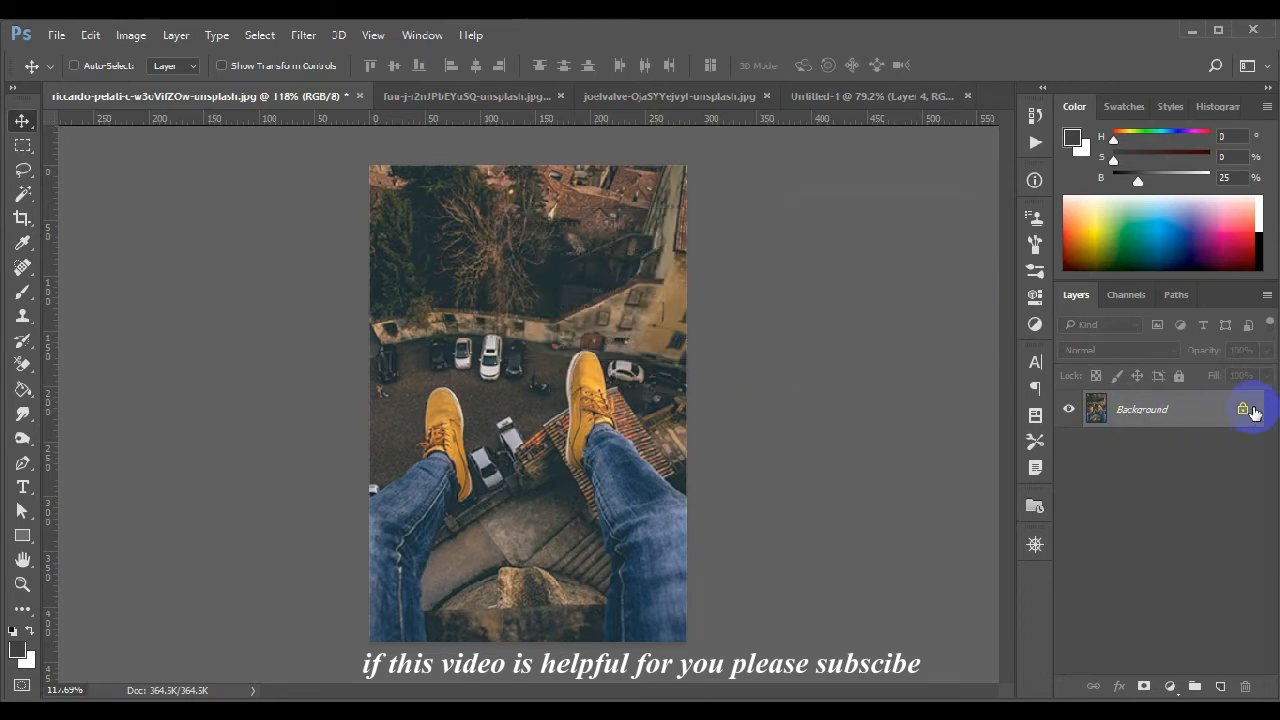
pyautogui.click(1244, 408)
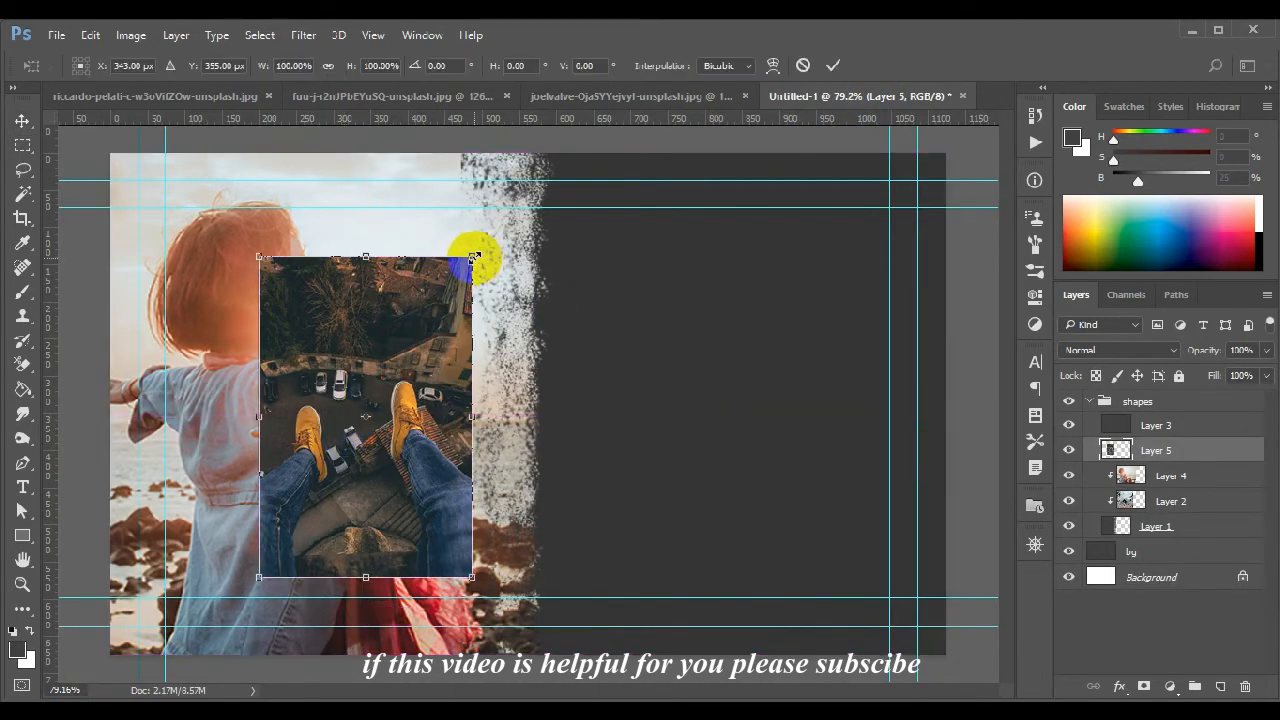
pyautogui.moveTo(472, 256); pyautogui.dragTo(600, 320)
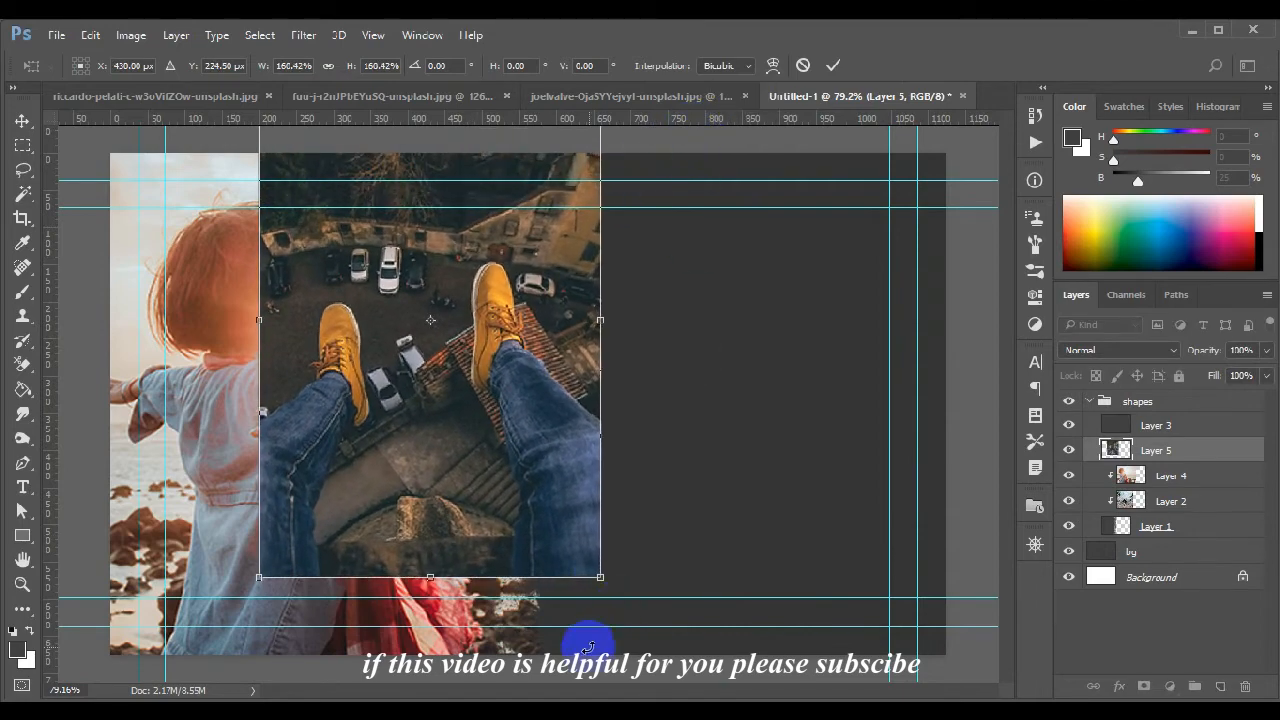
pyautogui.moveTo(600, 576); pyautogui.dragTo(656, 362)
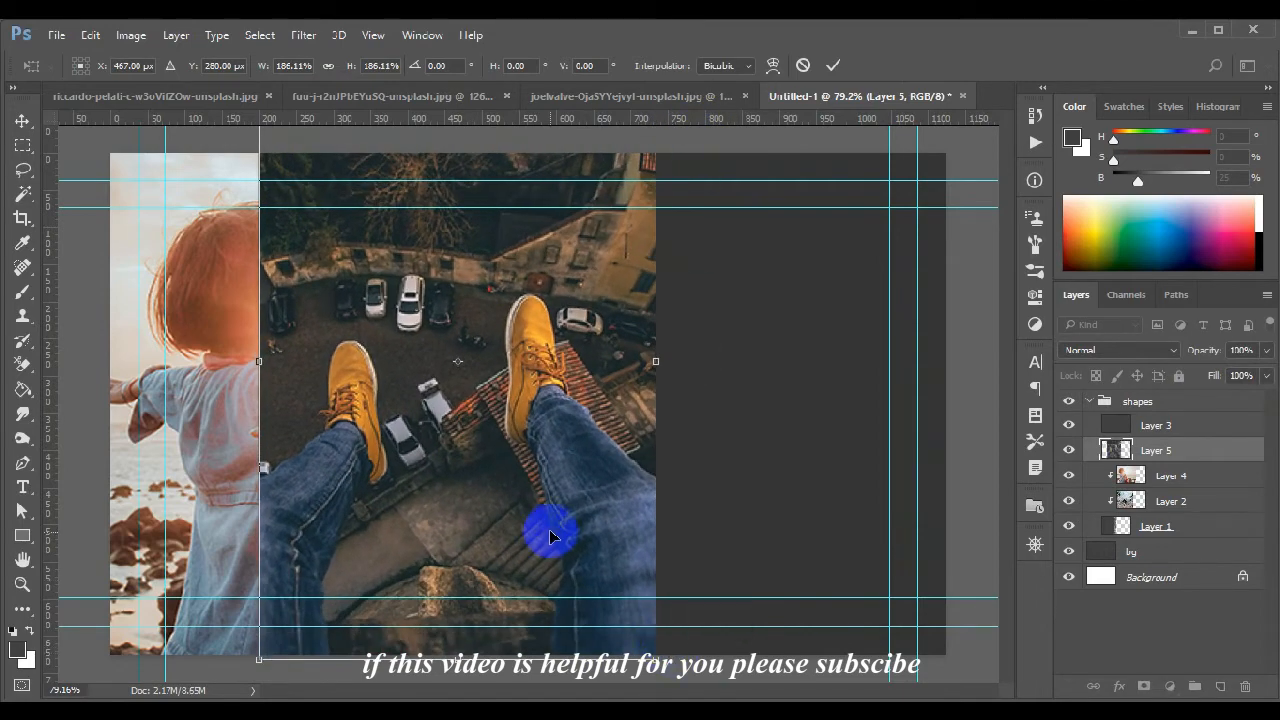
pyautogui.moveTo(556, 536); pyautogui.dragTo(420, 520)
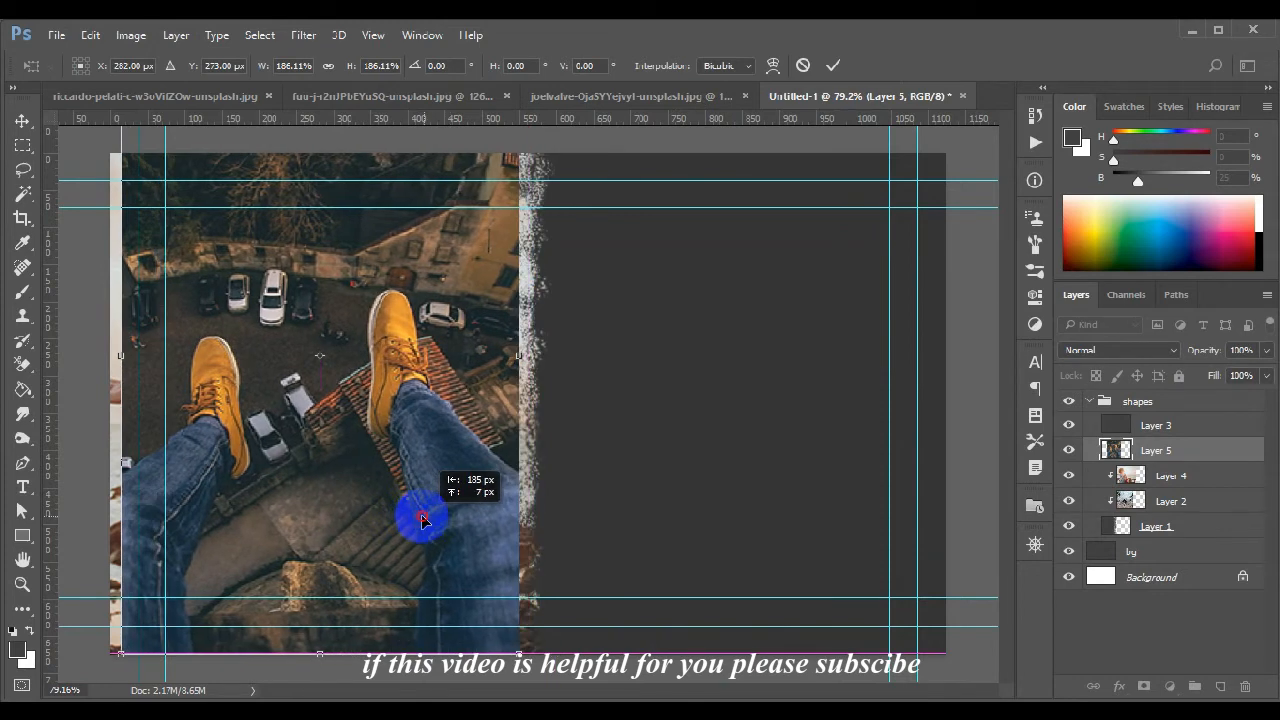
pyautogui.moveTo(422, 518); pyautogui.dragTo(504, 644)
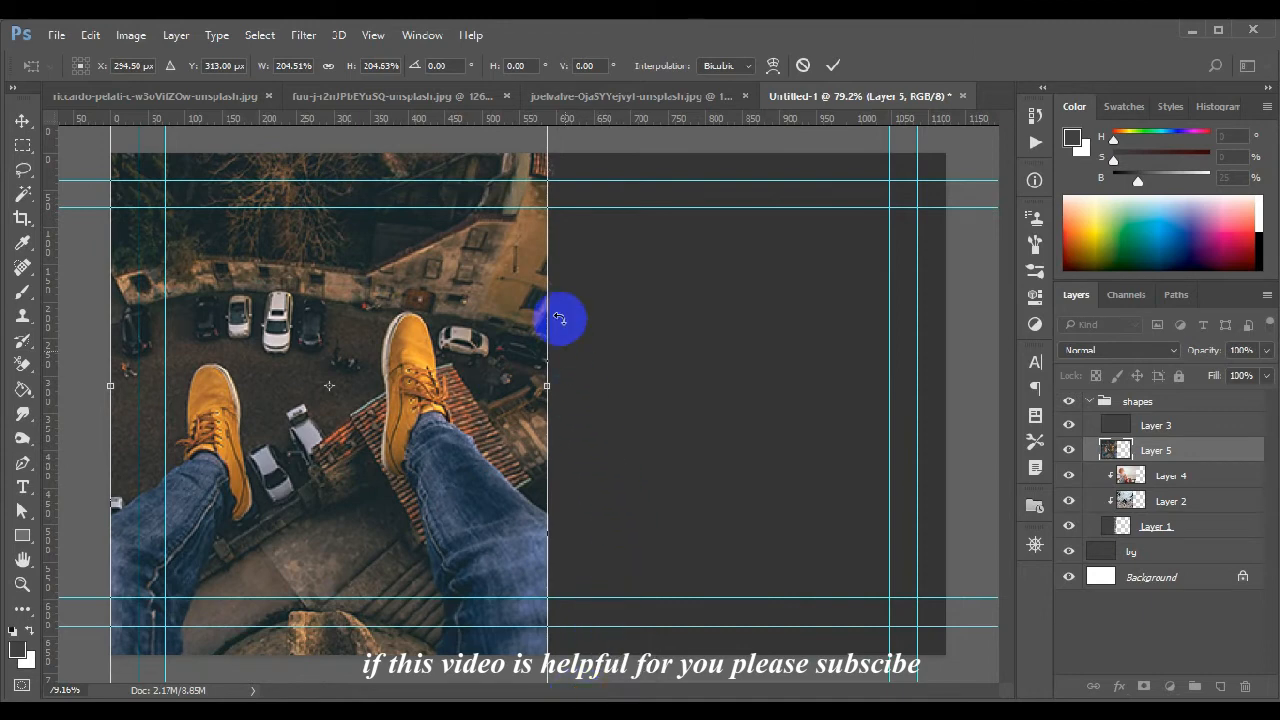
pyautogui.moveTo(548, 386)
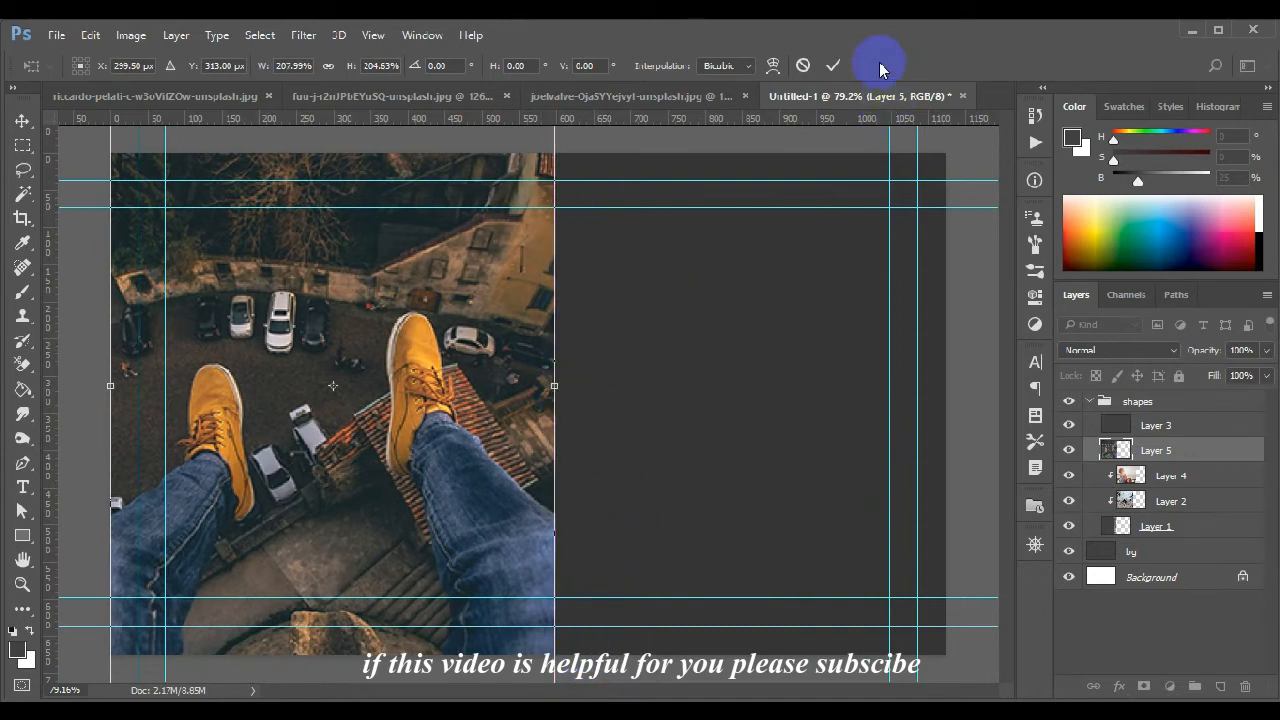
pyautogui.click(832, 64)
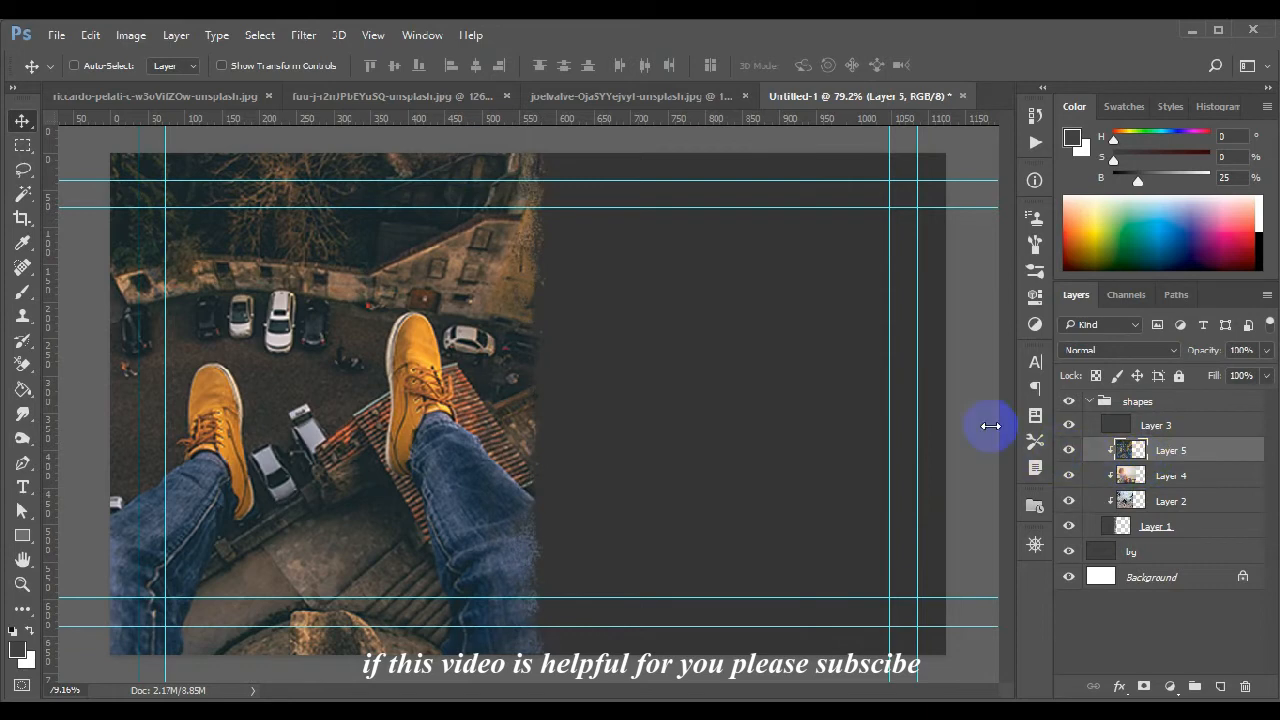
pyautogui.moveTo(1044, 464)
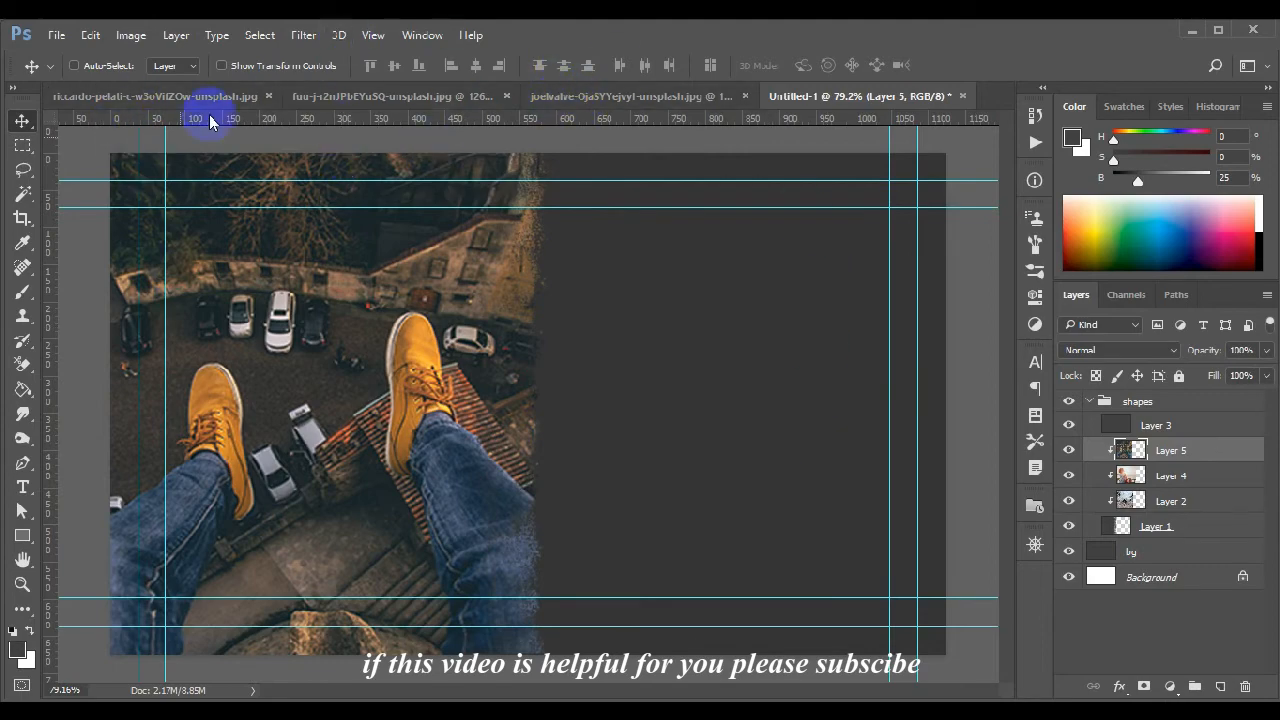
# In the Open dialog, browse via Local Disk (G:) and All me to the Desktop and select icon and text.psd.
pyautogui.click(56, 36)
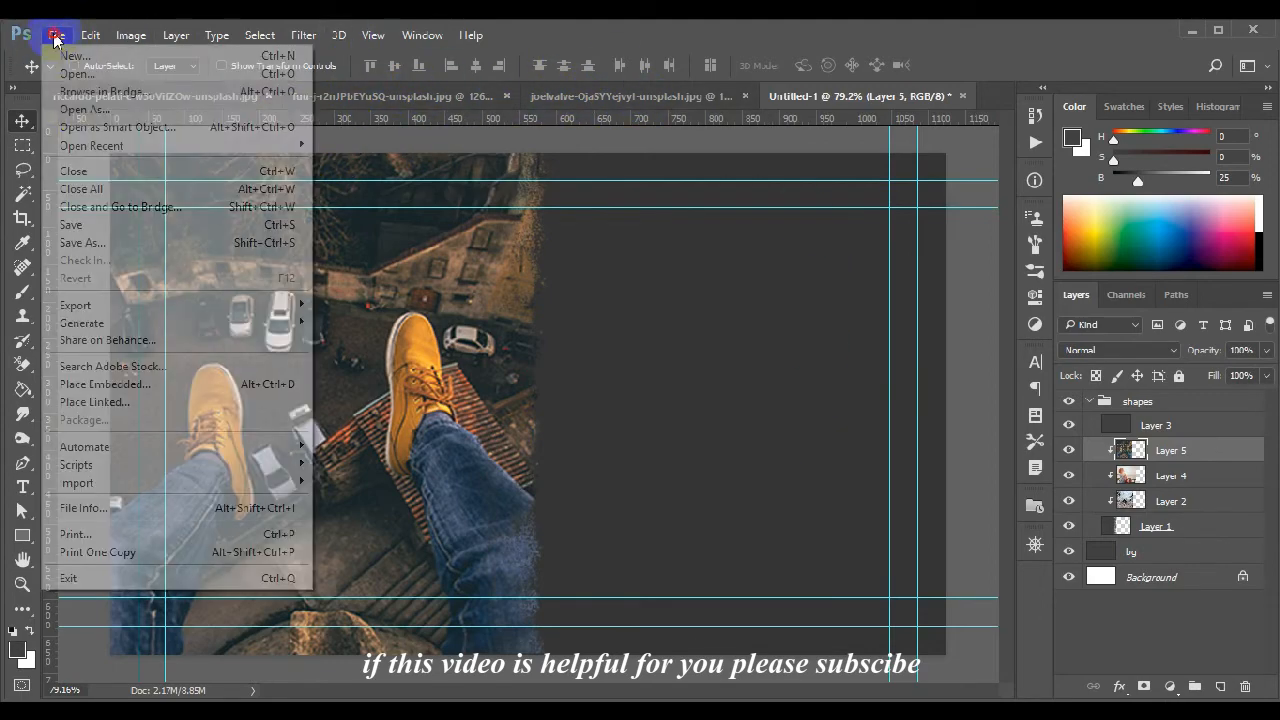
pyautogui.click(76, 74)
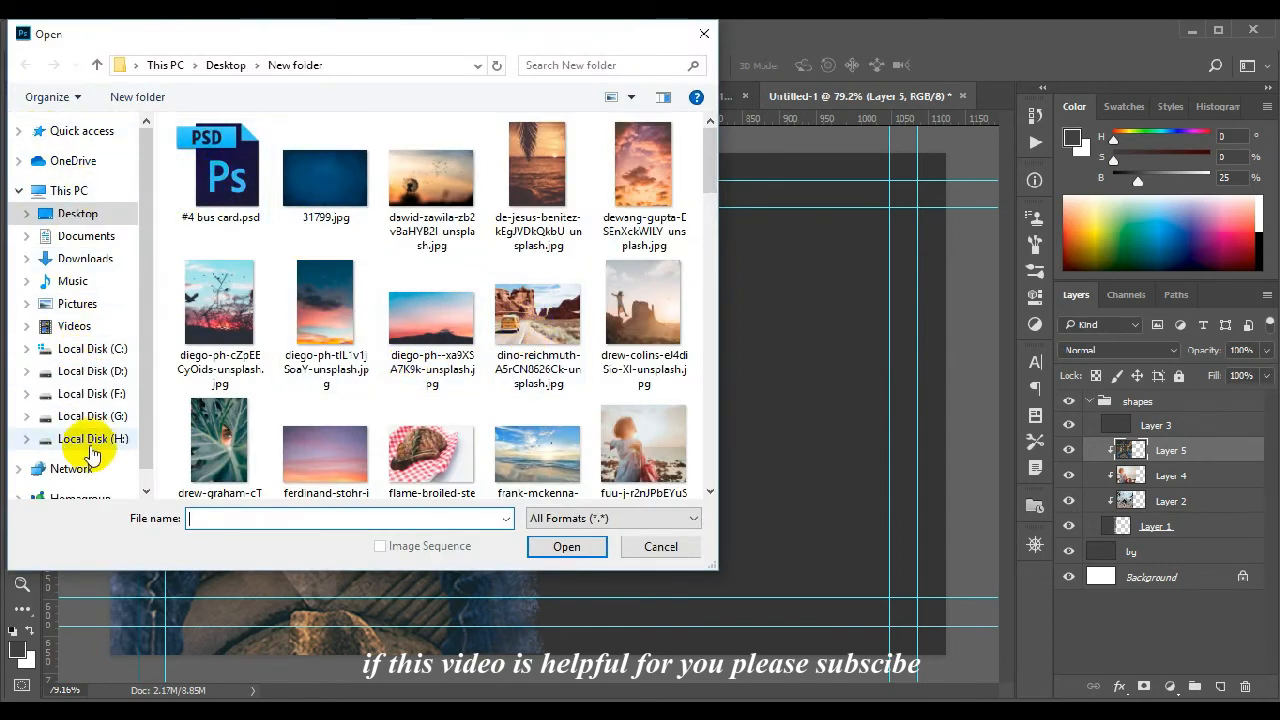
pyautogui.click(92, 416)
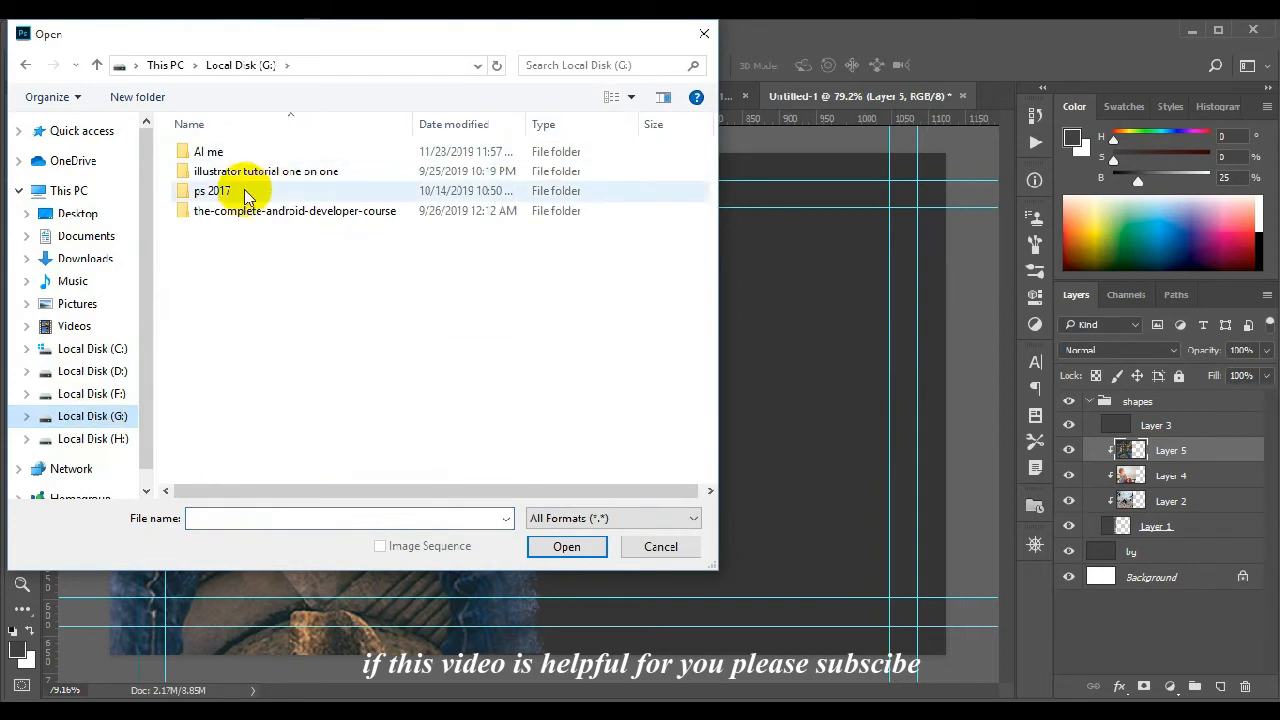
pyautogui.doubleClick(208, 152)
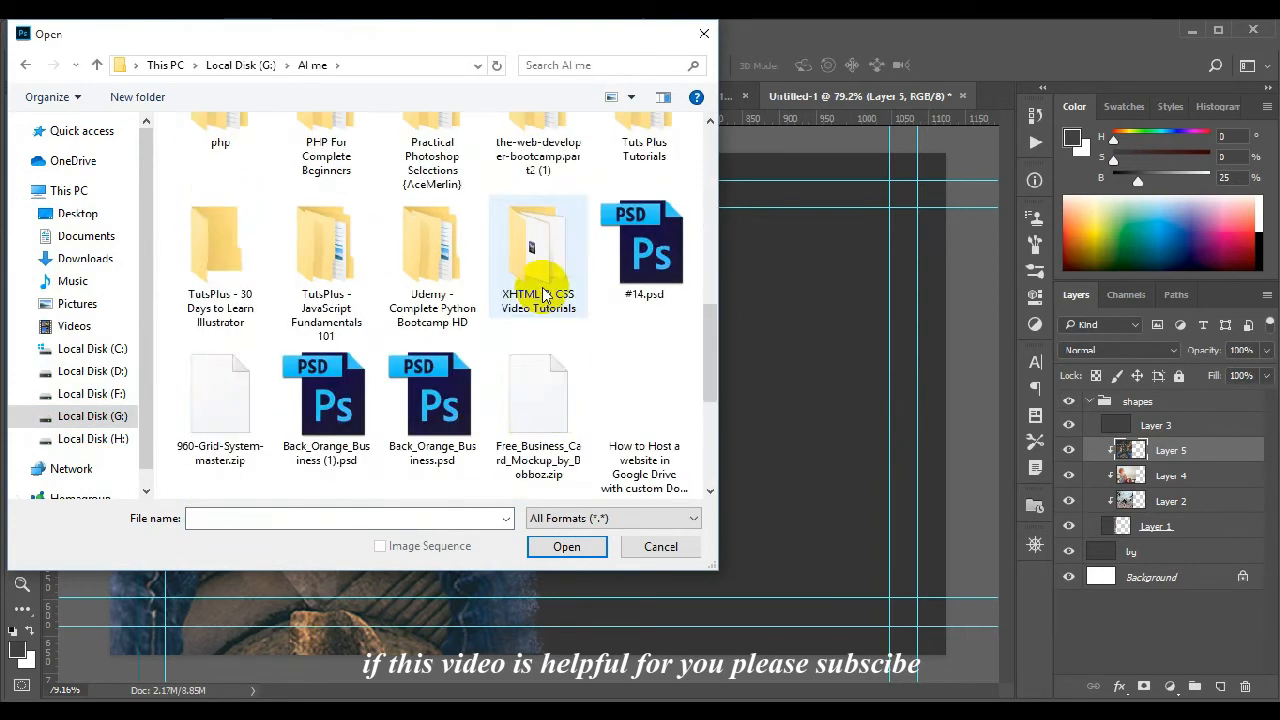
pyautogui.scroll(-3)
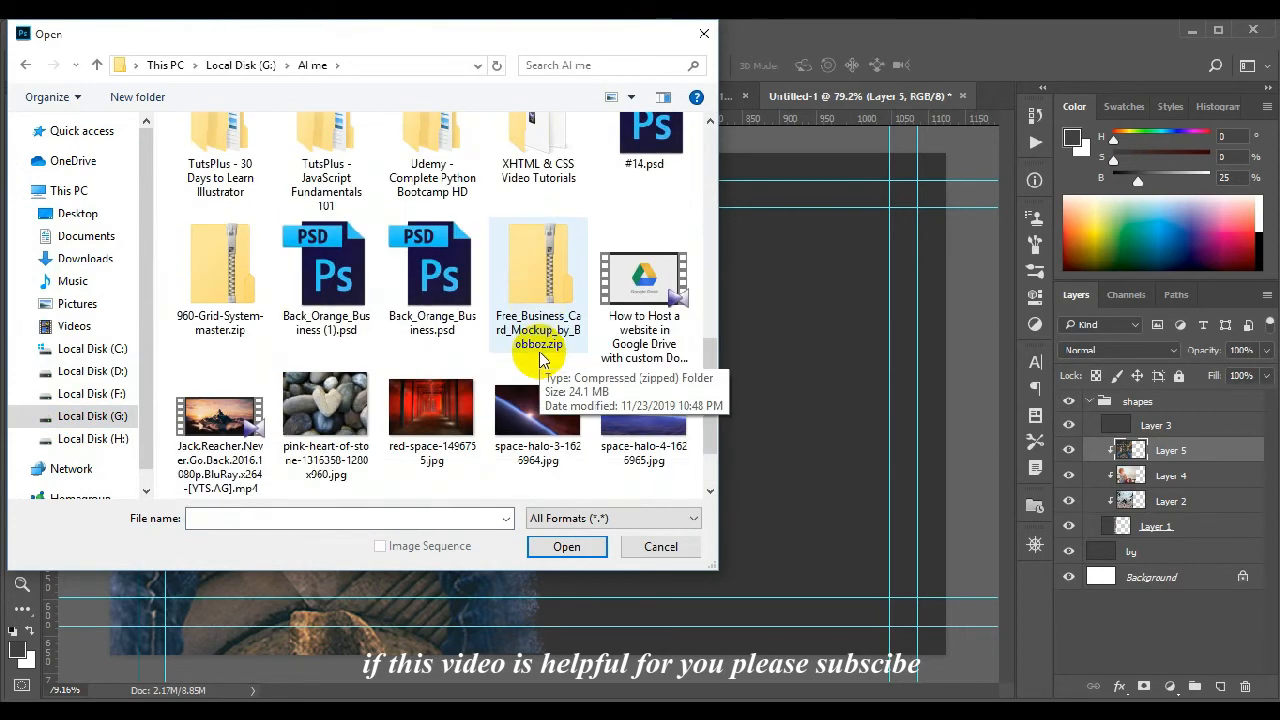
pyautogui.scroll(3)
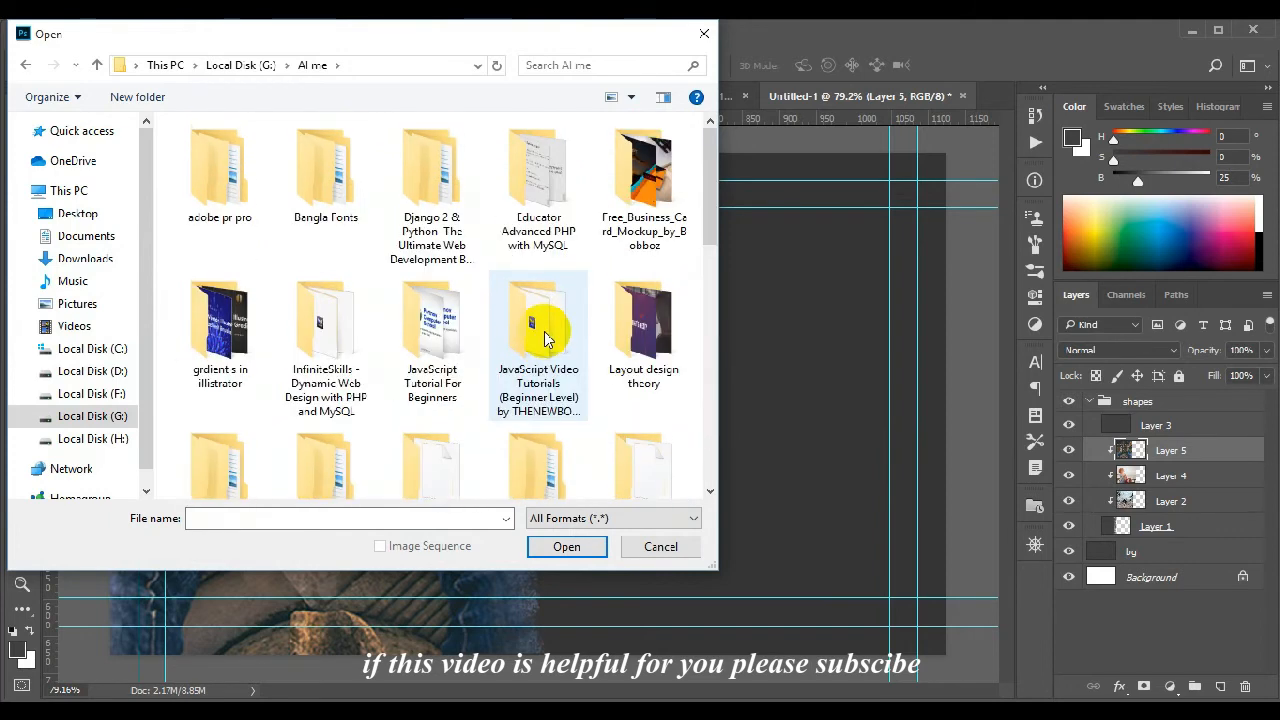
pyautogui.moveTo(672, 244)
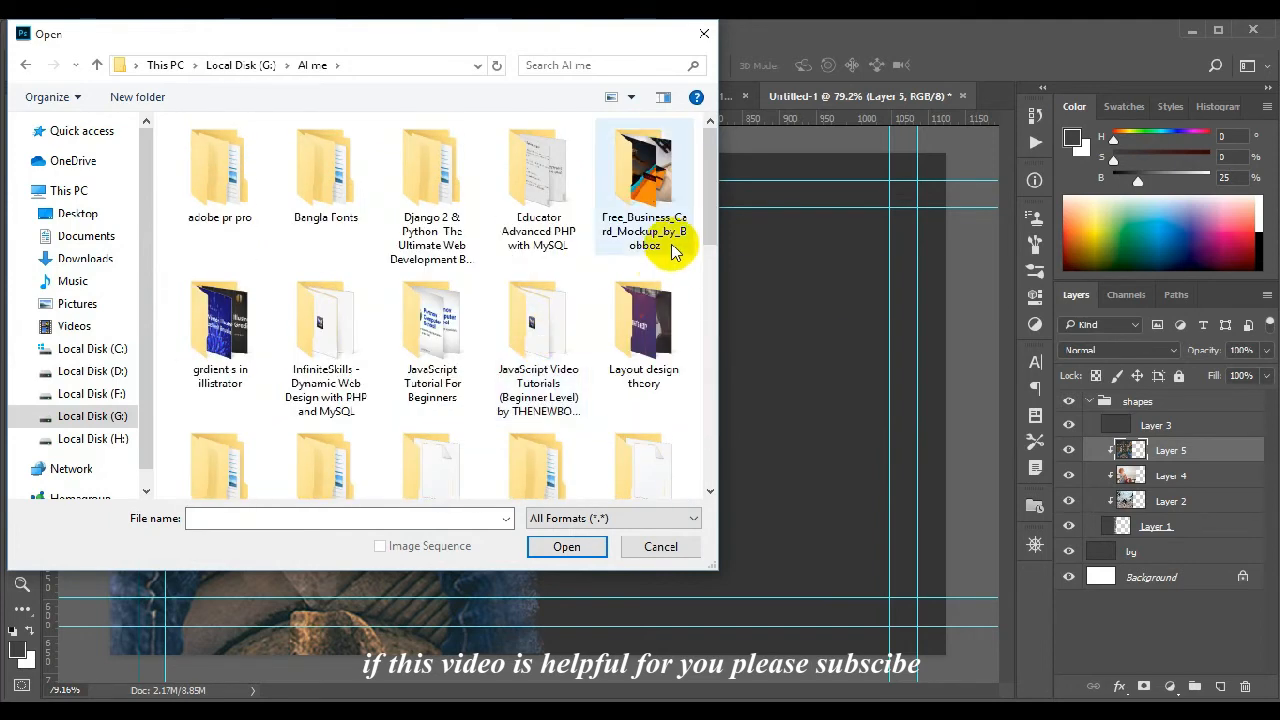
pyautogui.click(76, 212)
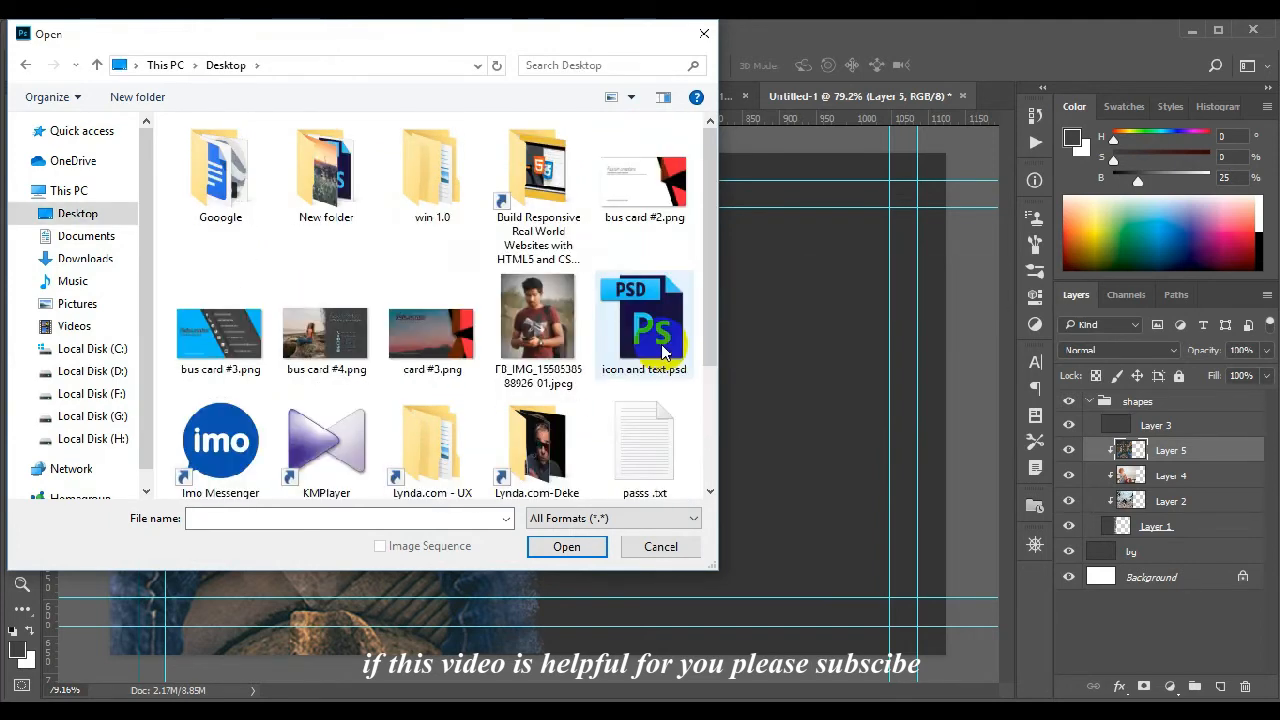
pyautogui.click(644, 320)
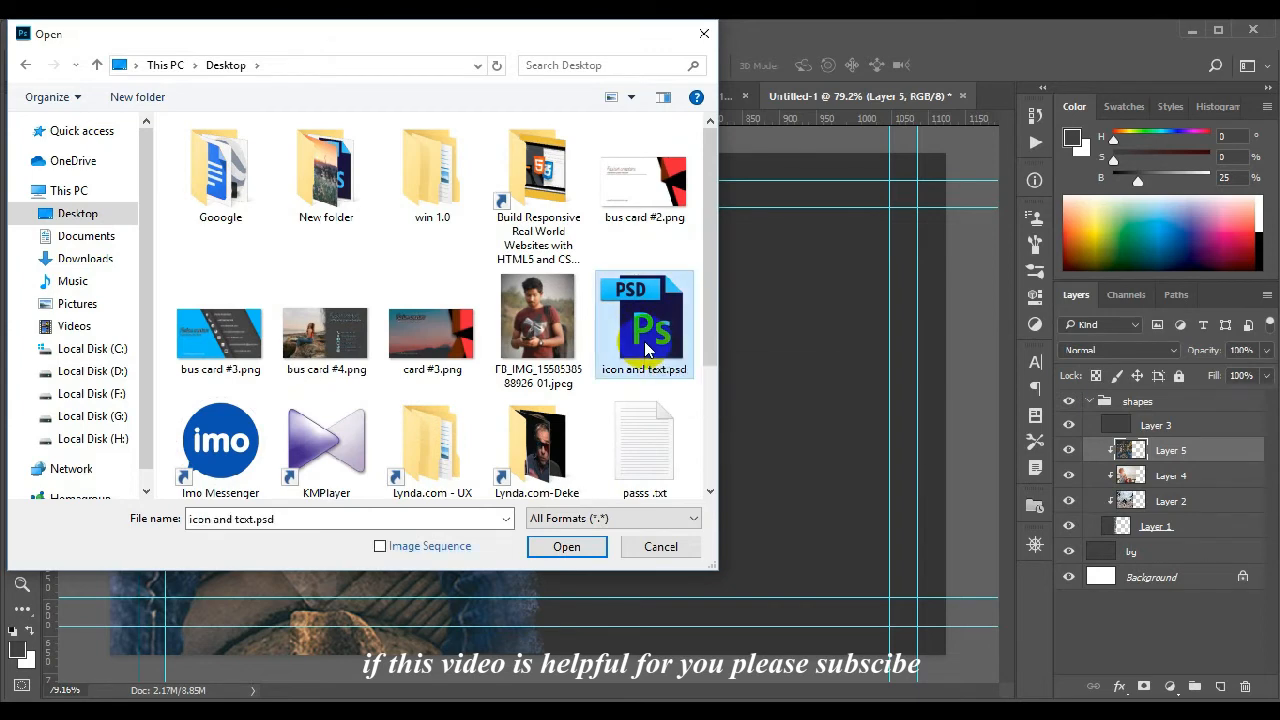
# Open icon and text.psd and carry its head lines group over to the business card.
pyautogui.click(566, 546)
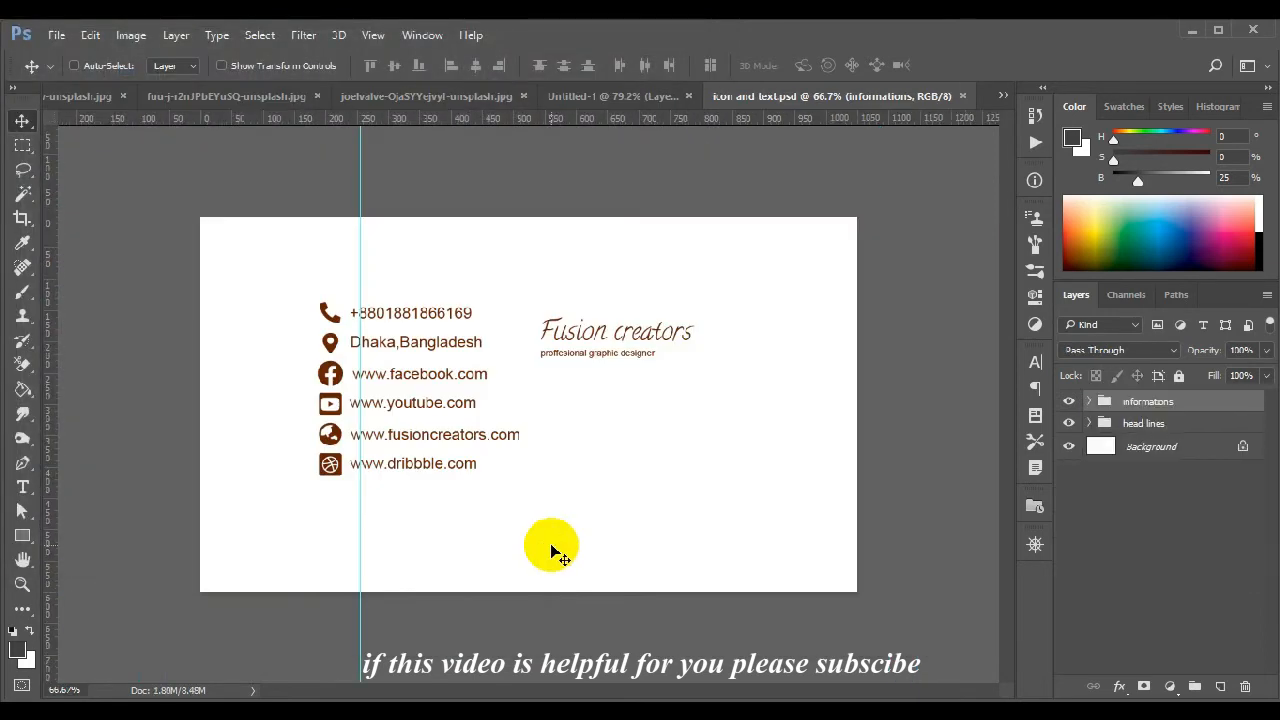
pyautogui.click(1144, 424)
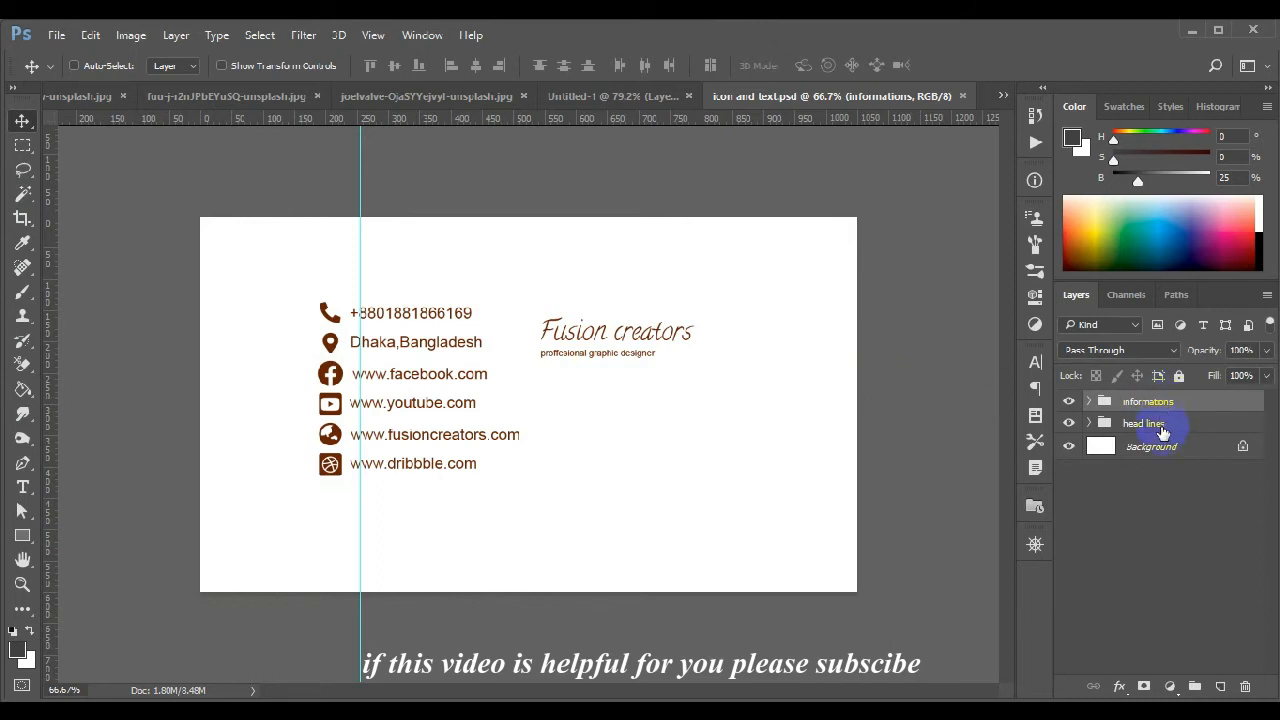
pyautogui.click(1144, 424)
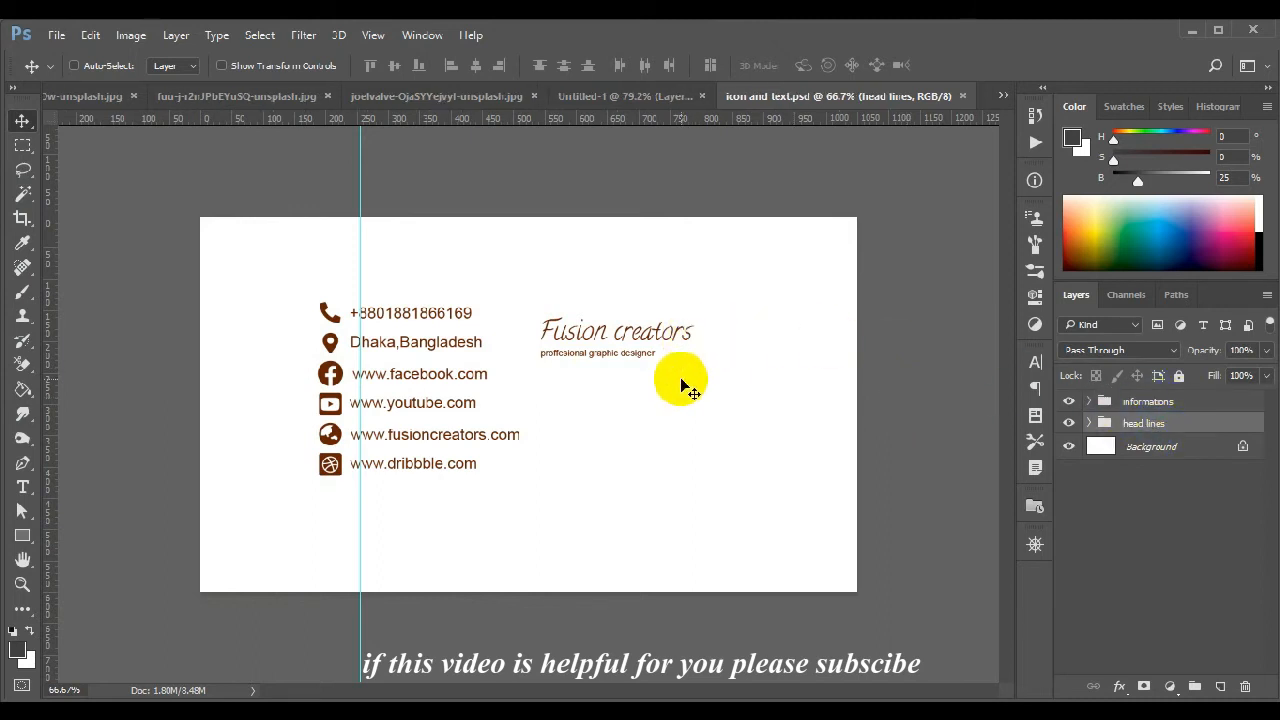
pyautogui.moveTo(596, 364)
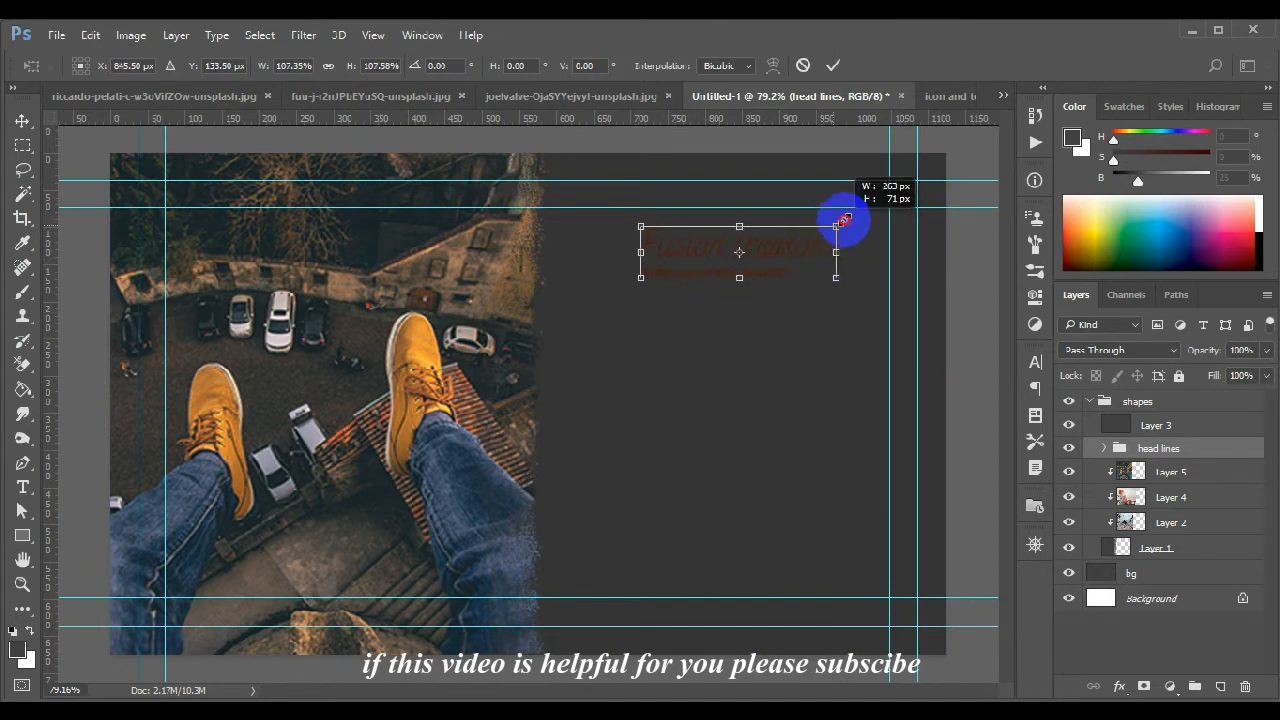
# Enlarge the Fusion creators headline across the top of the right panel and commit.
pyautogui.moveTo(838, 224); pyautogui.dragTo(880, 196)
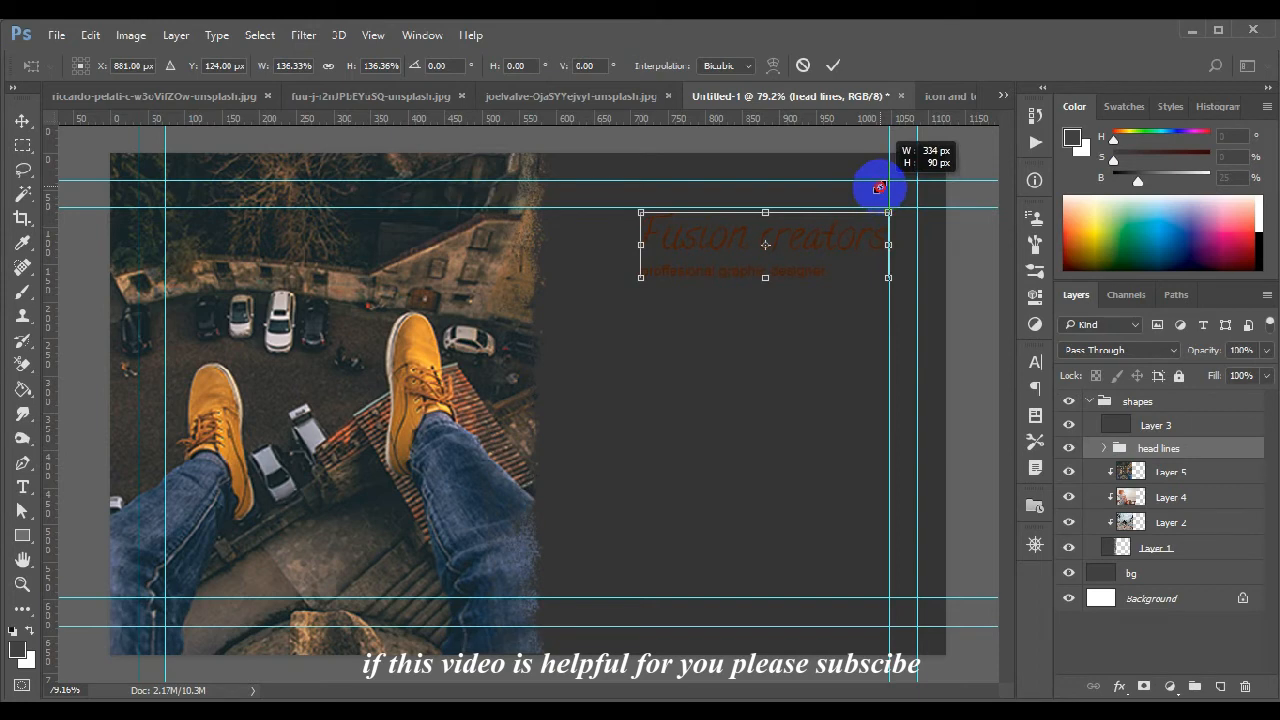
pyautogui.click(832, 64)
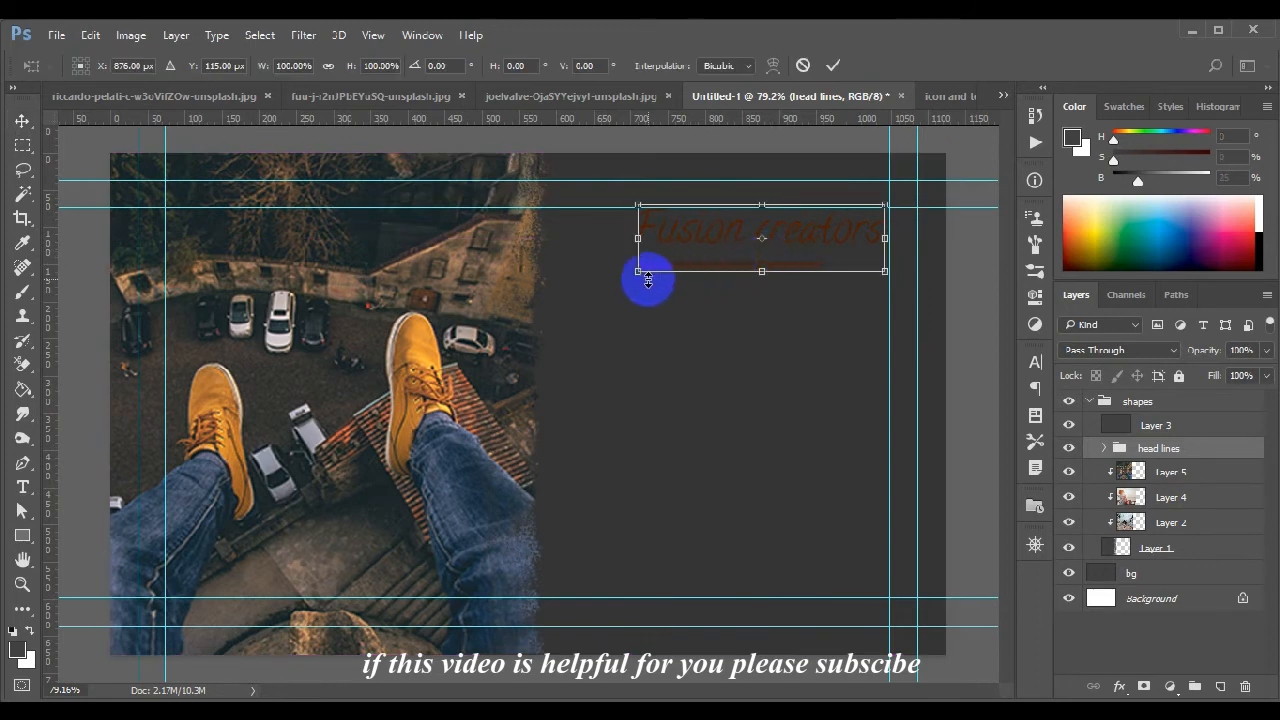
pyautogui.moveTo(638, 272); pyautogui.dragTo(588, 290)
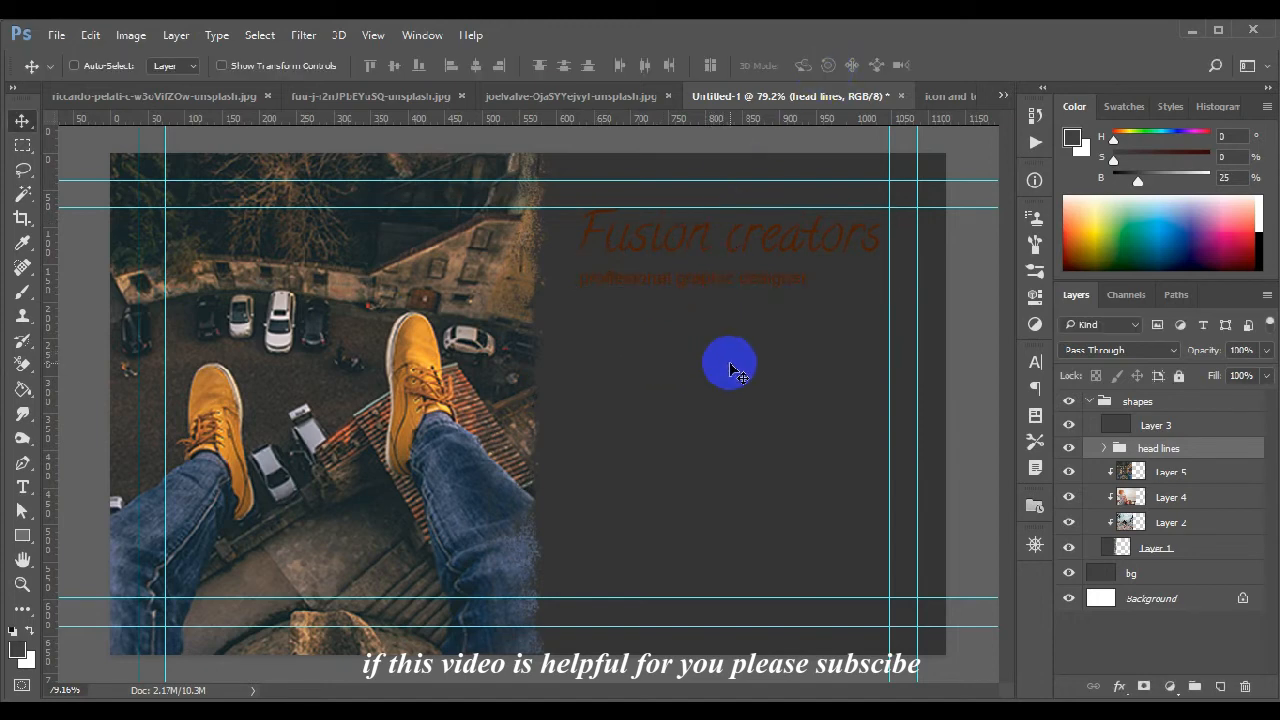
pyautogui.click(1170, 472)
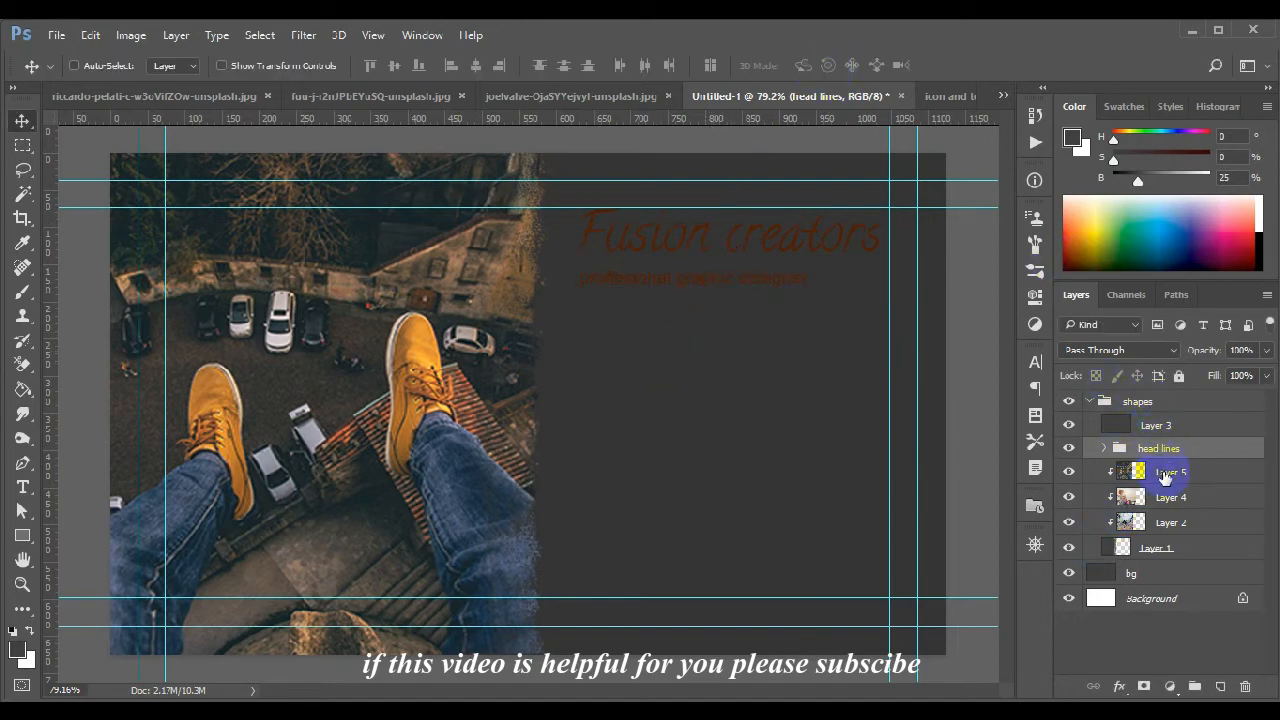
# Move the head lines group down inside the shapes group and collapse shapes.
pyautogui.click(1158, 448)
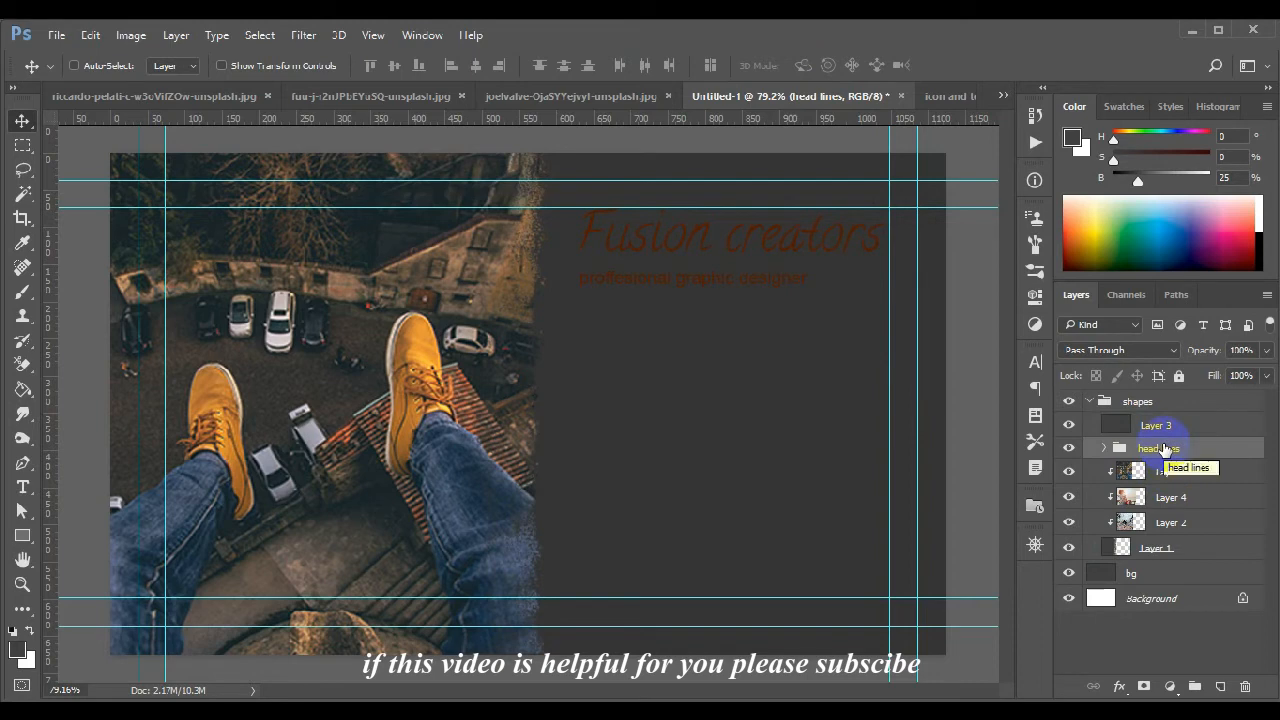
pyautogui.moveTo(1158, 448); pyautogui.dragTo(1158, 548)
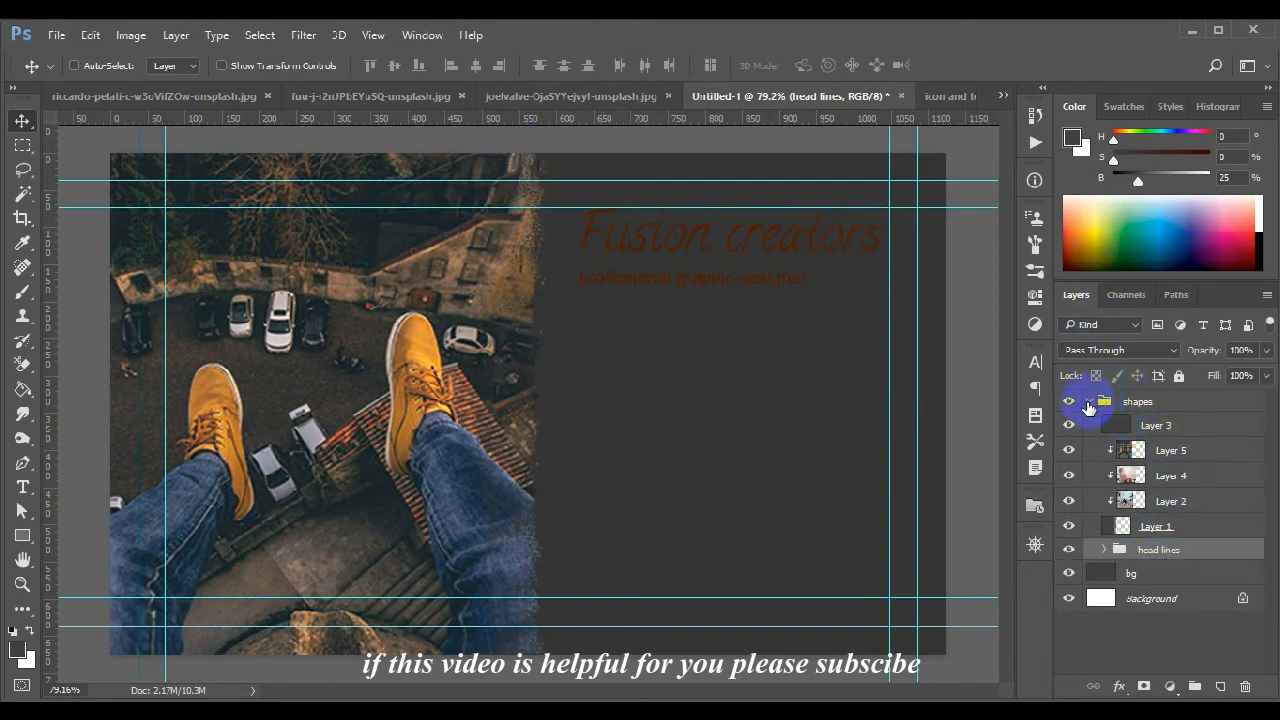
pyautogui.click(1136, 400)
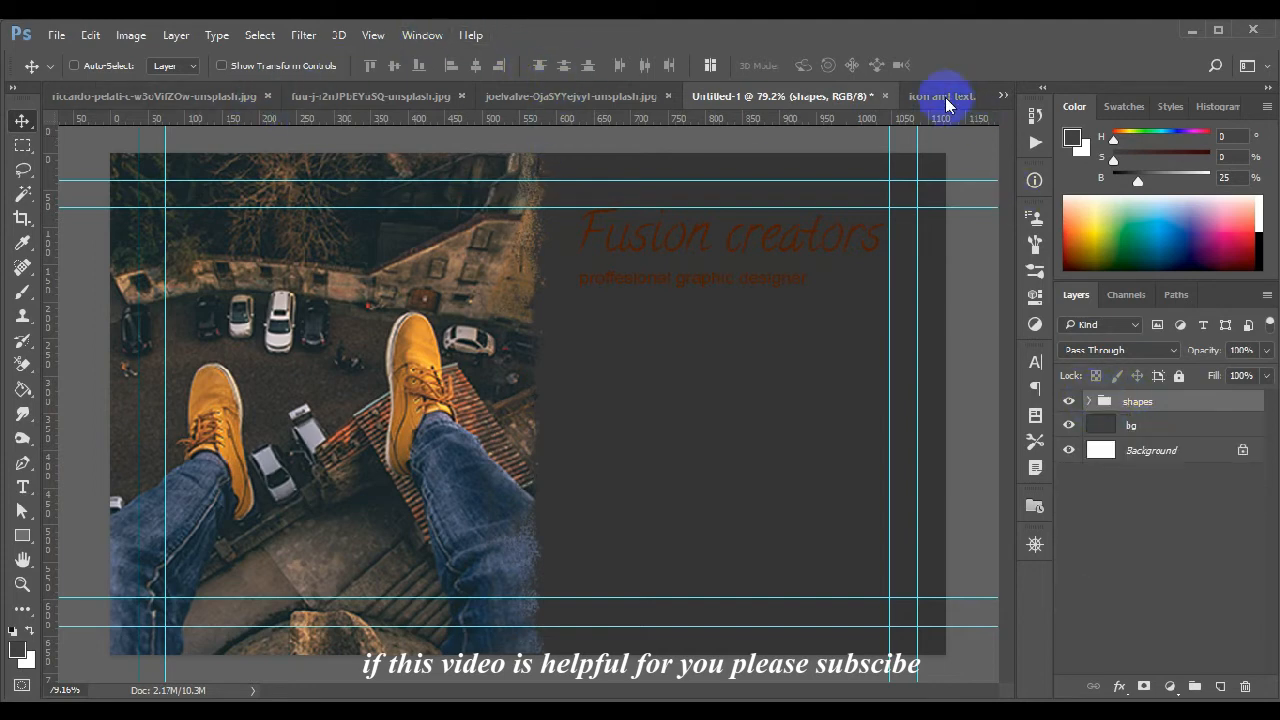
# Bring the contact details over and position them in a column below the headline on the right panel.
pyautogui.click(940, 96)
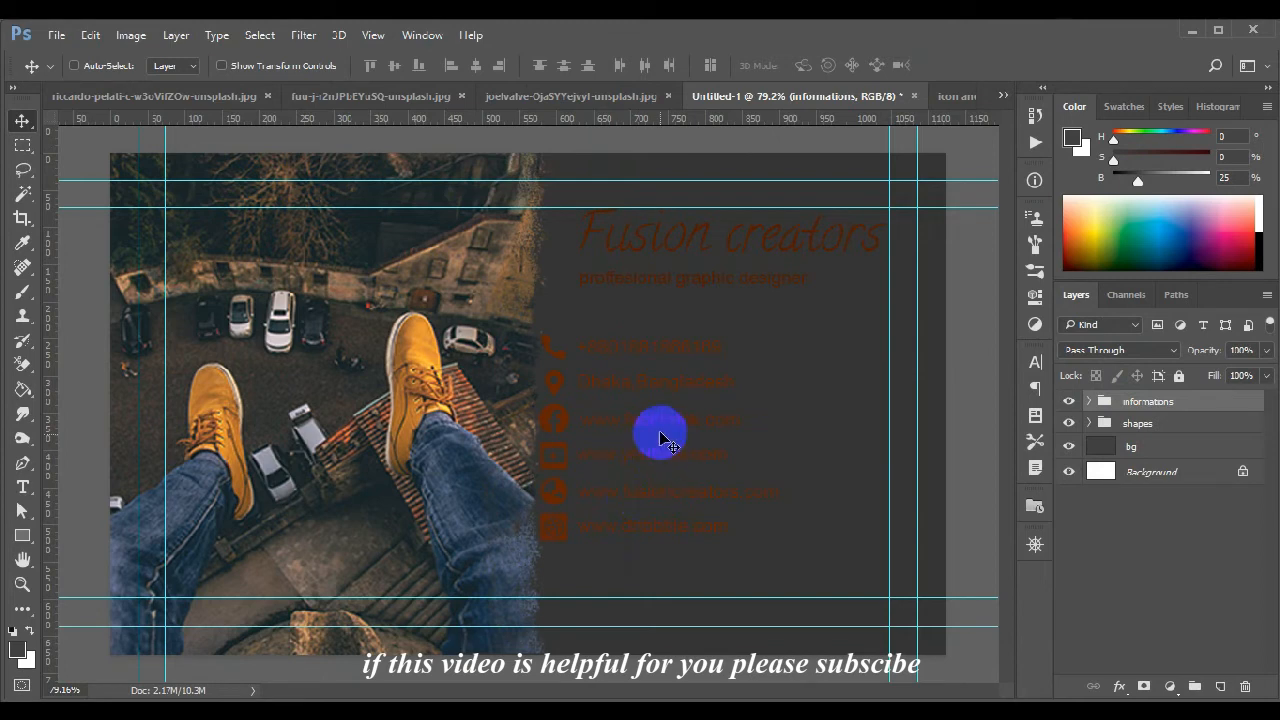
pyautogui.moveTo(660, 436); pyautogui.dragTo(770, 480)
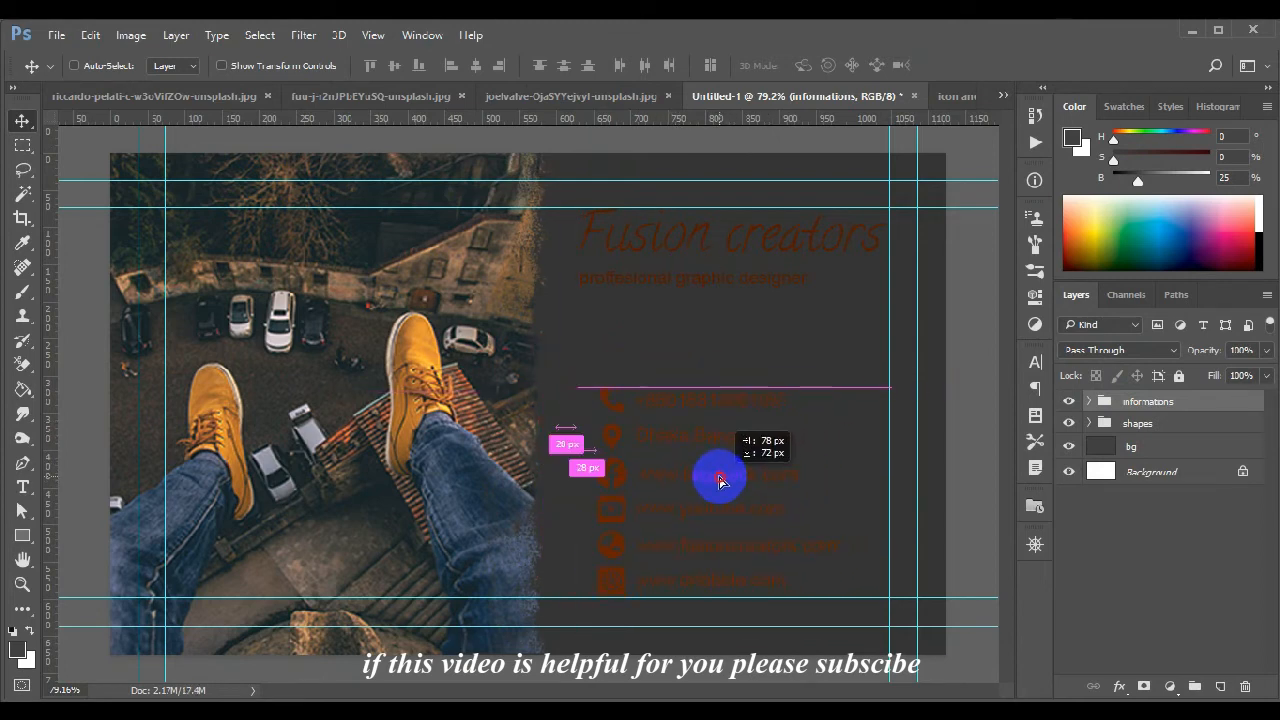
pyautogui.moveTo(720, 480); pyautogui.dragTo(700, 482)
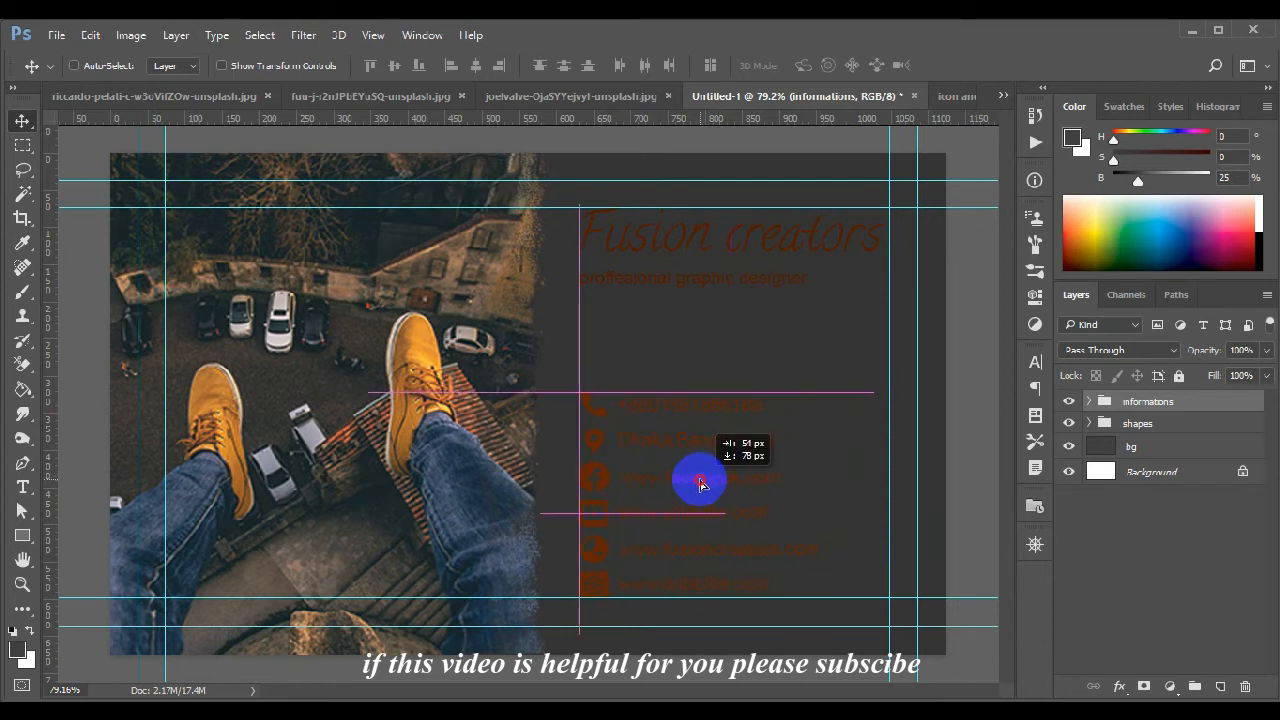
pyautogui.moveTo(700, 482); pyautogui.dragTo(756, 480)
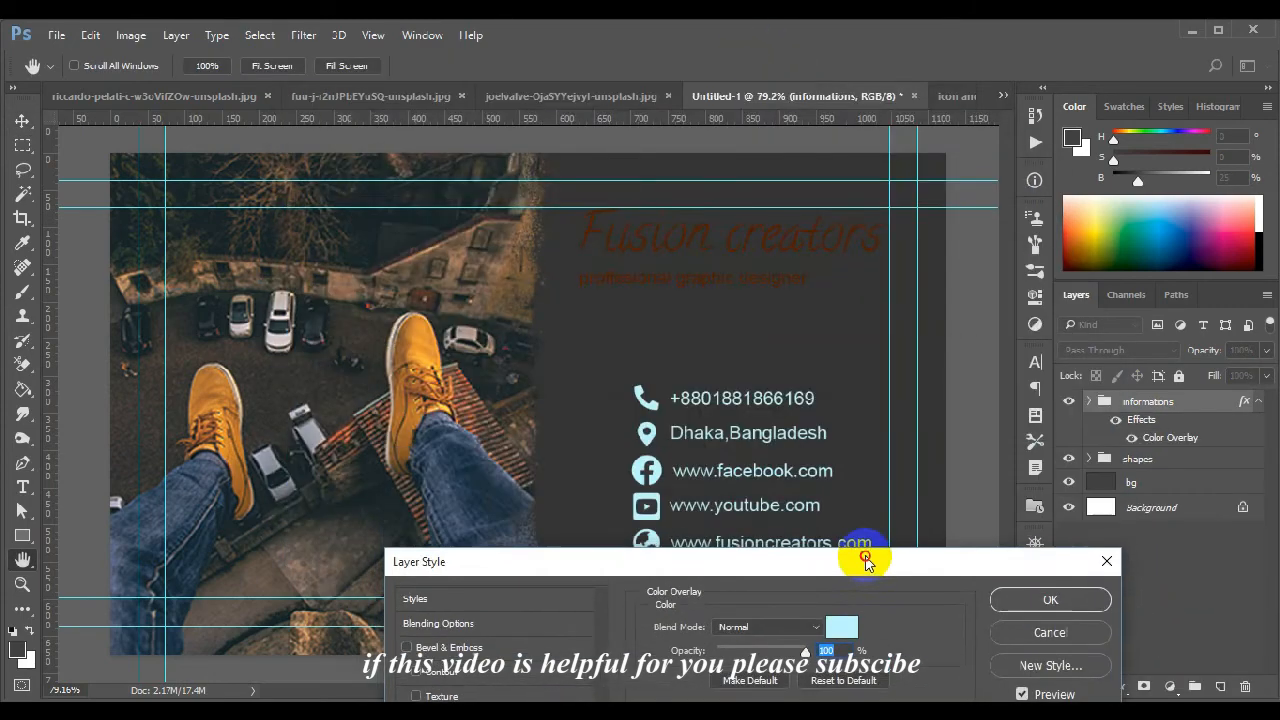
# Confirm the light-blue color overlay on the informations contact group.
pyautogui.click(1050, 600)
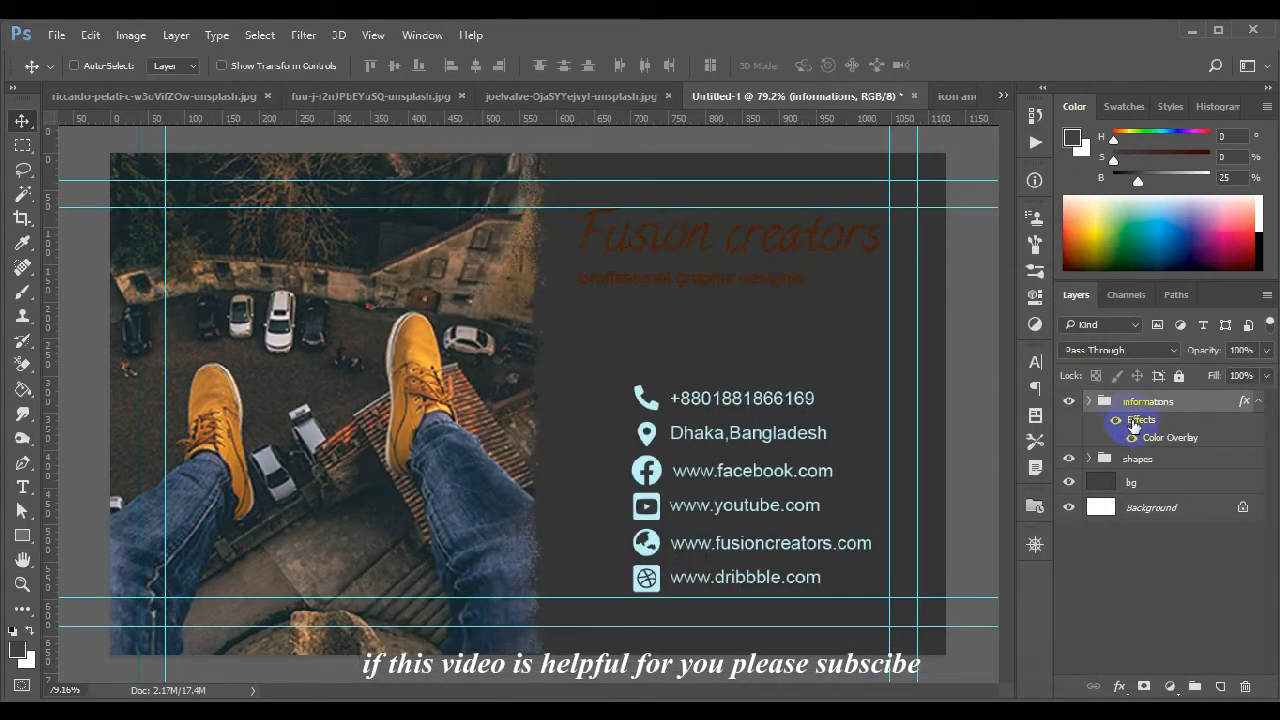
pyautogui.moveTo(1136, 428)
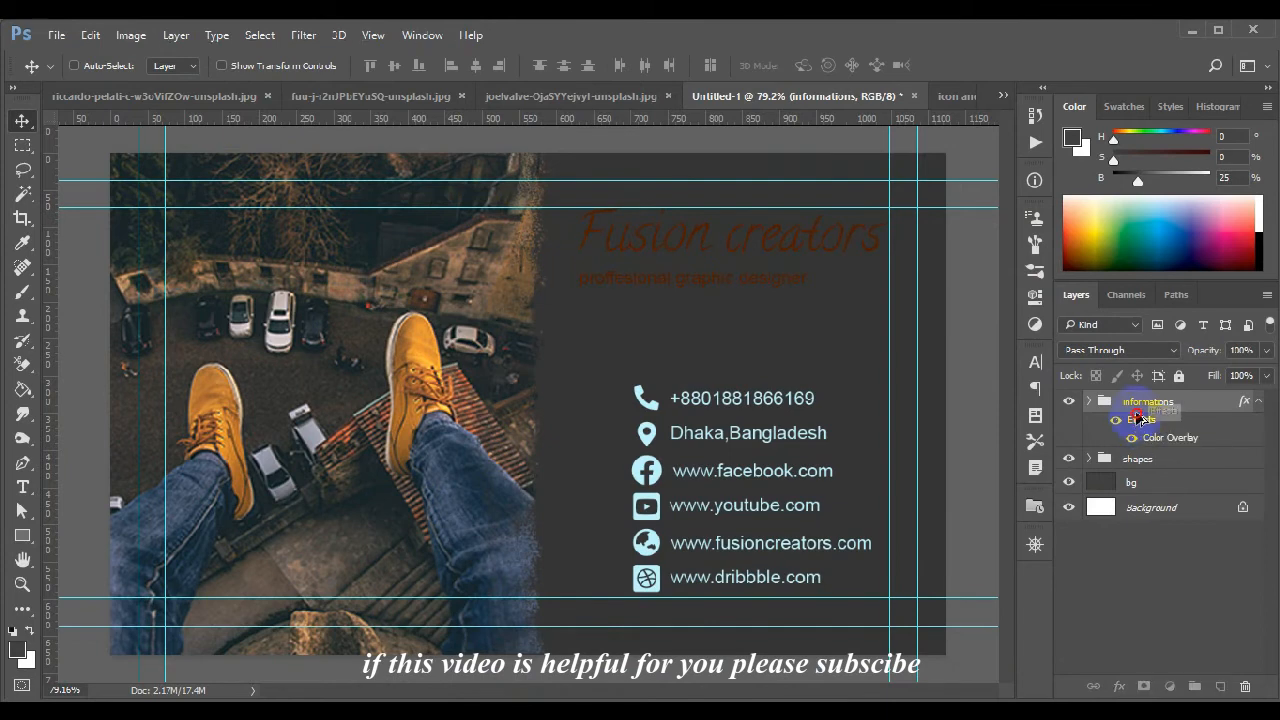
pyautogui.click(1088, 400)
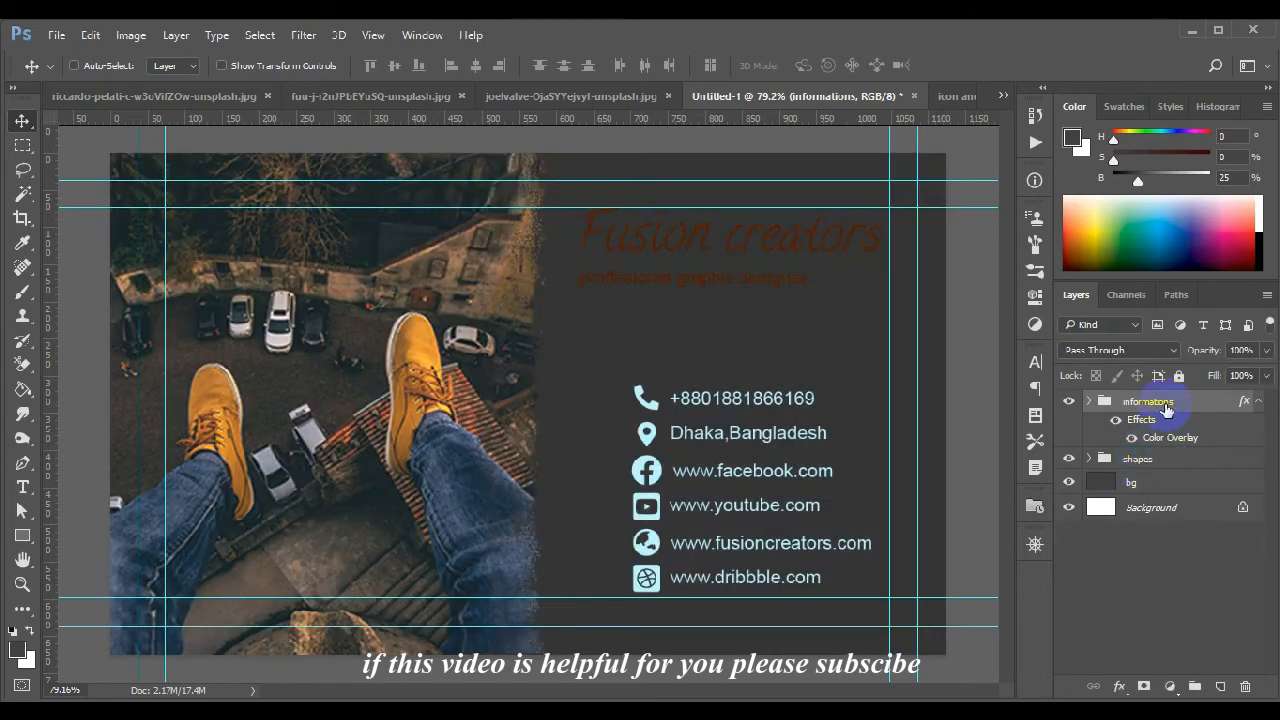
pyautogui.click(1150, 500)
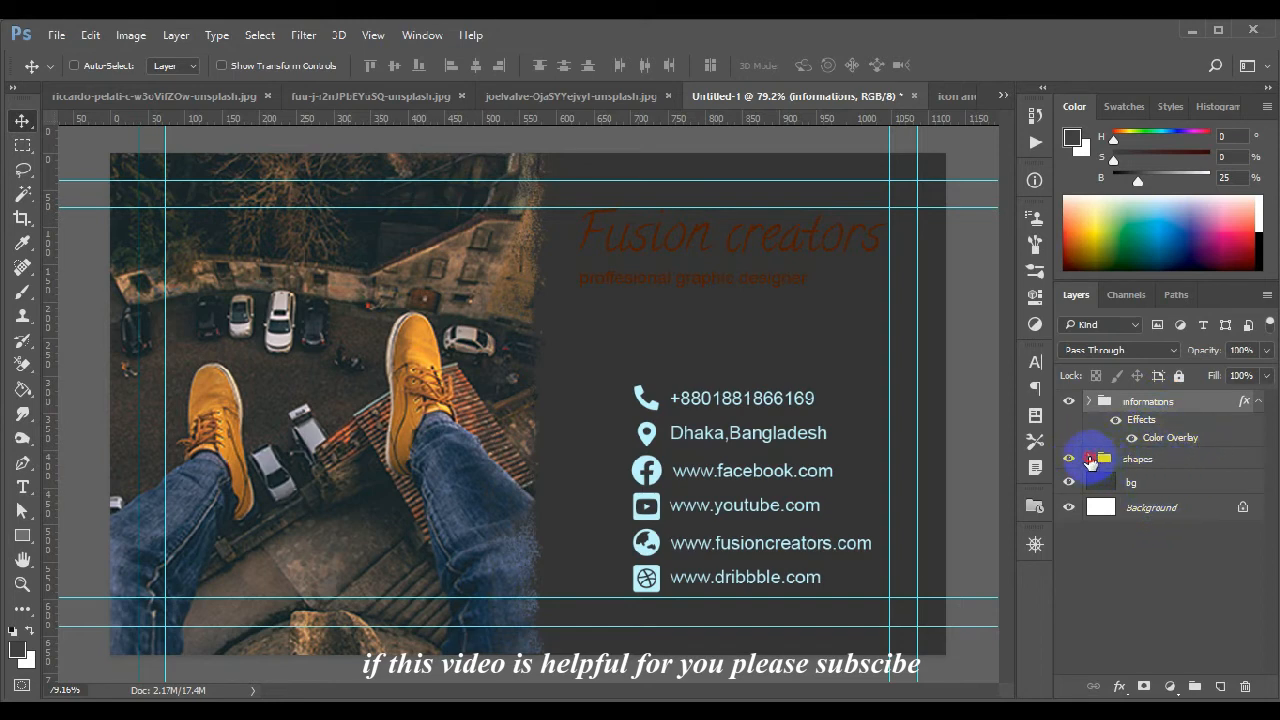
# Group the headline texts as 'head lines', copy the color overlay onto it and move it above bg.
pyautogui.click(1104, 458)
pyautogui.write('head lines')
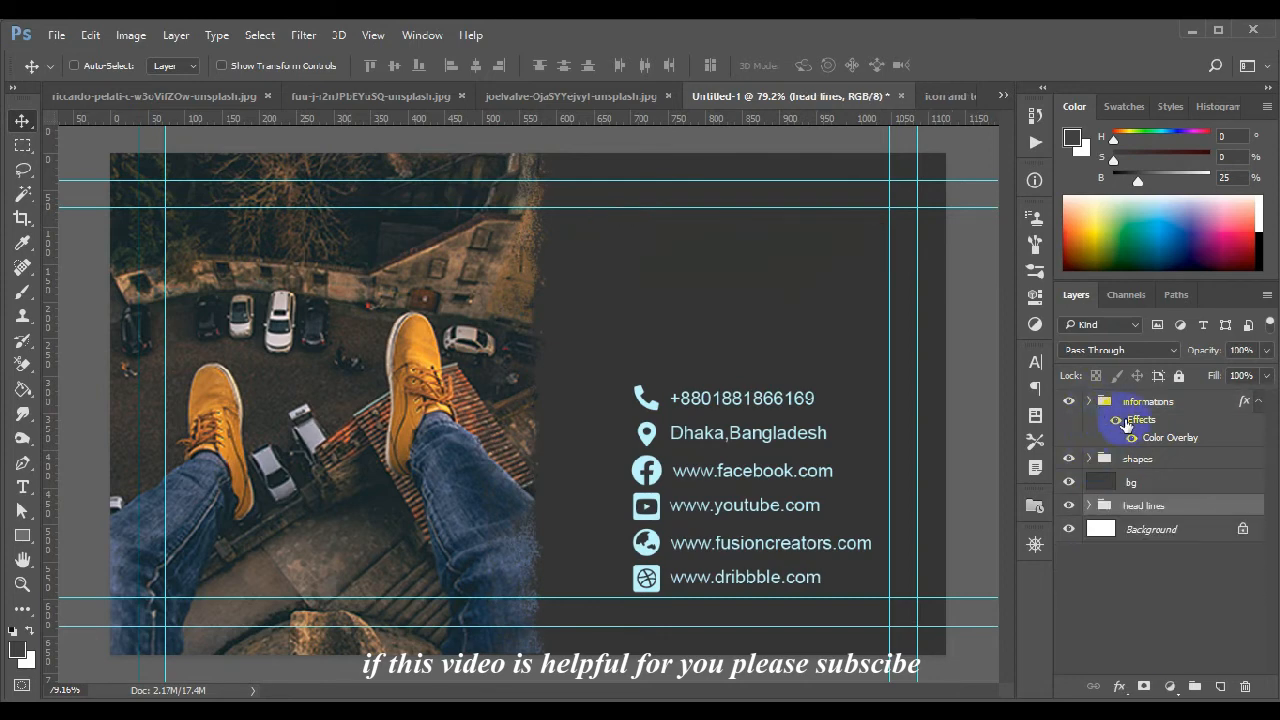
pyautogui.click(1140, 420)
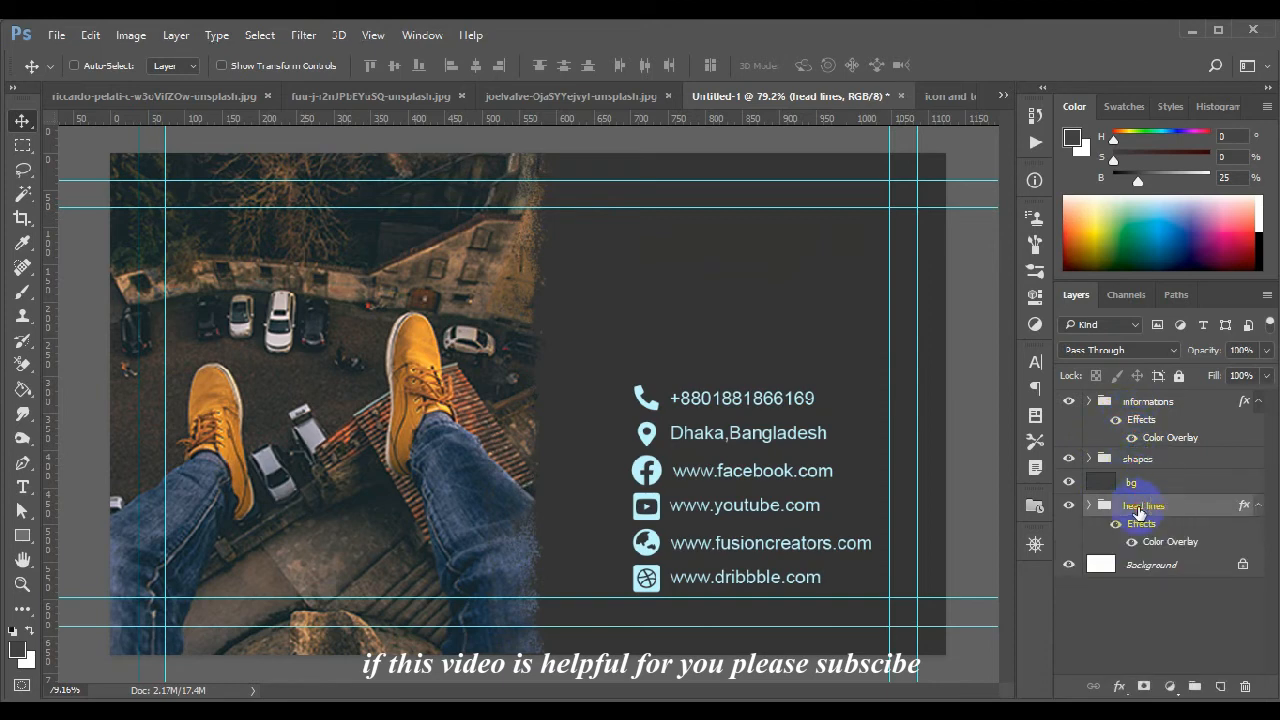
pyautogui.click(1132, 482)
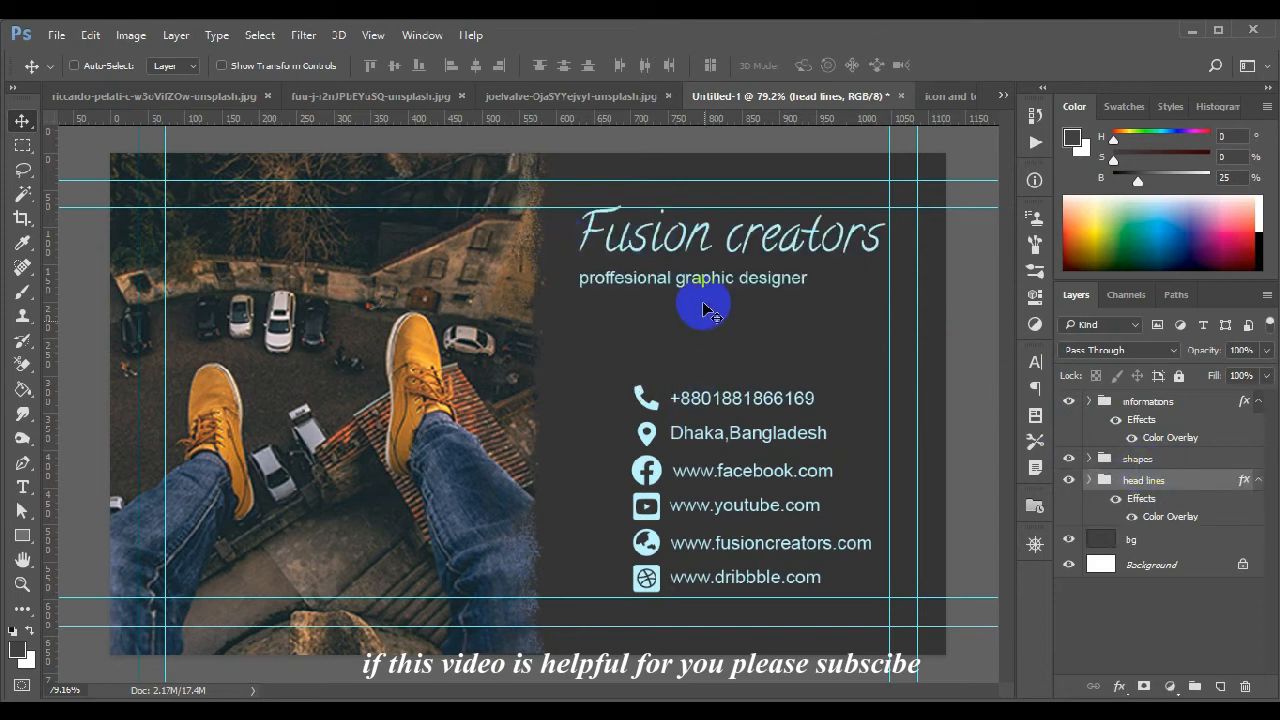
pyautogui.click(1148, 400)
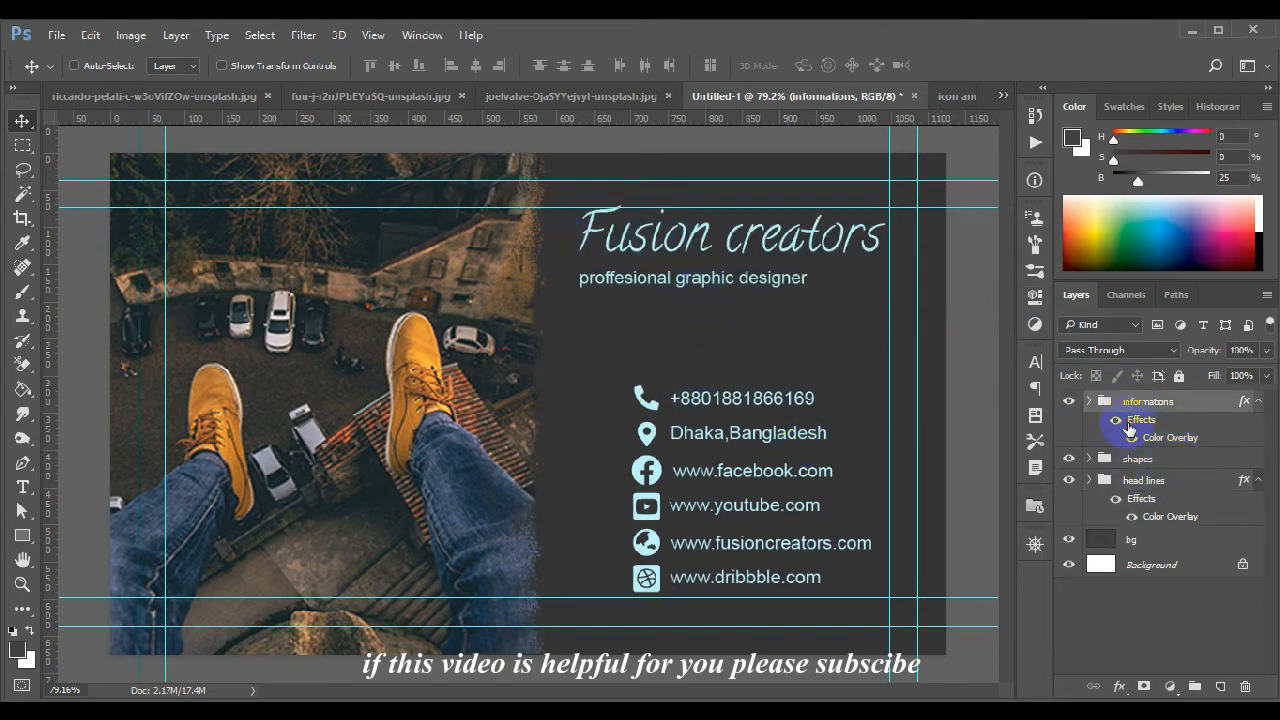
# Add Bevel & Emboss and Stroke effects to the informations contact group.
pyautogui.doubleClick(1170, 436)
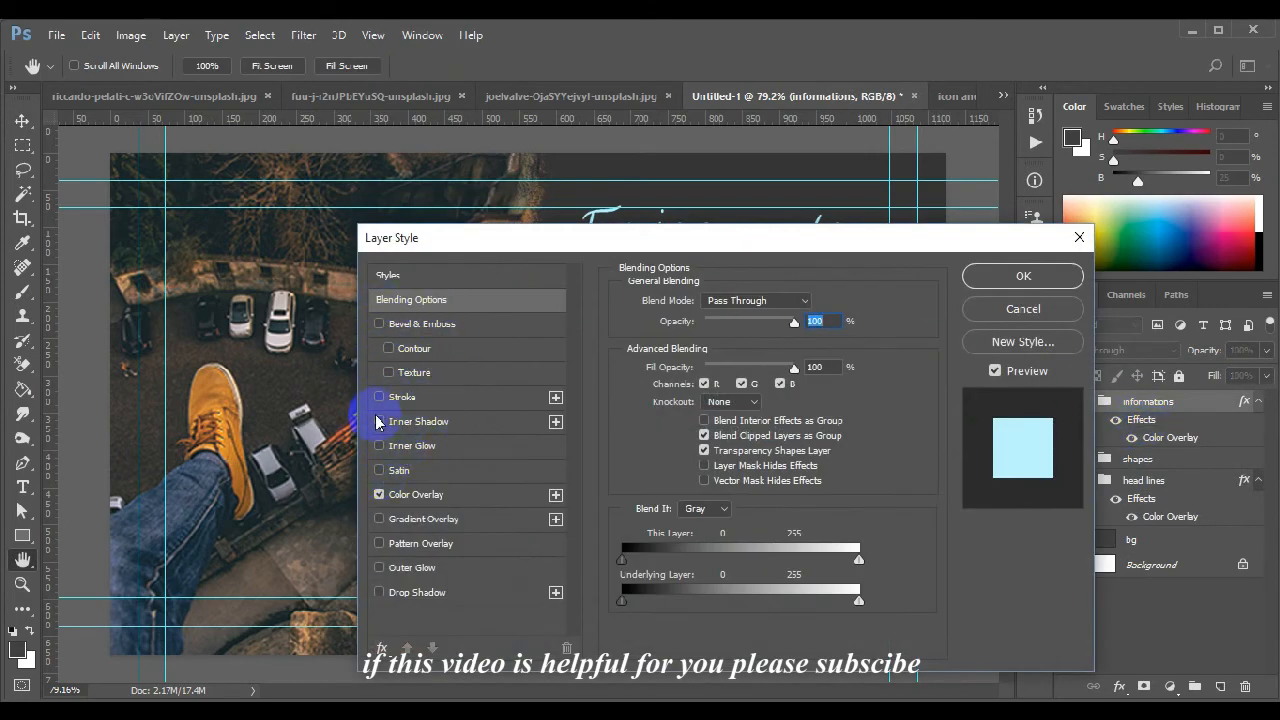
pyautogui.click(380, 396)
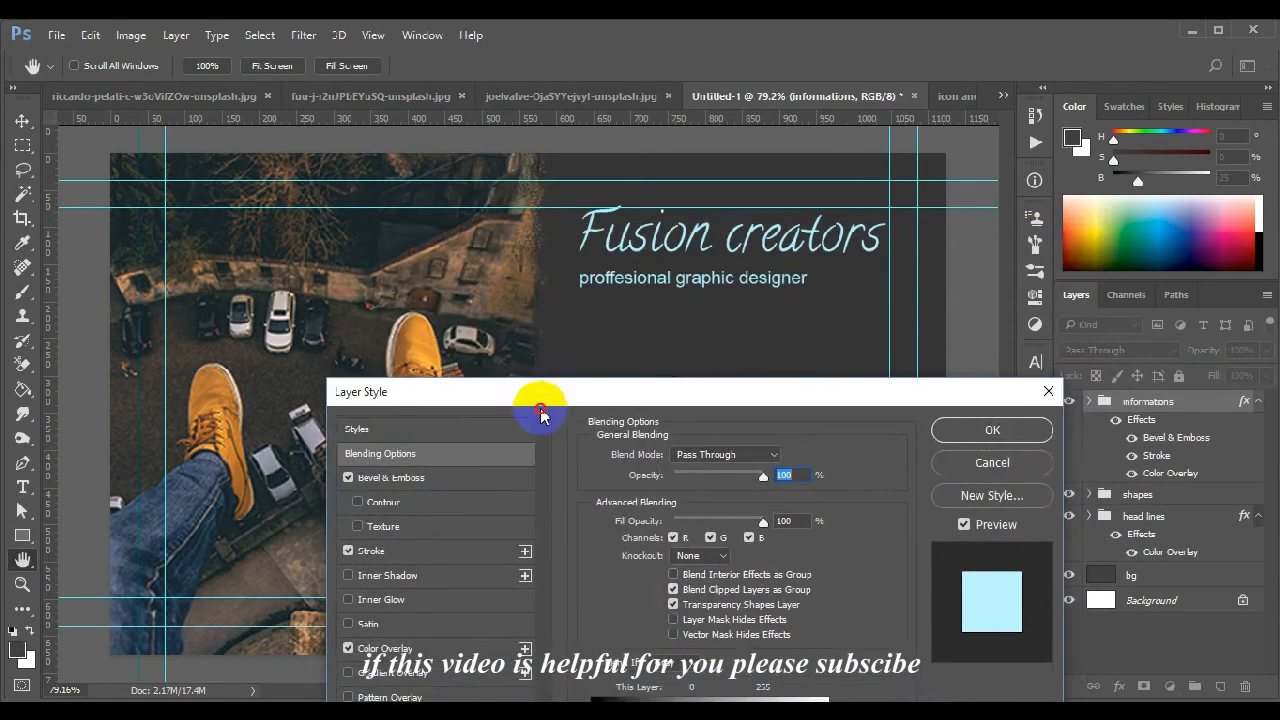
pyautogui.moveTo(540, 404); pyautogui.dragTo(738, 400)
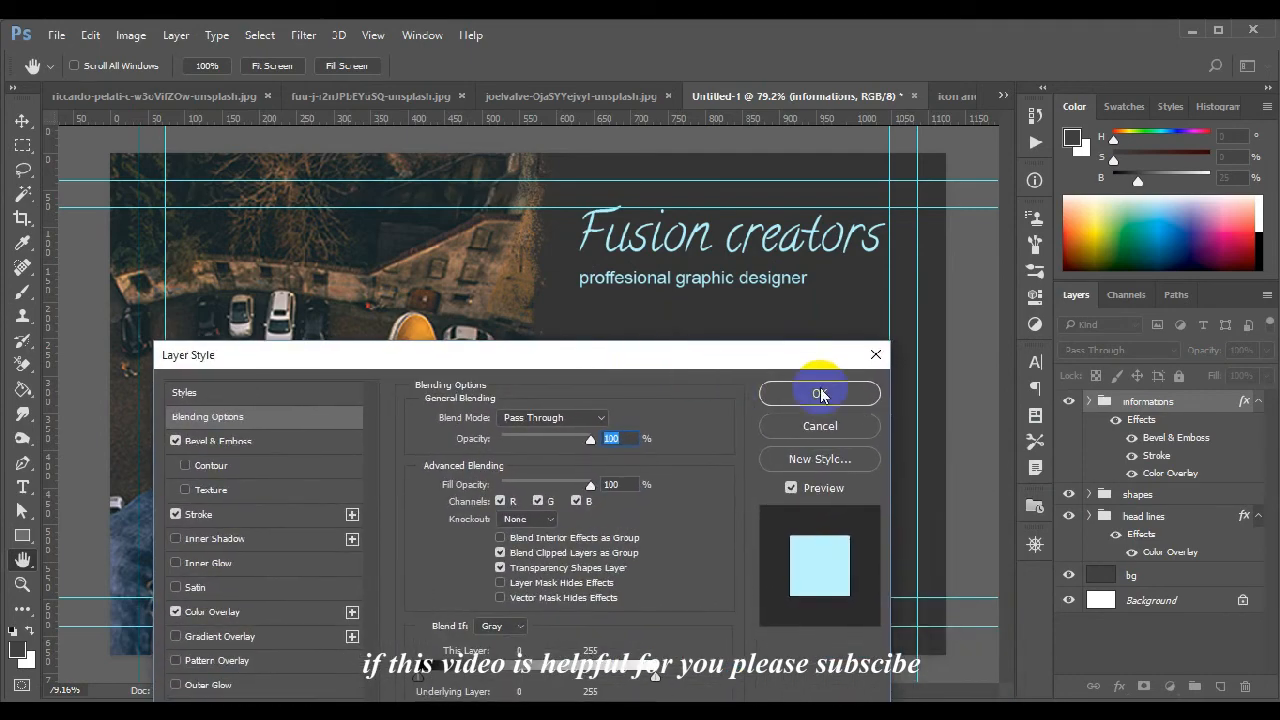
pyautogui.click(820, 392)
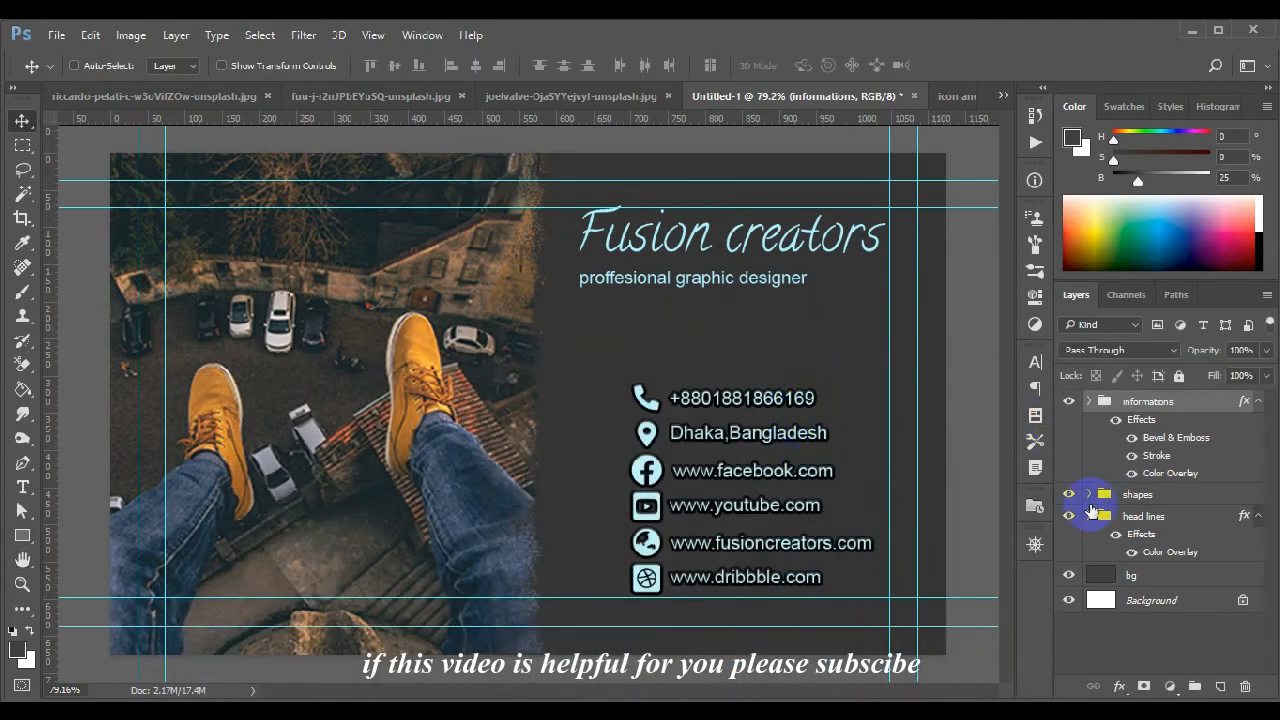
# Copy all the contact group's effects onto the head lines group.
pyautogui.click(1140, 420)
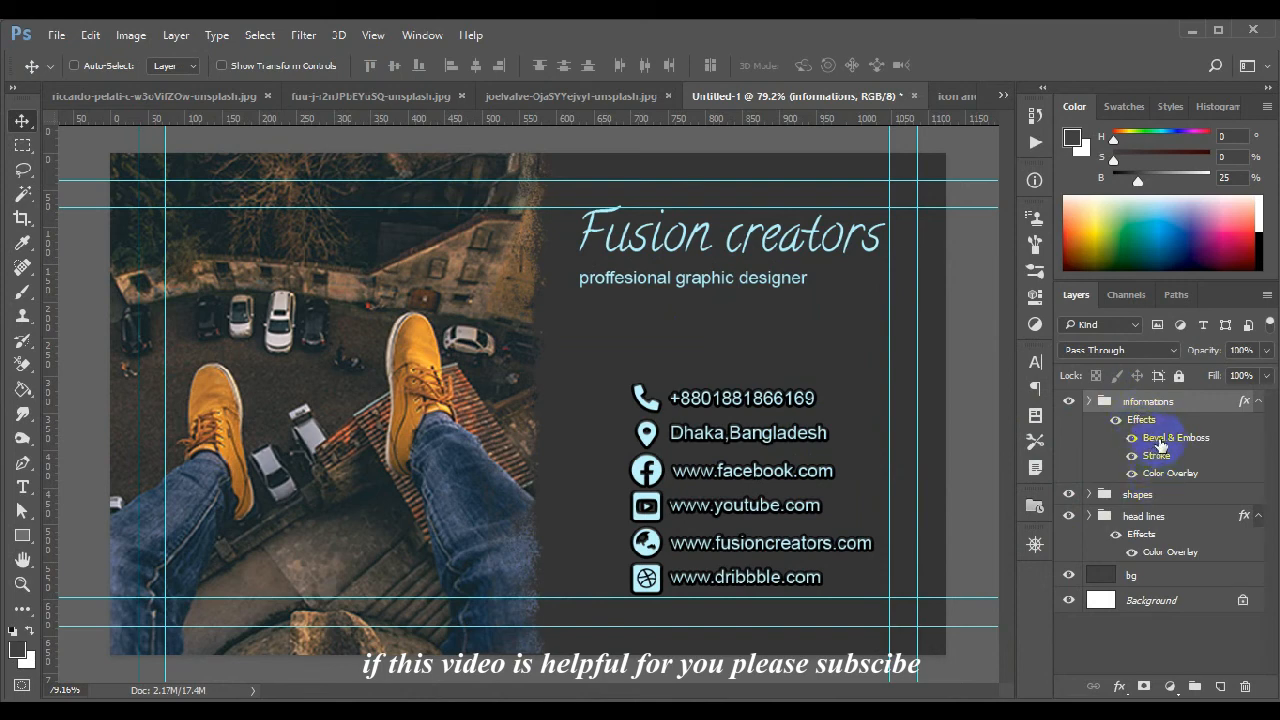
pyautogui.click(1140, 420)
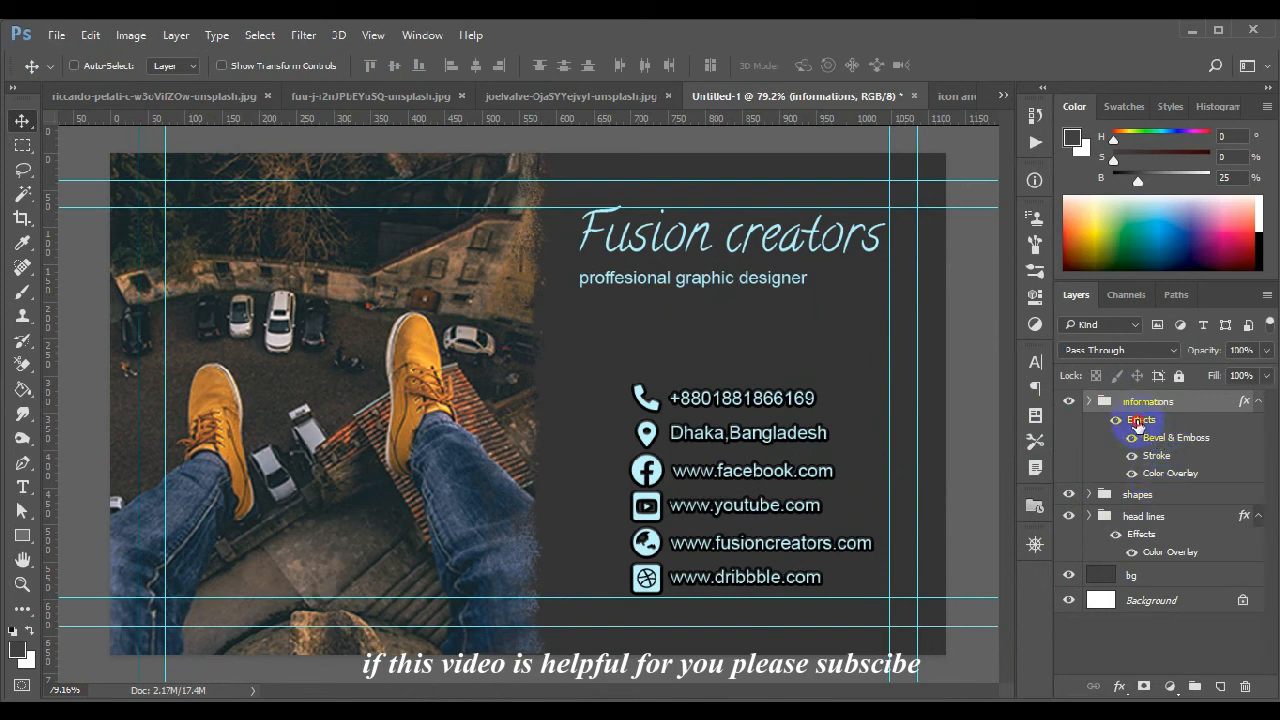
pyautogui.click(1144, 516)
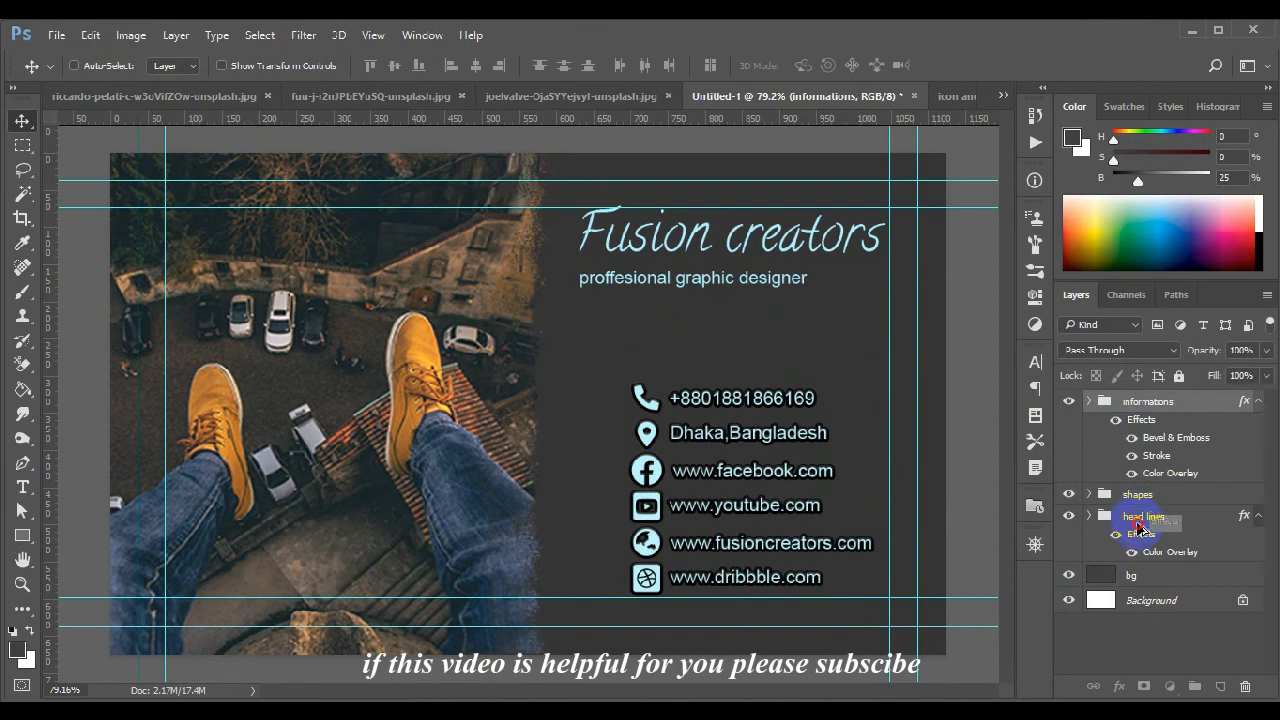
pyautogui.click(1088, 516)
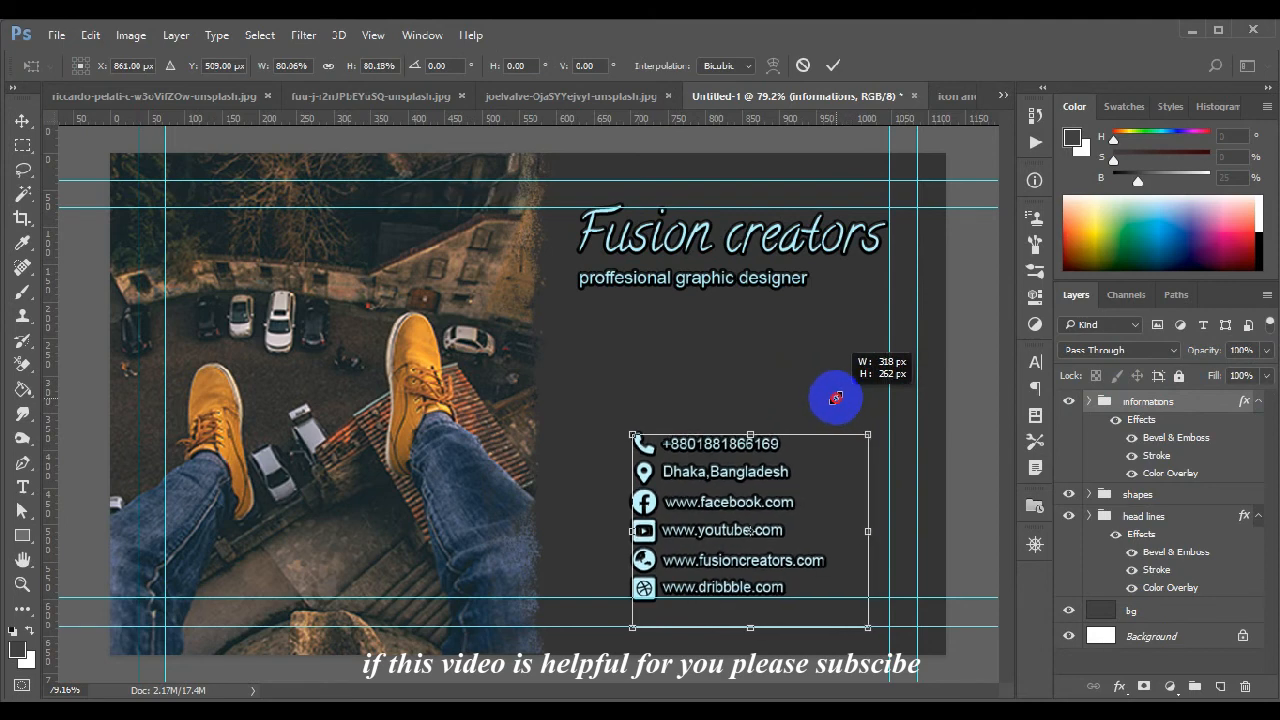
# Scale down the informations block and clear all guides from the card.
pyautogui.click(832, 64)
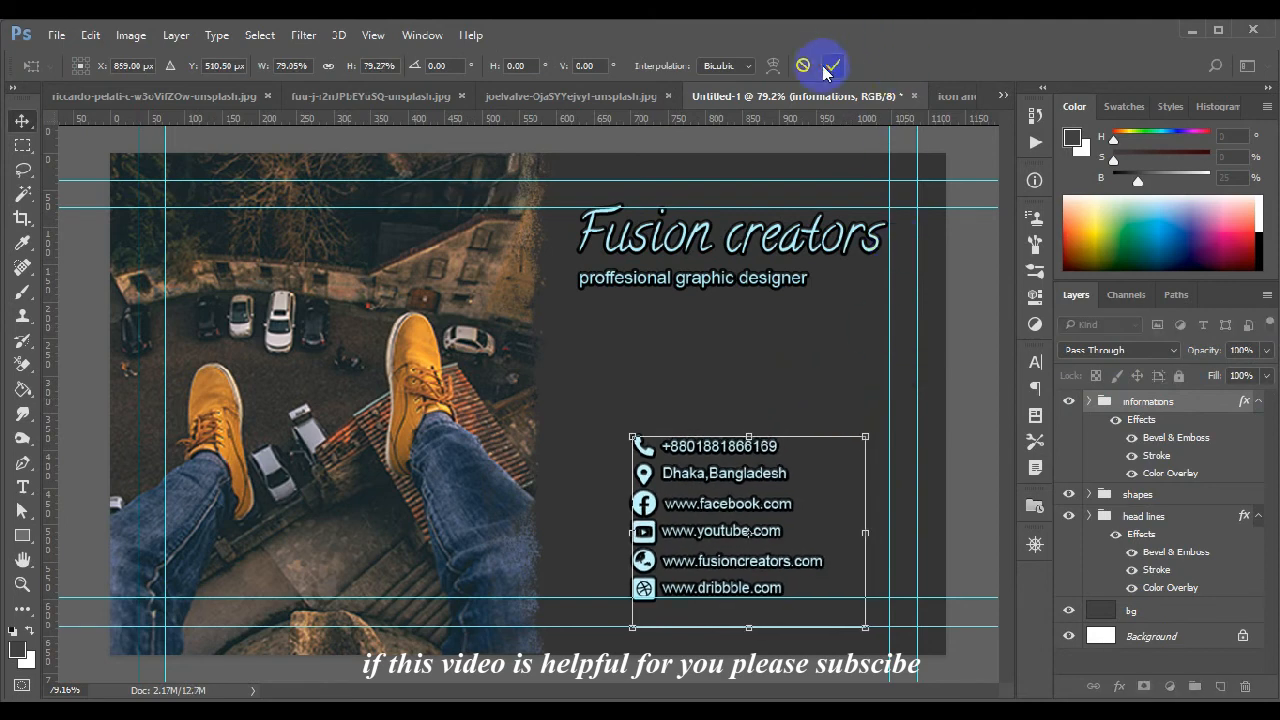
pyautogui.click(832, 64)
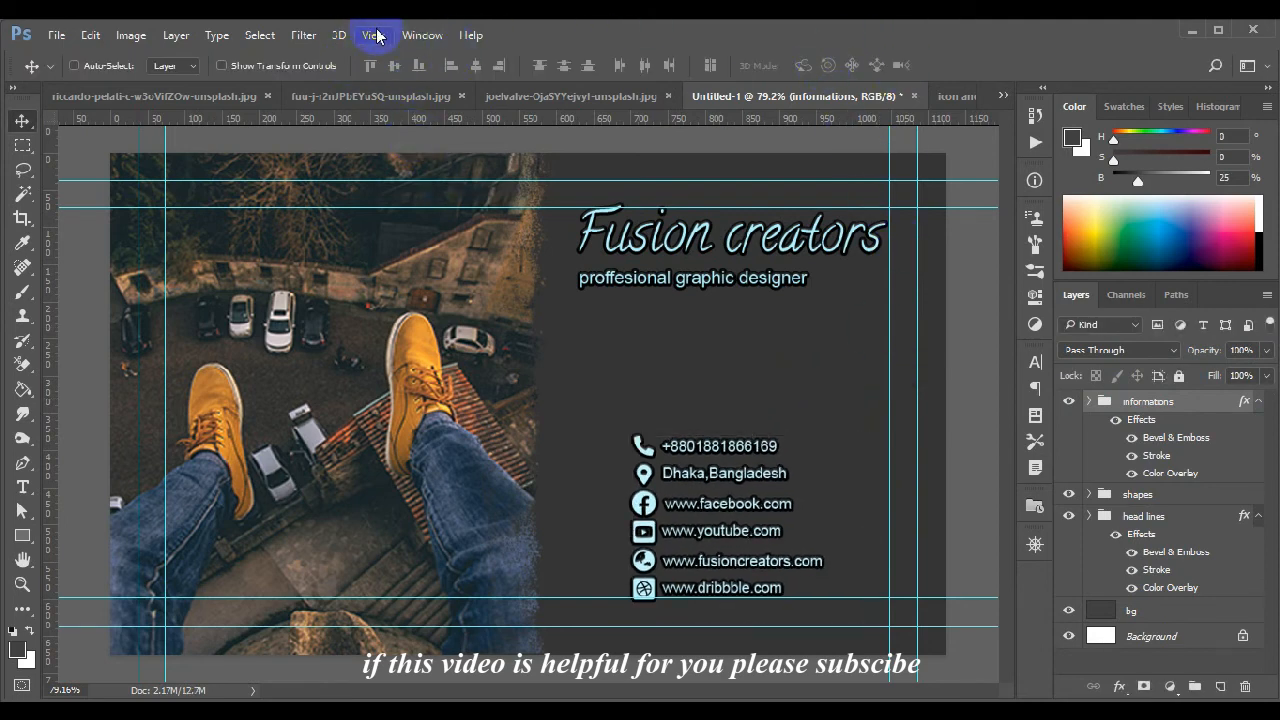
pyautogui.click(372, 36)
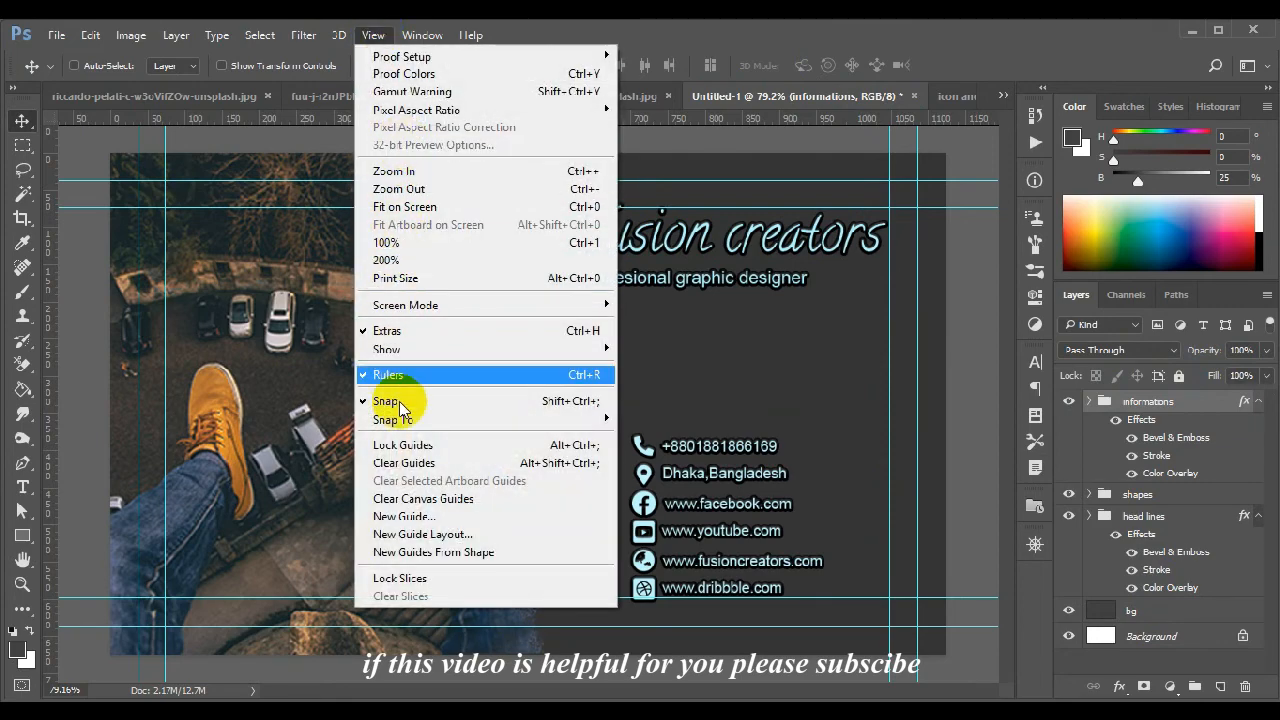
pyautogui.moveTo(404, 464)
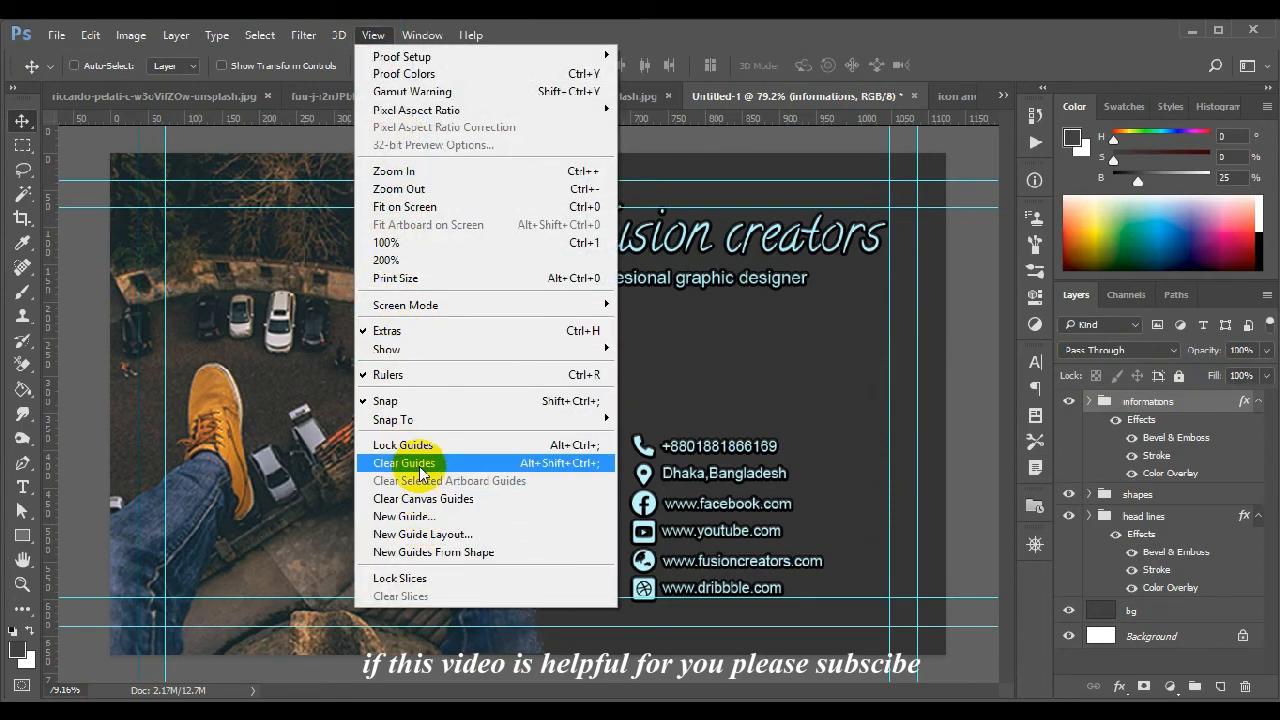
pyautogui.click(404, 462)
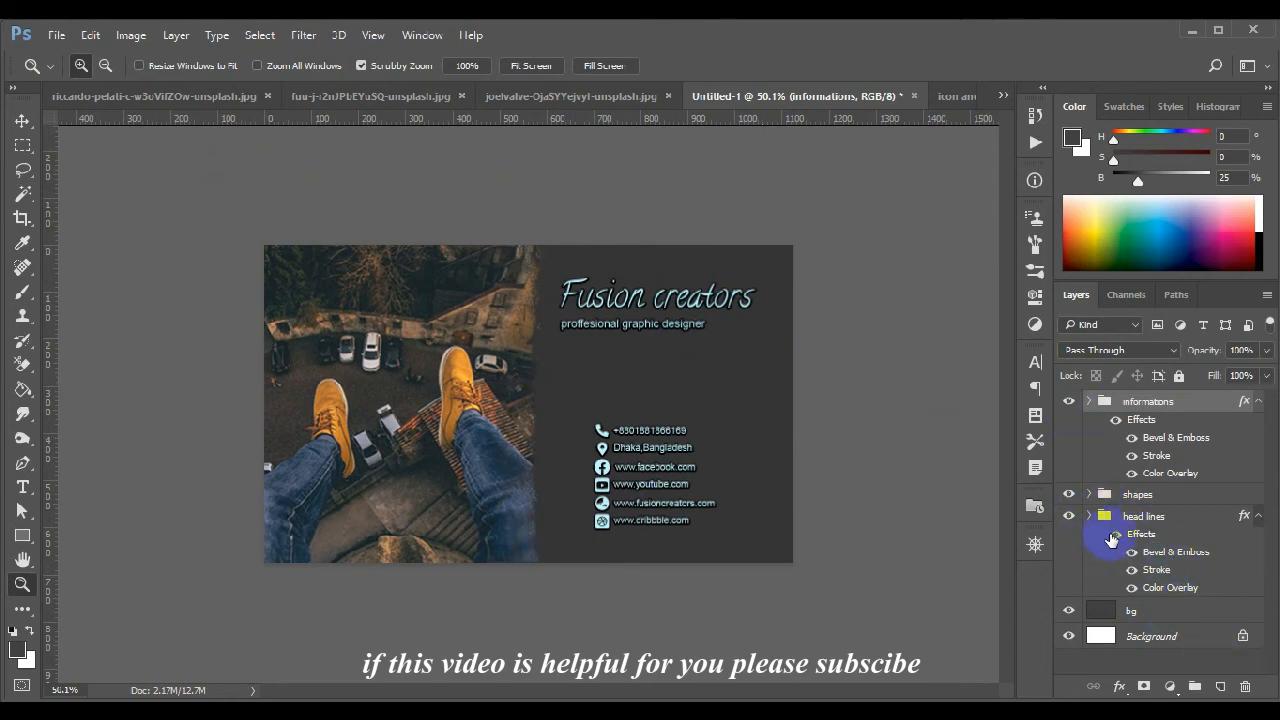
pyautogui.click(1088, 494)
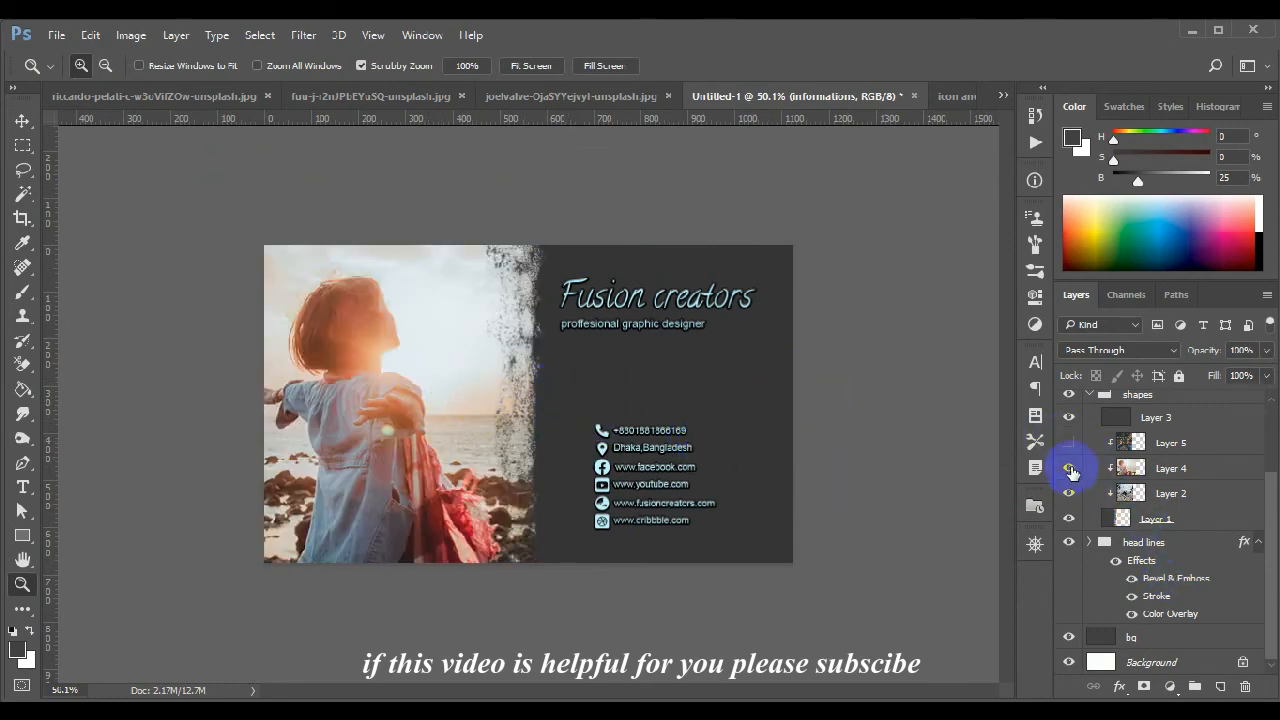
pyautogui.click(1068, 468)
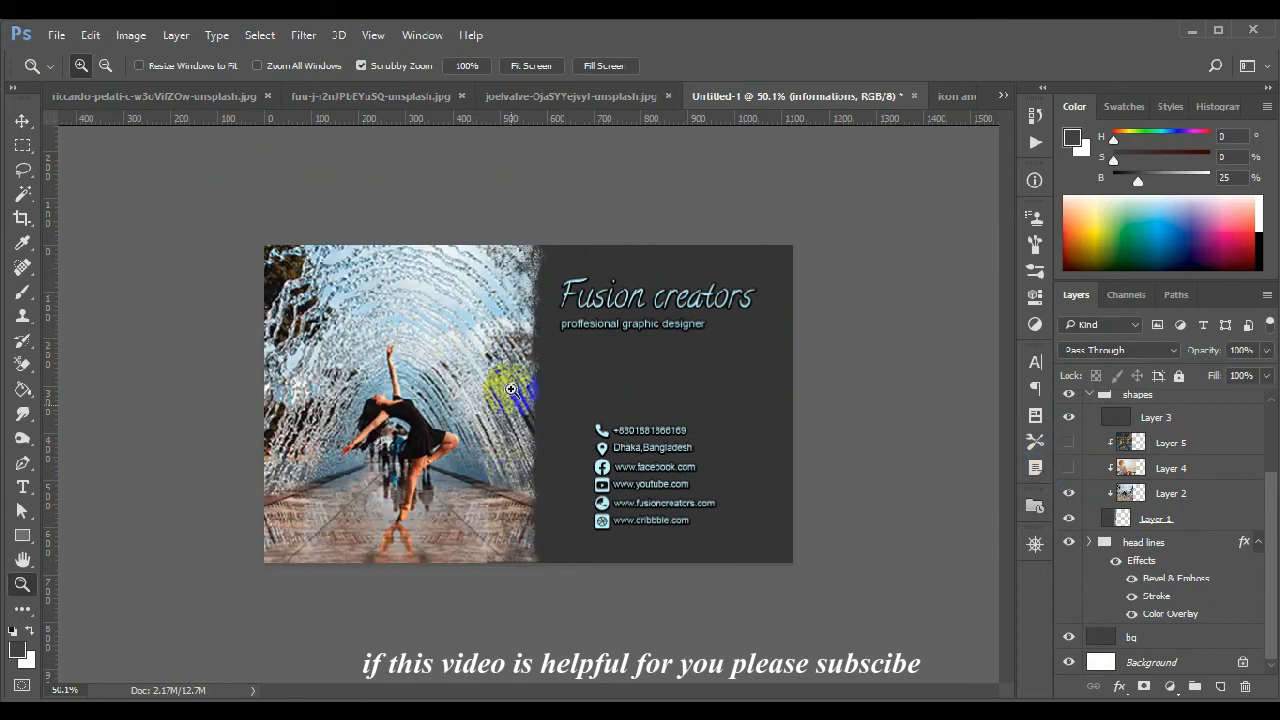
pyautogui.click(1068, 492)
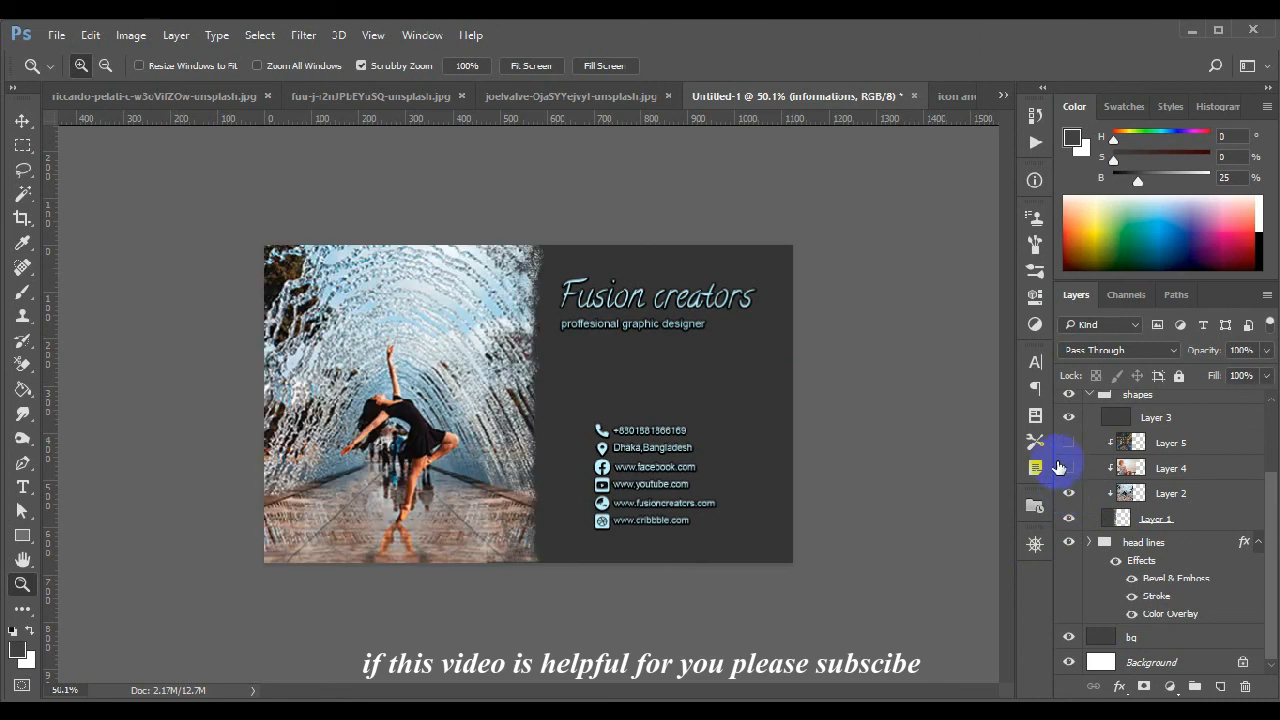
pyautogui.click(1170, 442)
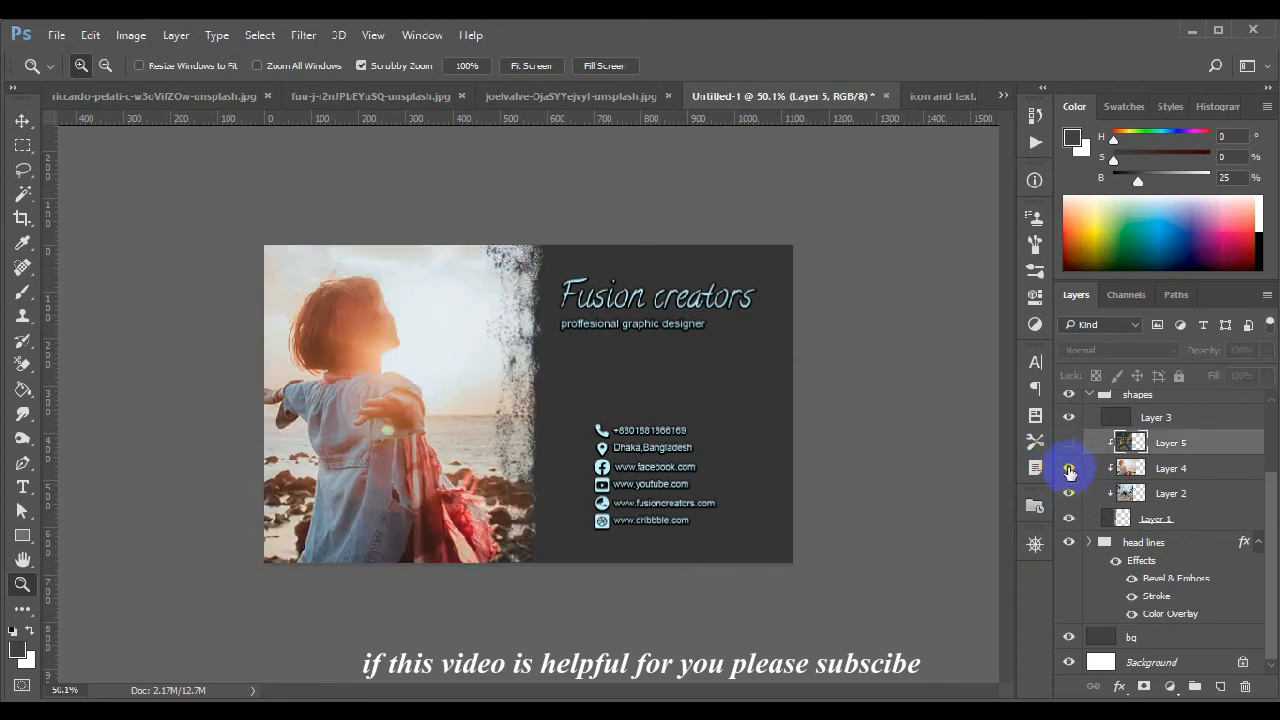
pyautogui.click(1068, 470)
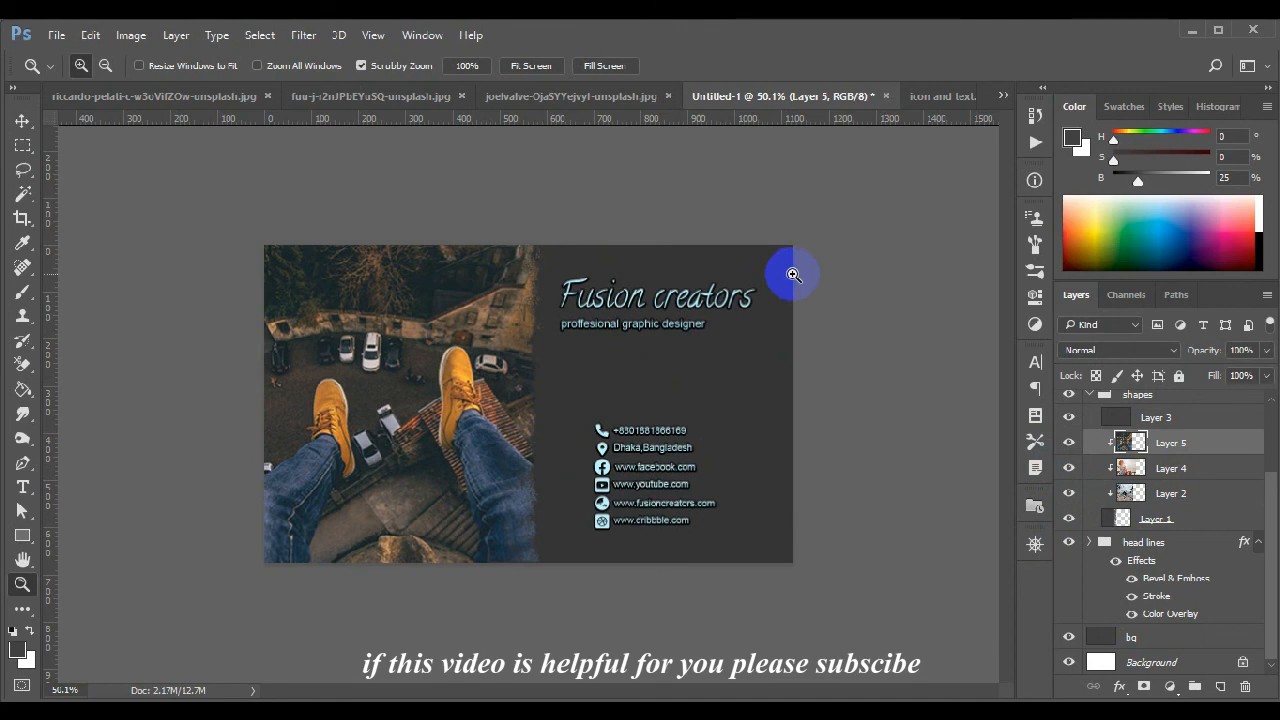
pyautogui.moveTo(800, 282)
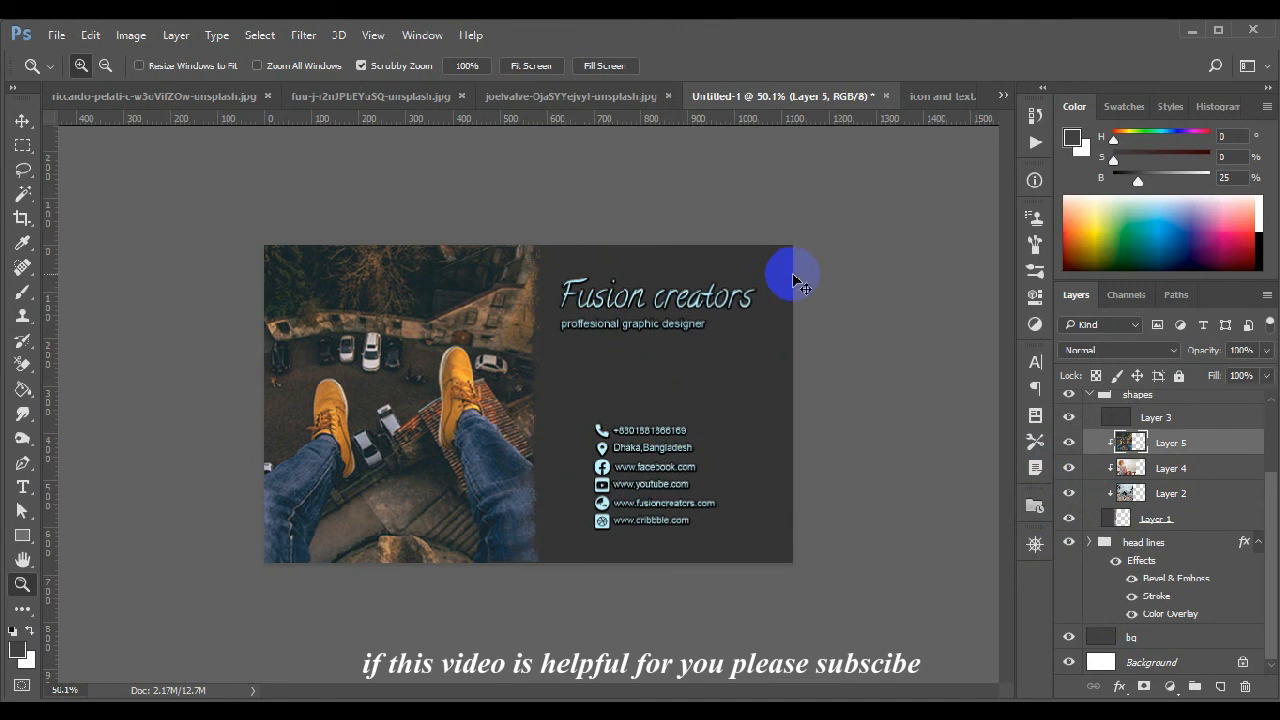